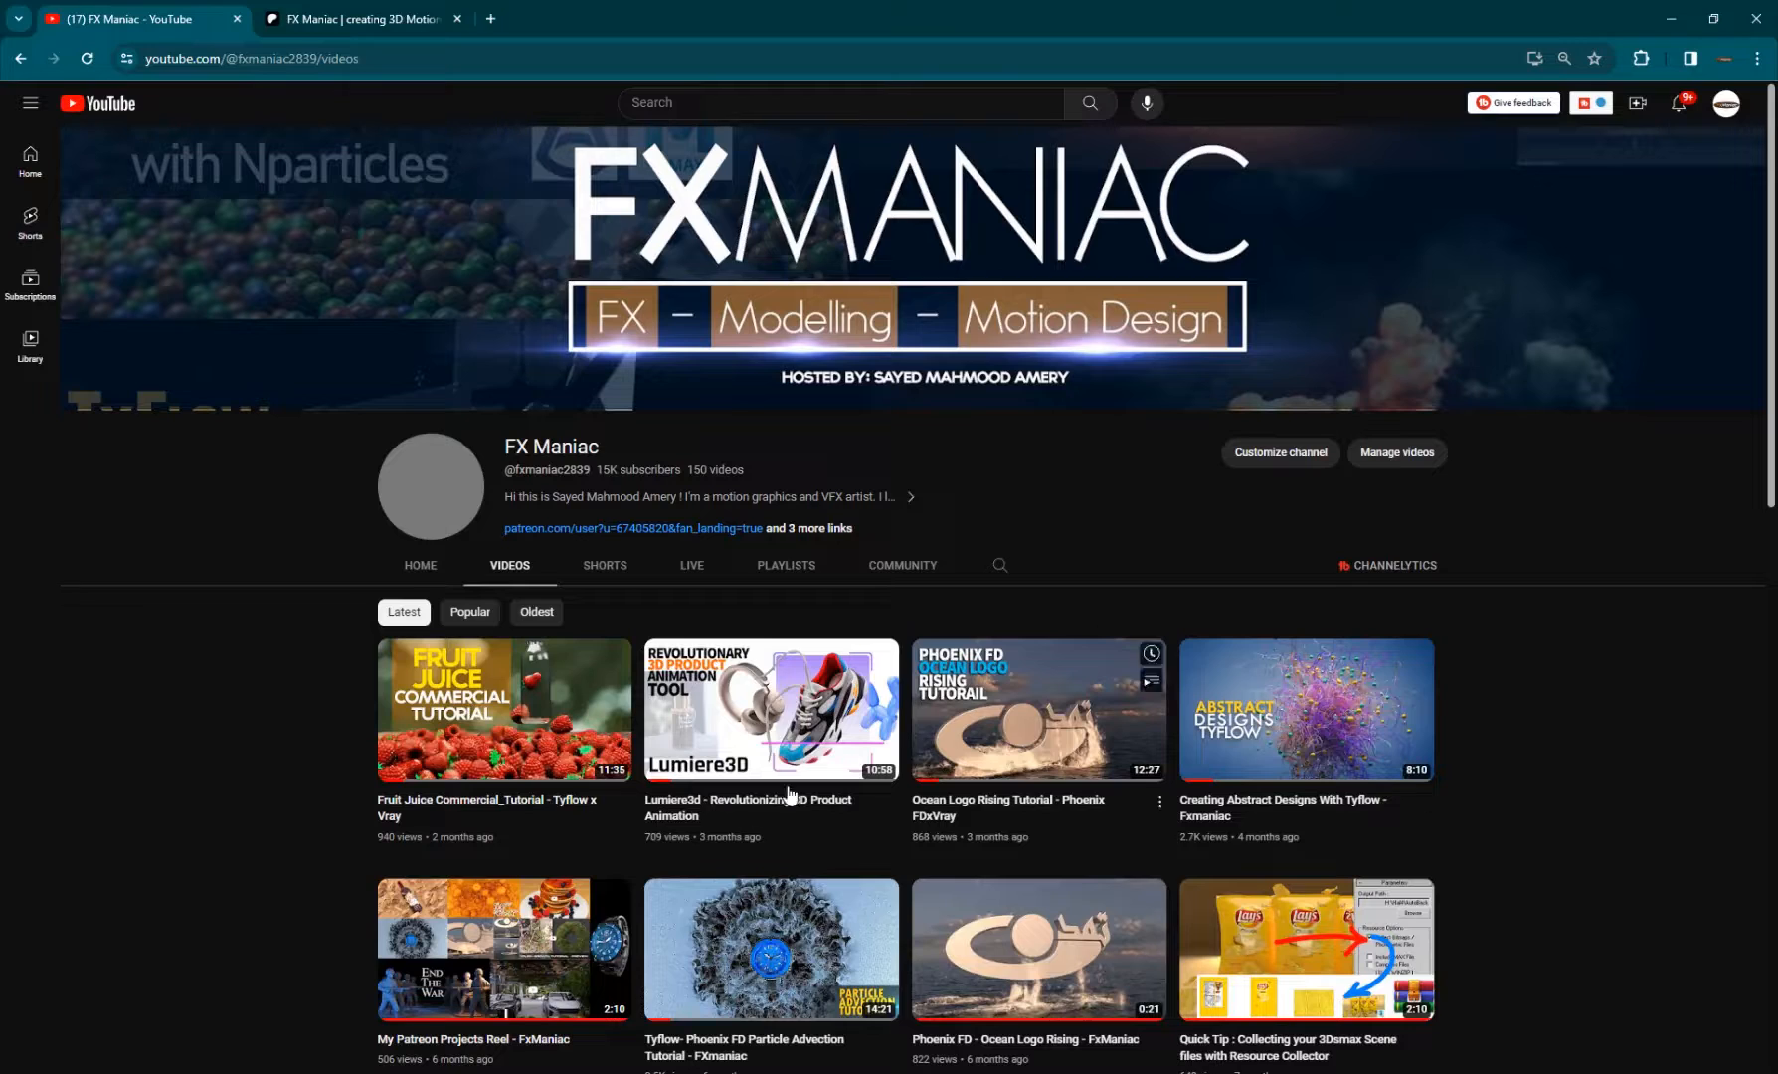
mouse_move(460, 819)
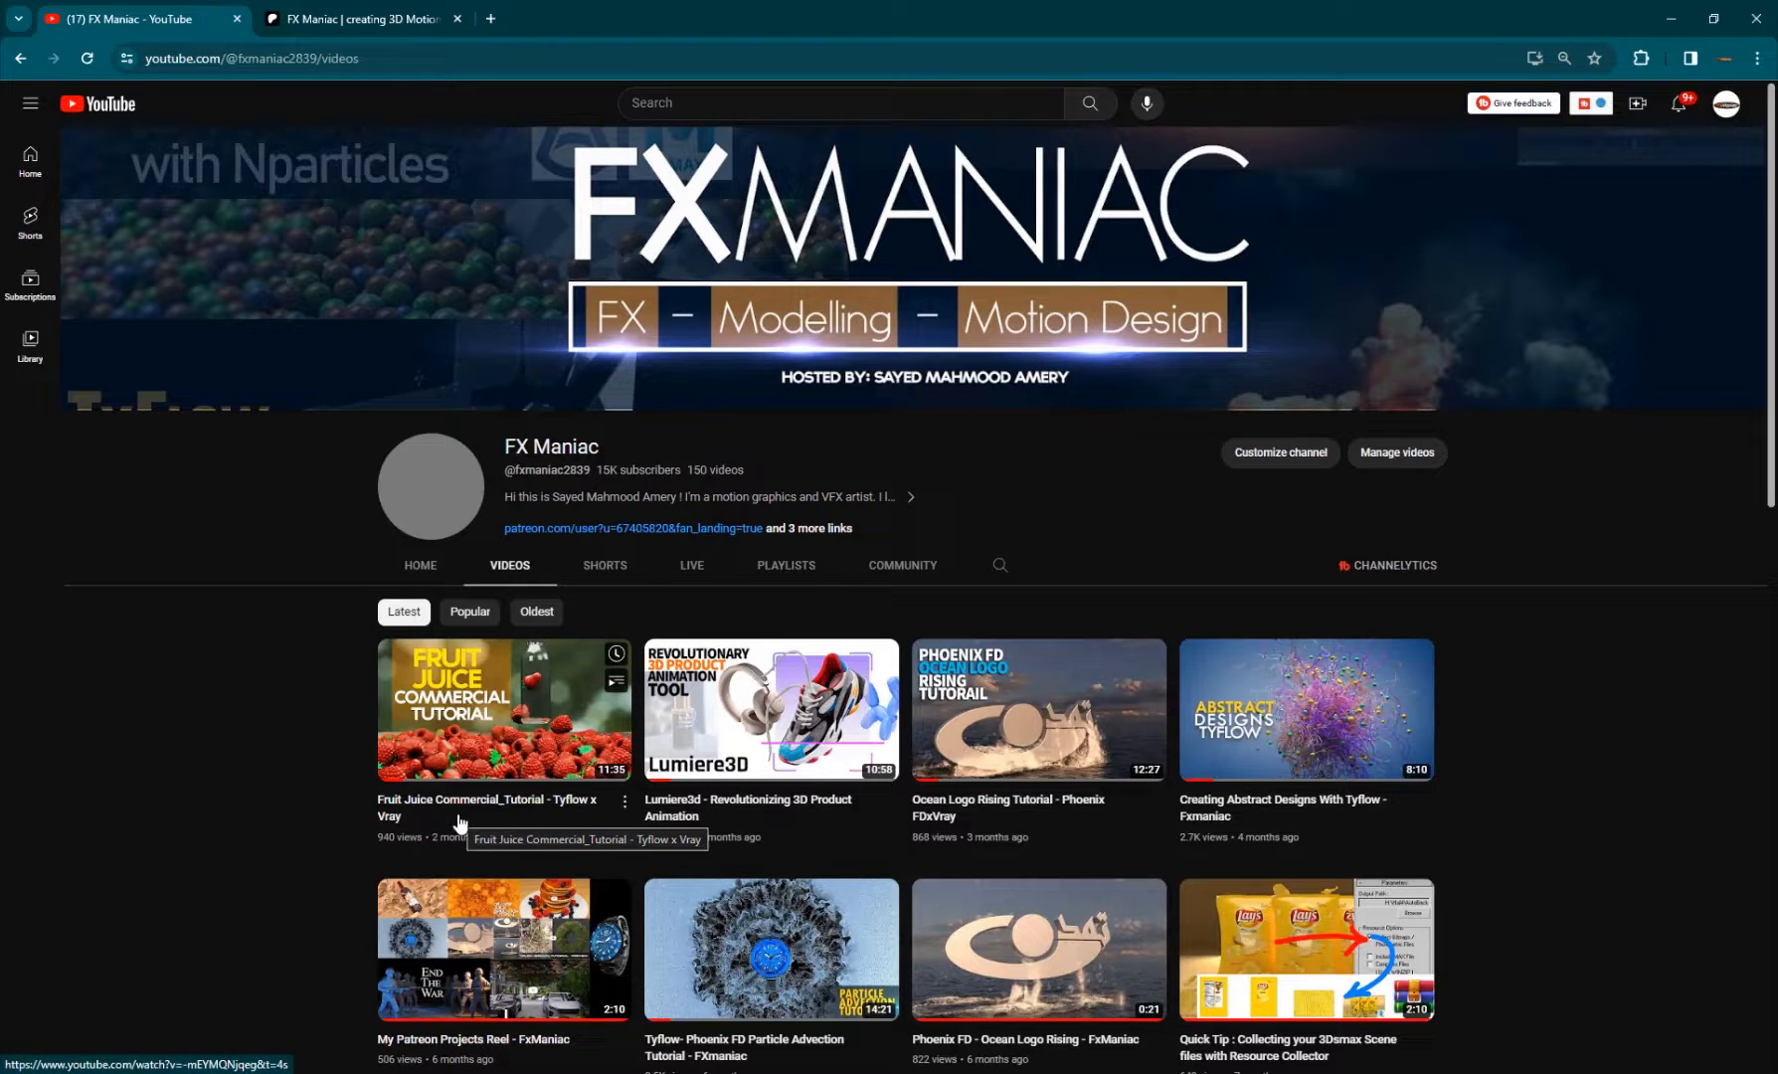
mouse_move(254, 826)
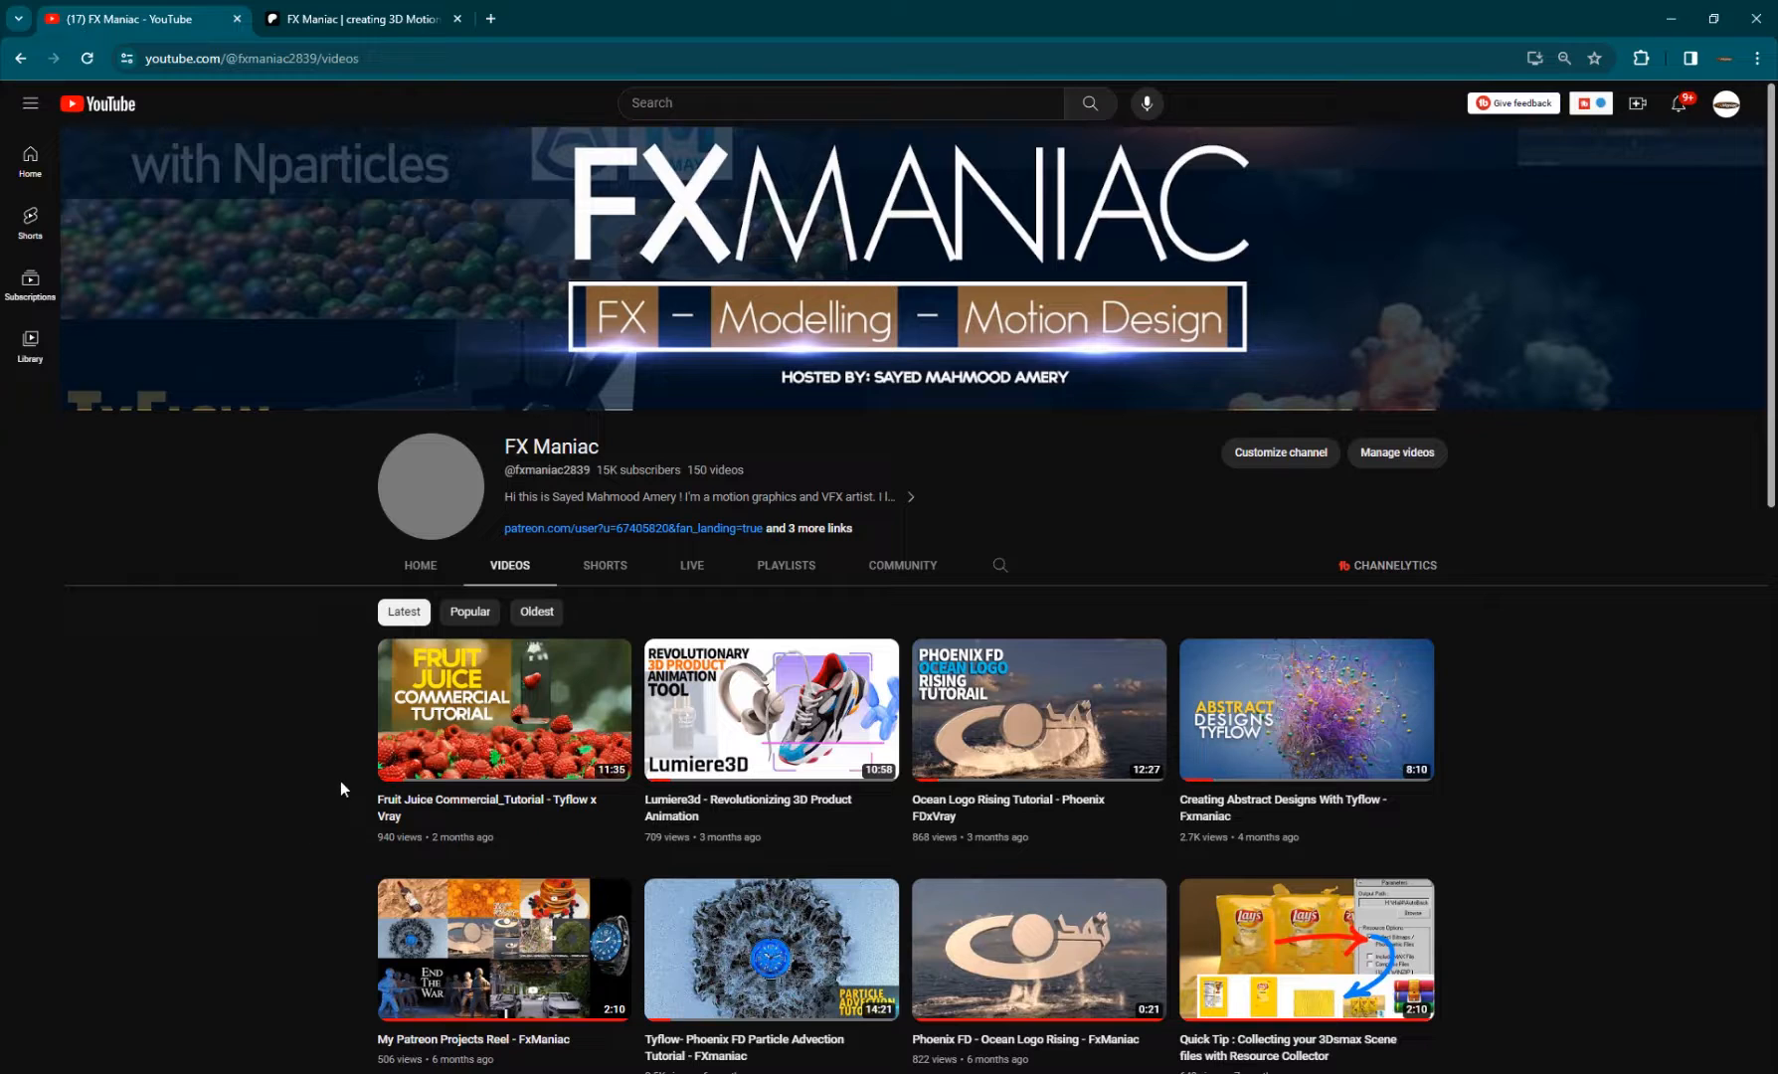
mouse_move(334, 730)
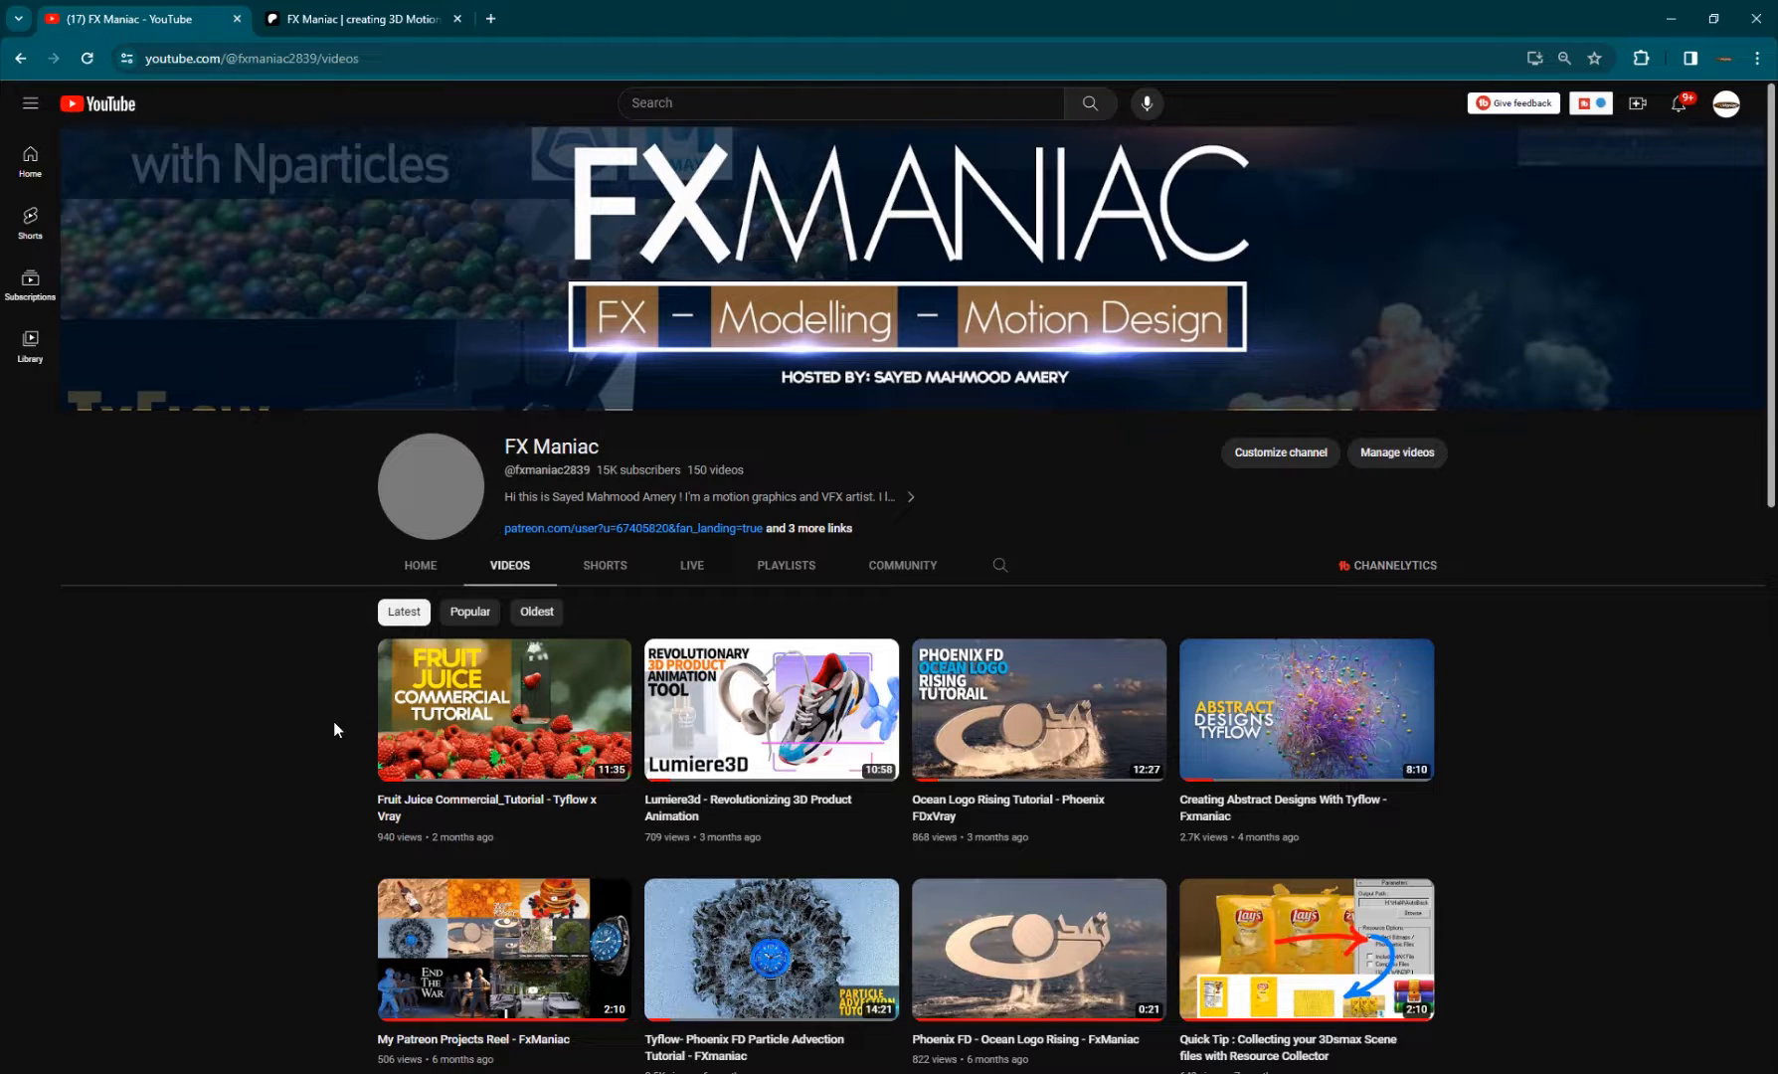
mouse_move(163, 790)
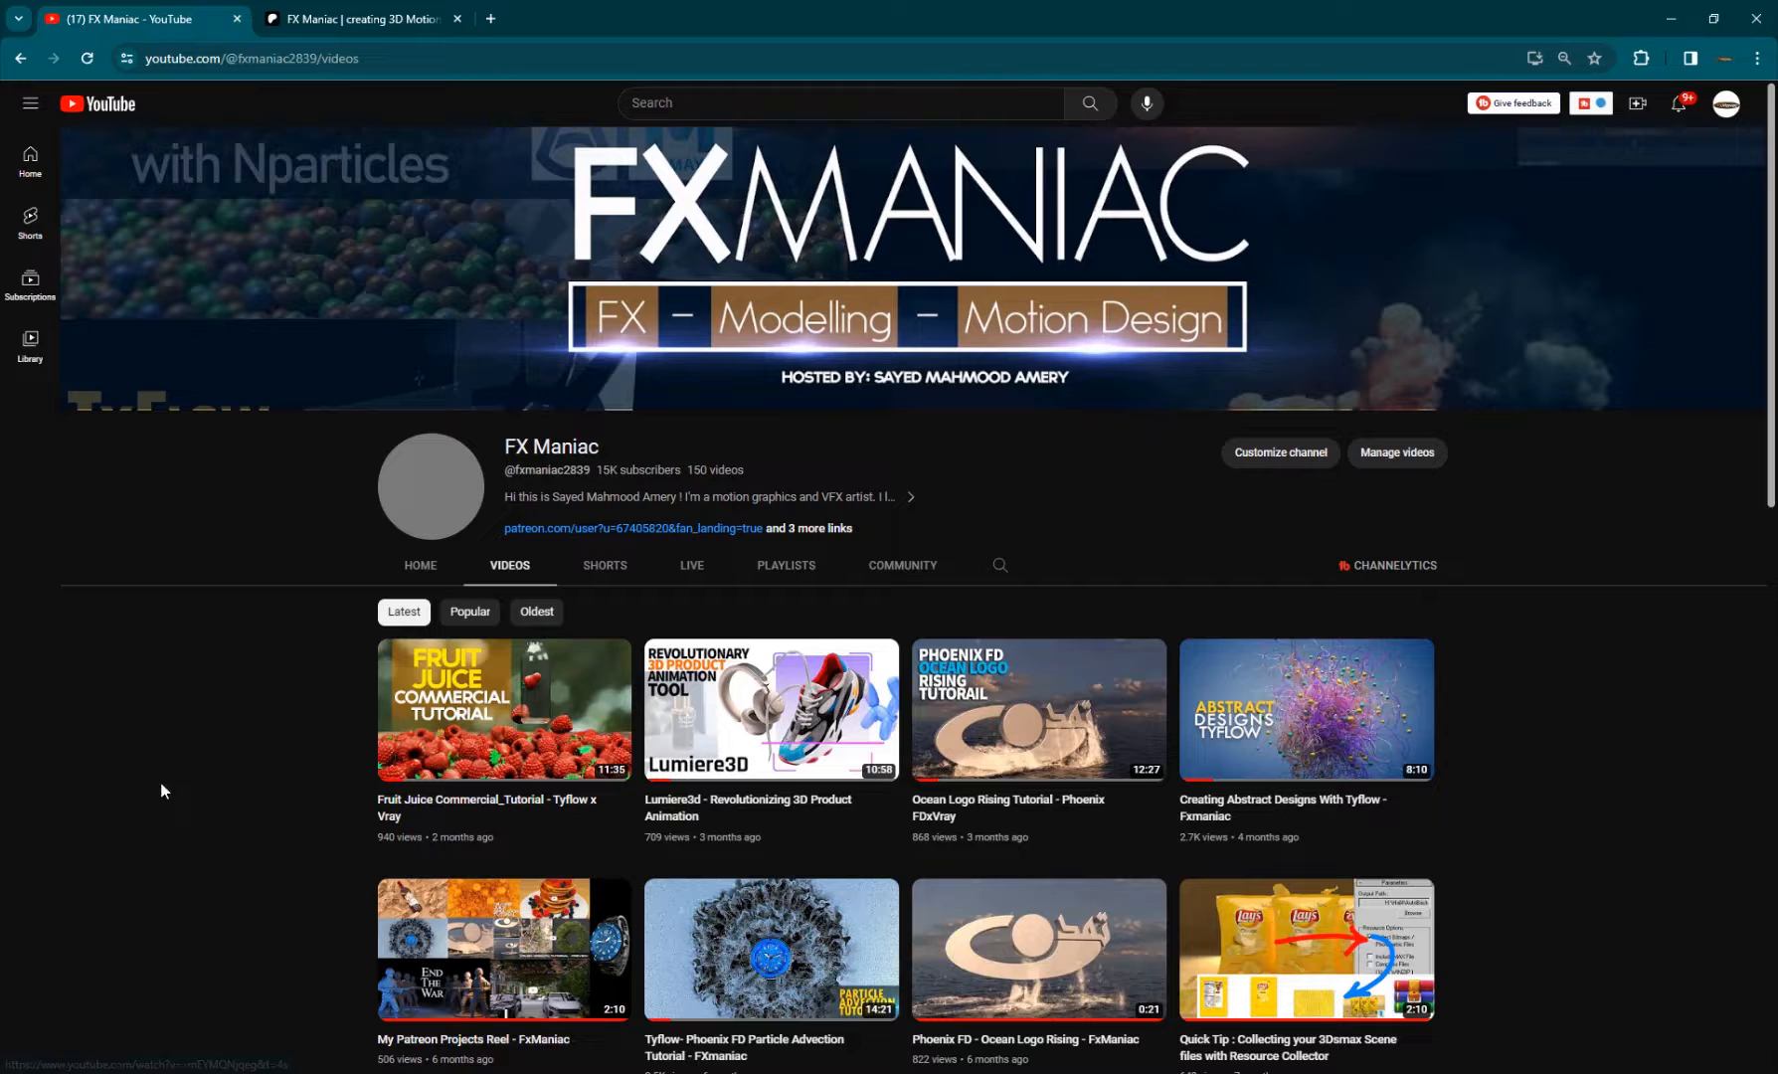
mouse_move(579, 545)
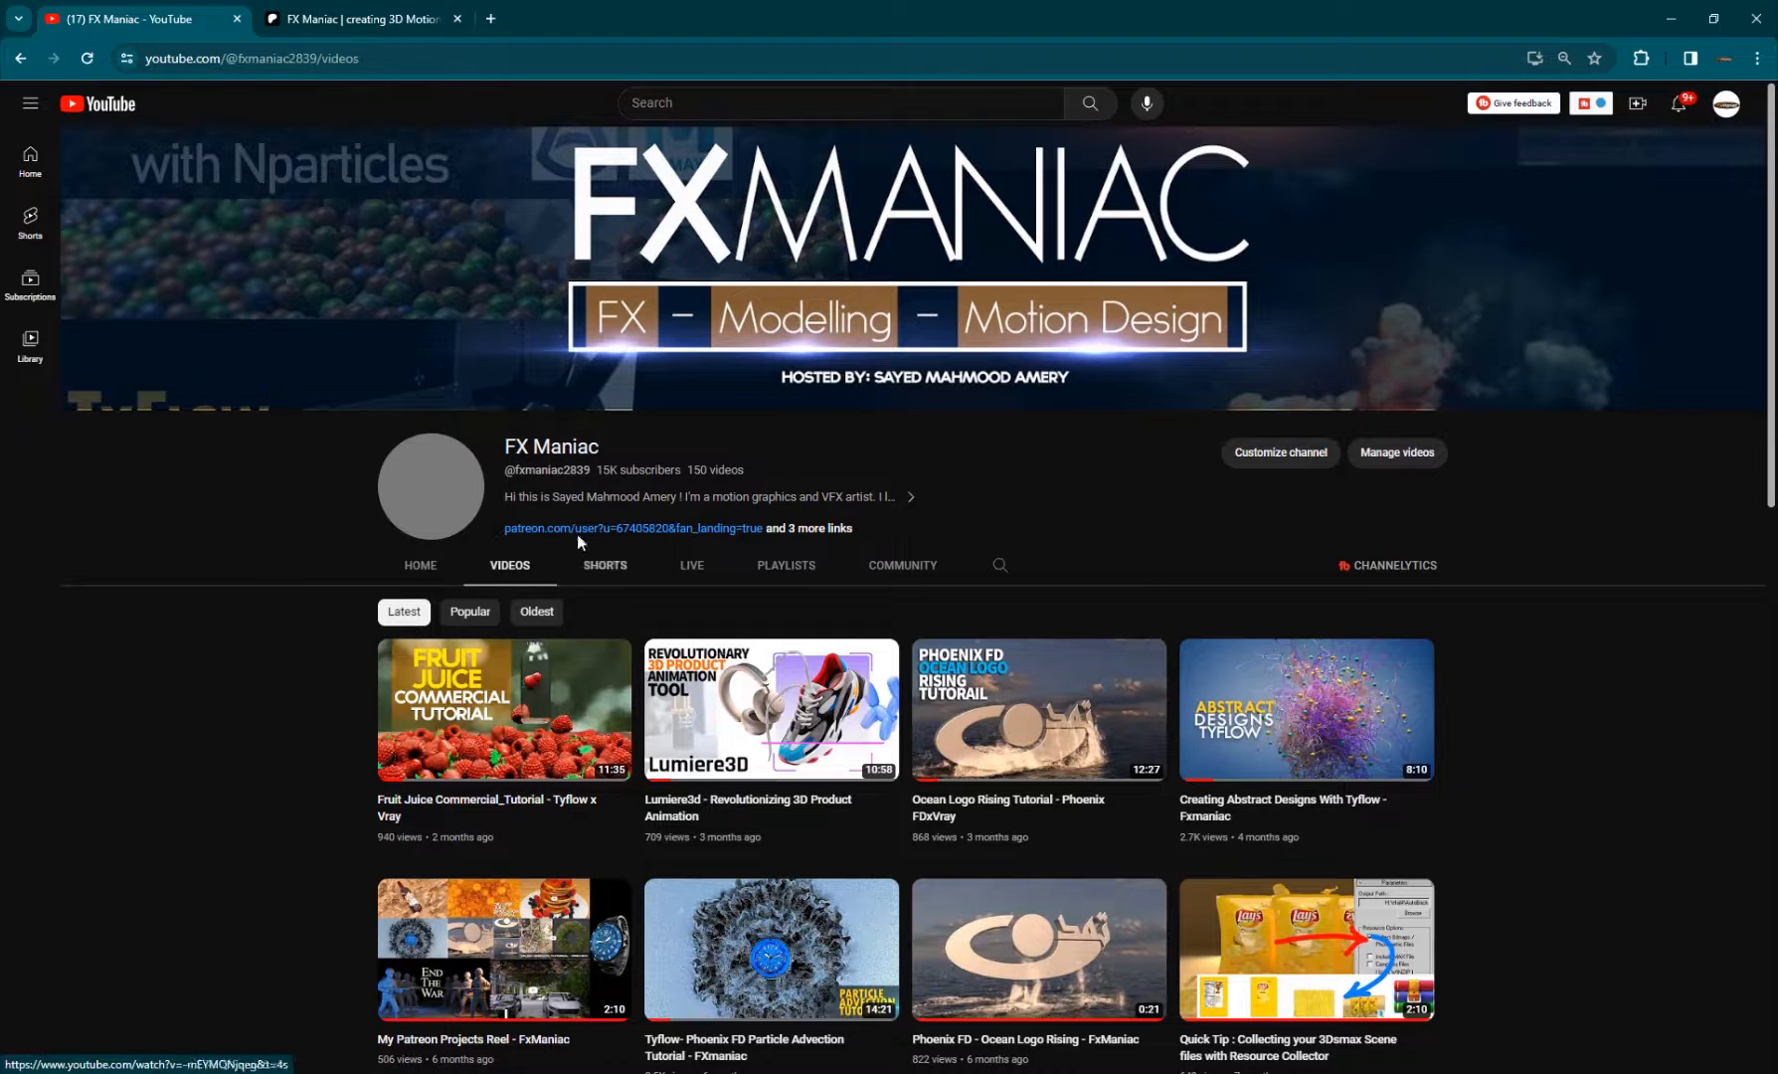
mouse_move(682, 646)
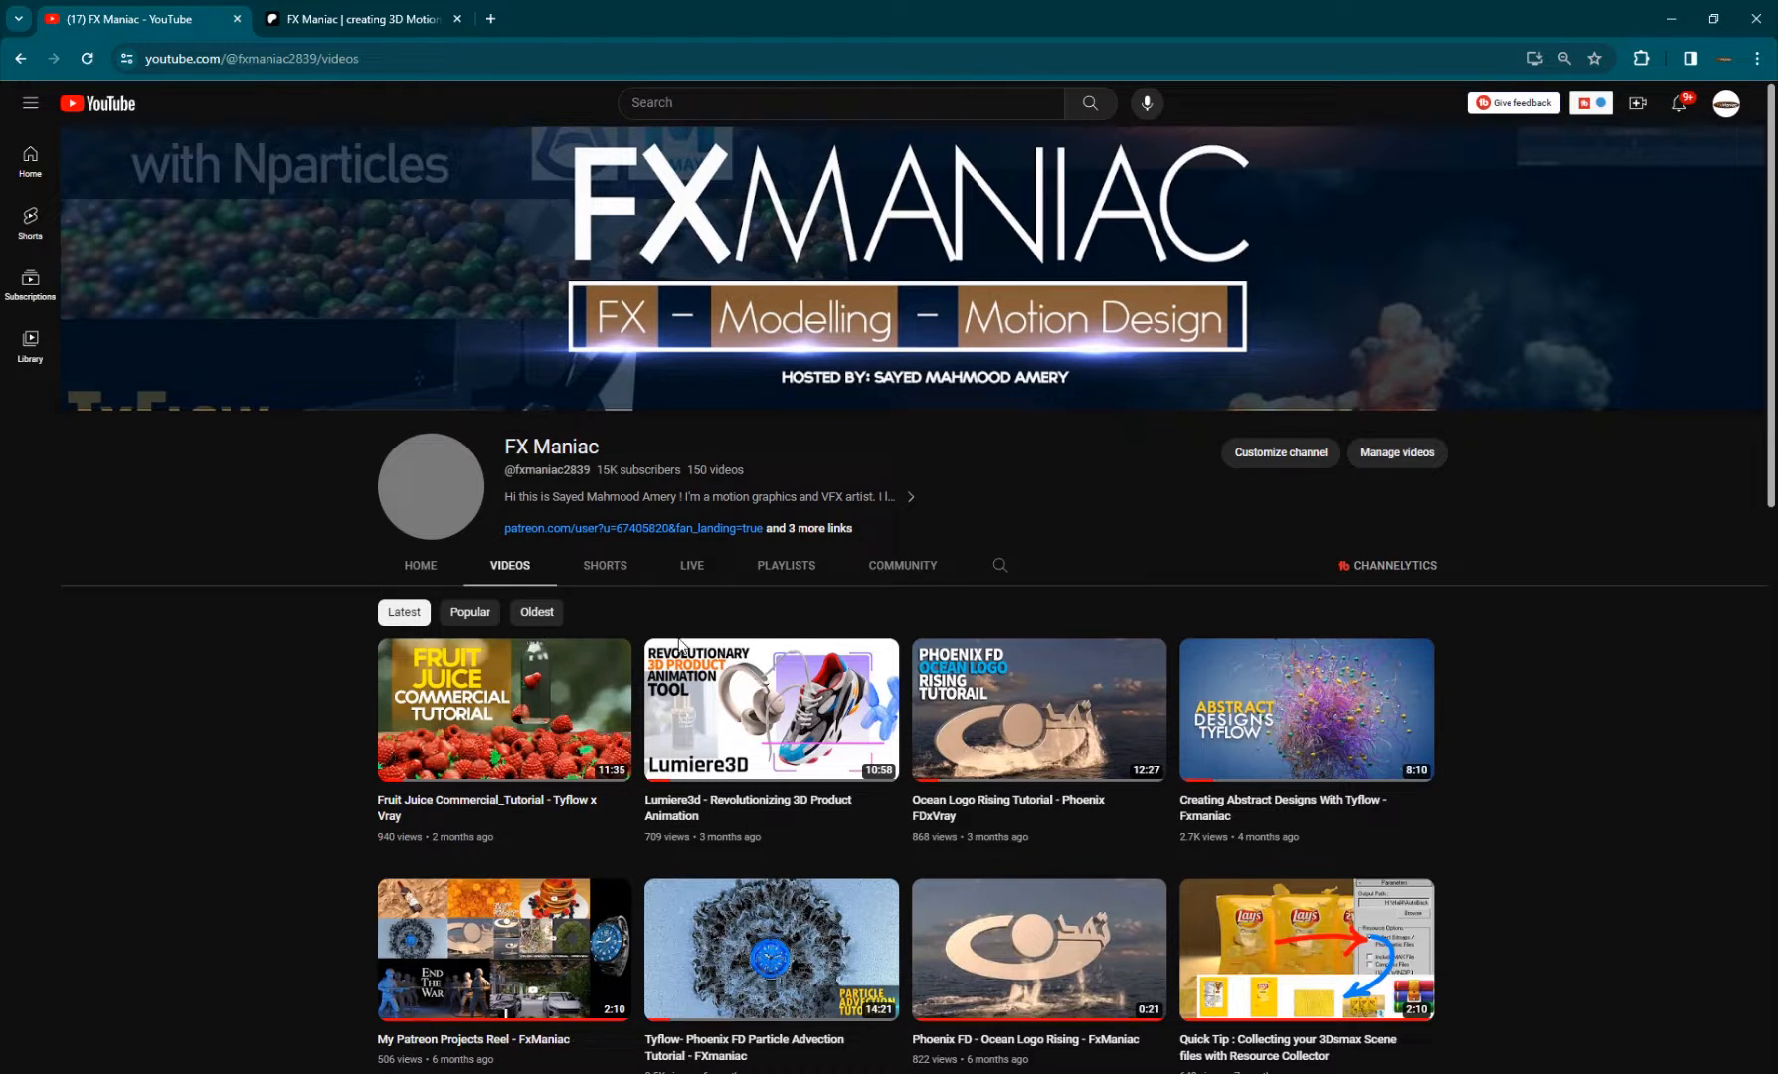
mouse_move(950, 666)
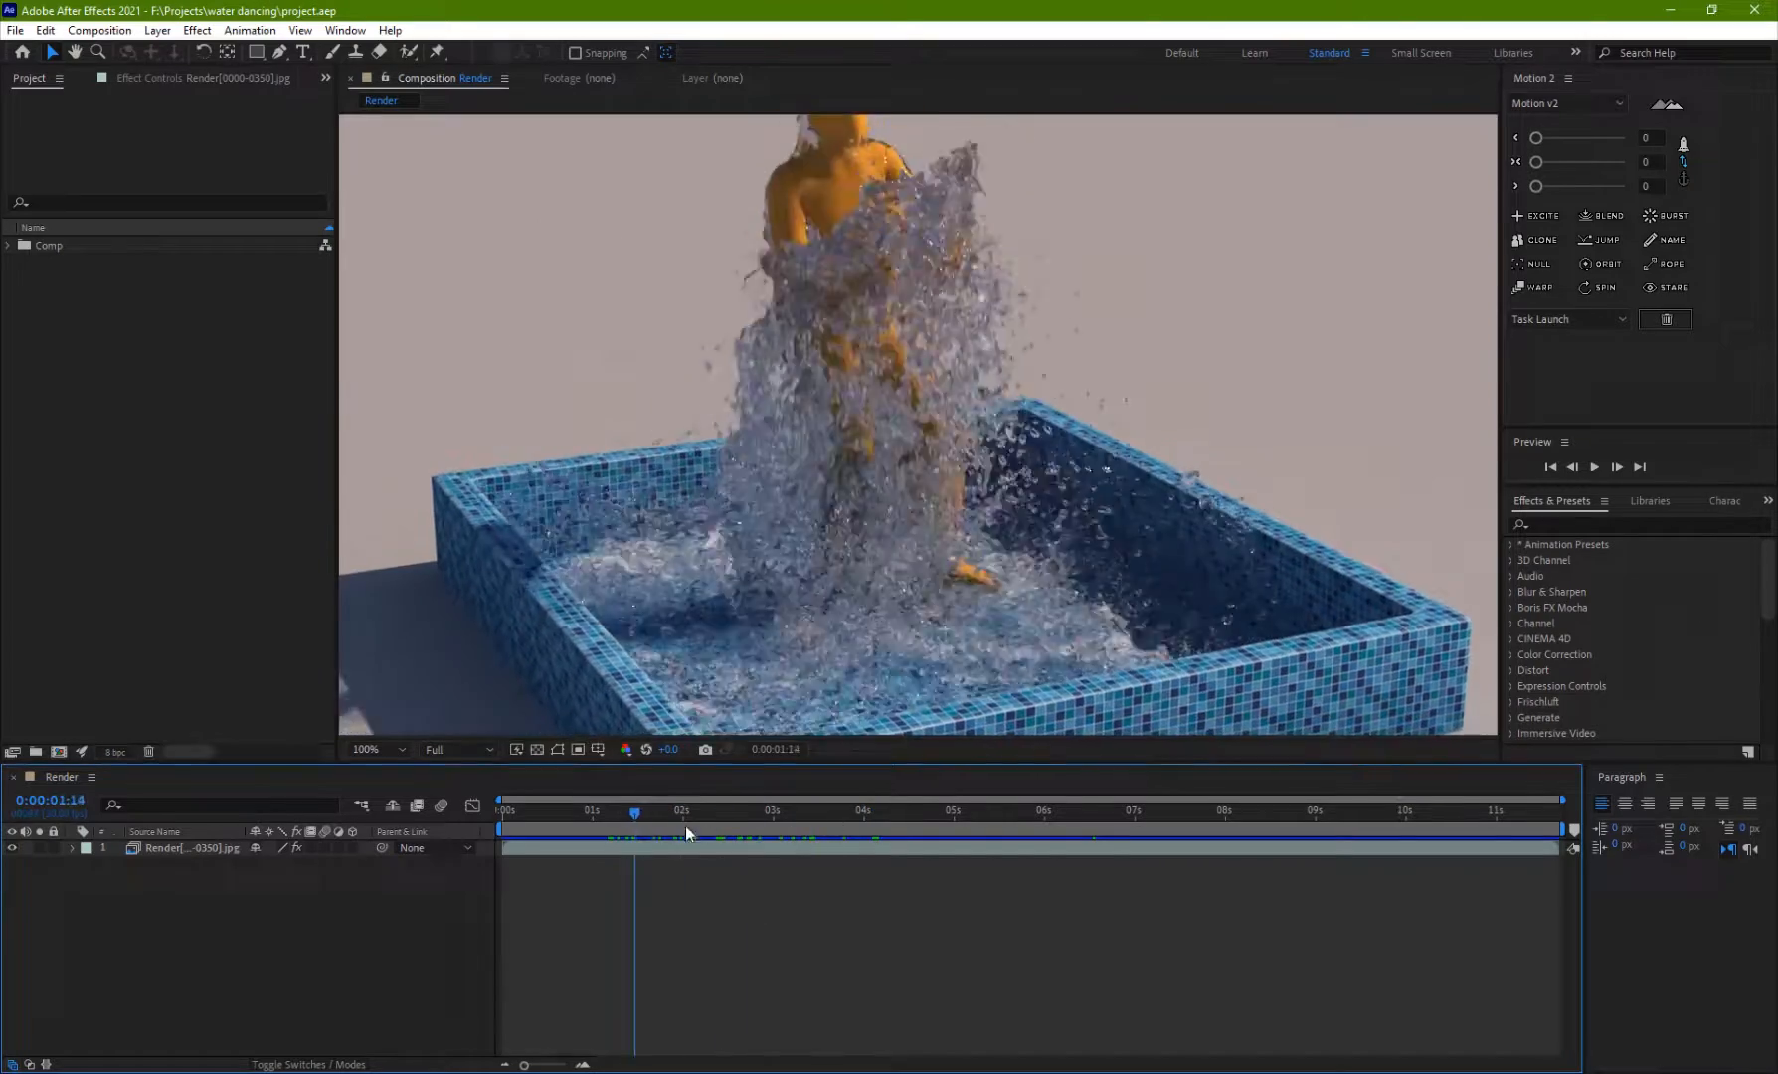
- Scrub the Render composition between roughly two and nine seconds to inspect the splash frames
click(899, 811)
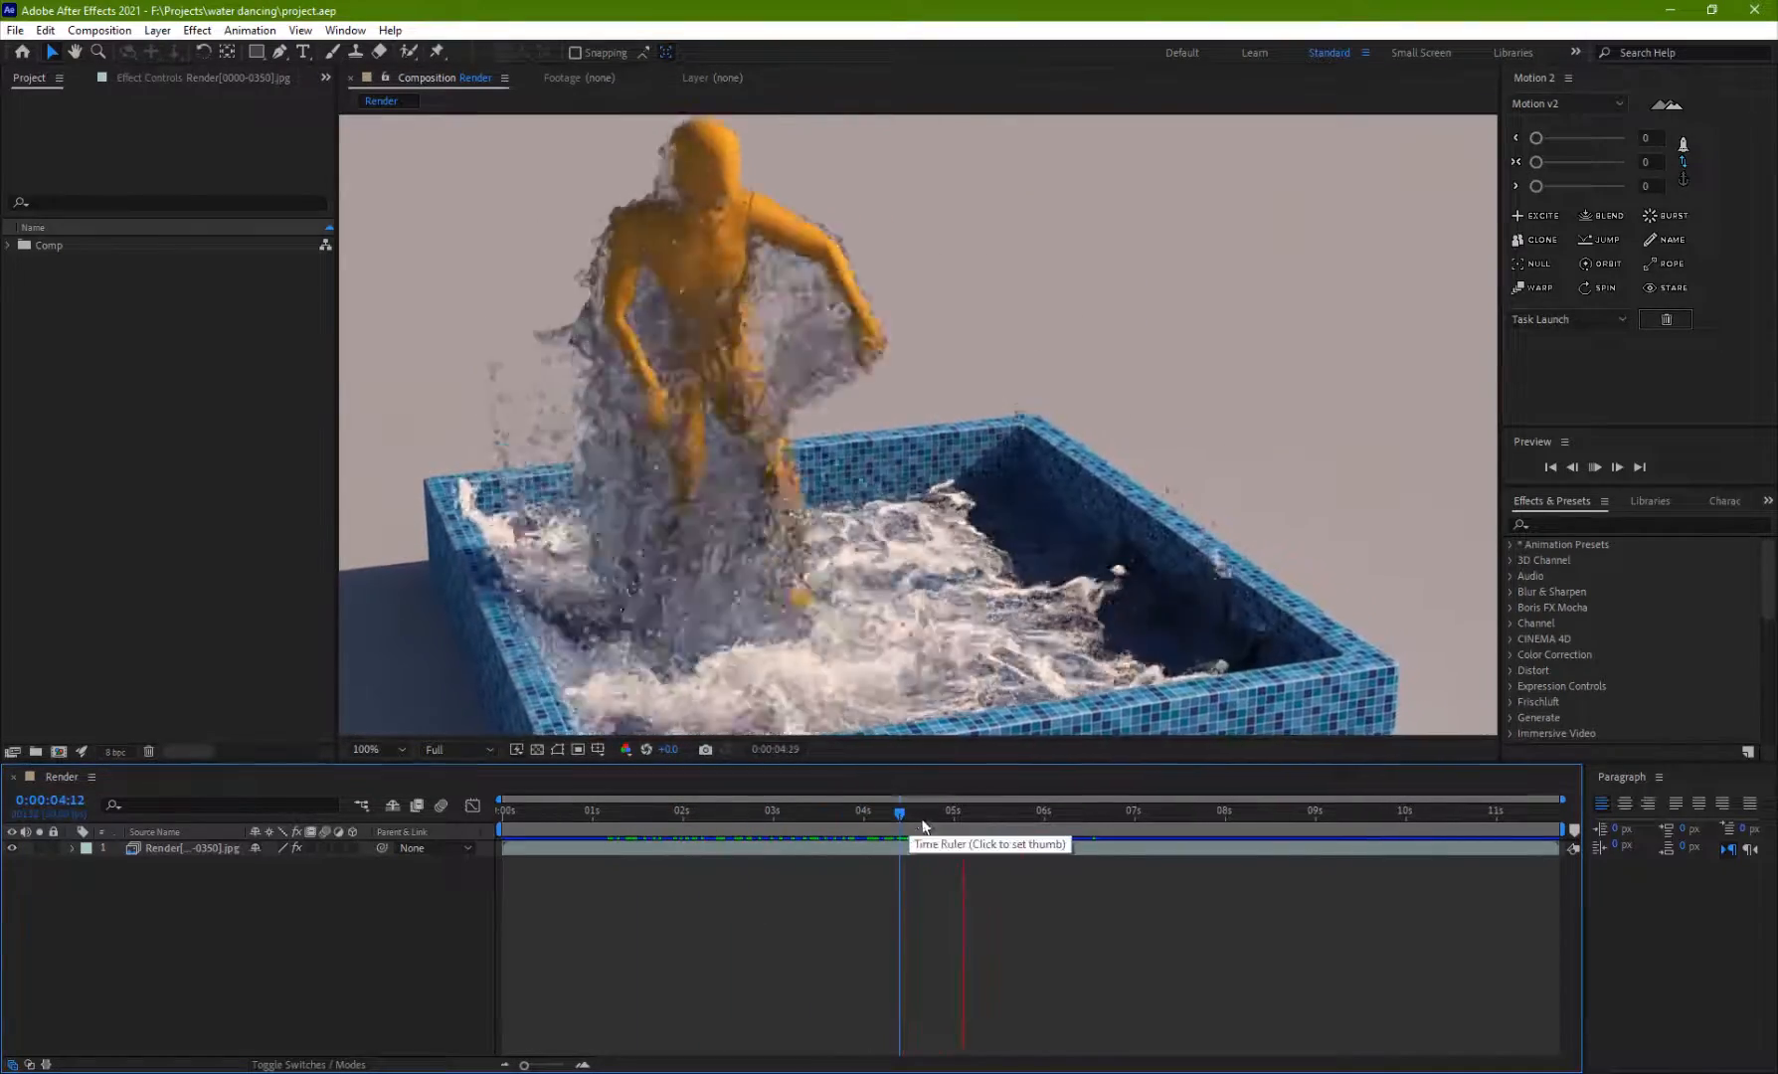
click(1365, 811)
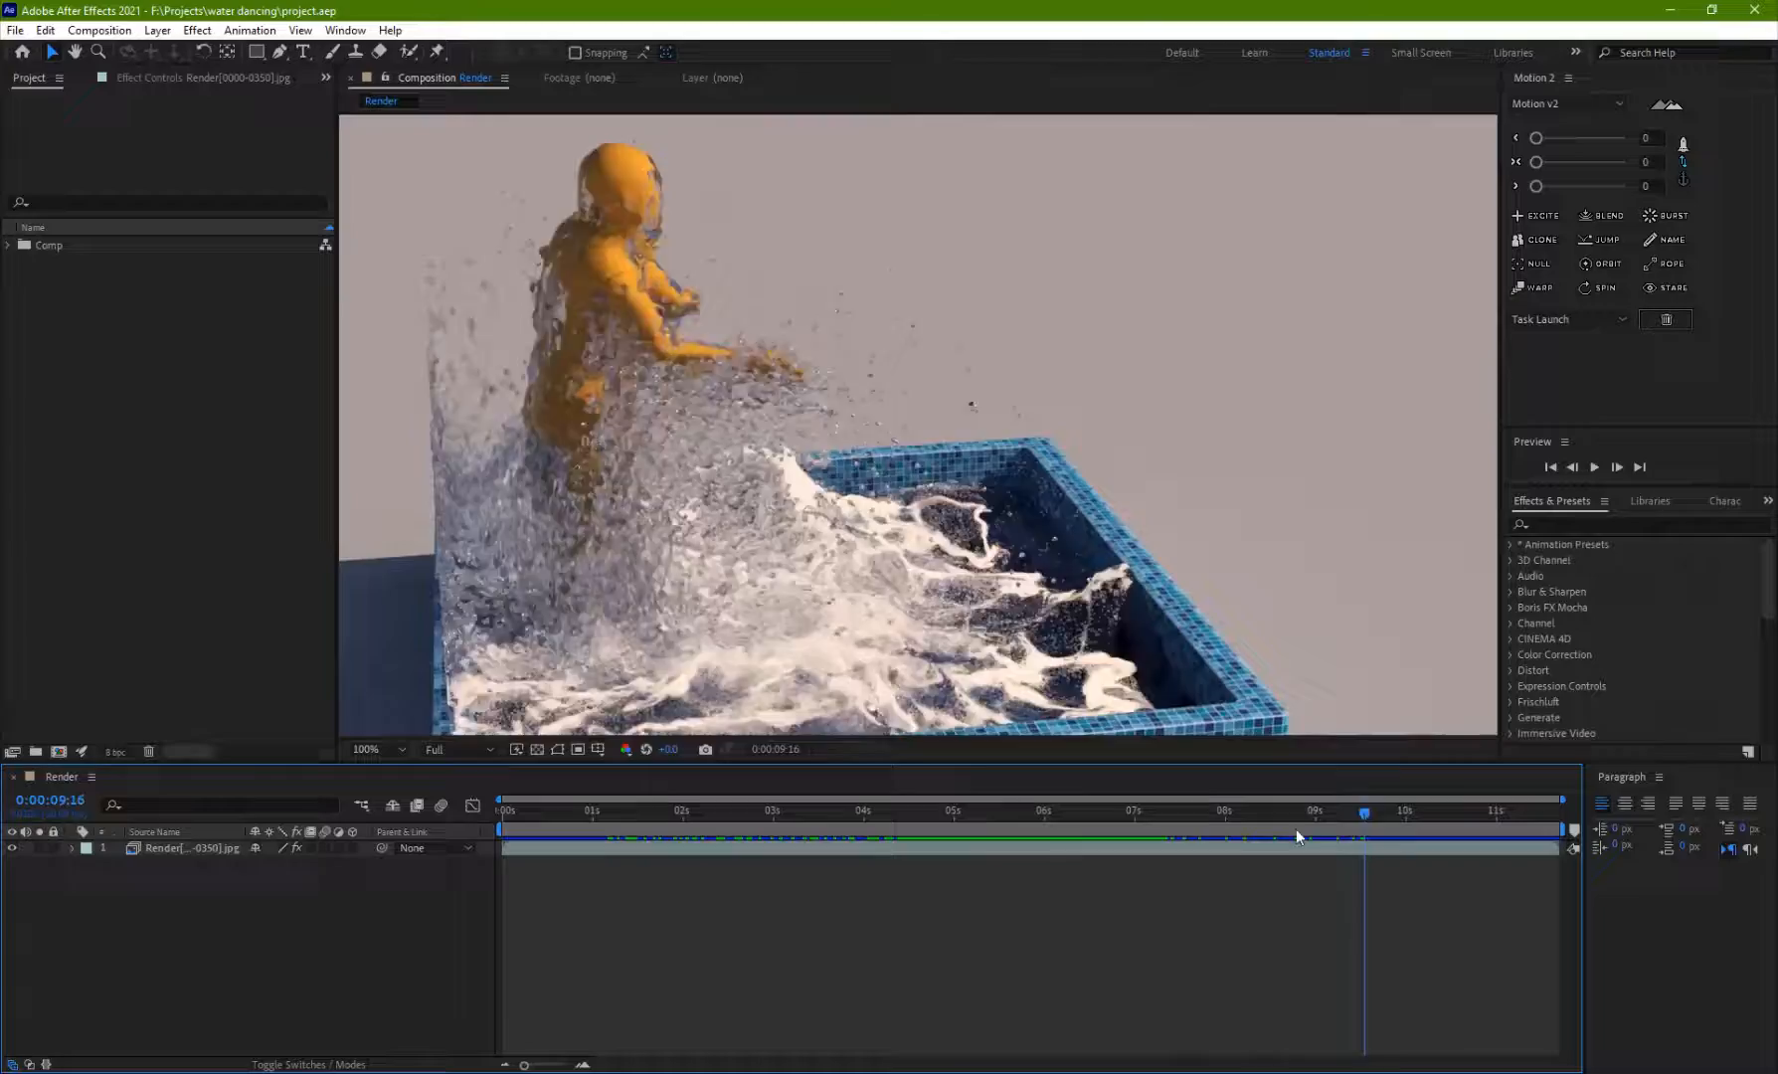
click(714, 813)
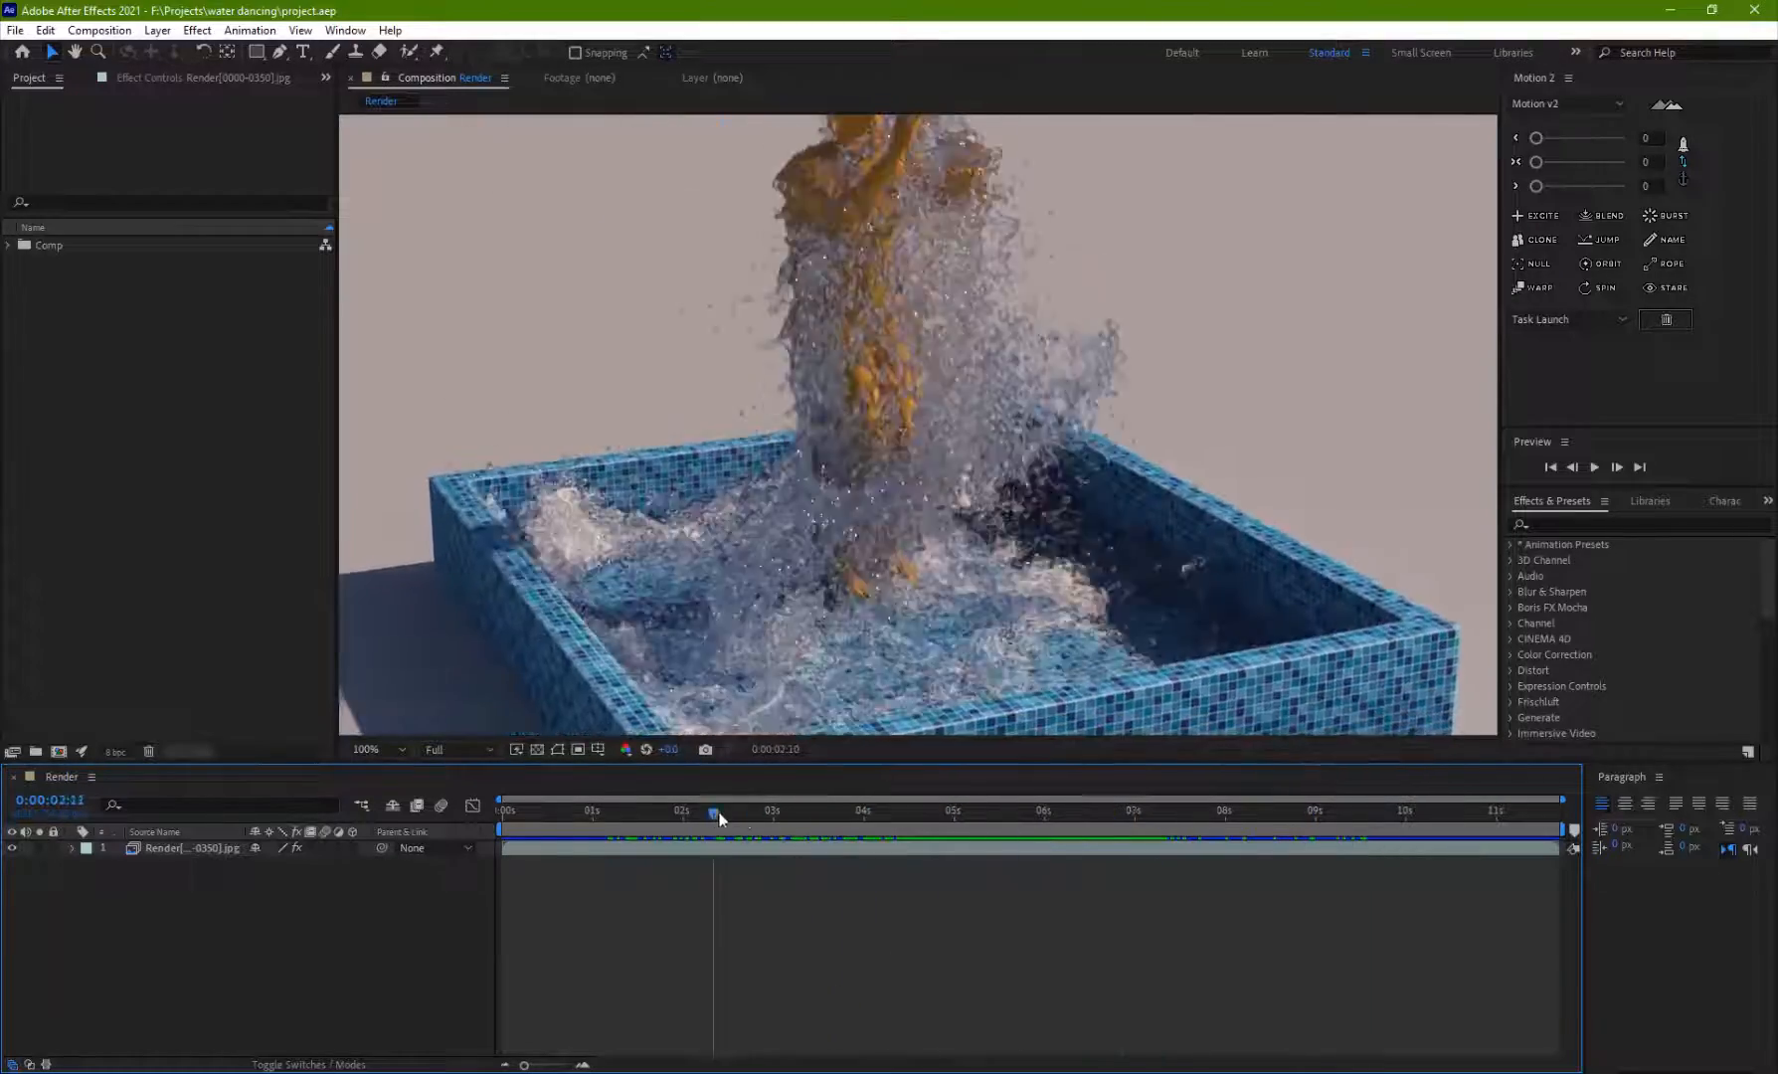
drag(714, 809, 1154, 809)
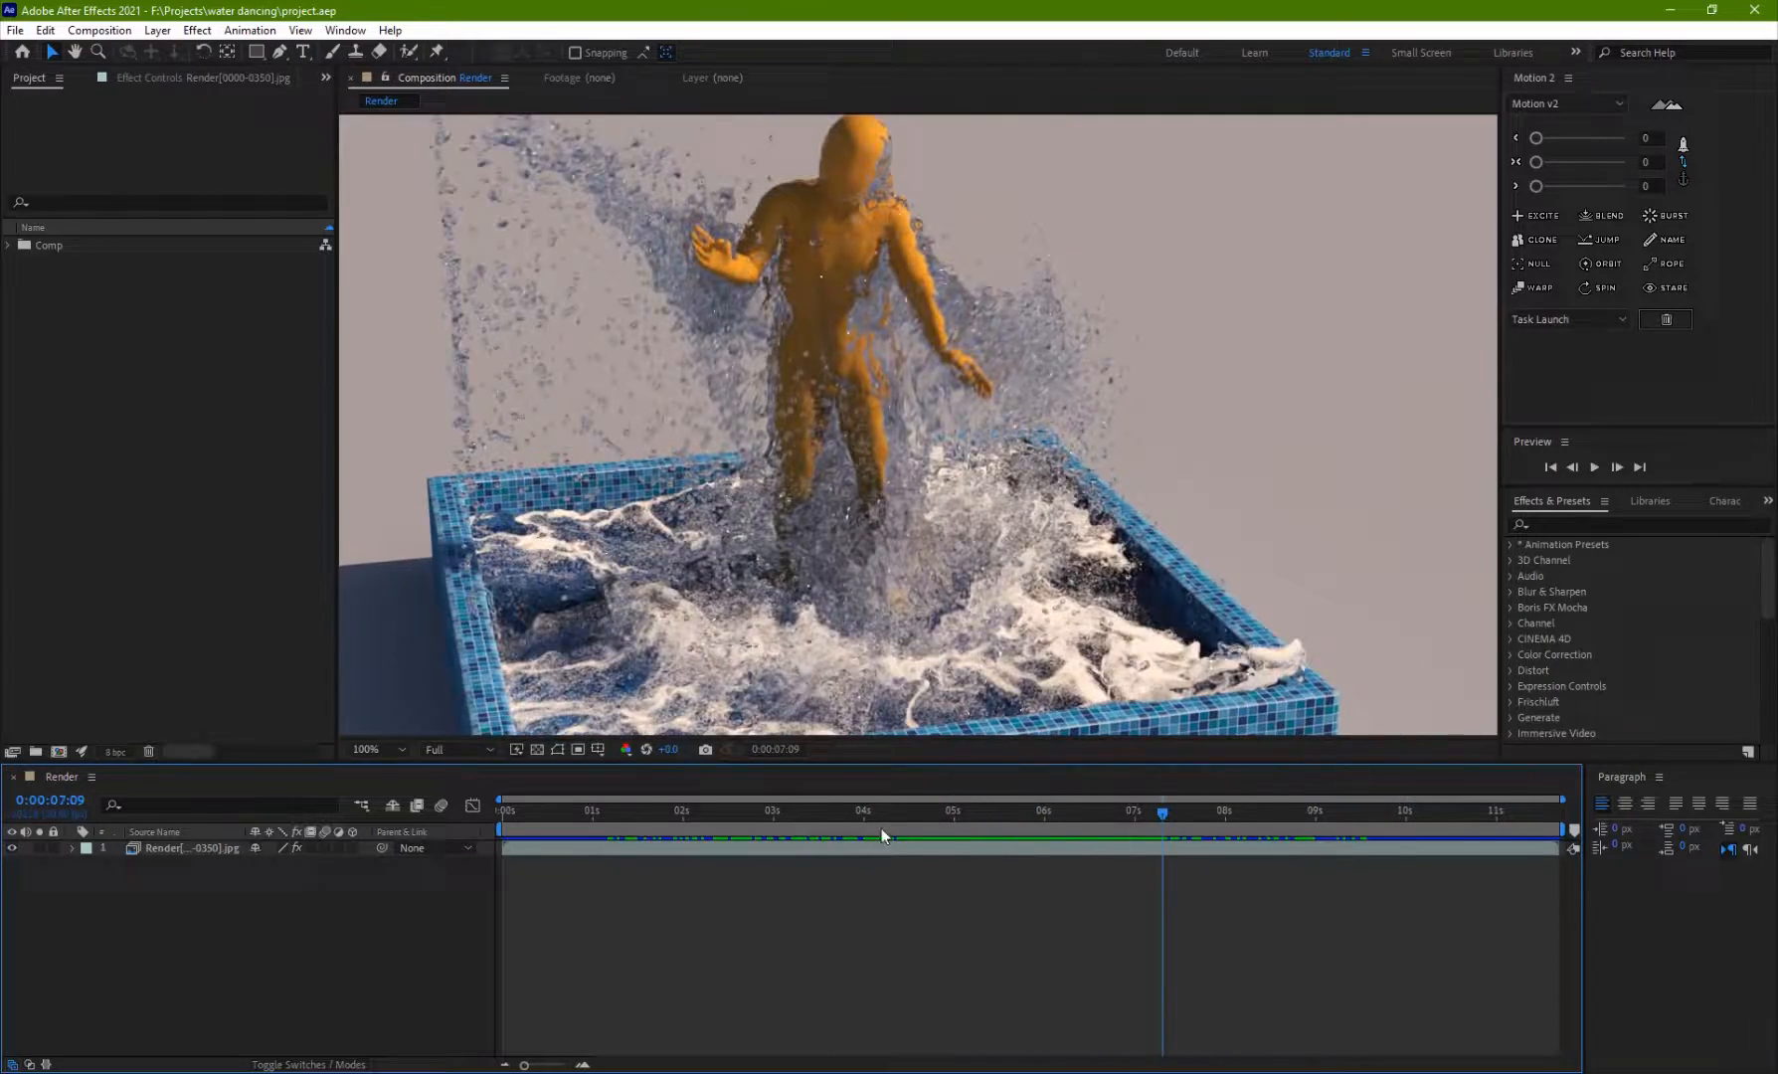
click(960, 814)
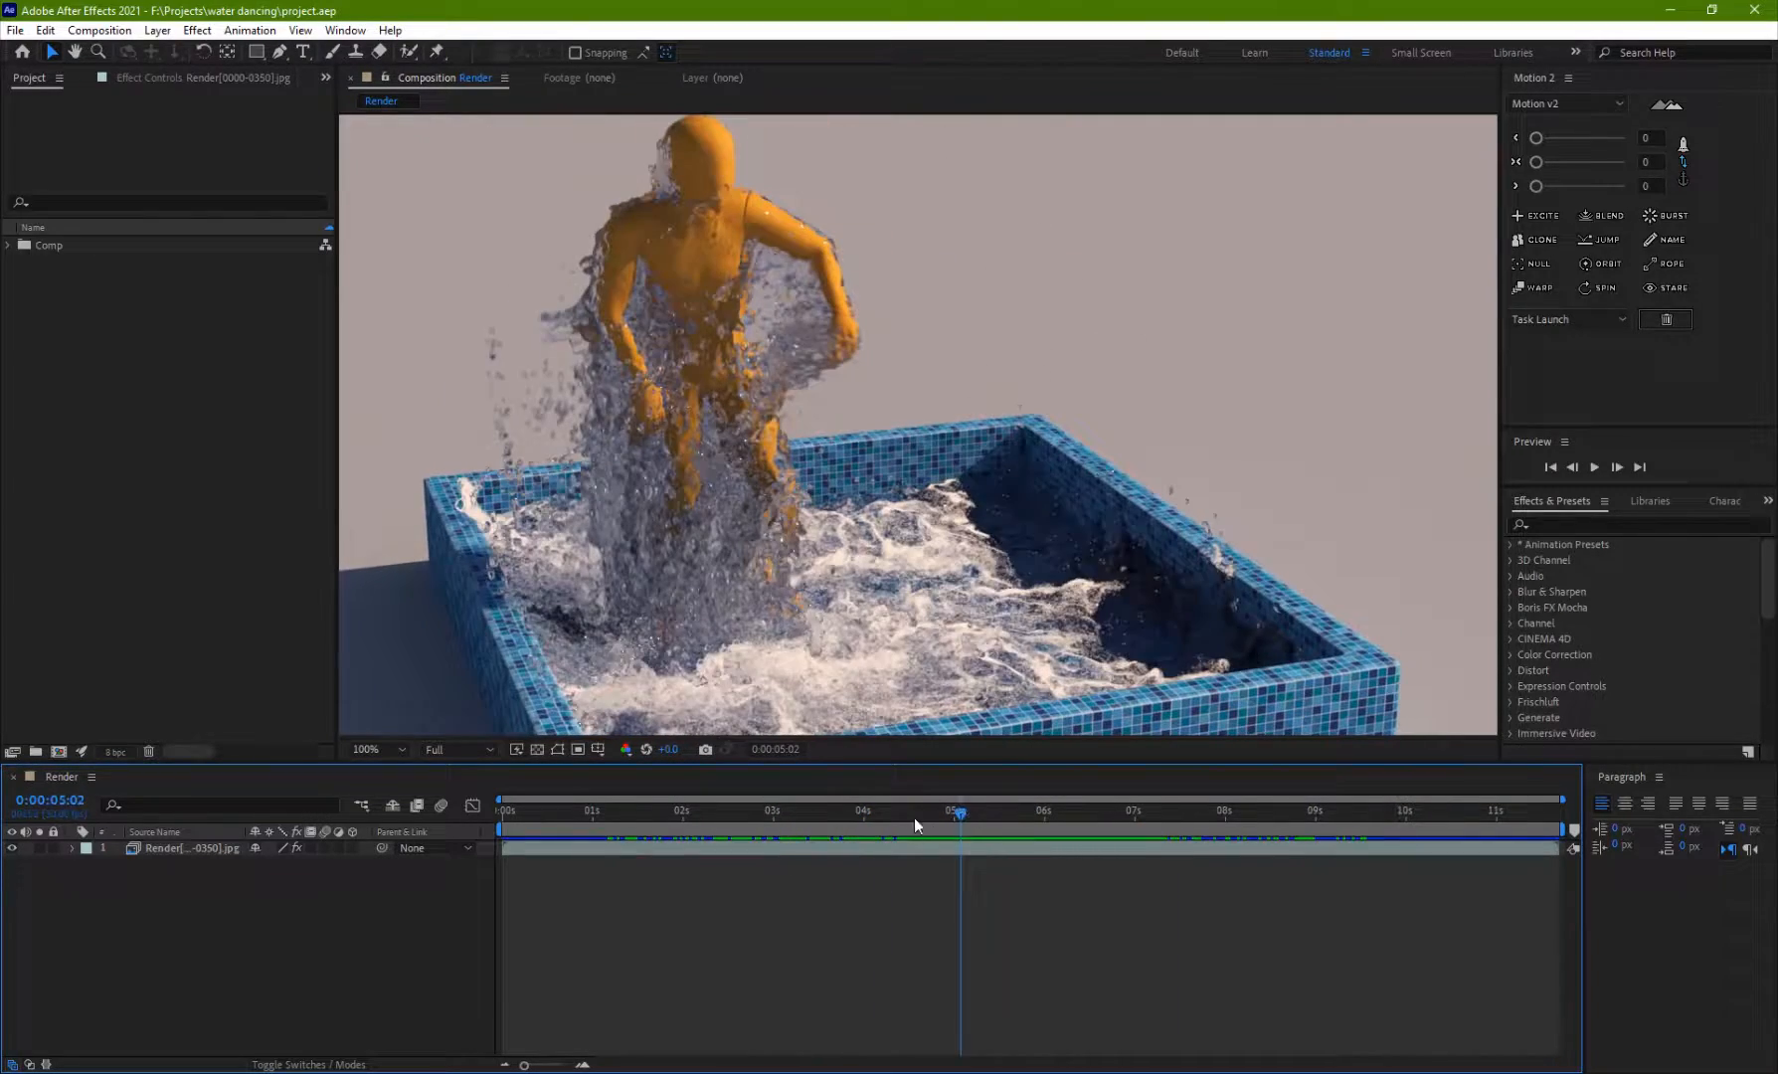
click(840, 814)
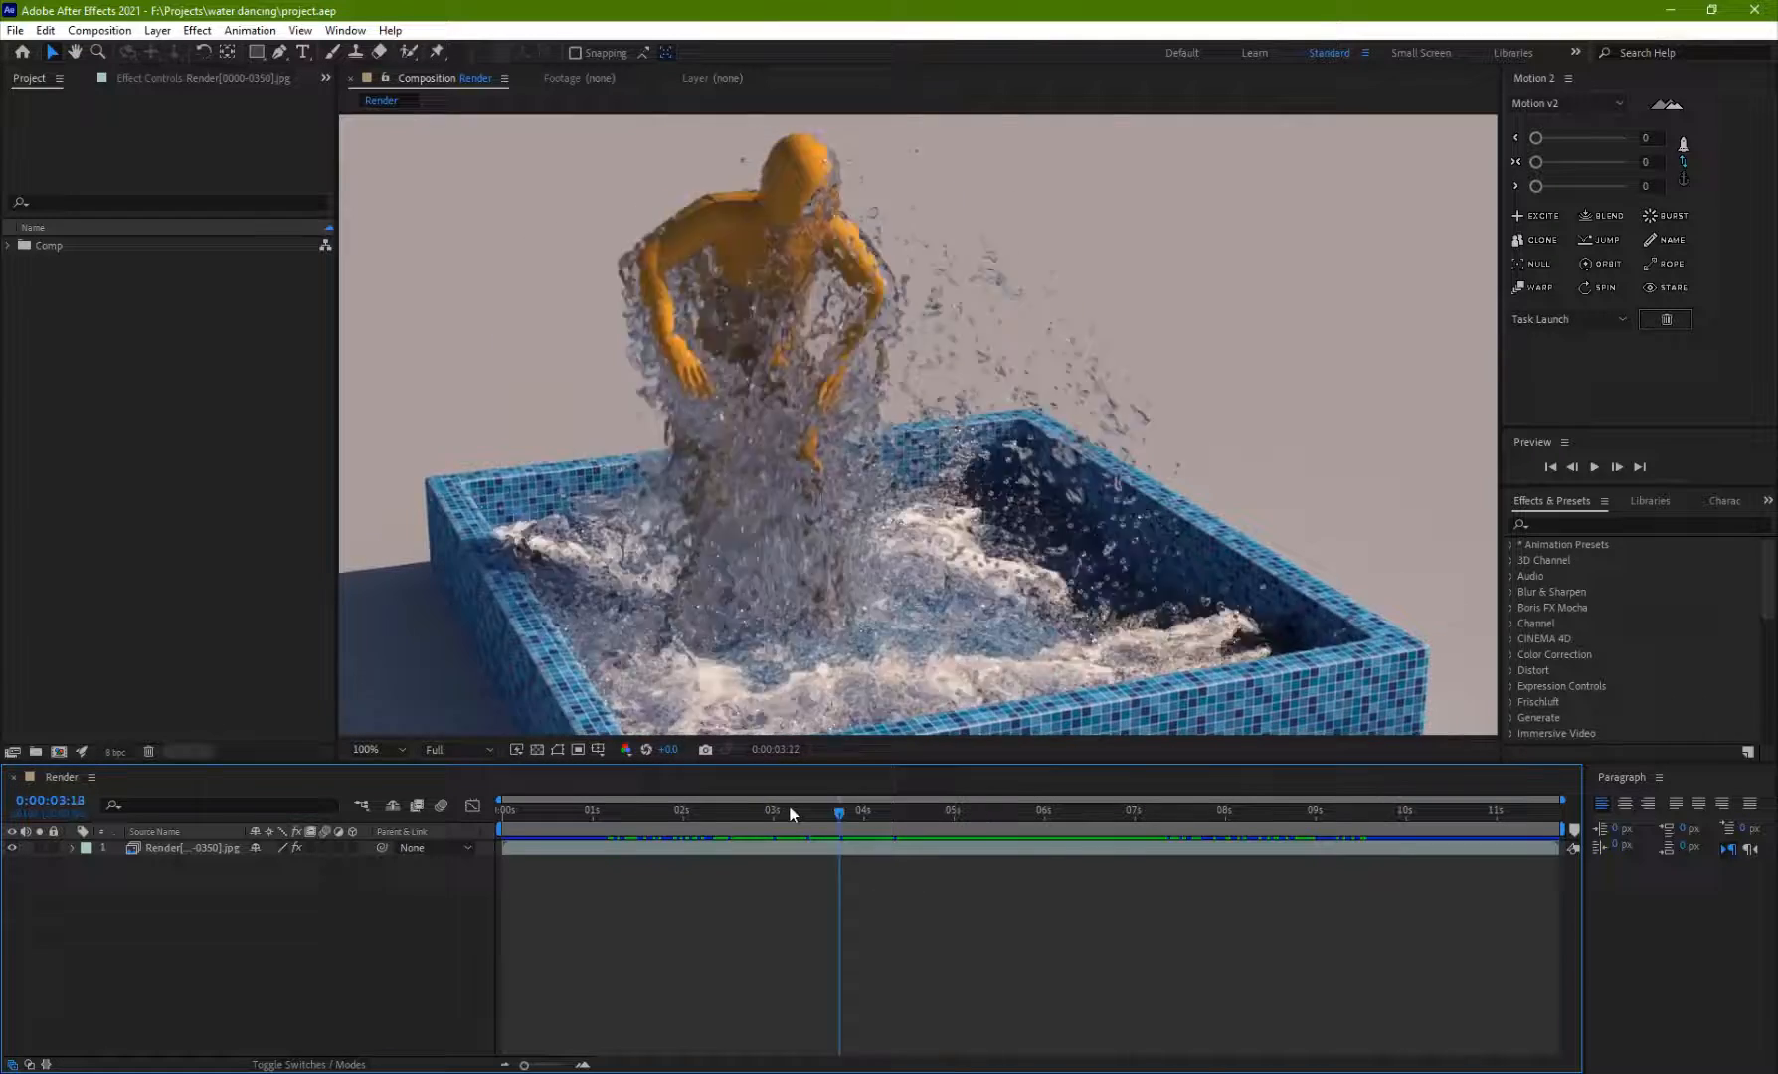
click(774, 809)
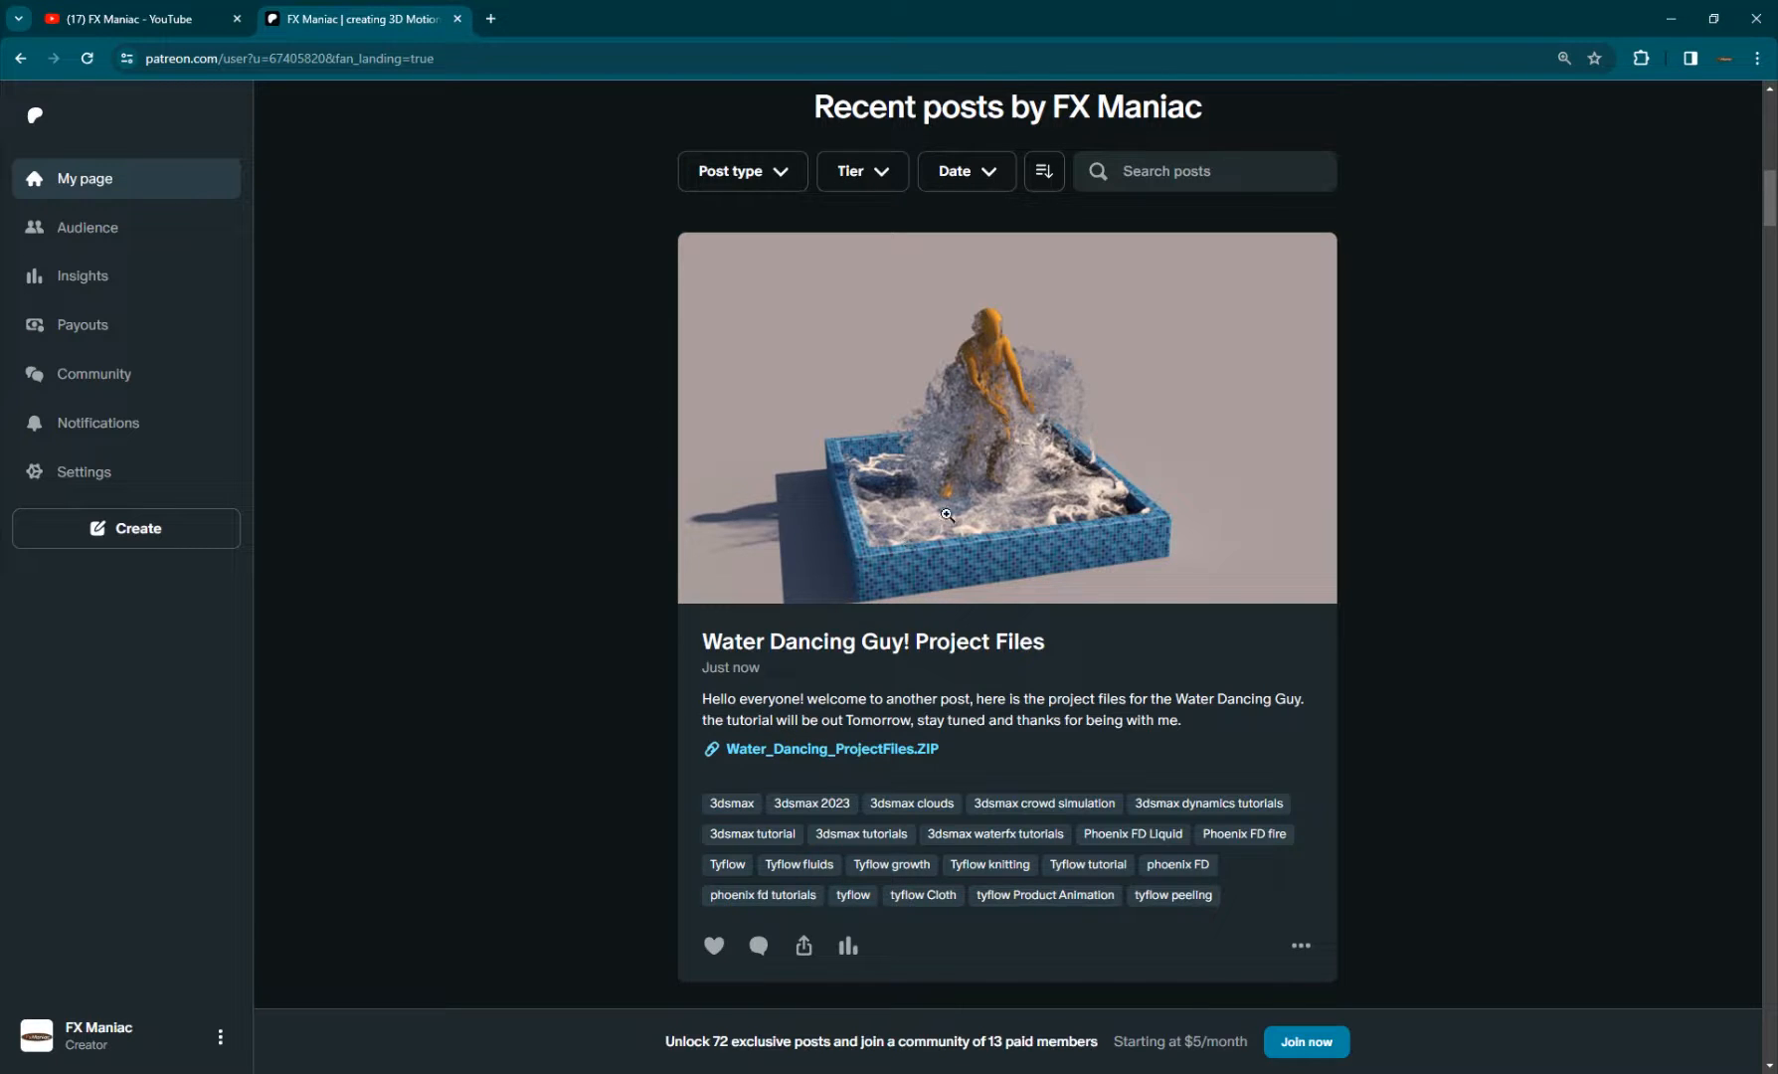
mouse_move(1462, 316)
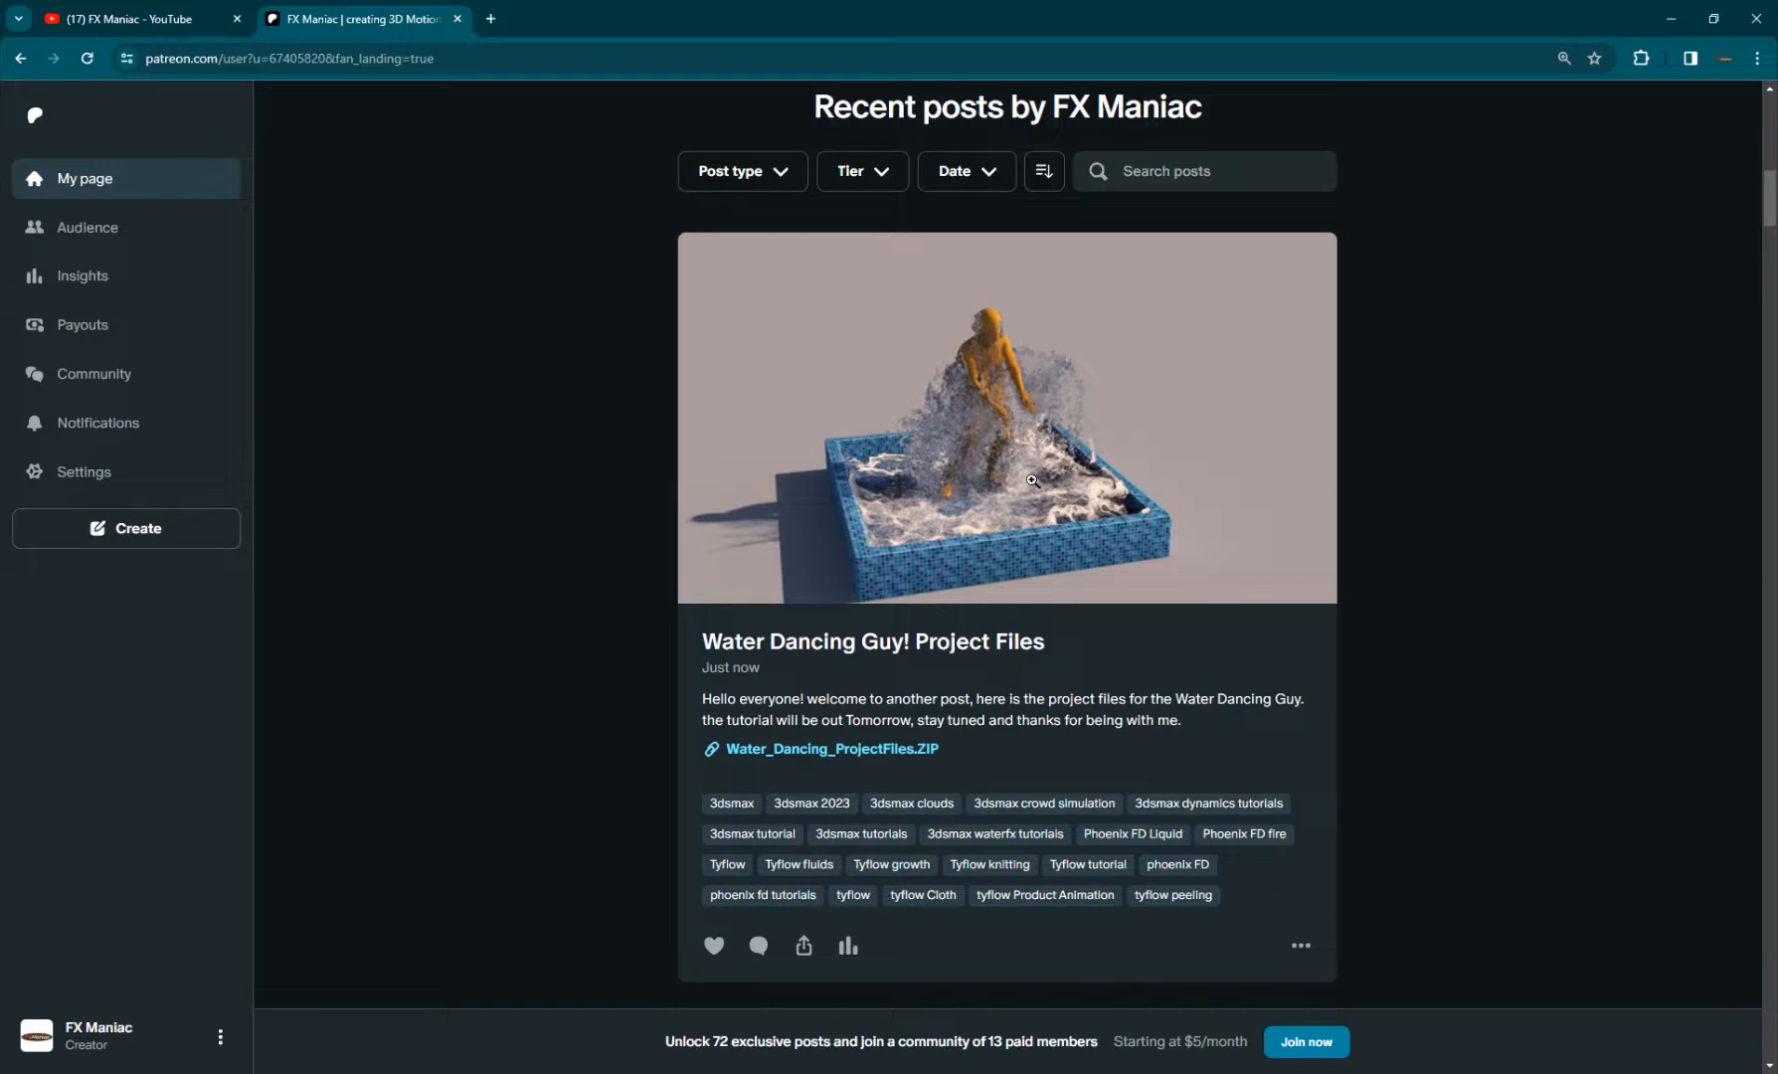
scroll(down, 3)
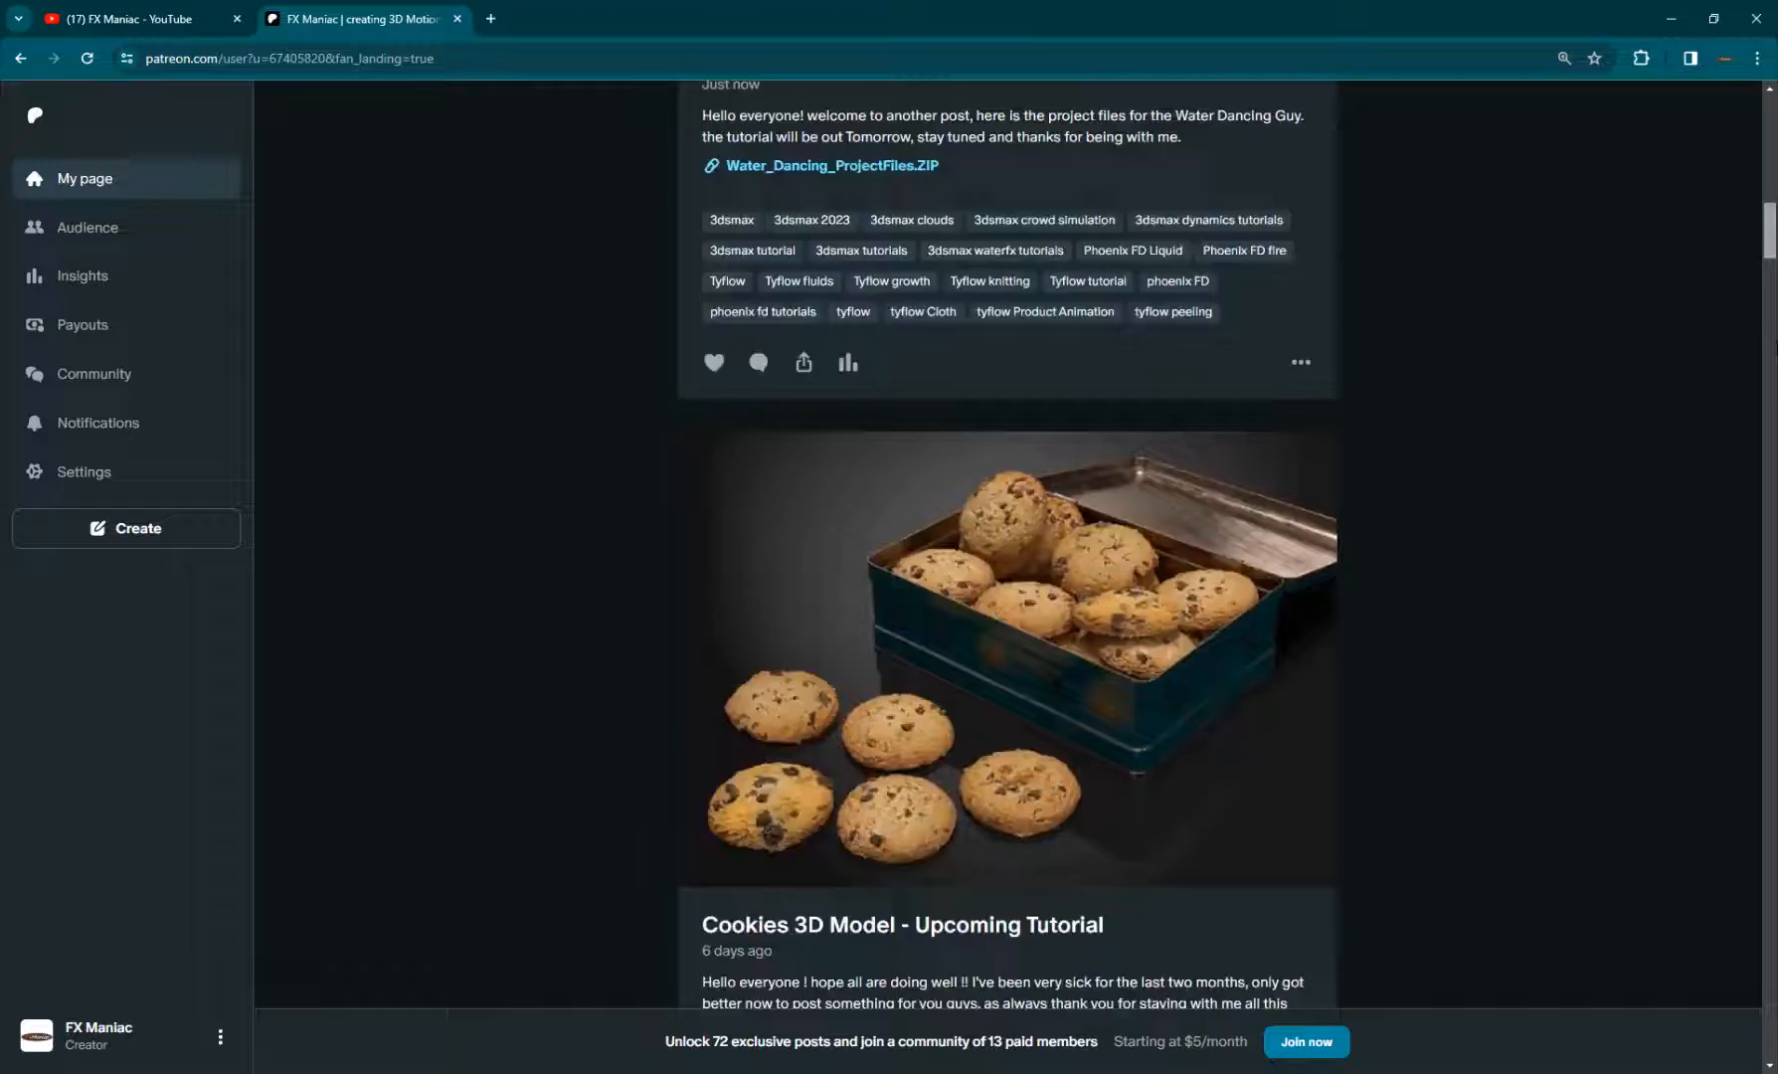
scroll(down, 3)
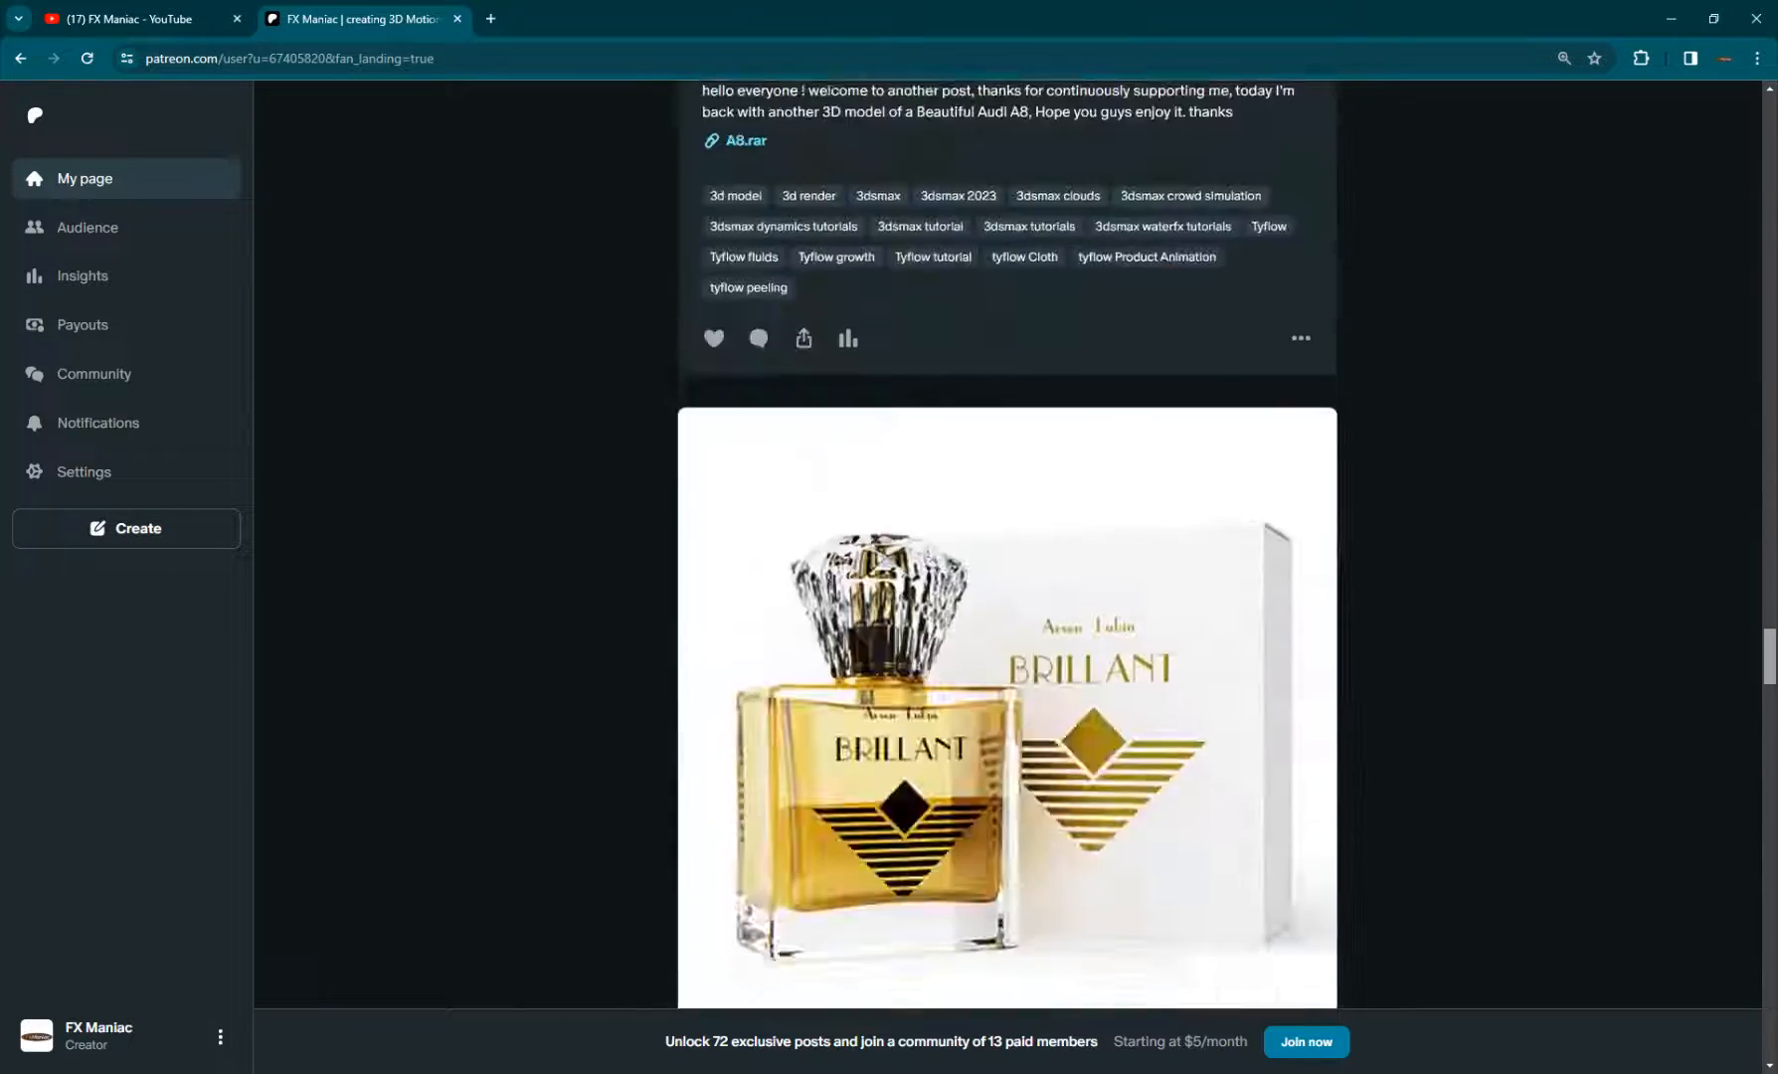
scroll(down, 3)
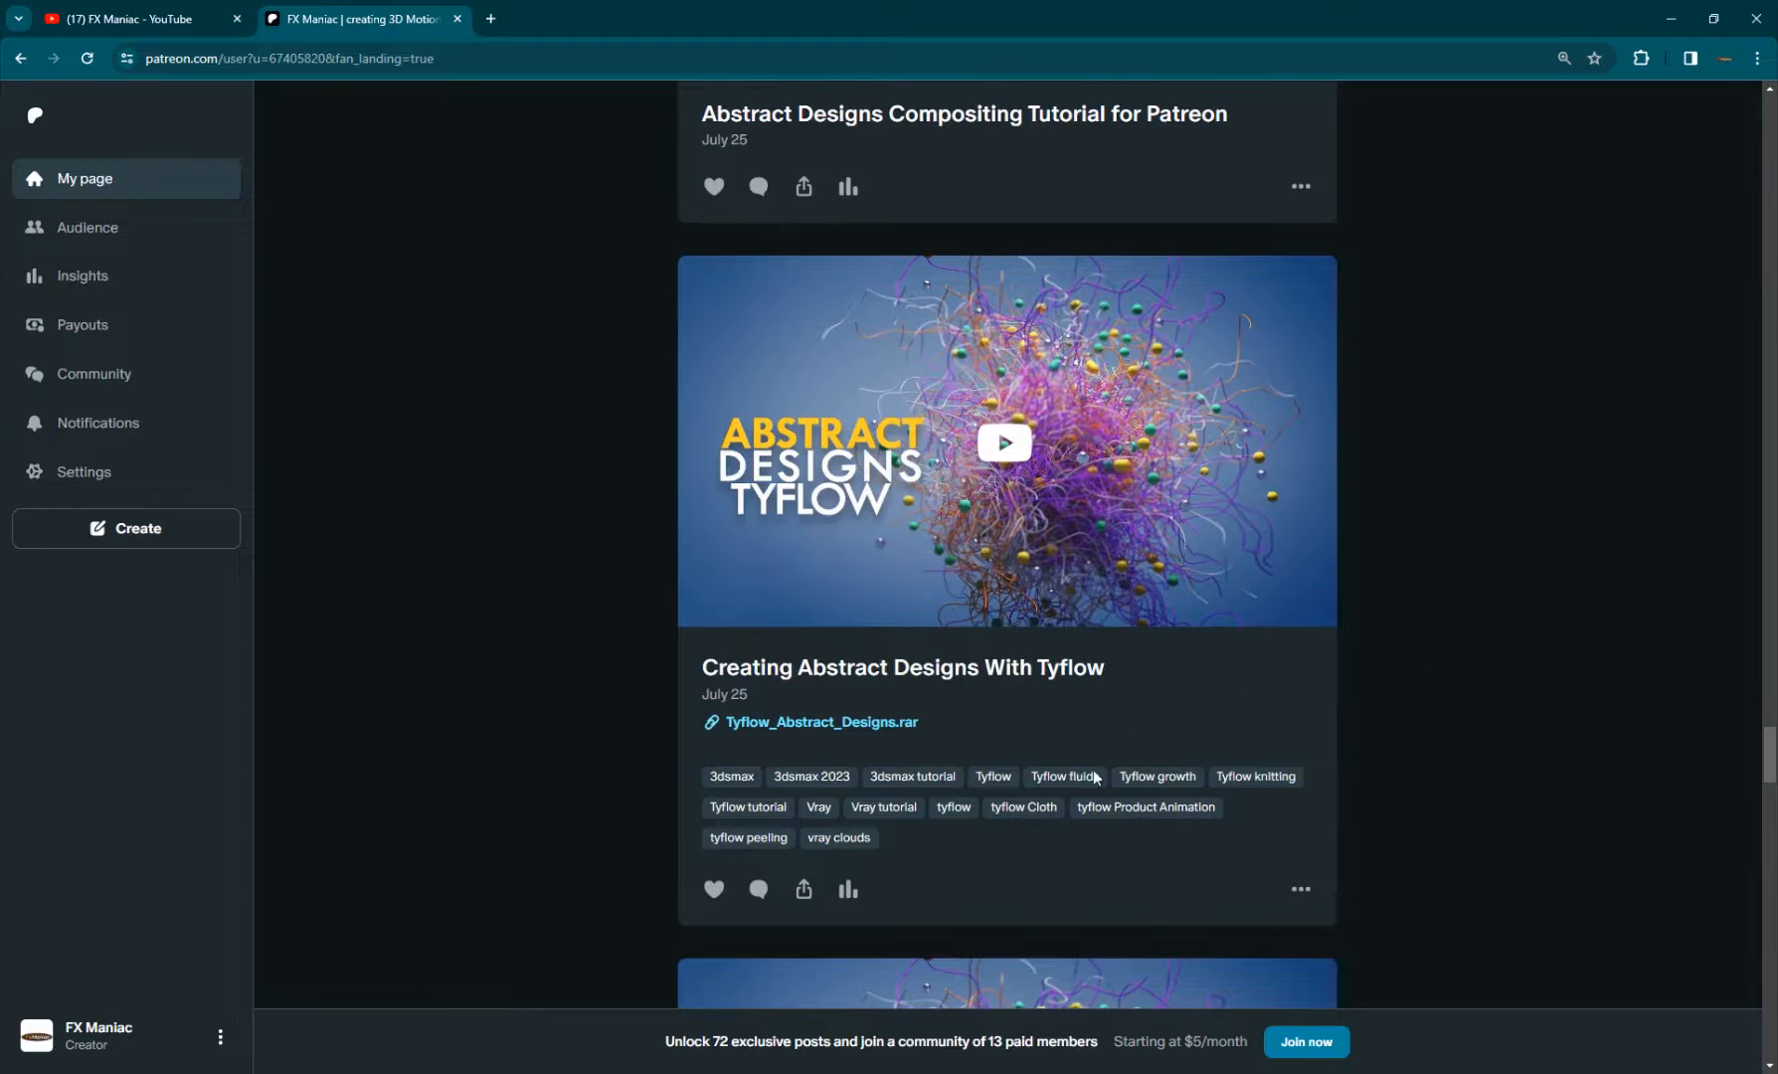
scroll(down, 3)
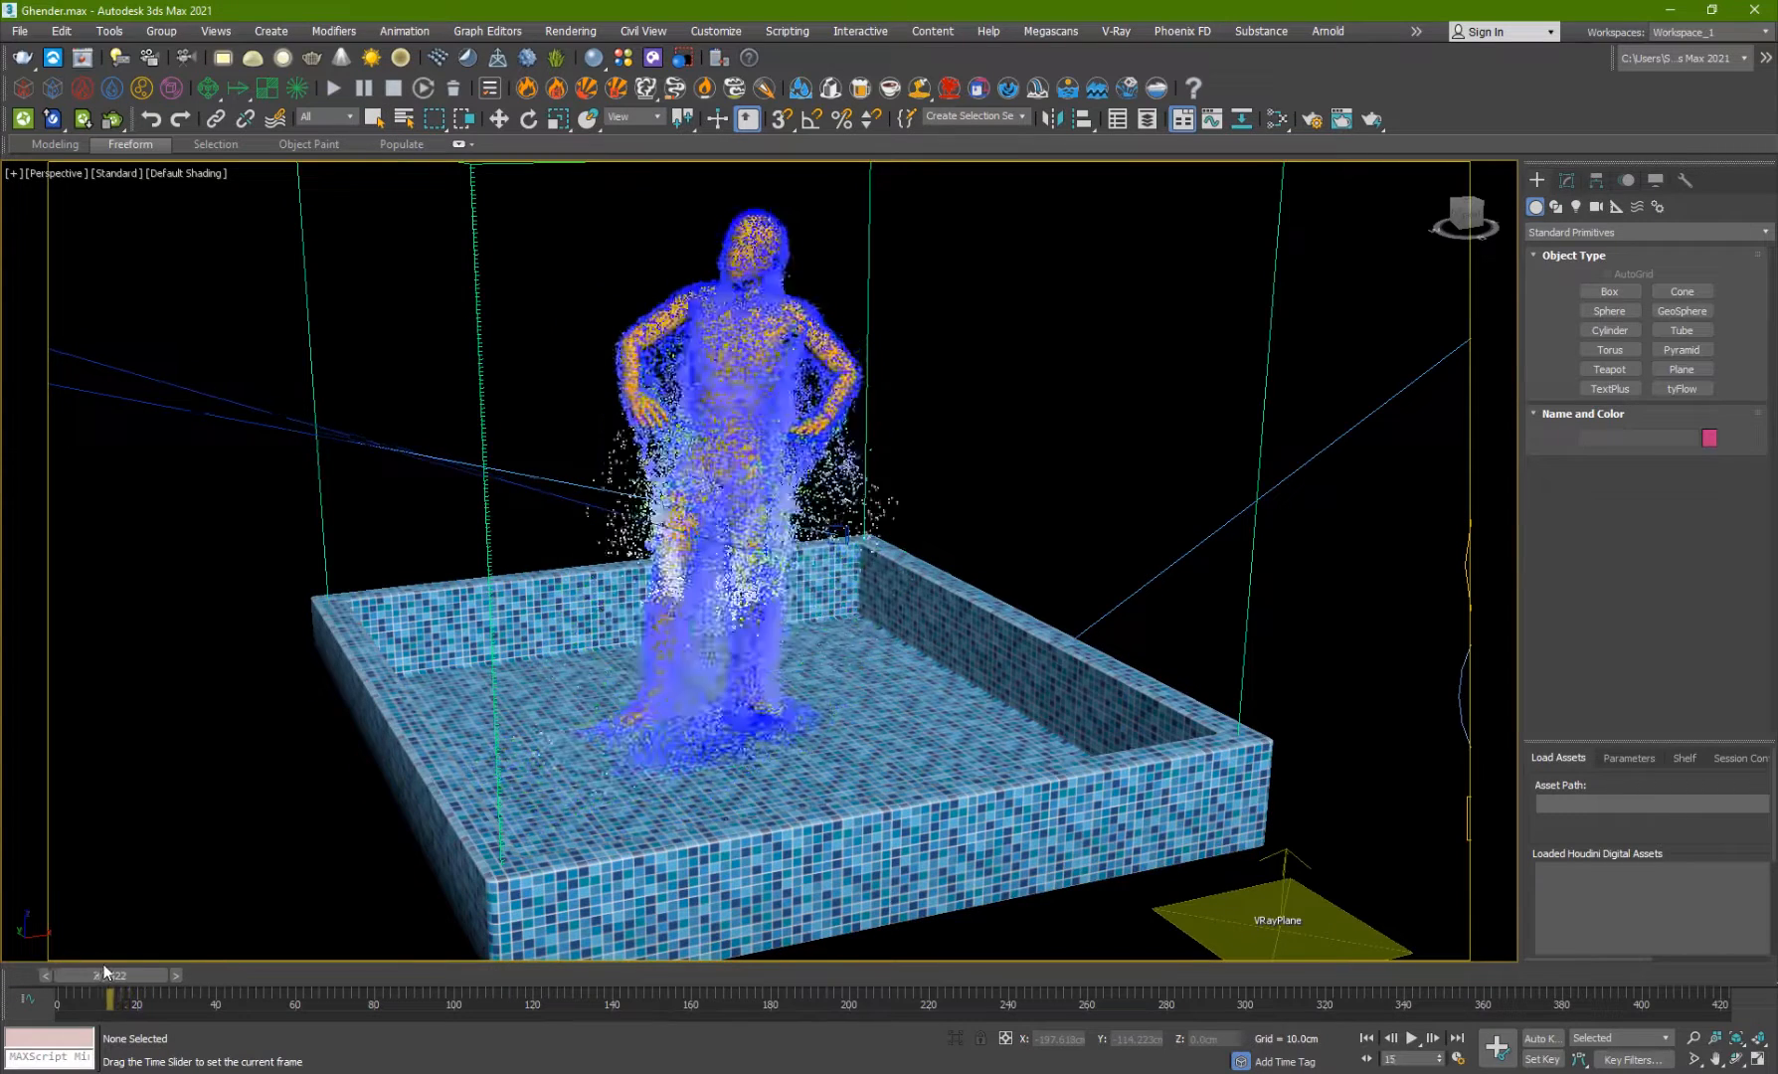
- Select the dancing Ch36 character at frame 12 and step the simulation forward a few frames
drag(107, 972, 108, 972)
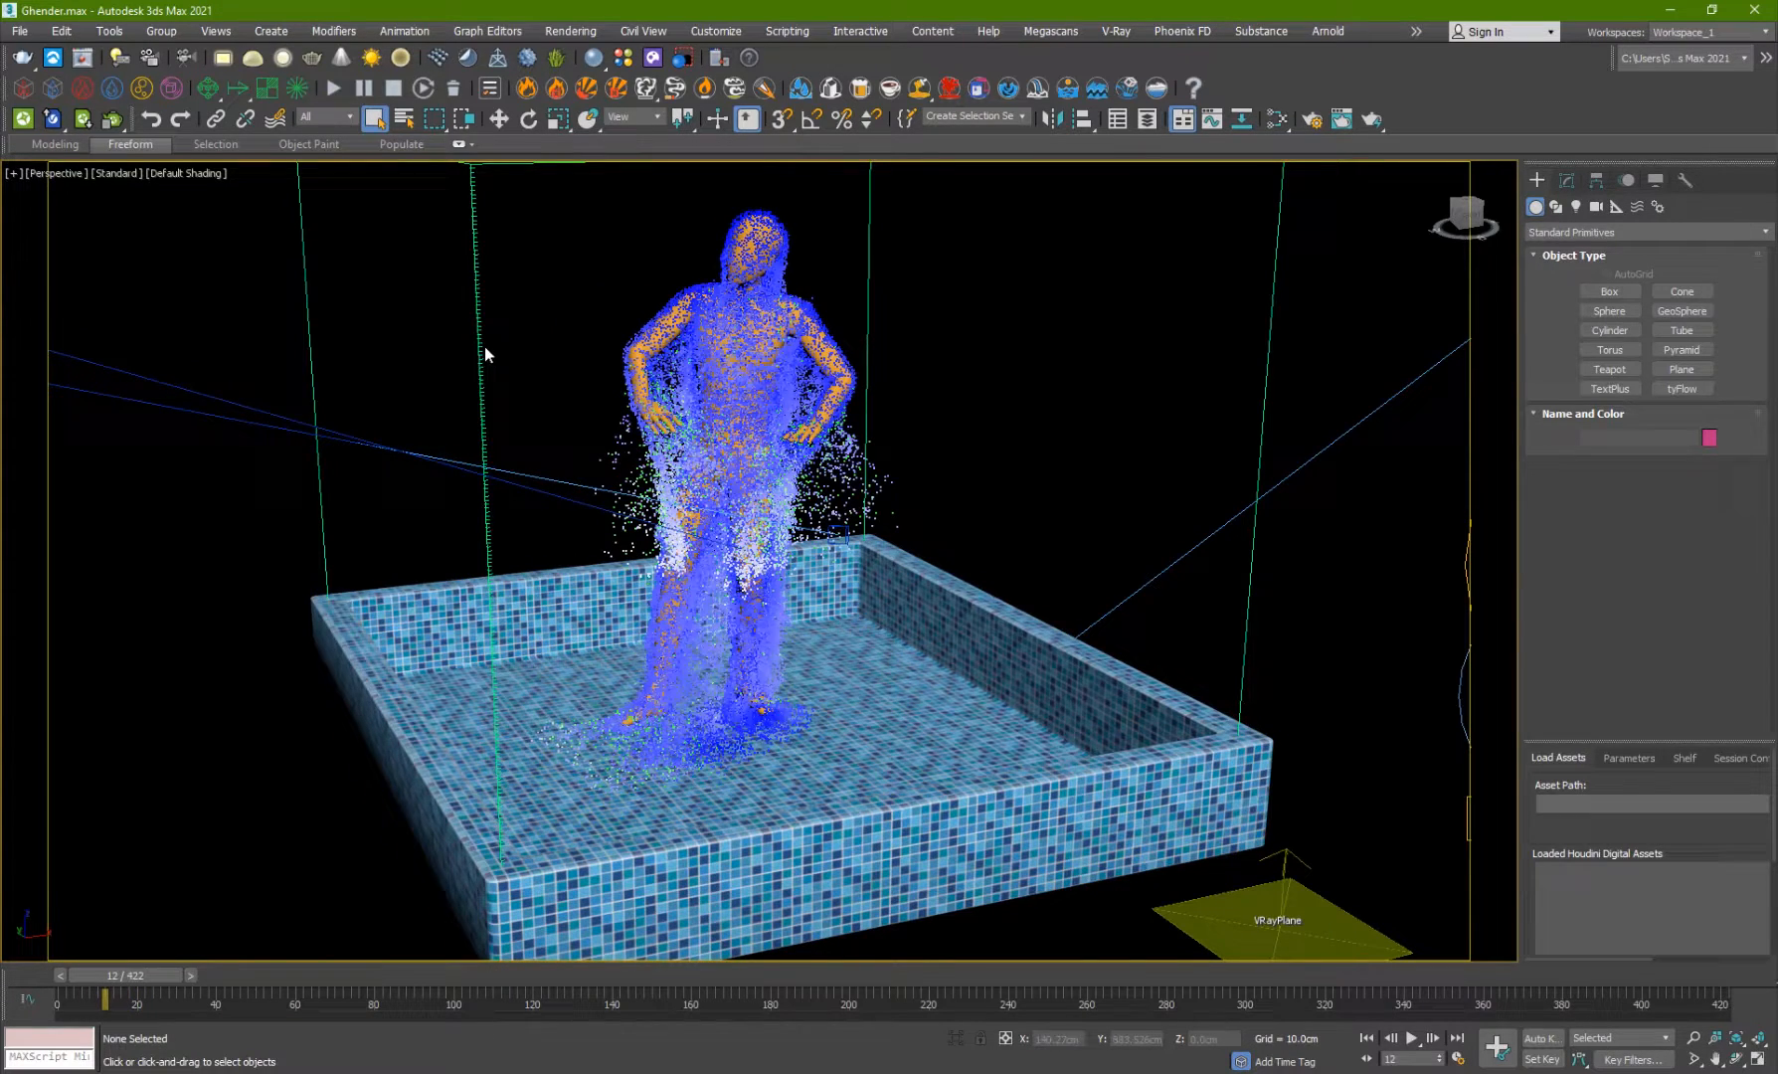
click(720, 680)
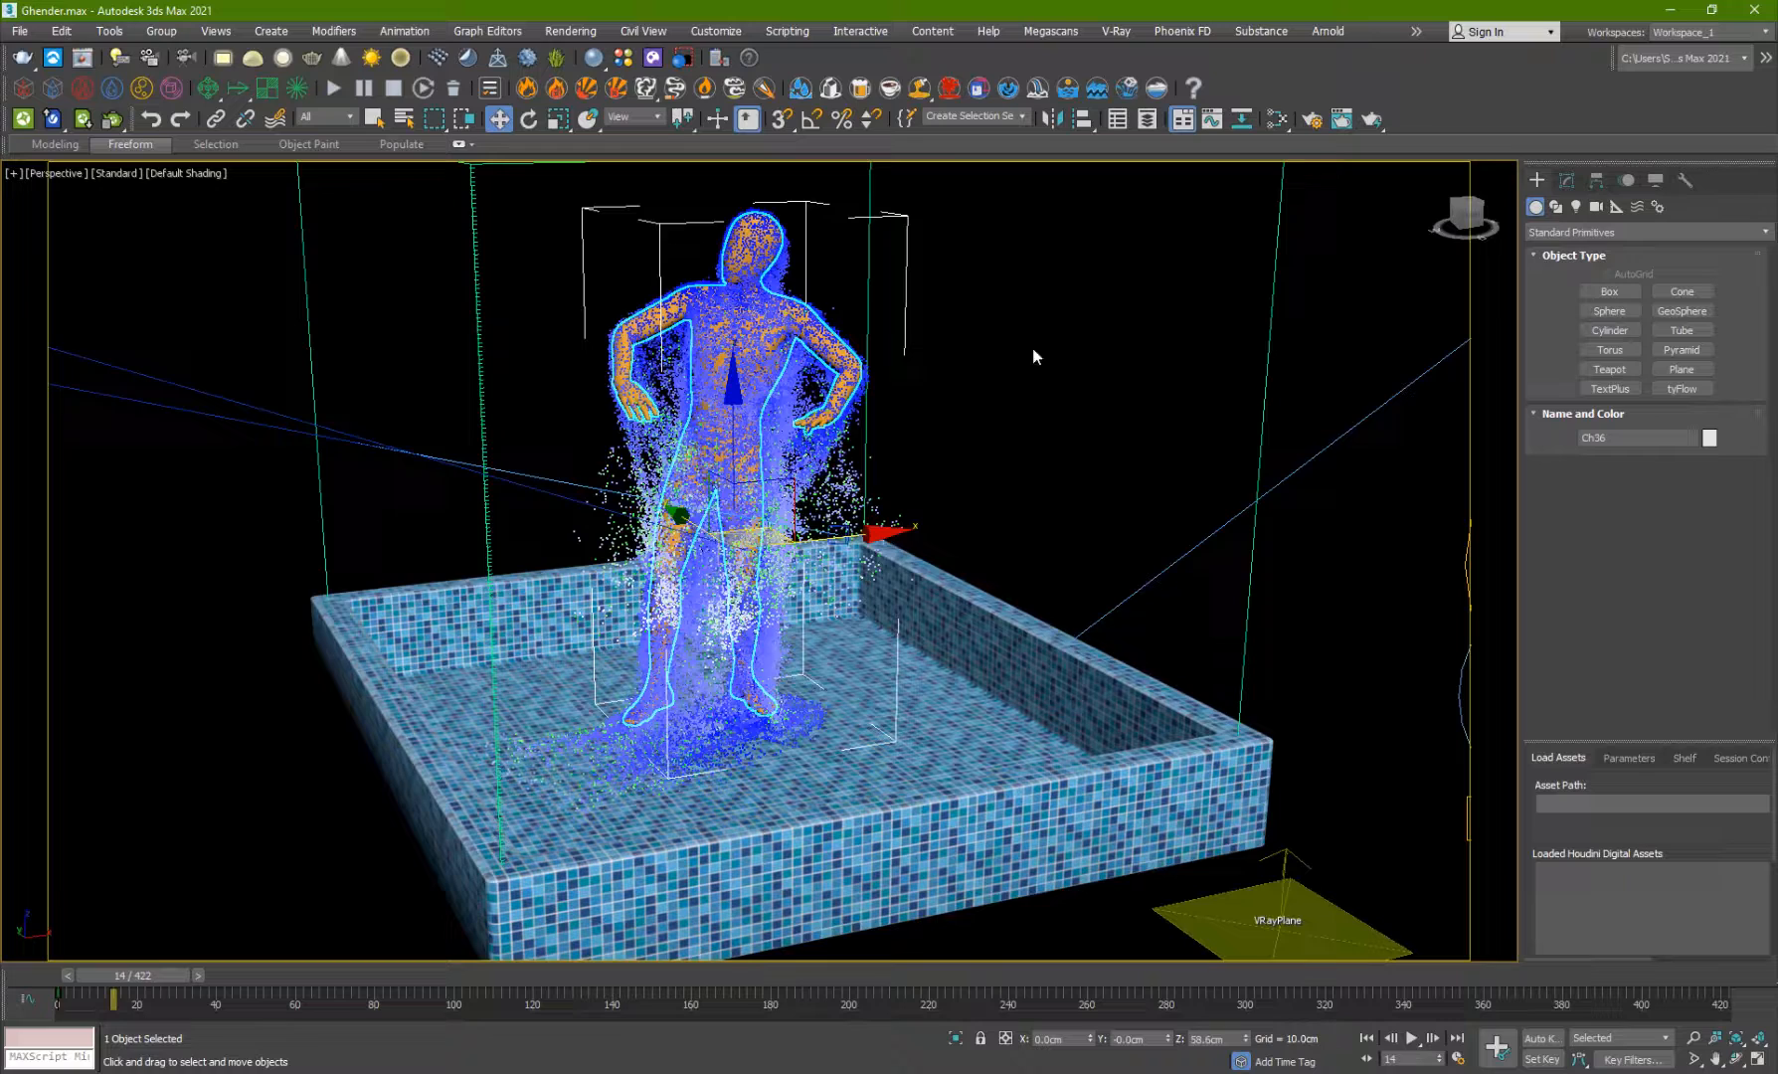
drag(113, 994, 154, 994)
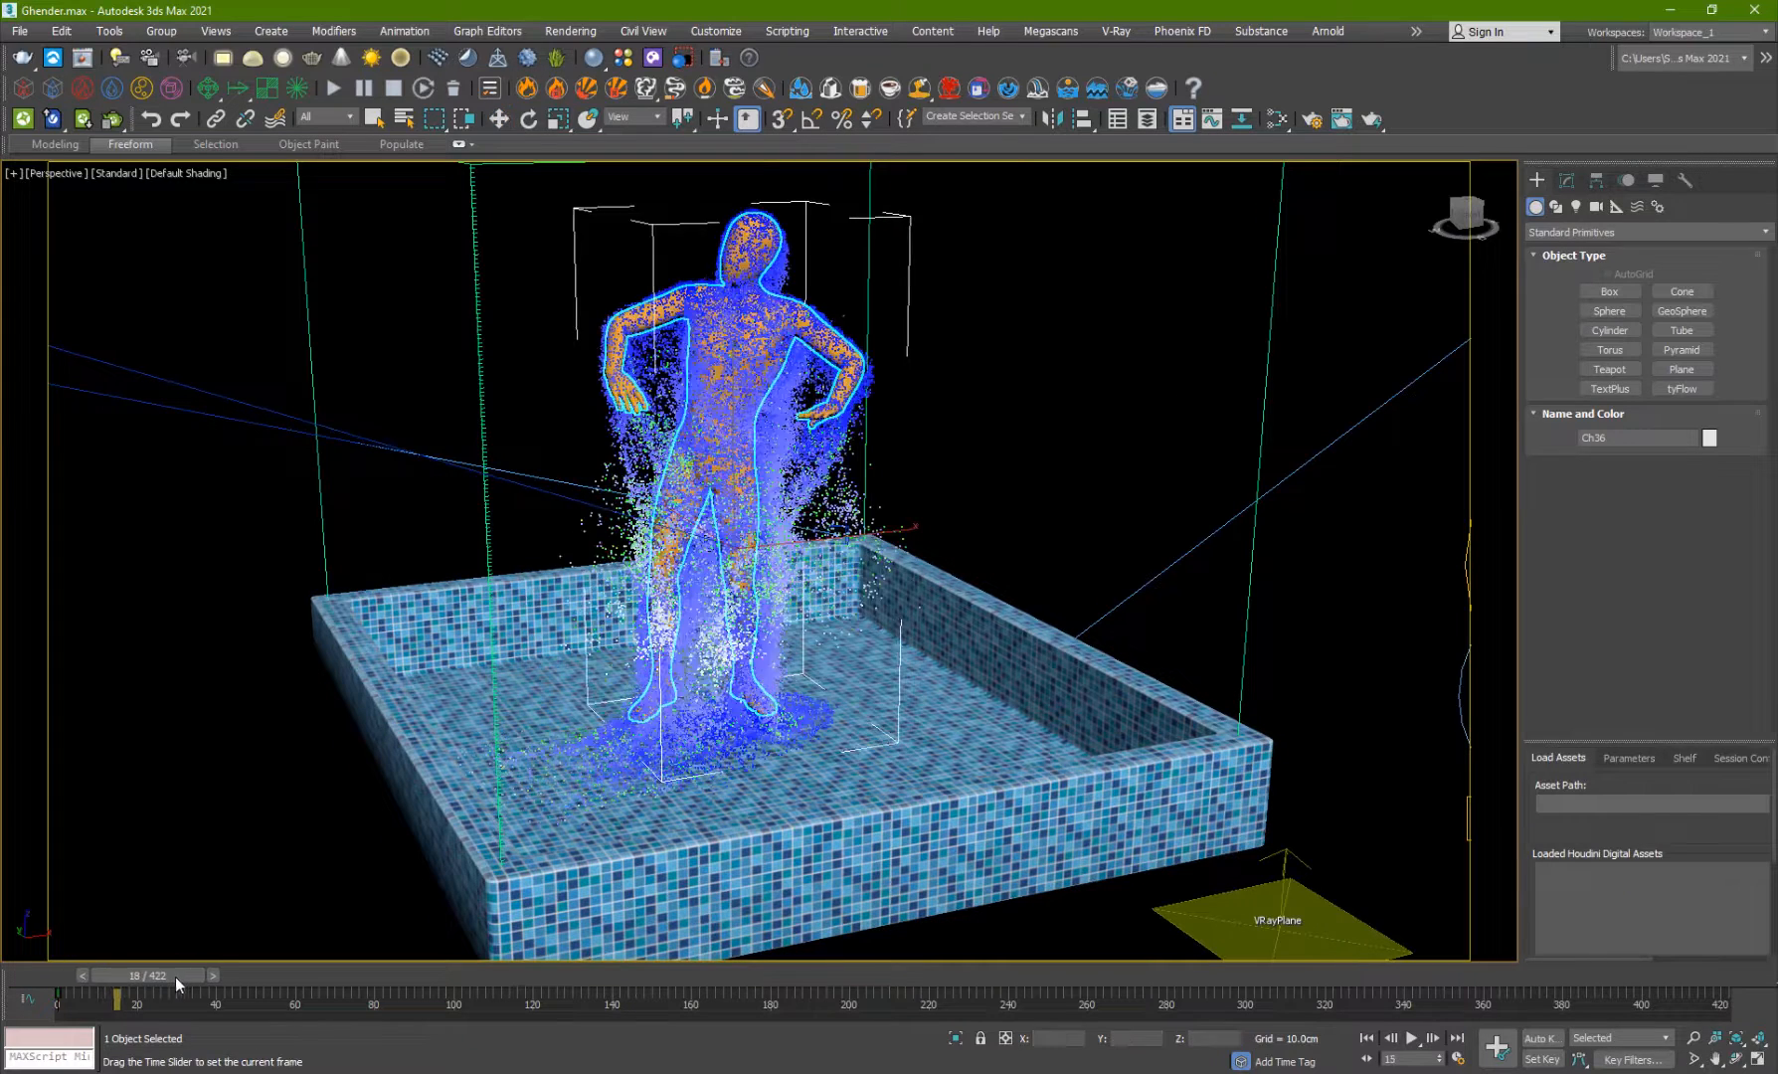
drag(135, 996, 93, 996)
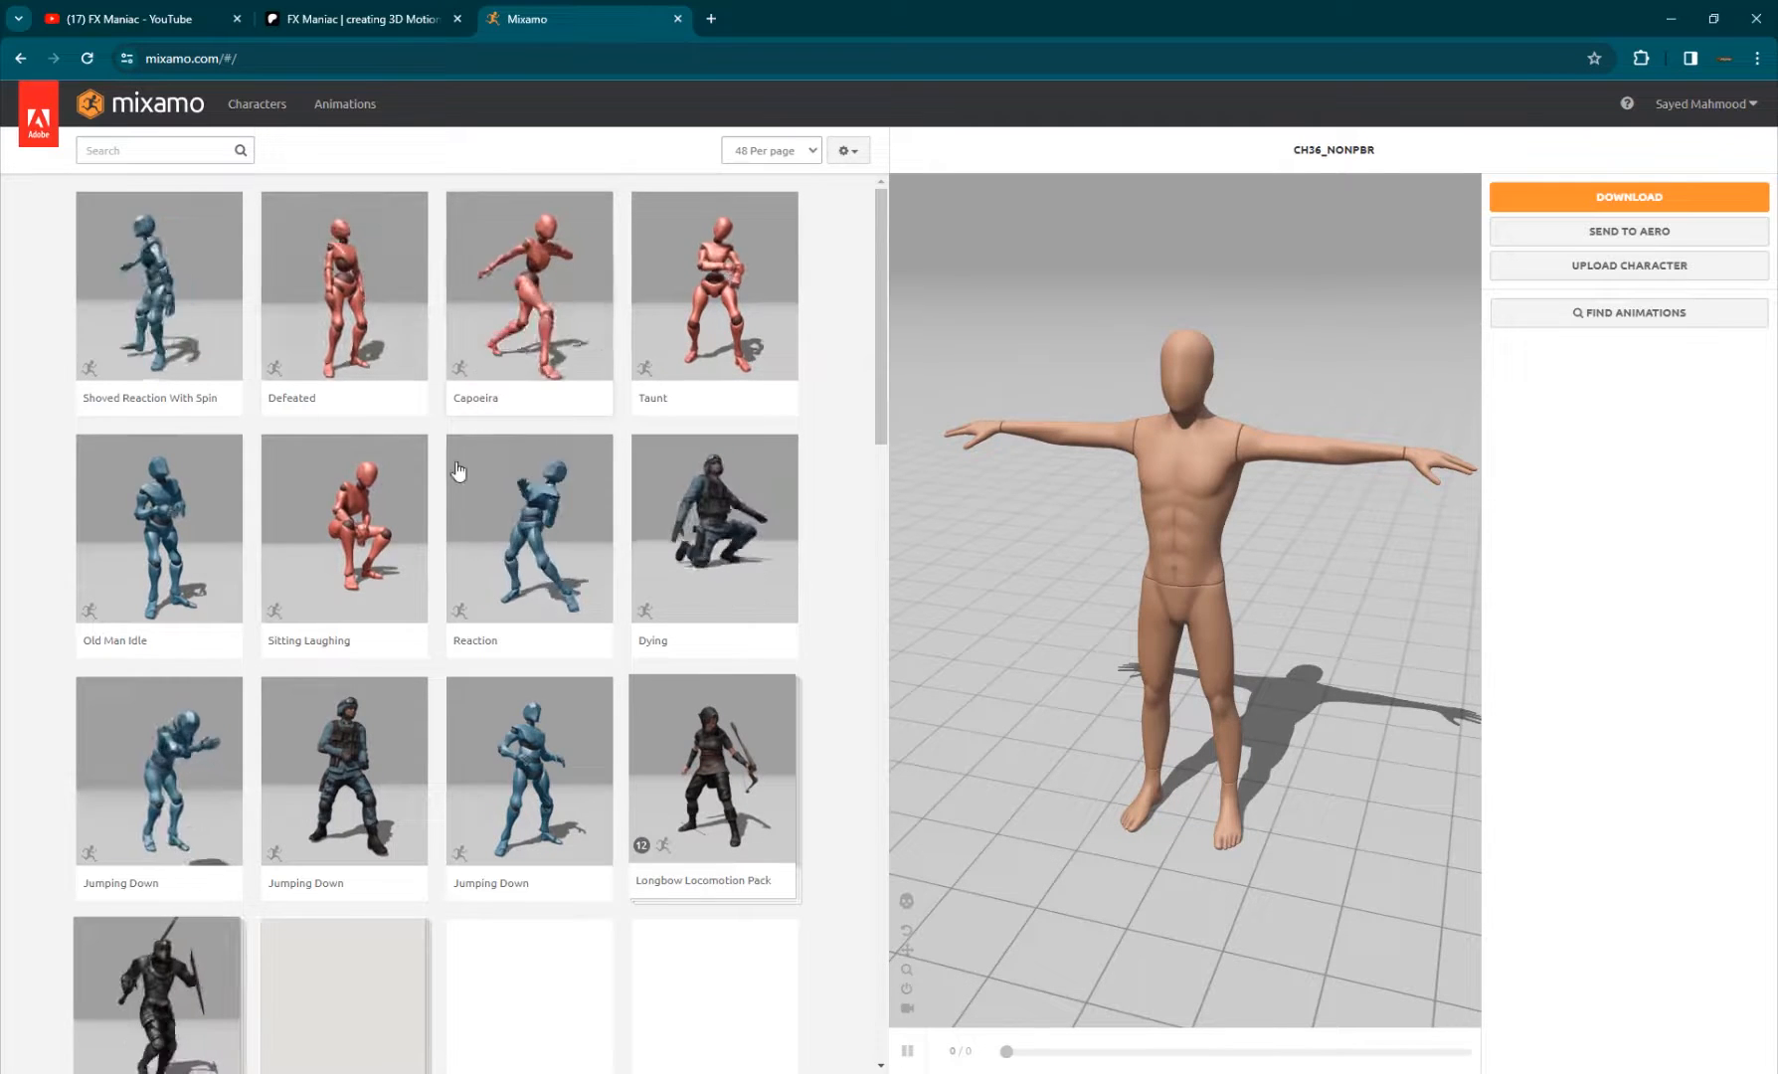
mouse_move(529, 284)
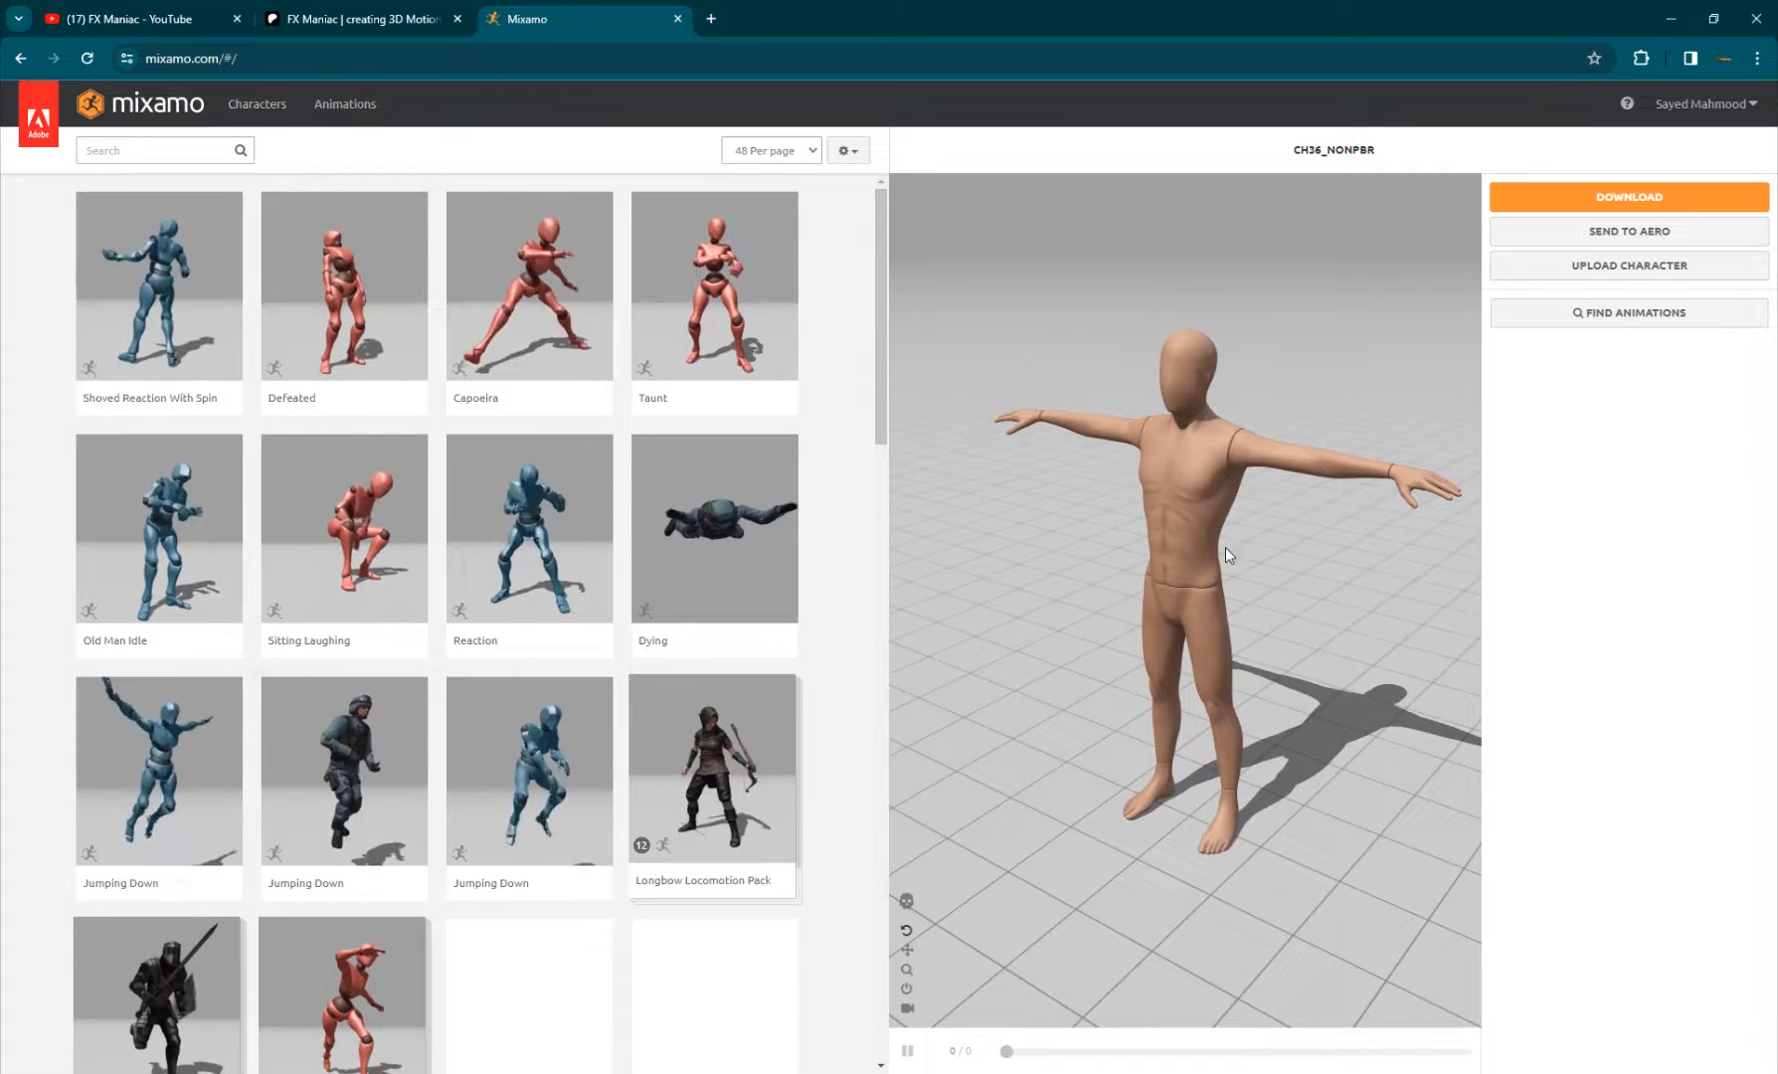
mouse_move(346, 103)
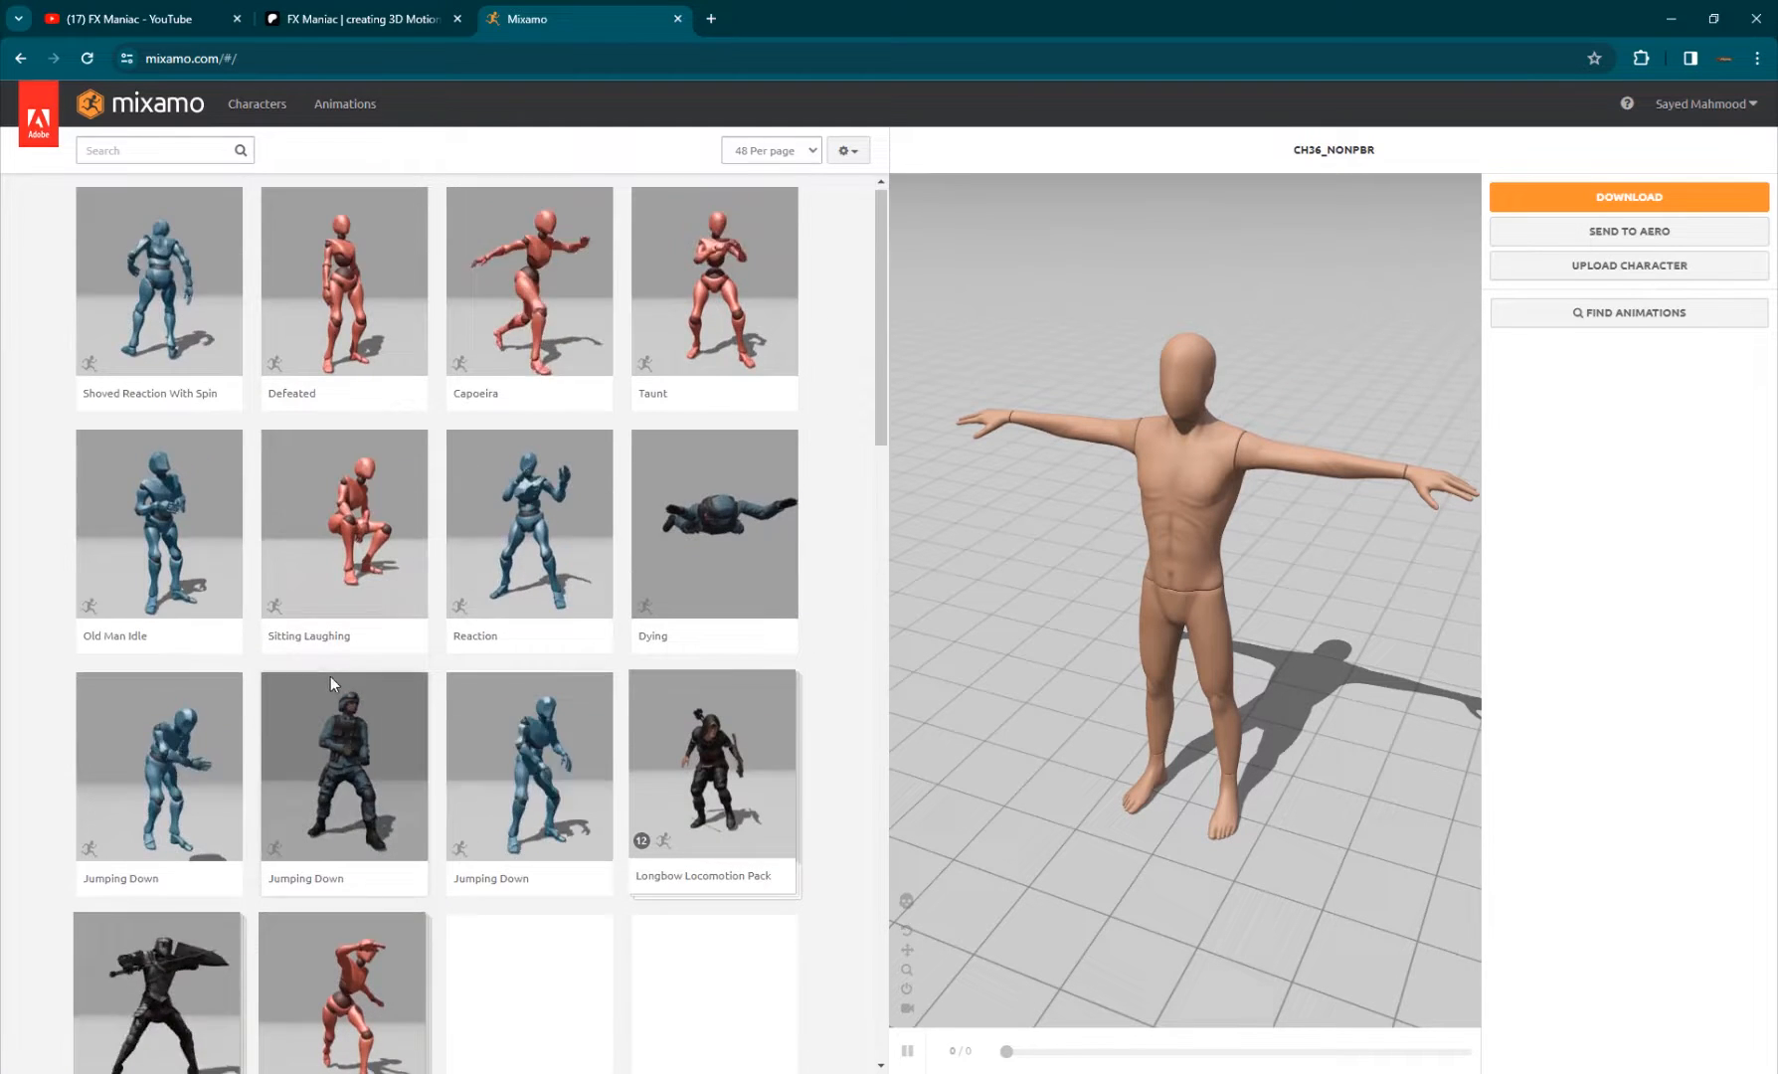
- Apply Capoeira to the character and download it as FBX Binary, With Skin, at 30 fps
click(160, 149)
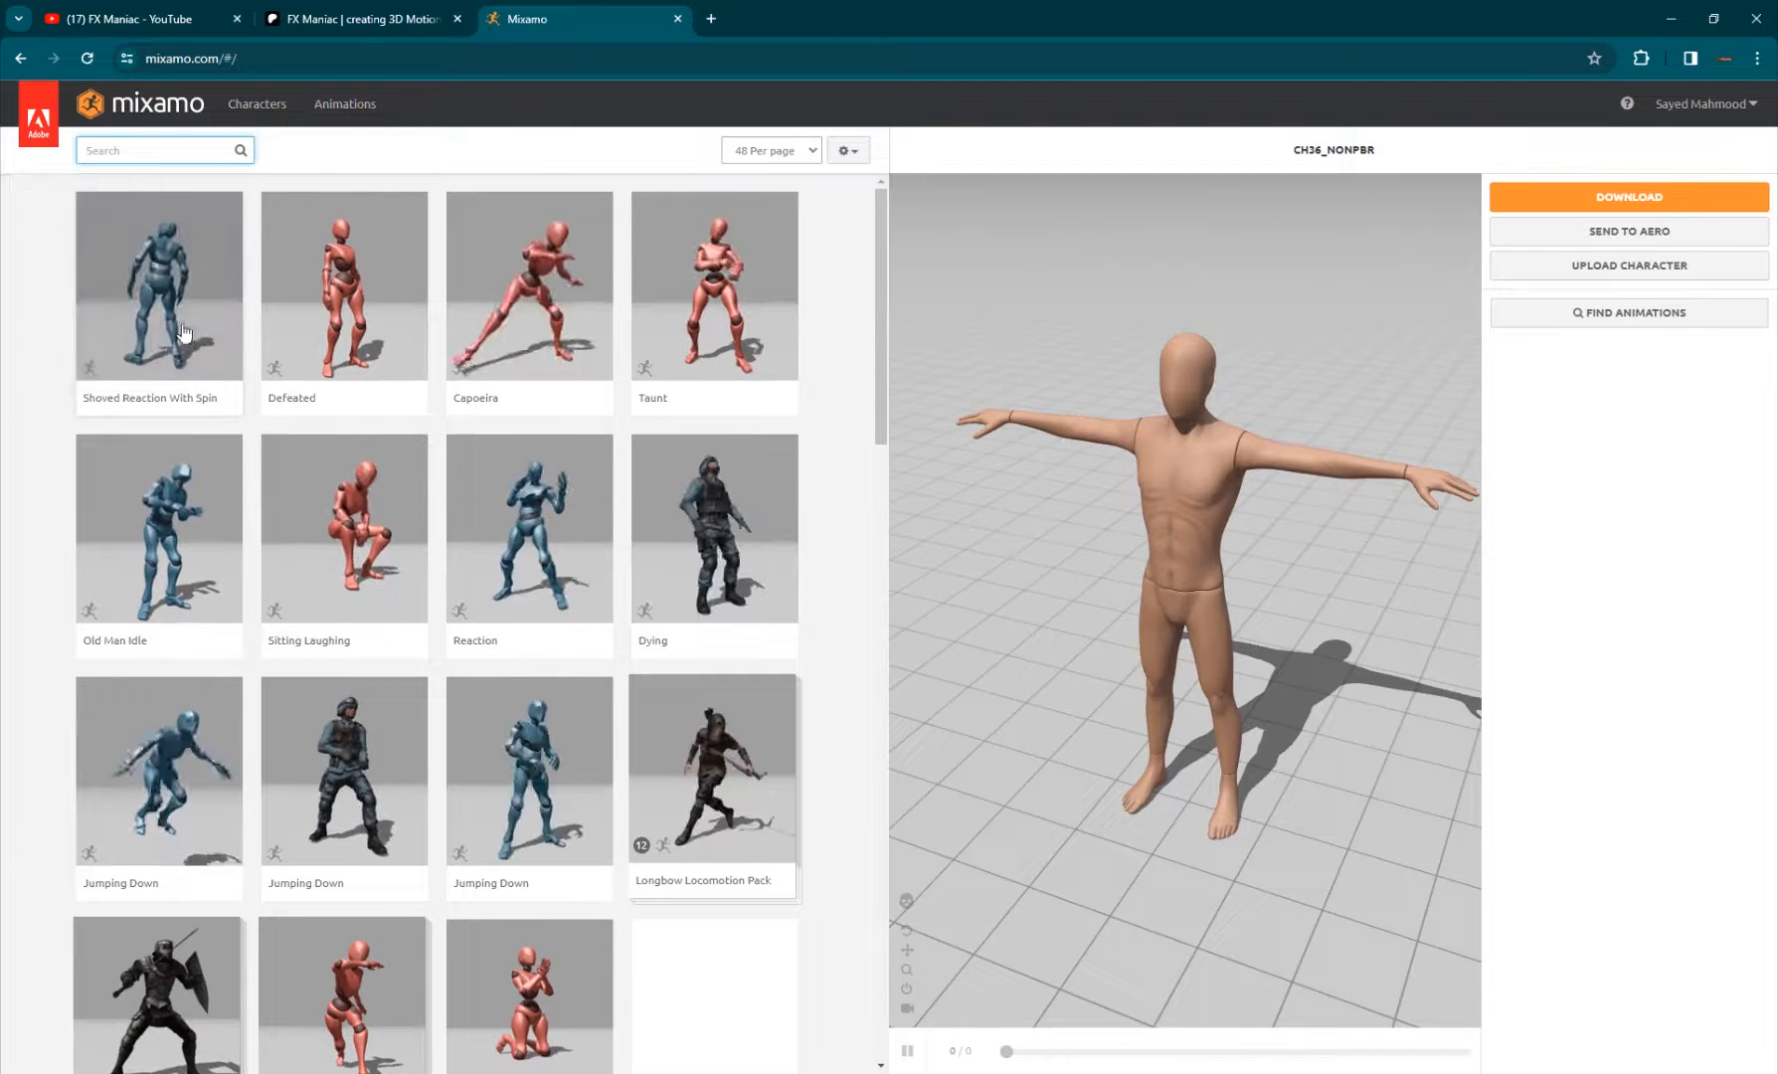
click(529, 286)
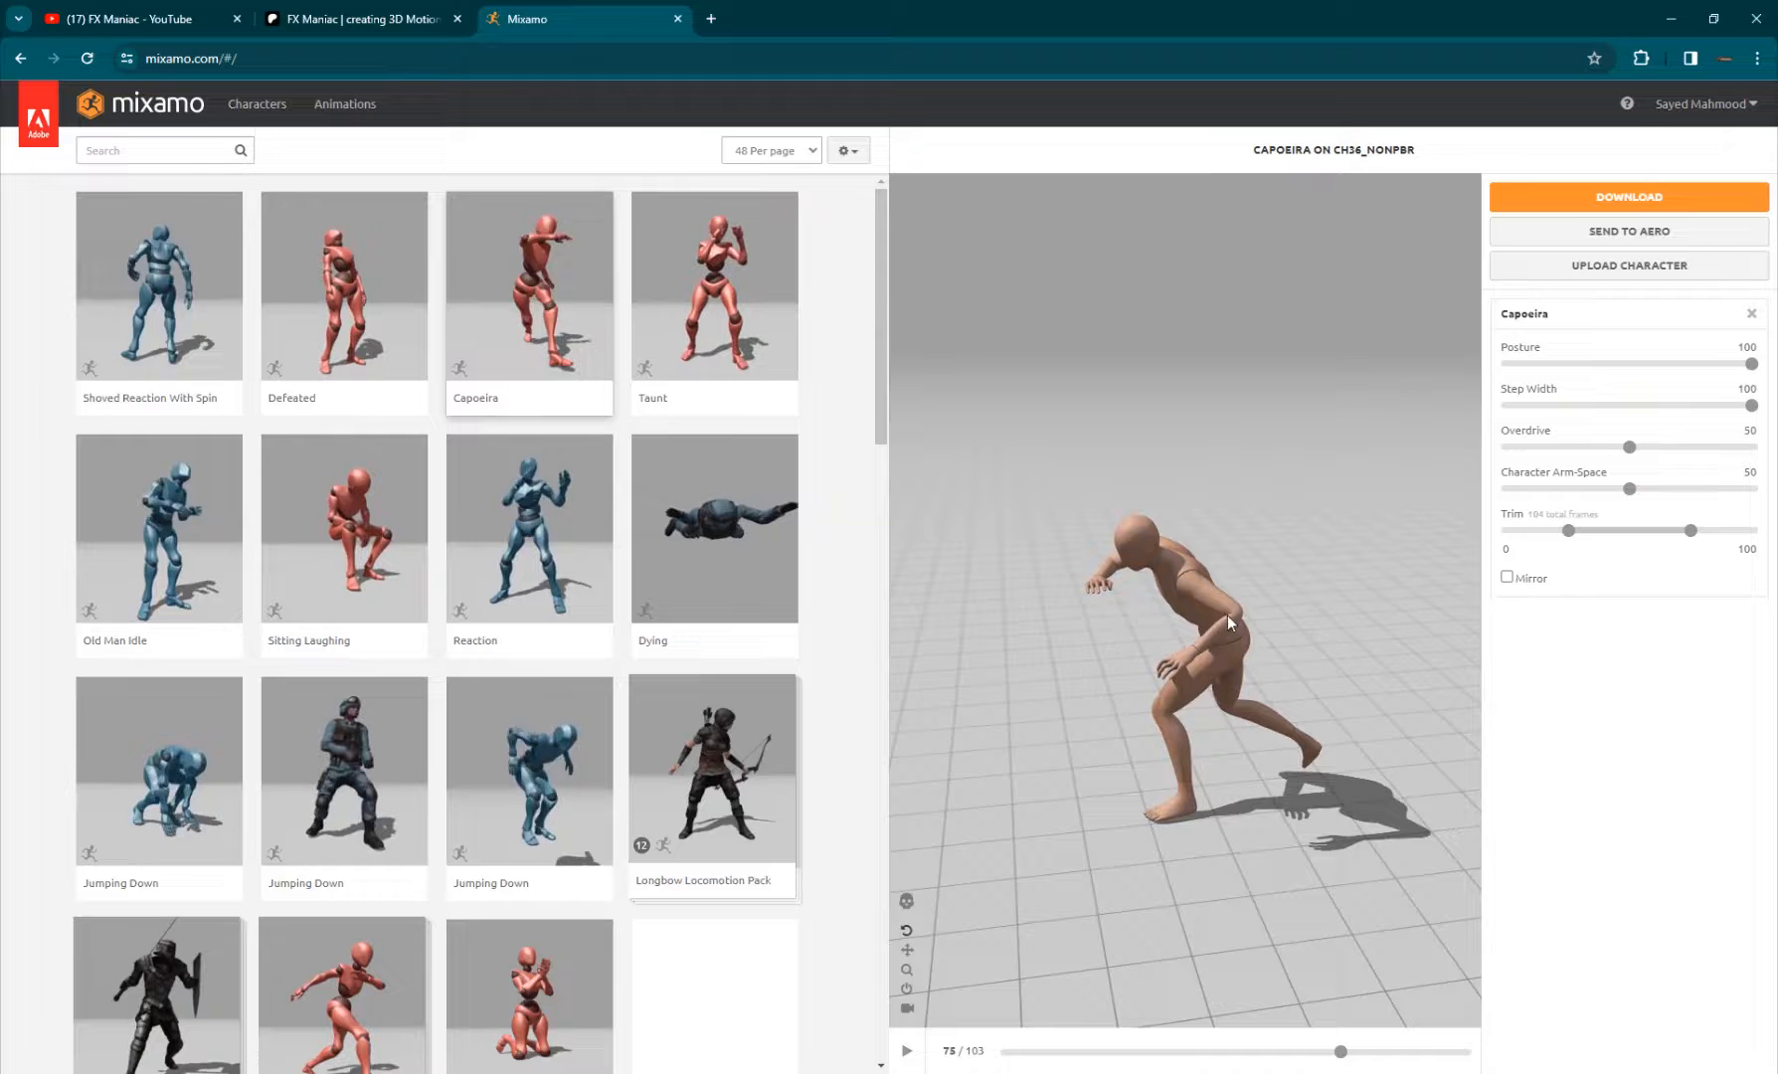
click(1627, 196)
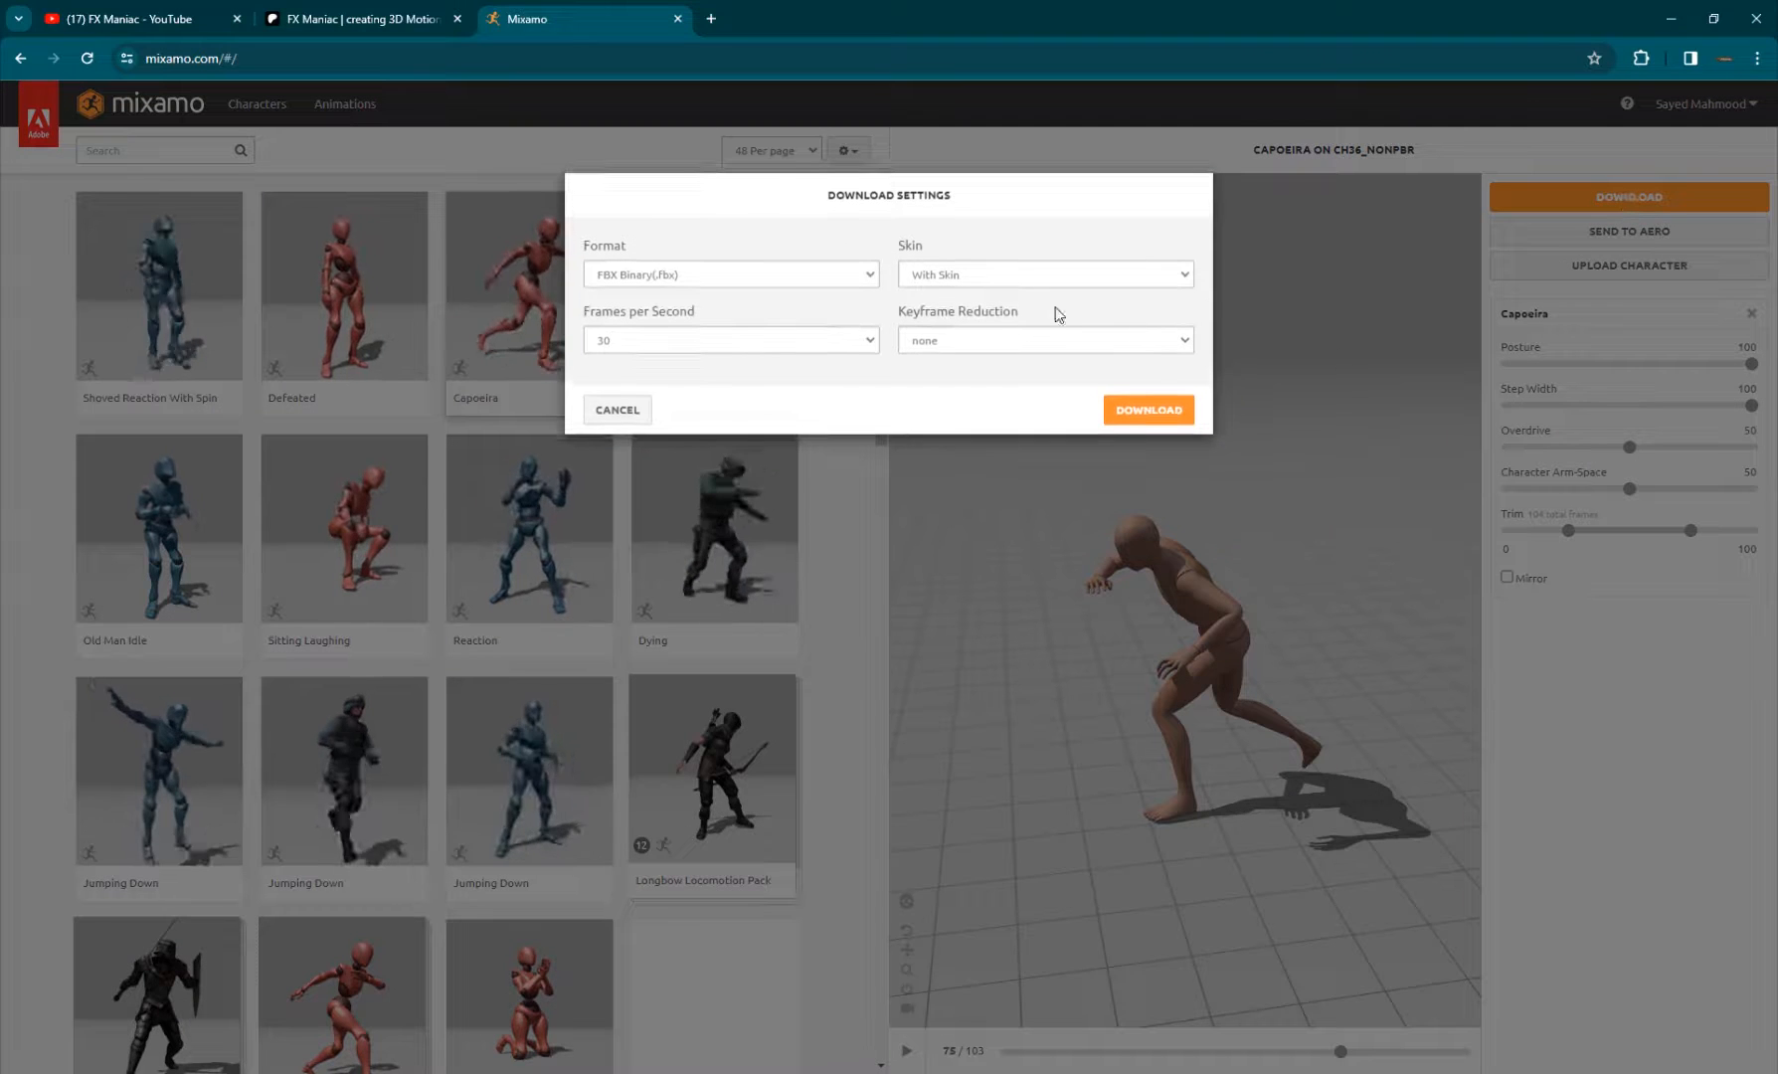
click(729, 273)
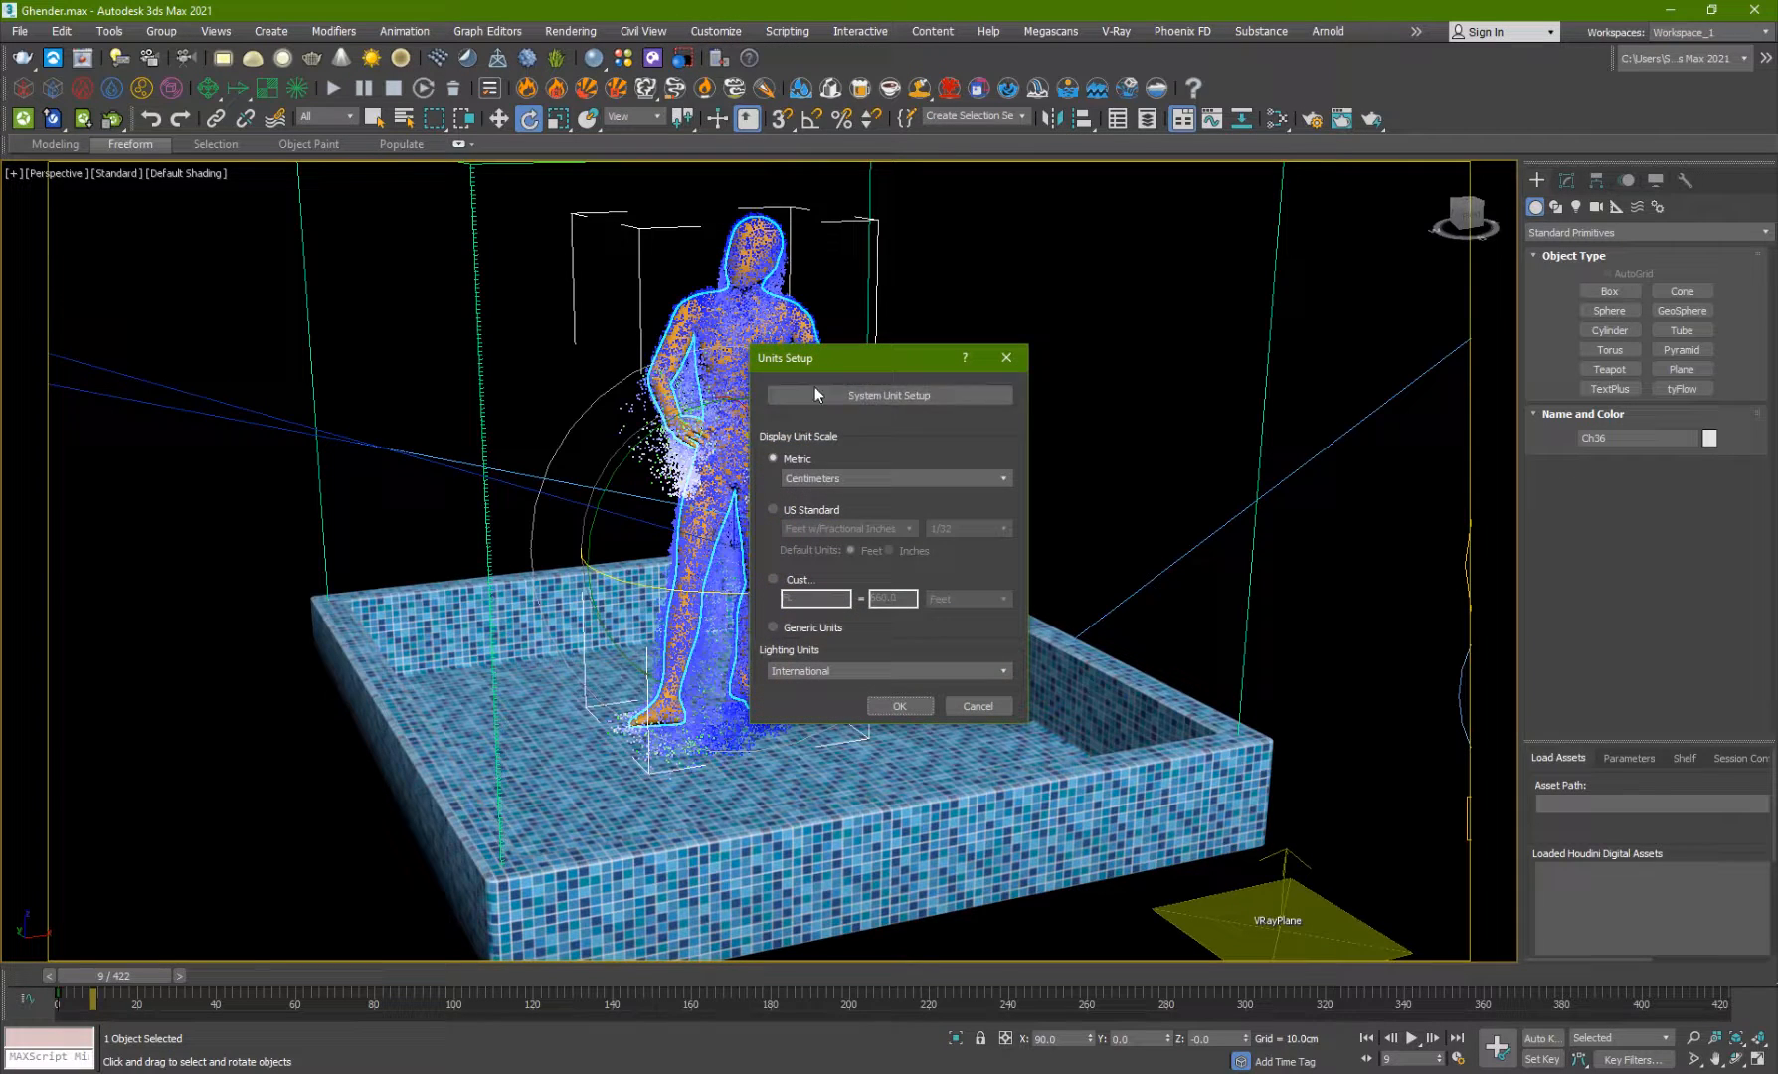
- Dismiss Units Setup at centimeters, move to frame 27 and close the Houdini Engine loader
click(889, 394)
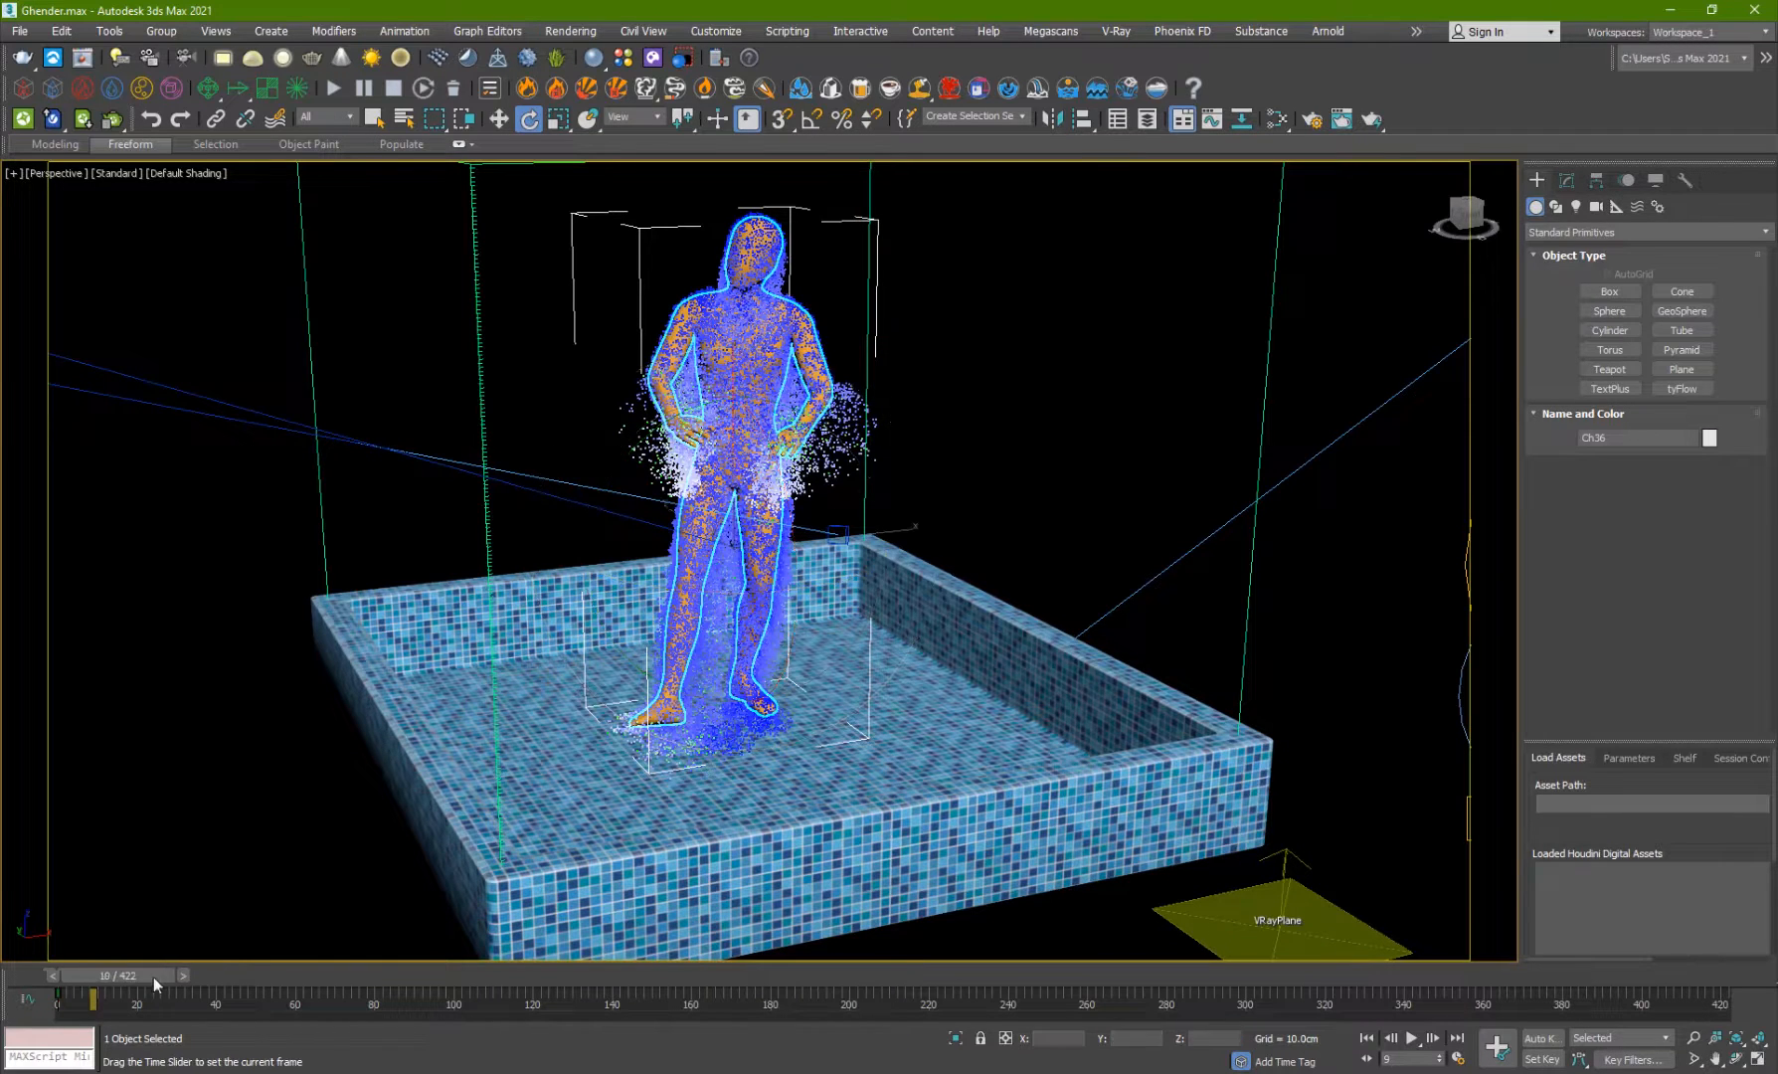
drag(91, 994, 165, 994)
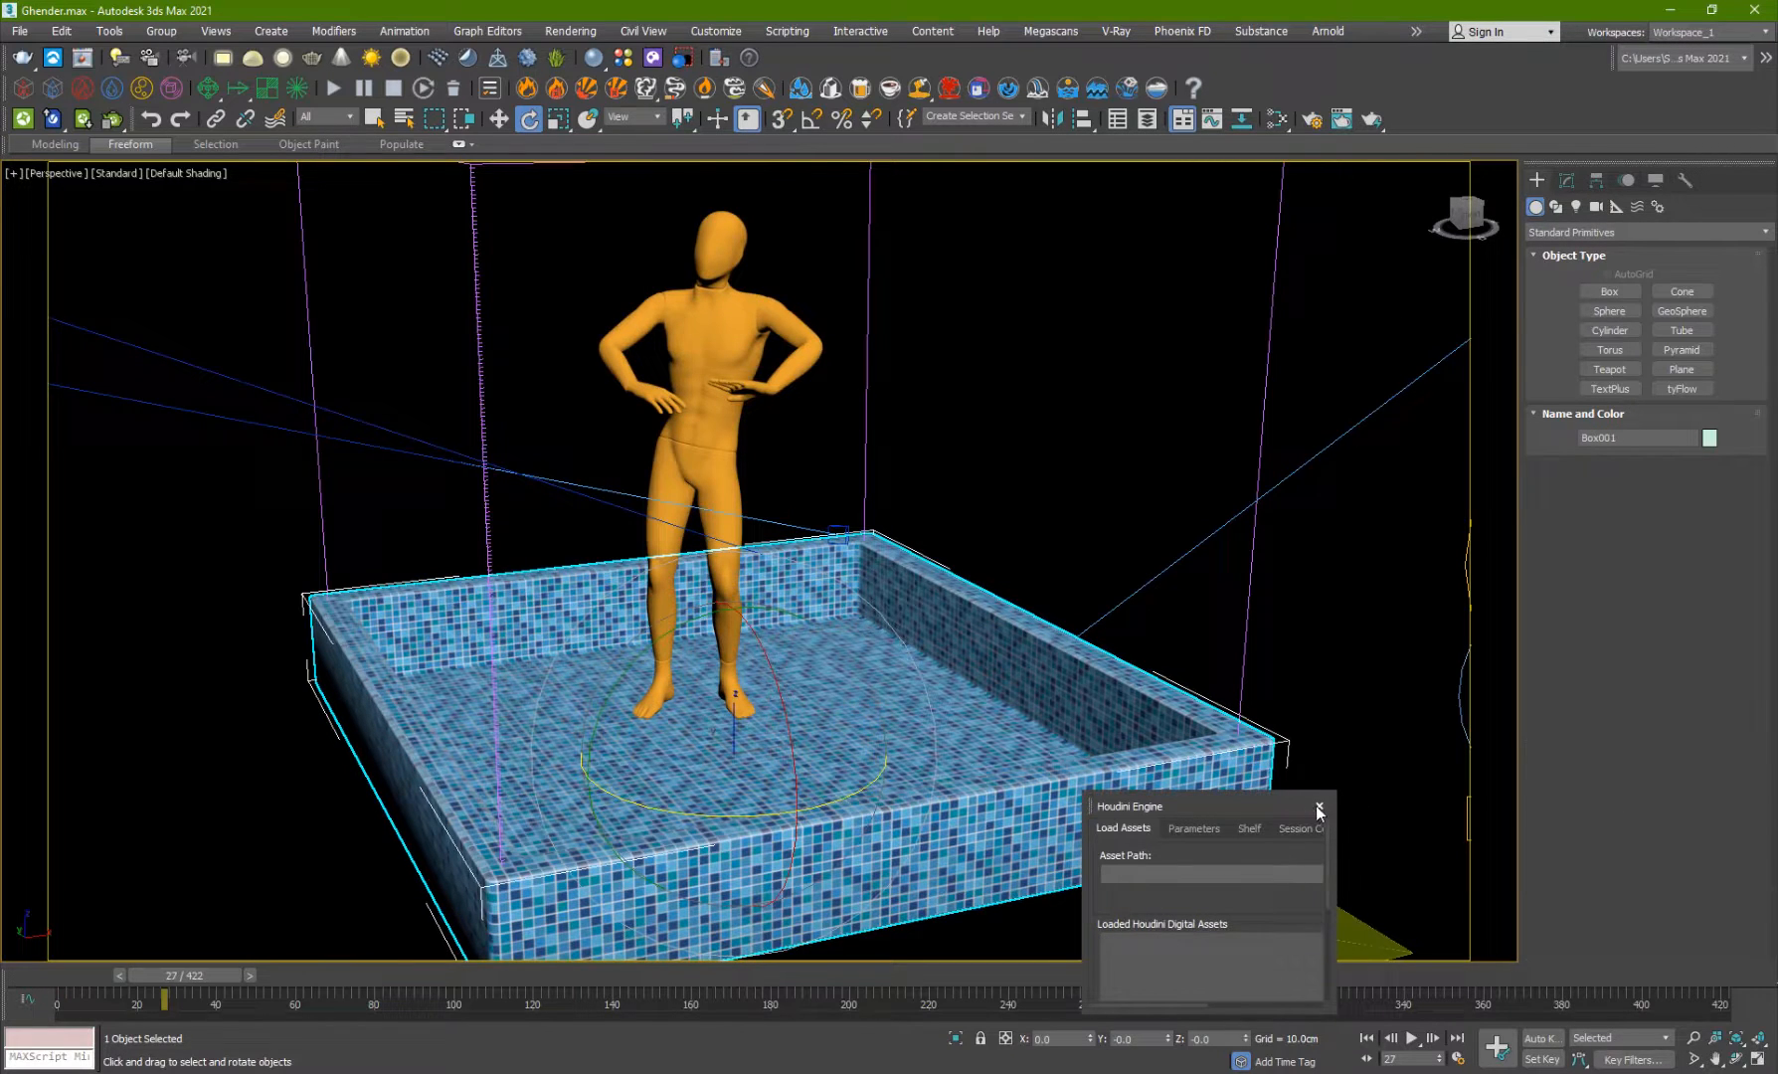
click(1319, 806)
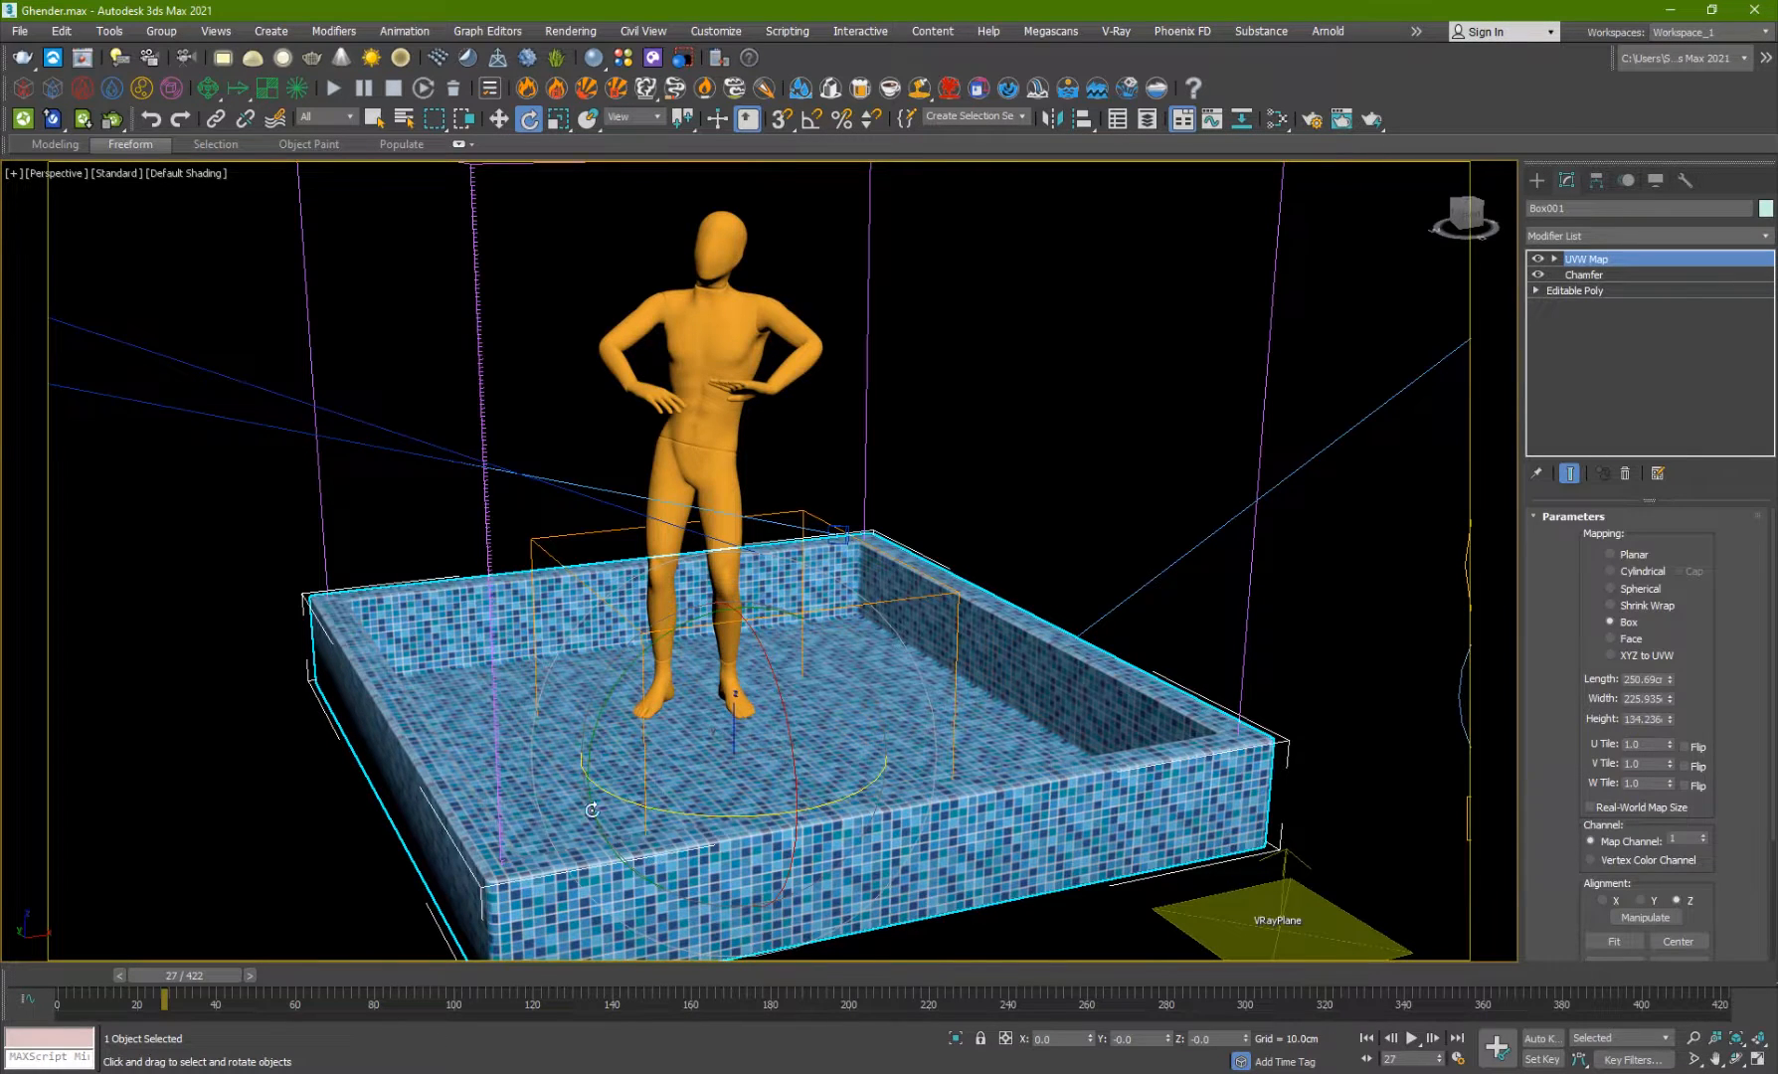
drag(193, 1003, 163, 1002)
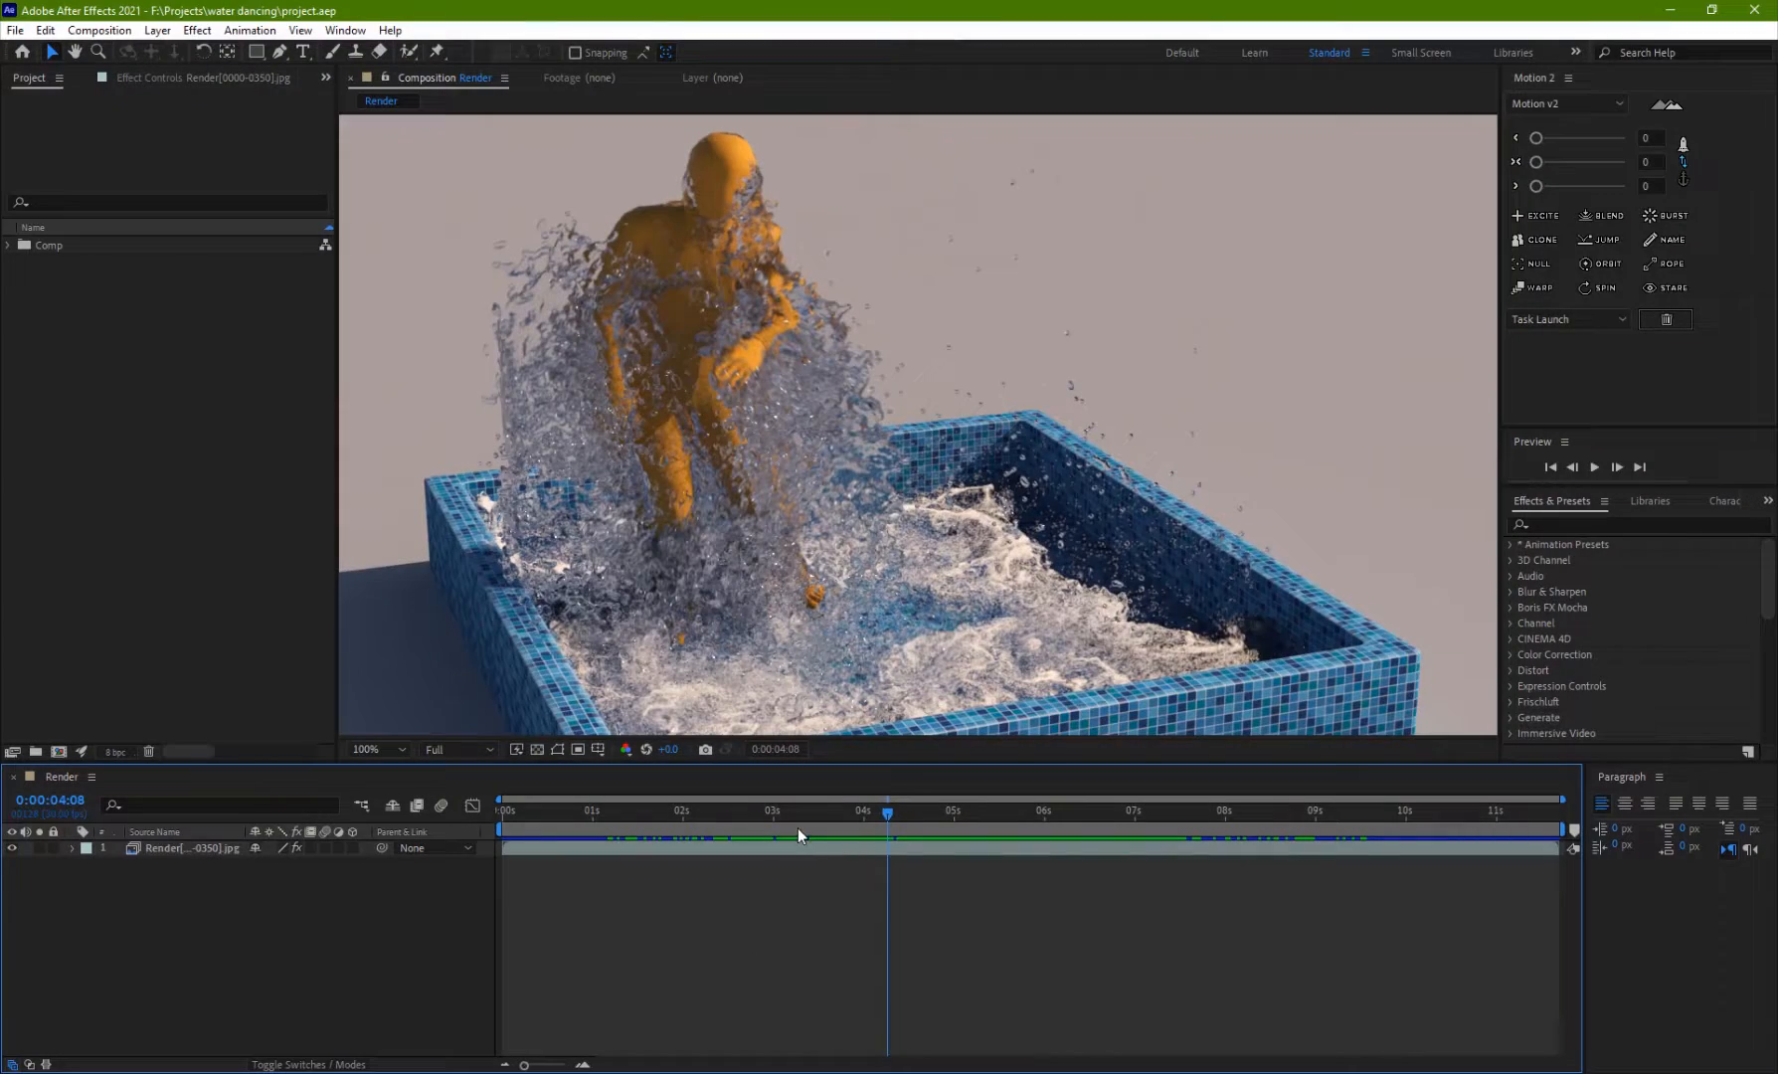
drag(887, 814, 812, 814)
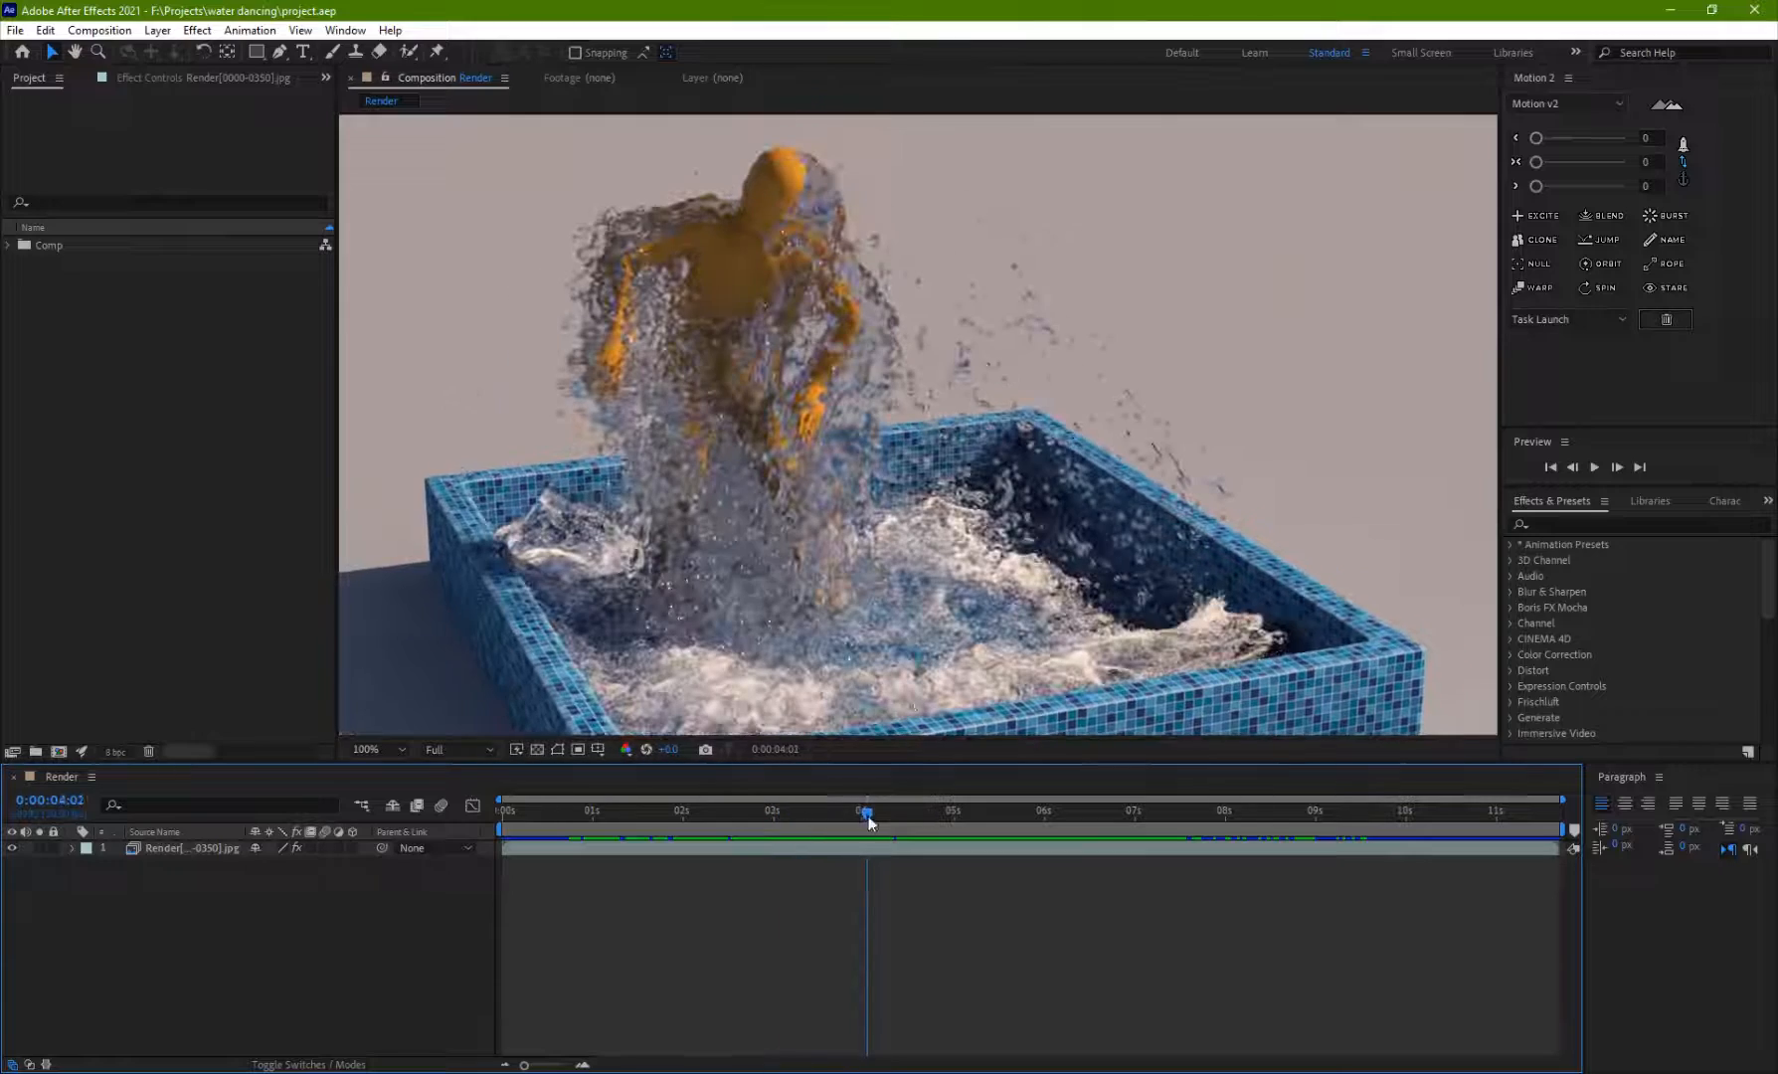
click(1142, 814)
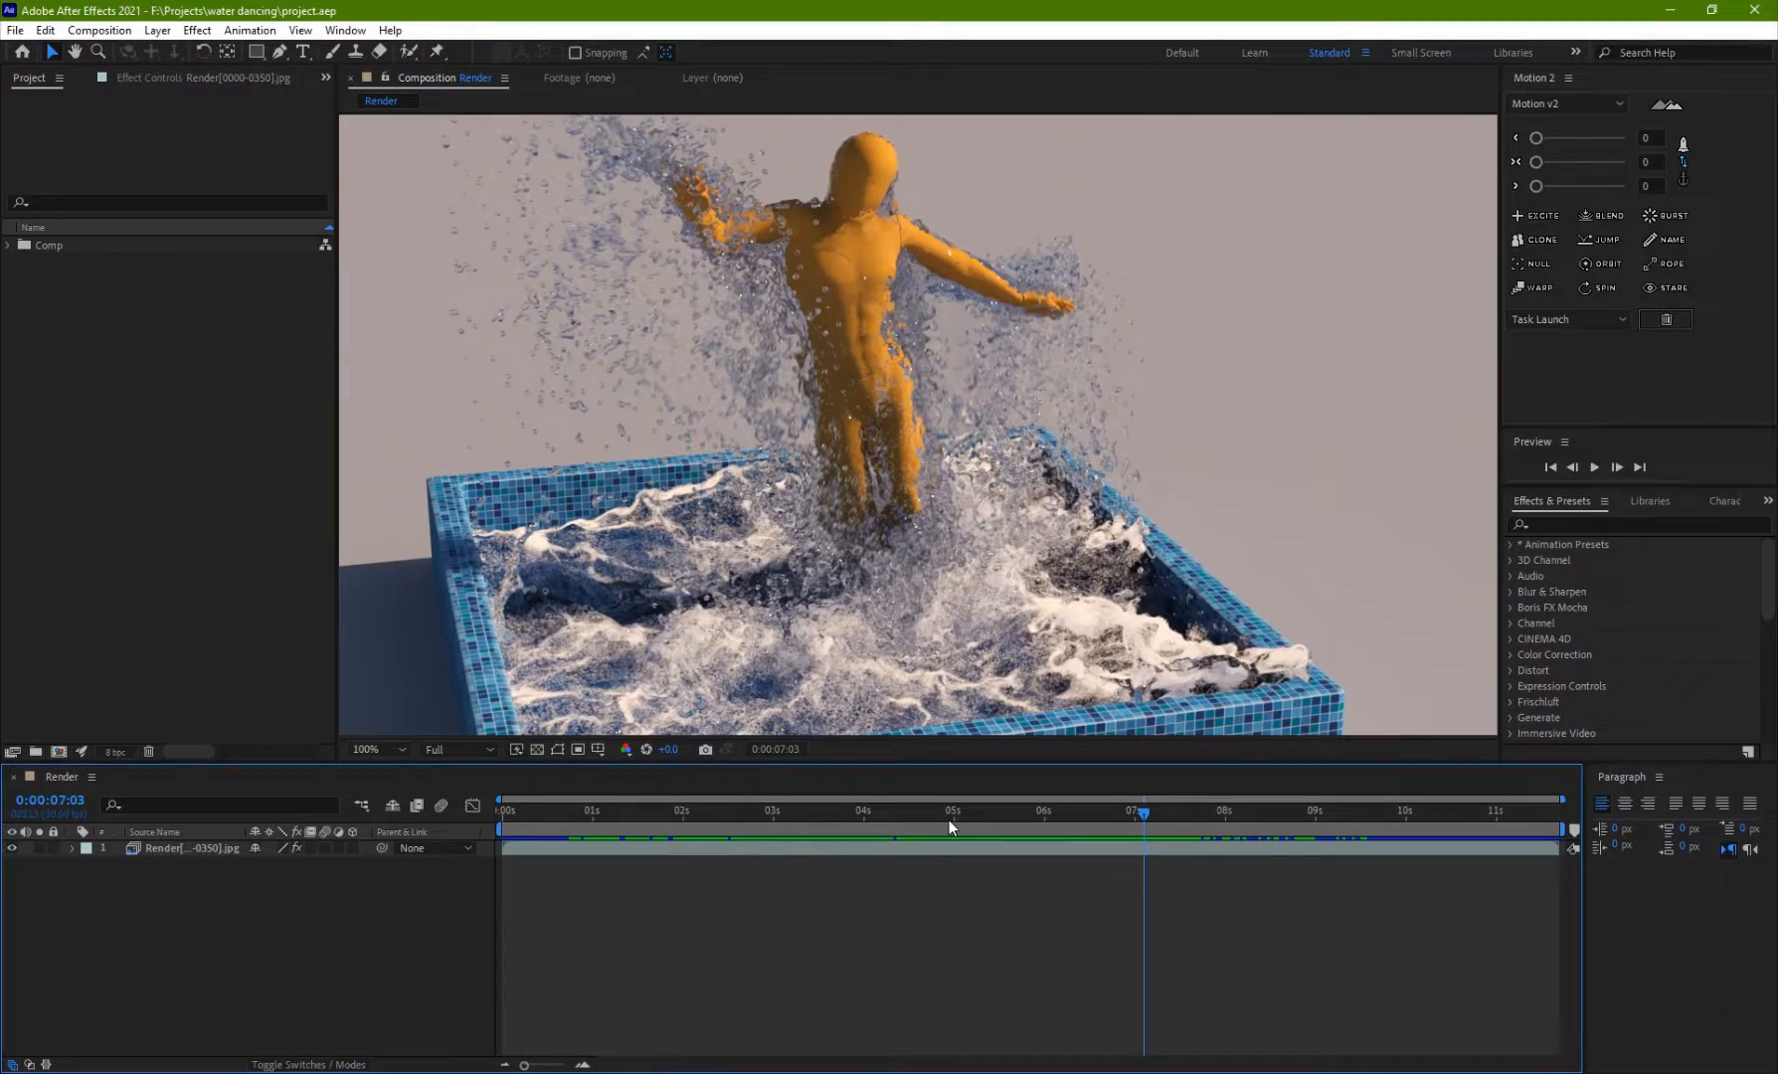
drag(1141, 812, 885, 811)
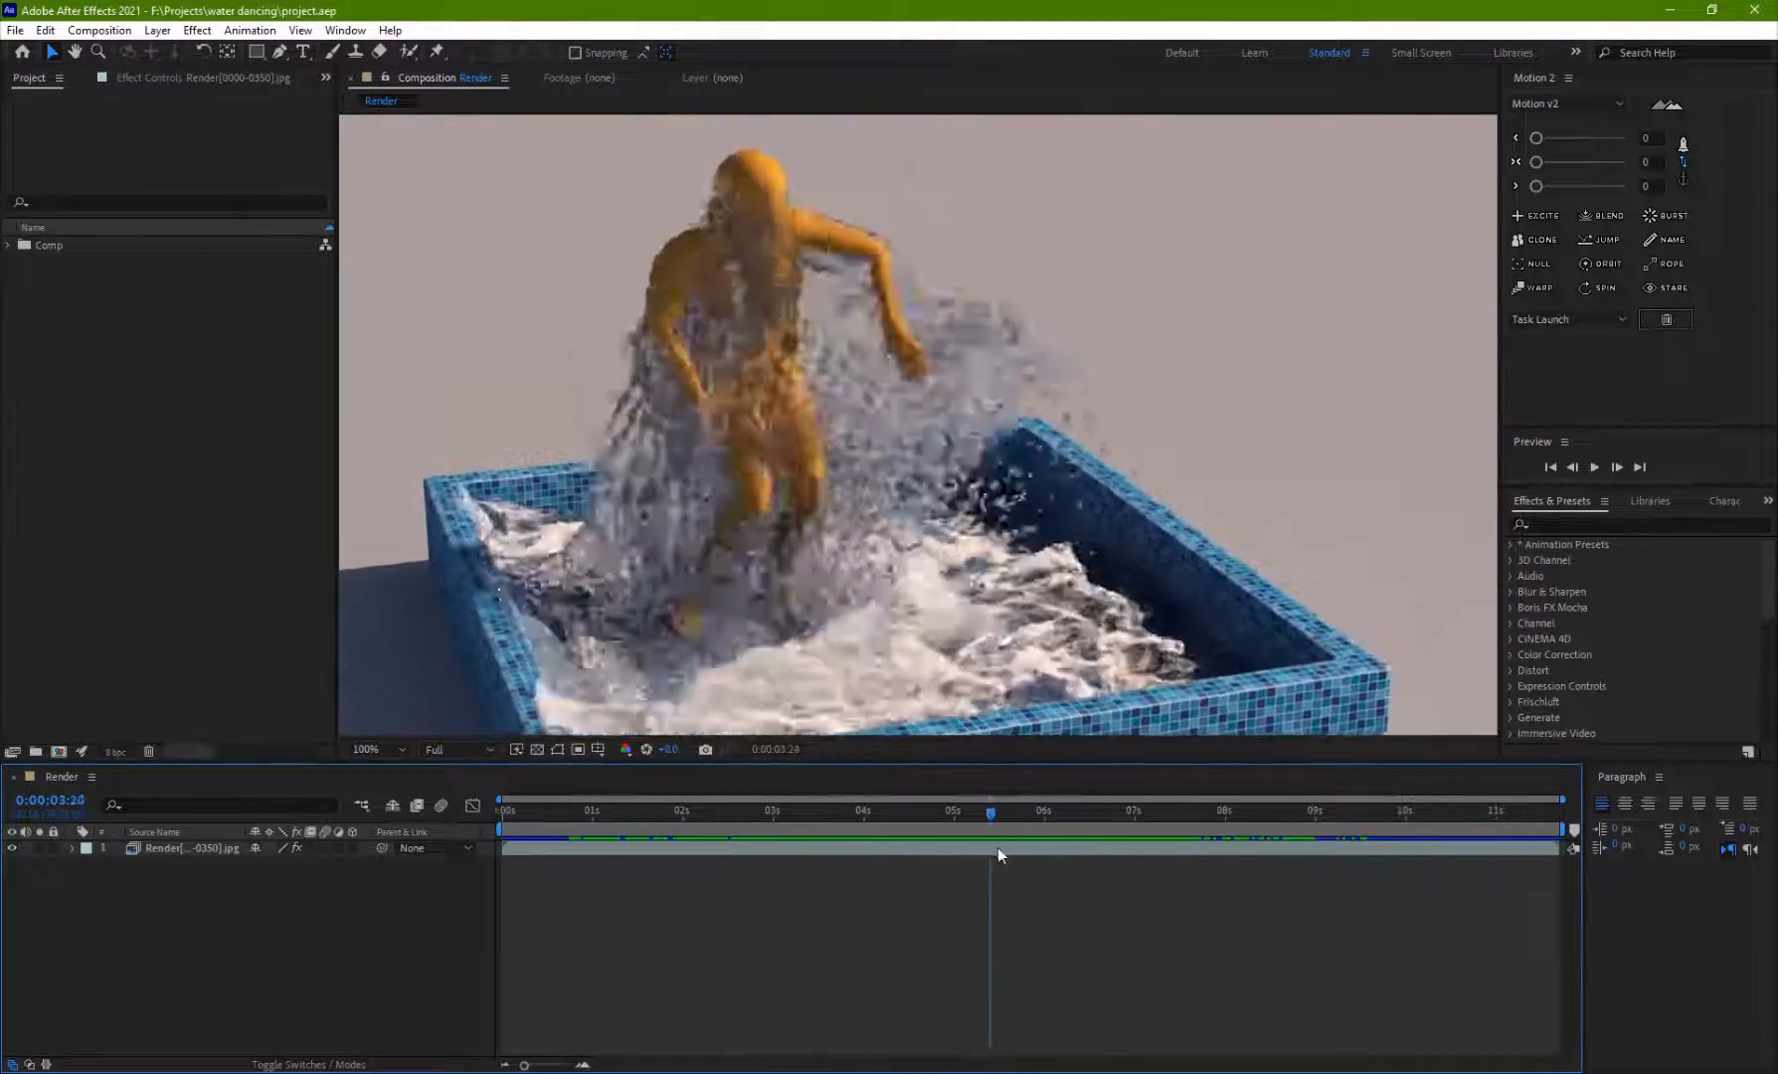
click(781, 811)
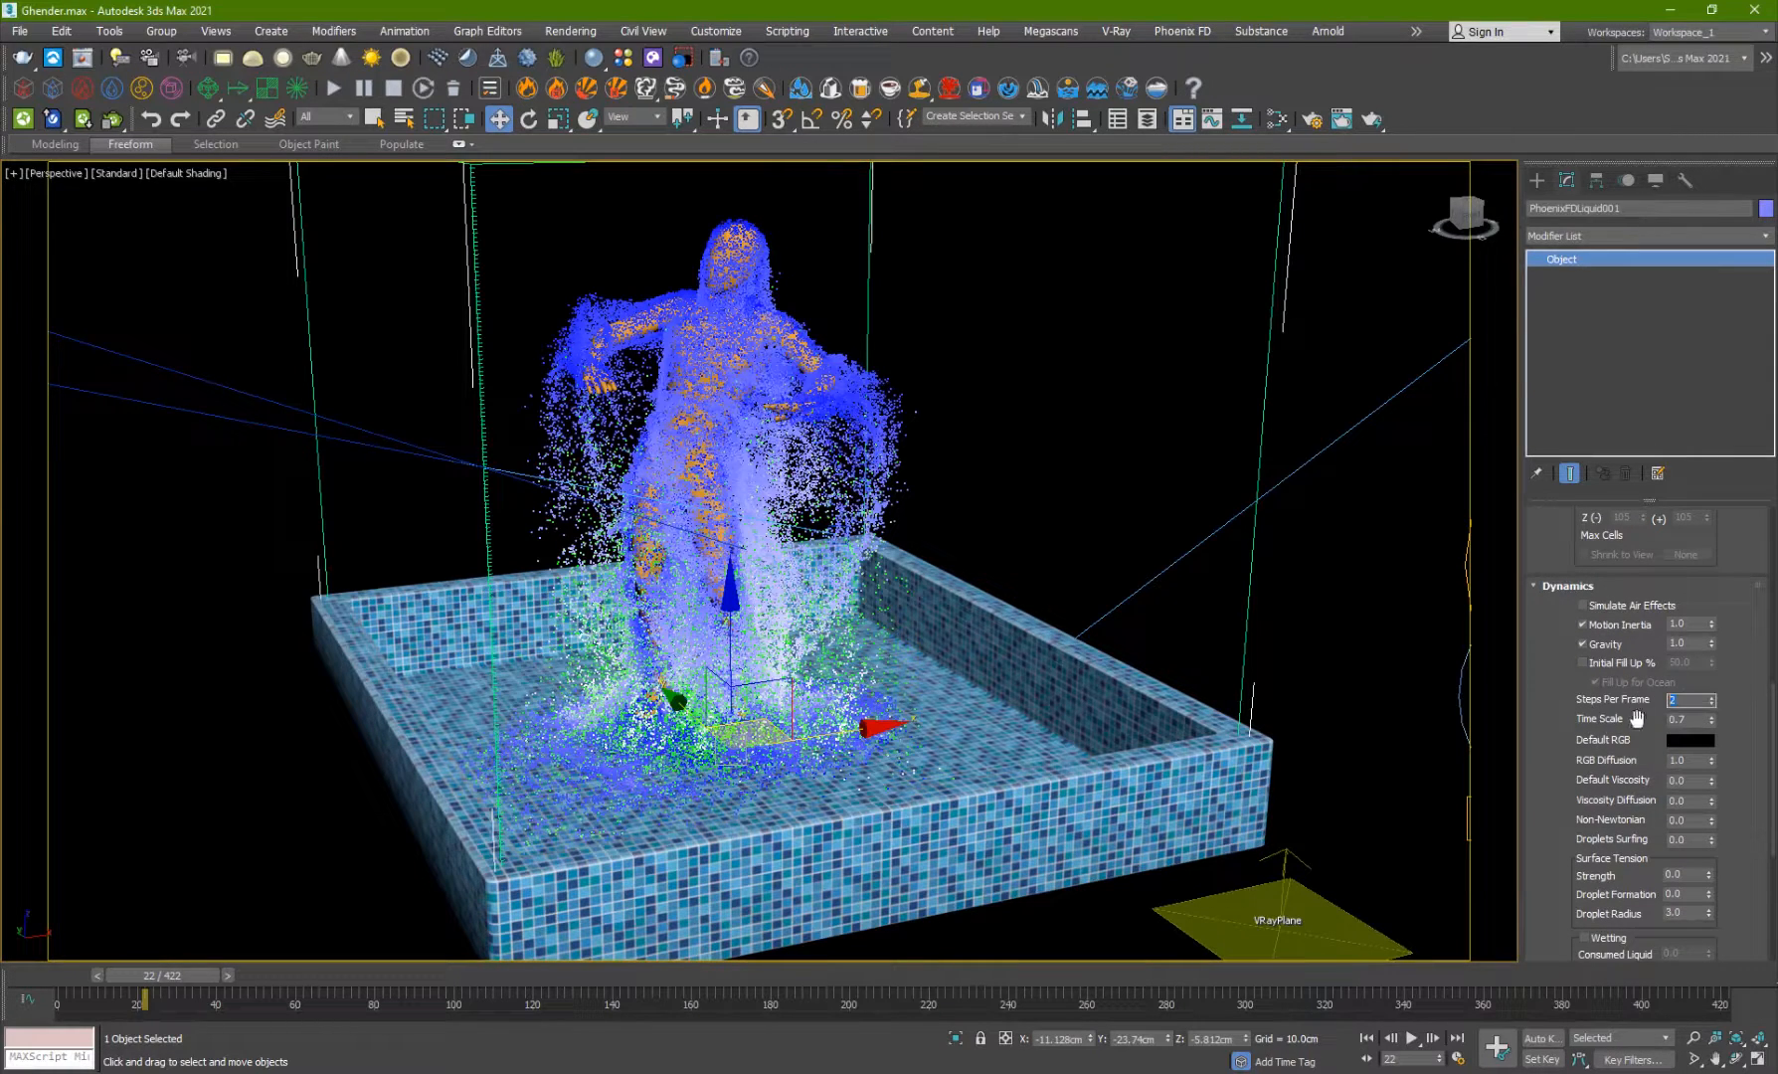
mouse_move(1527, 861)
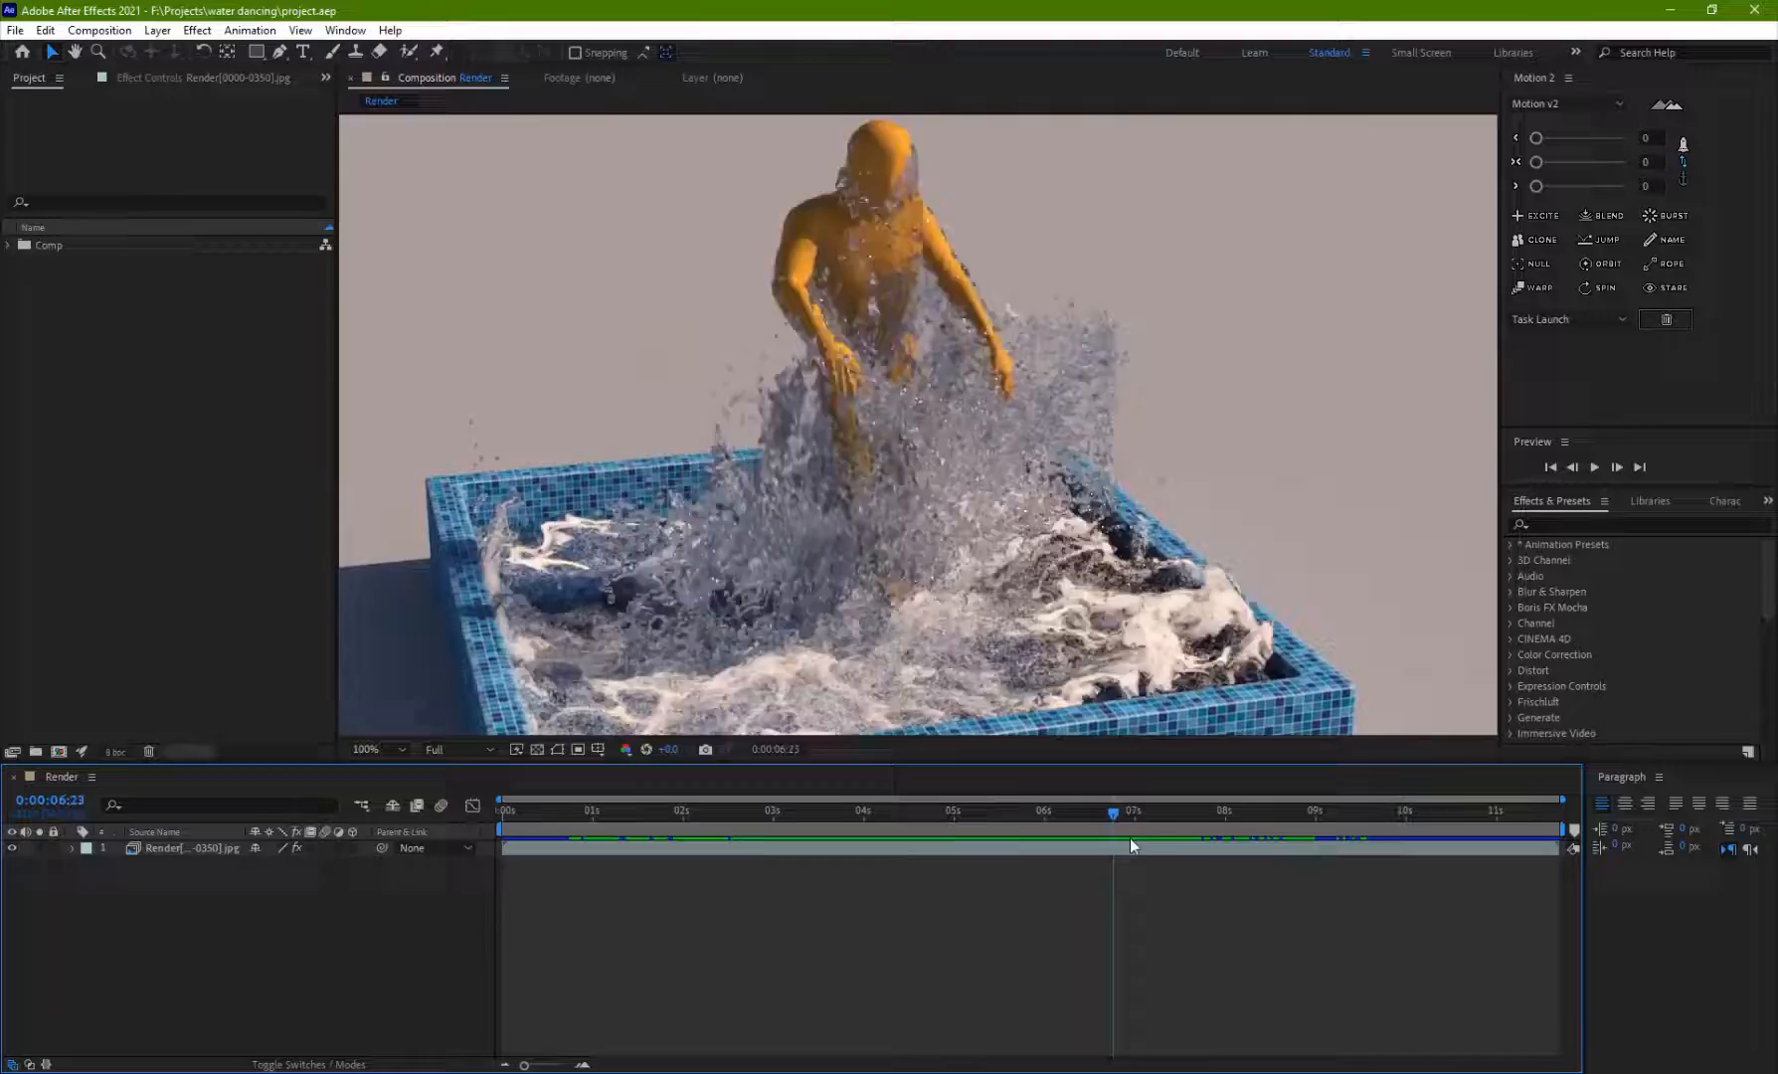
- Step through the rendered splash frames in the Render timeline before returning to 3ds Max
click(853, 811)
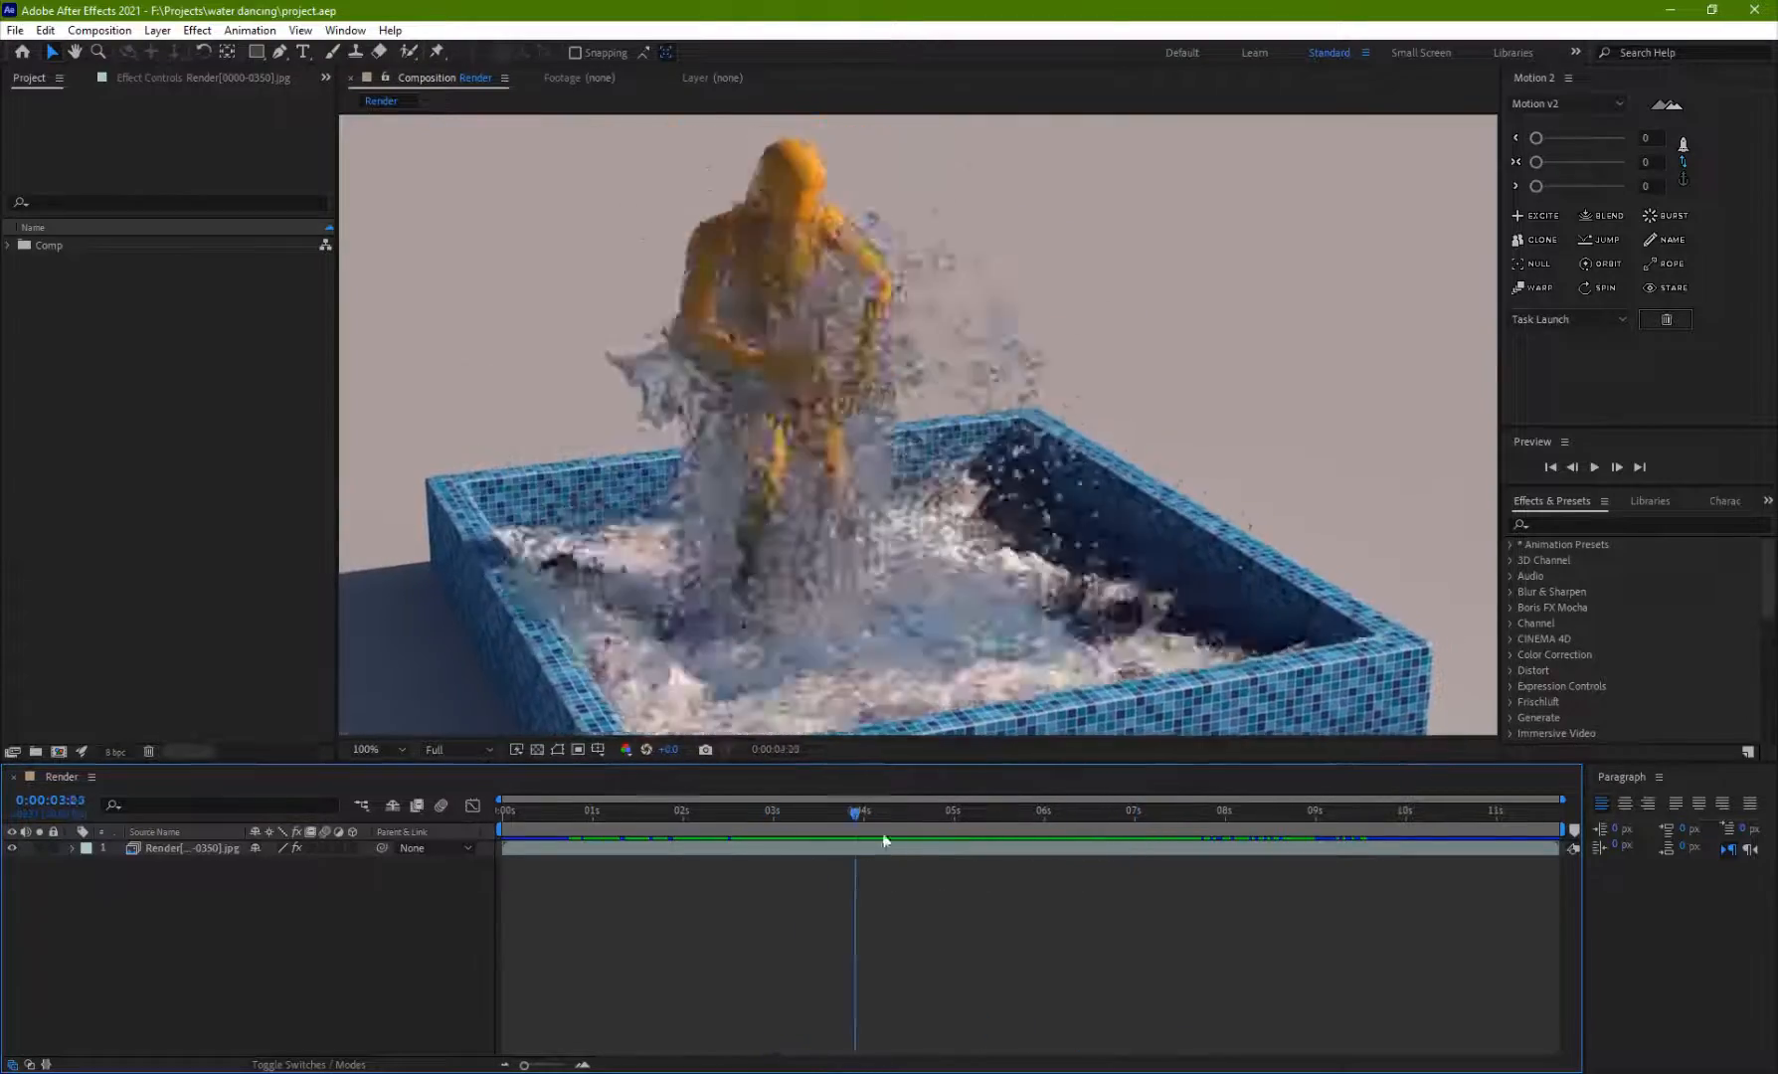
drag(853, 830, 1004, 830)
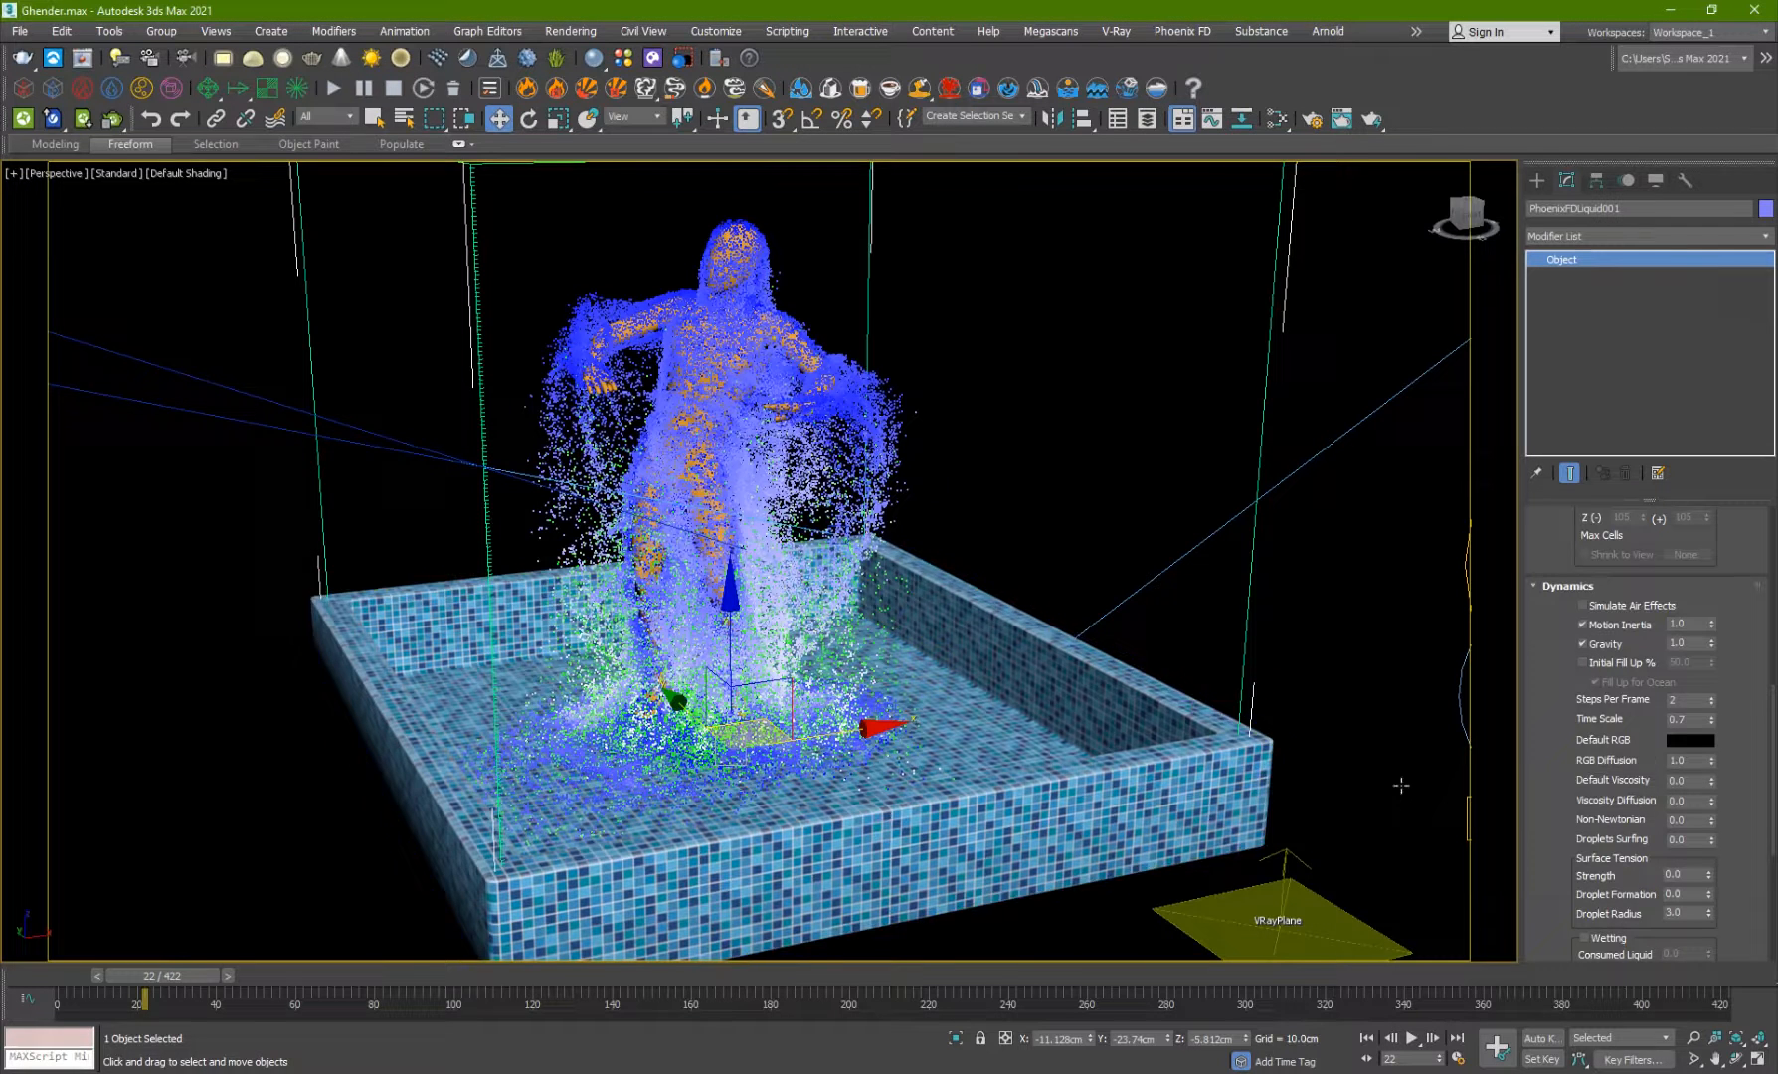
- Check the liquid's Steps Per Frame value and scroll the Modify panel to the Foam rollout
click(1686, 700)
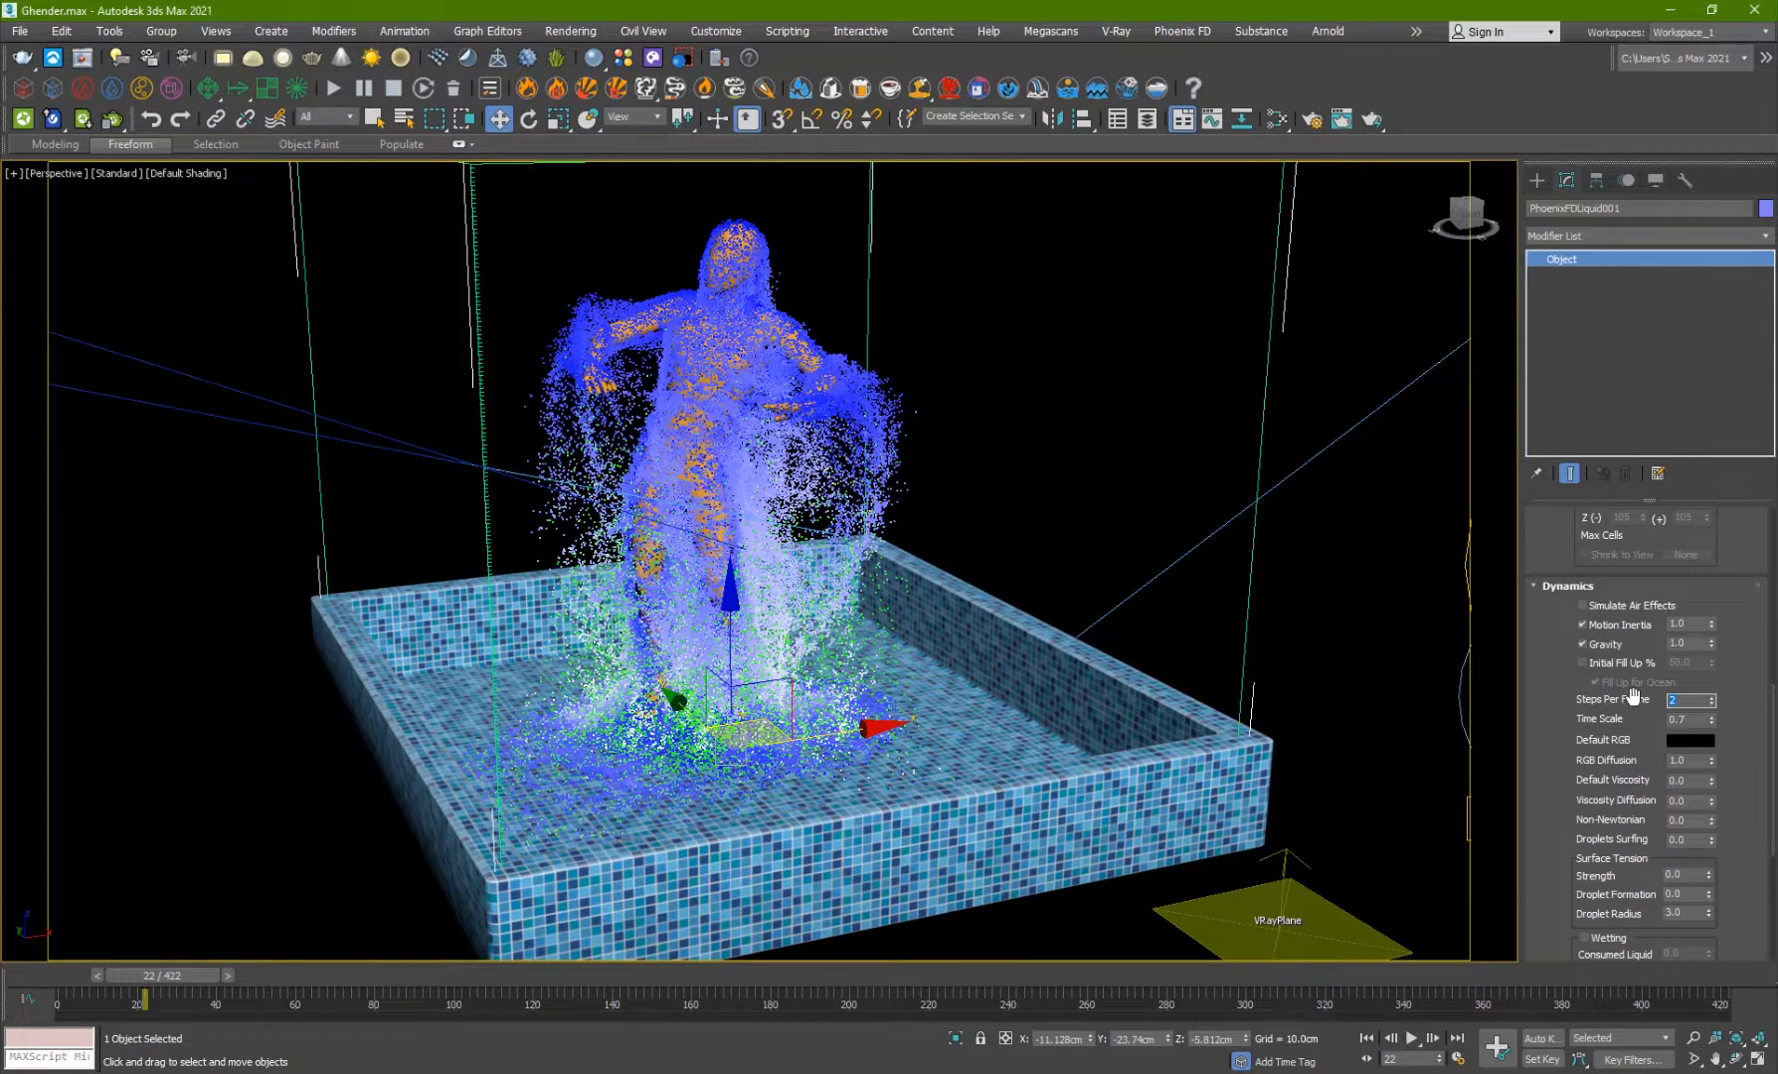
mouse_move(1683, 678)
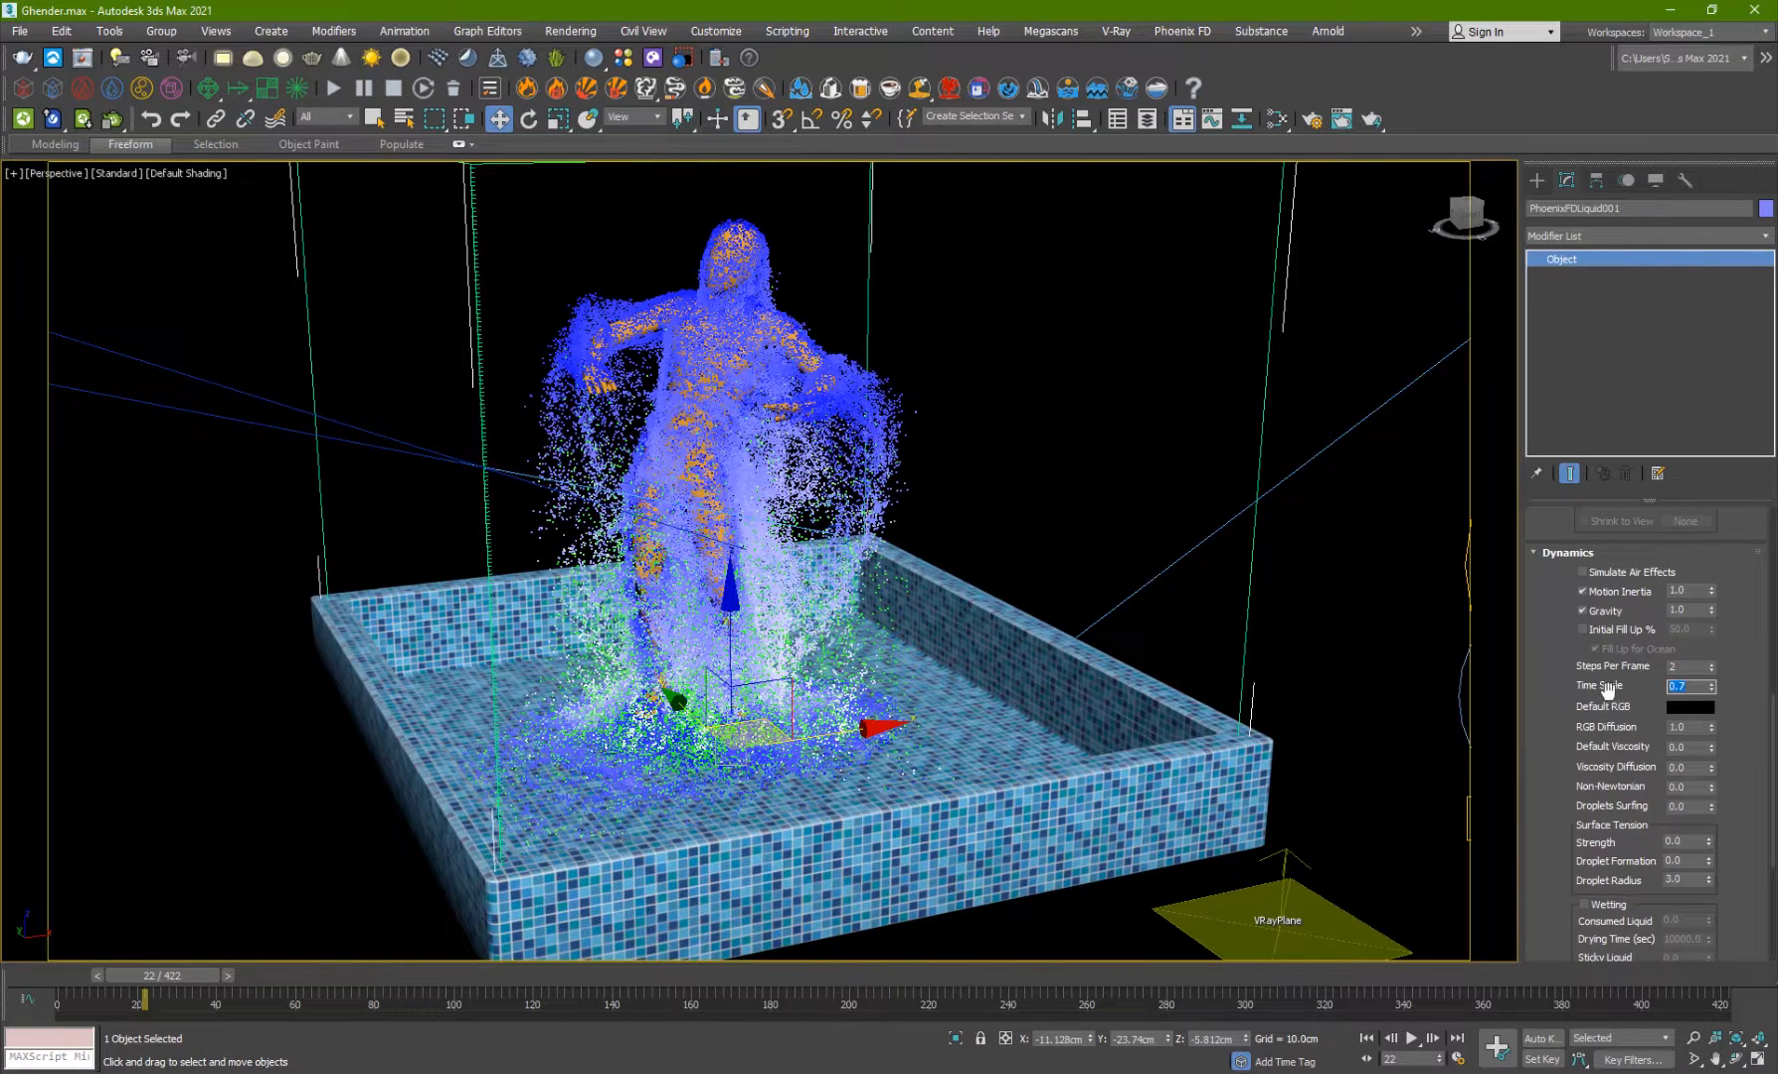
mouse_move(1623, 782)
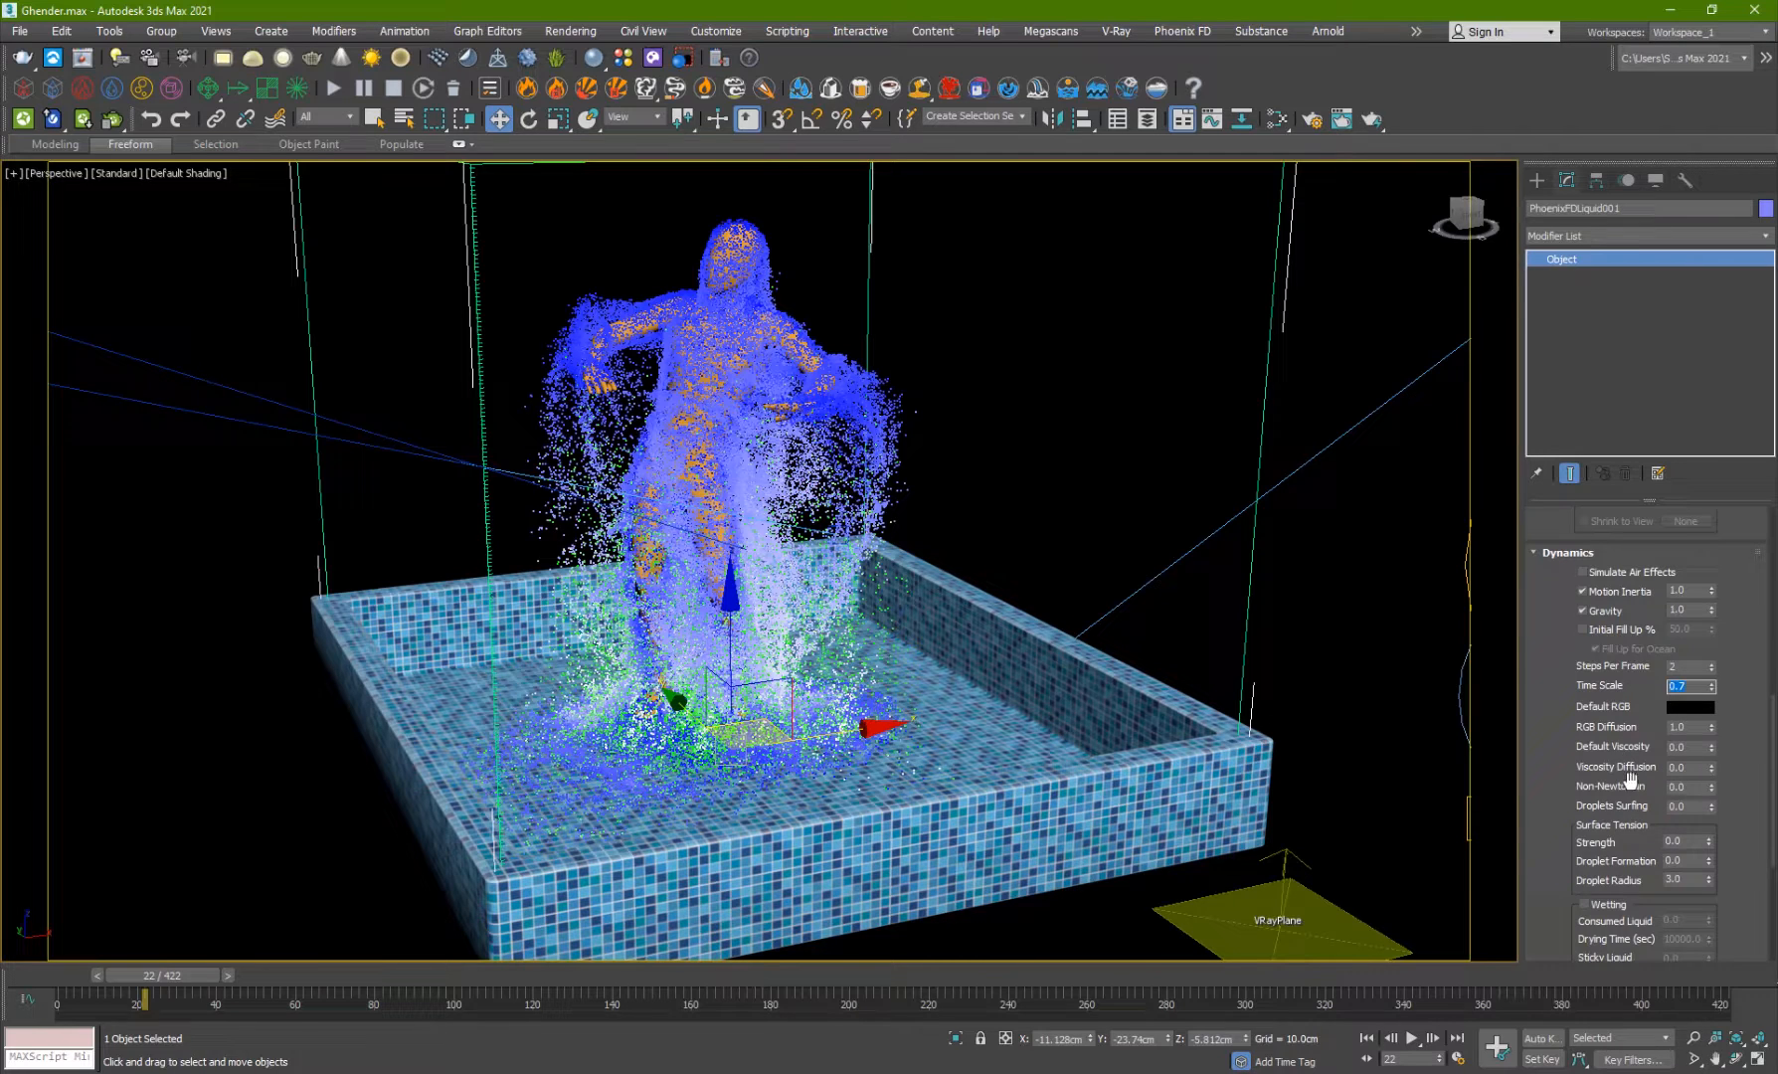
scroll(down, 3)
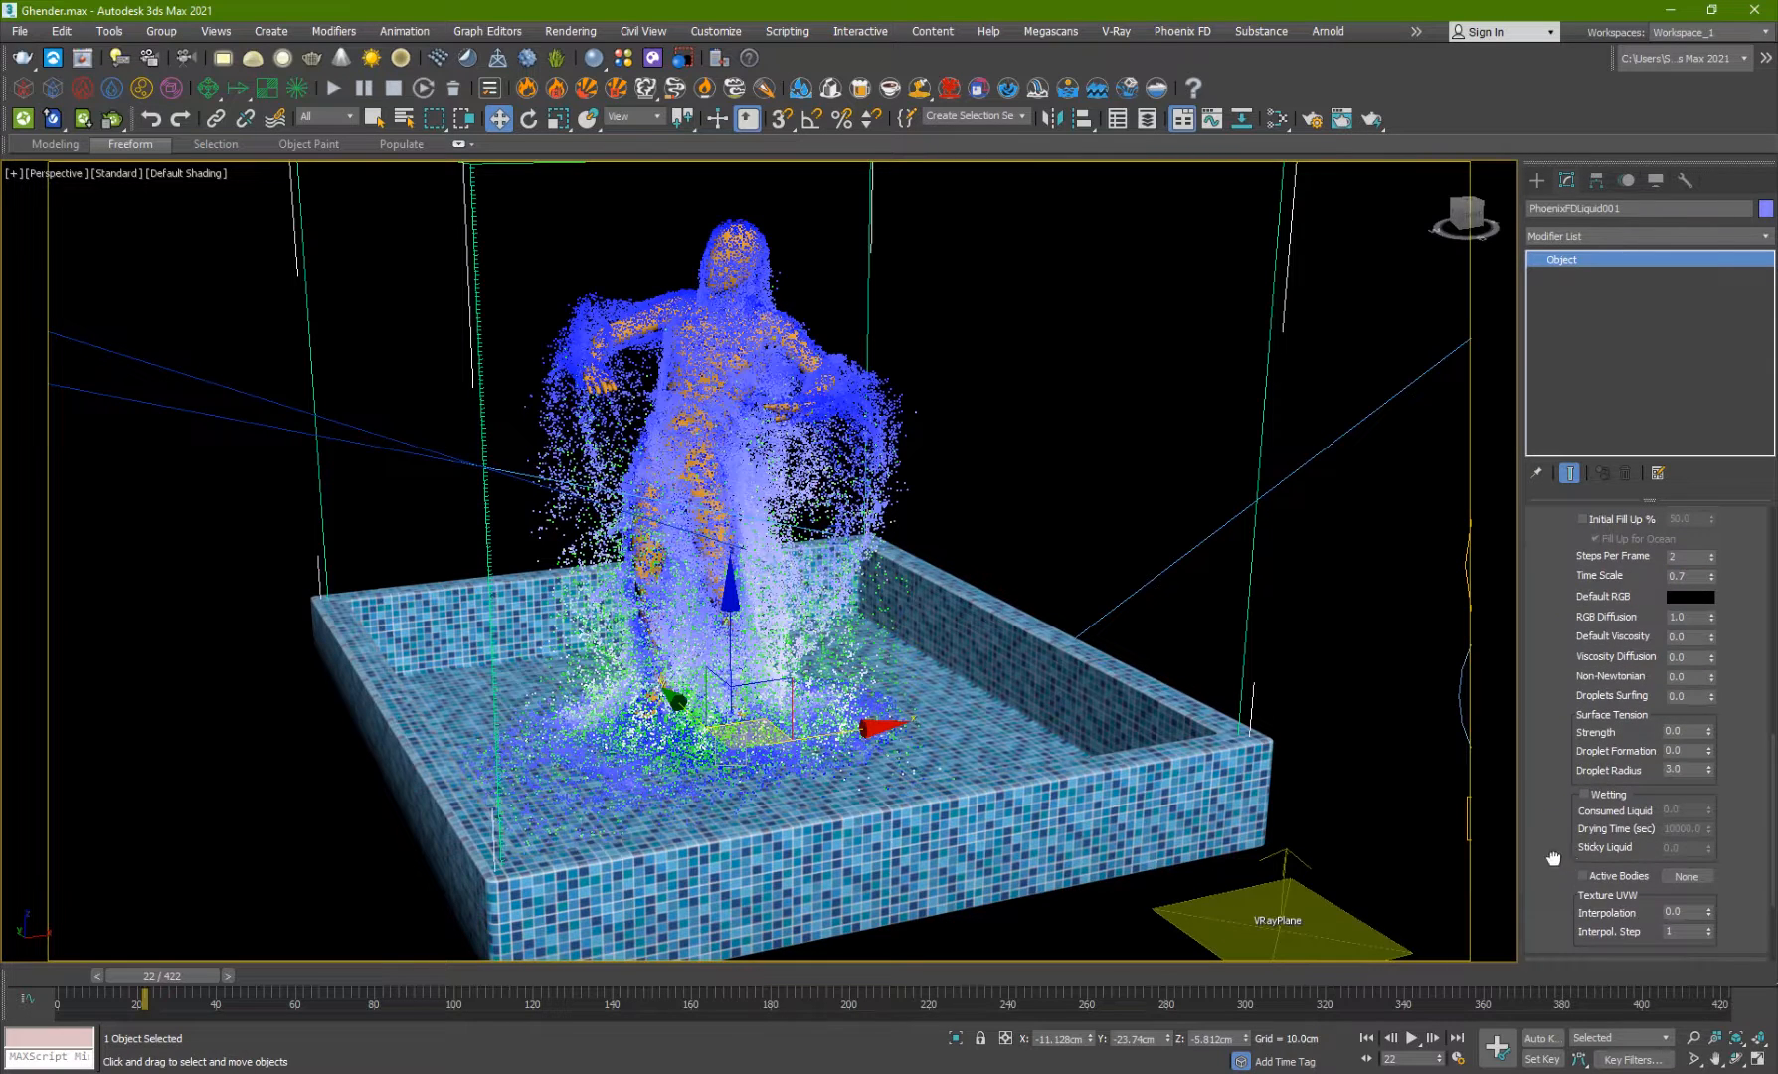
scroll(down, 3)
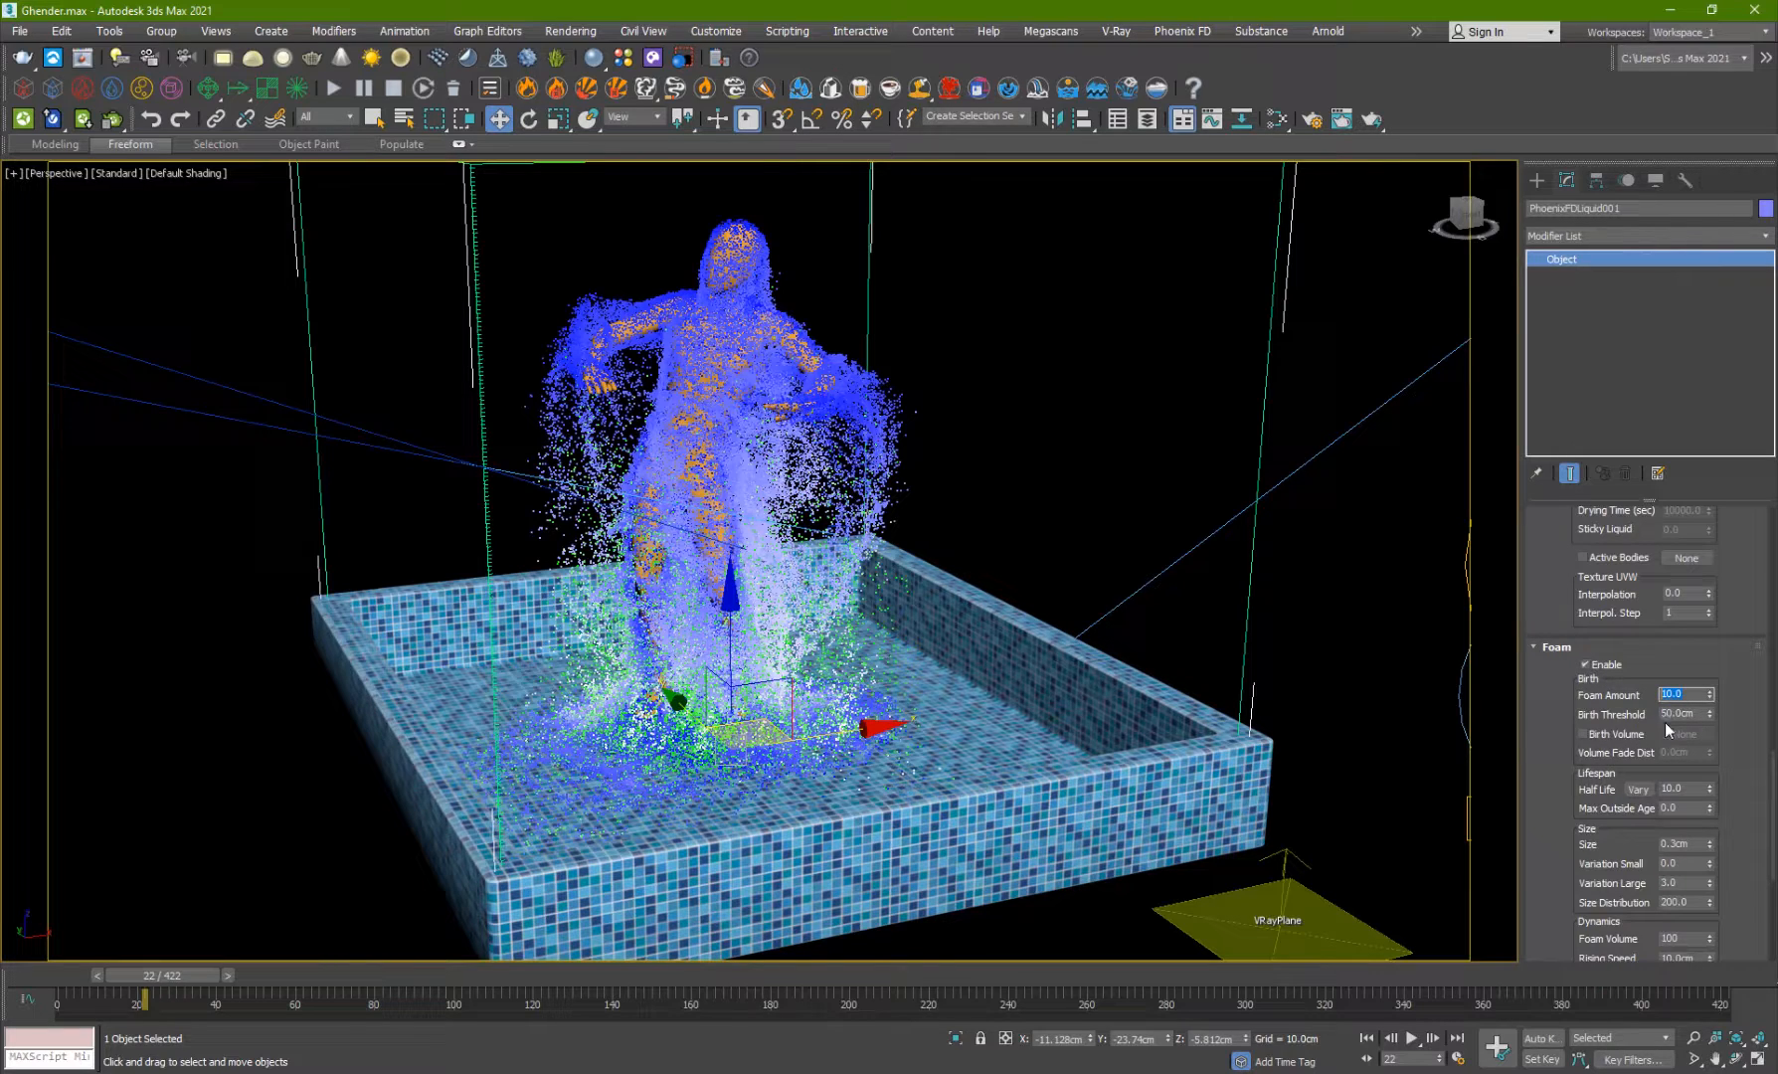
- Inspect the foam particle Size value and scroll on through the foam dynamics settings
scroll(down, 3)
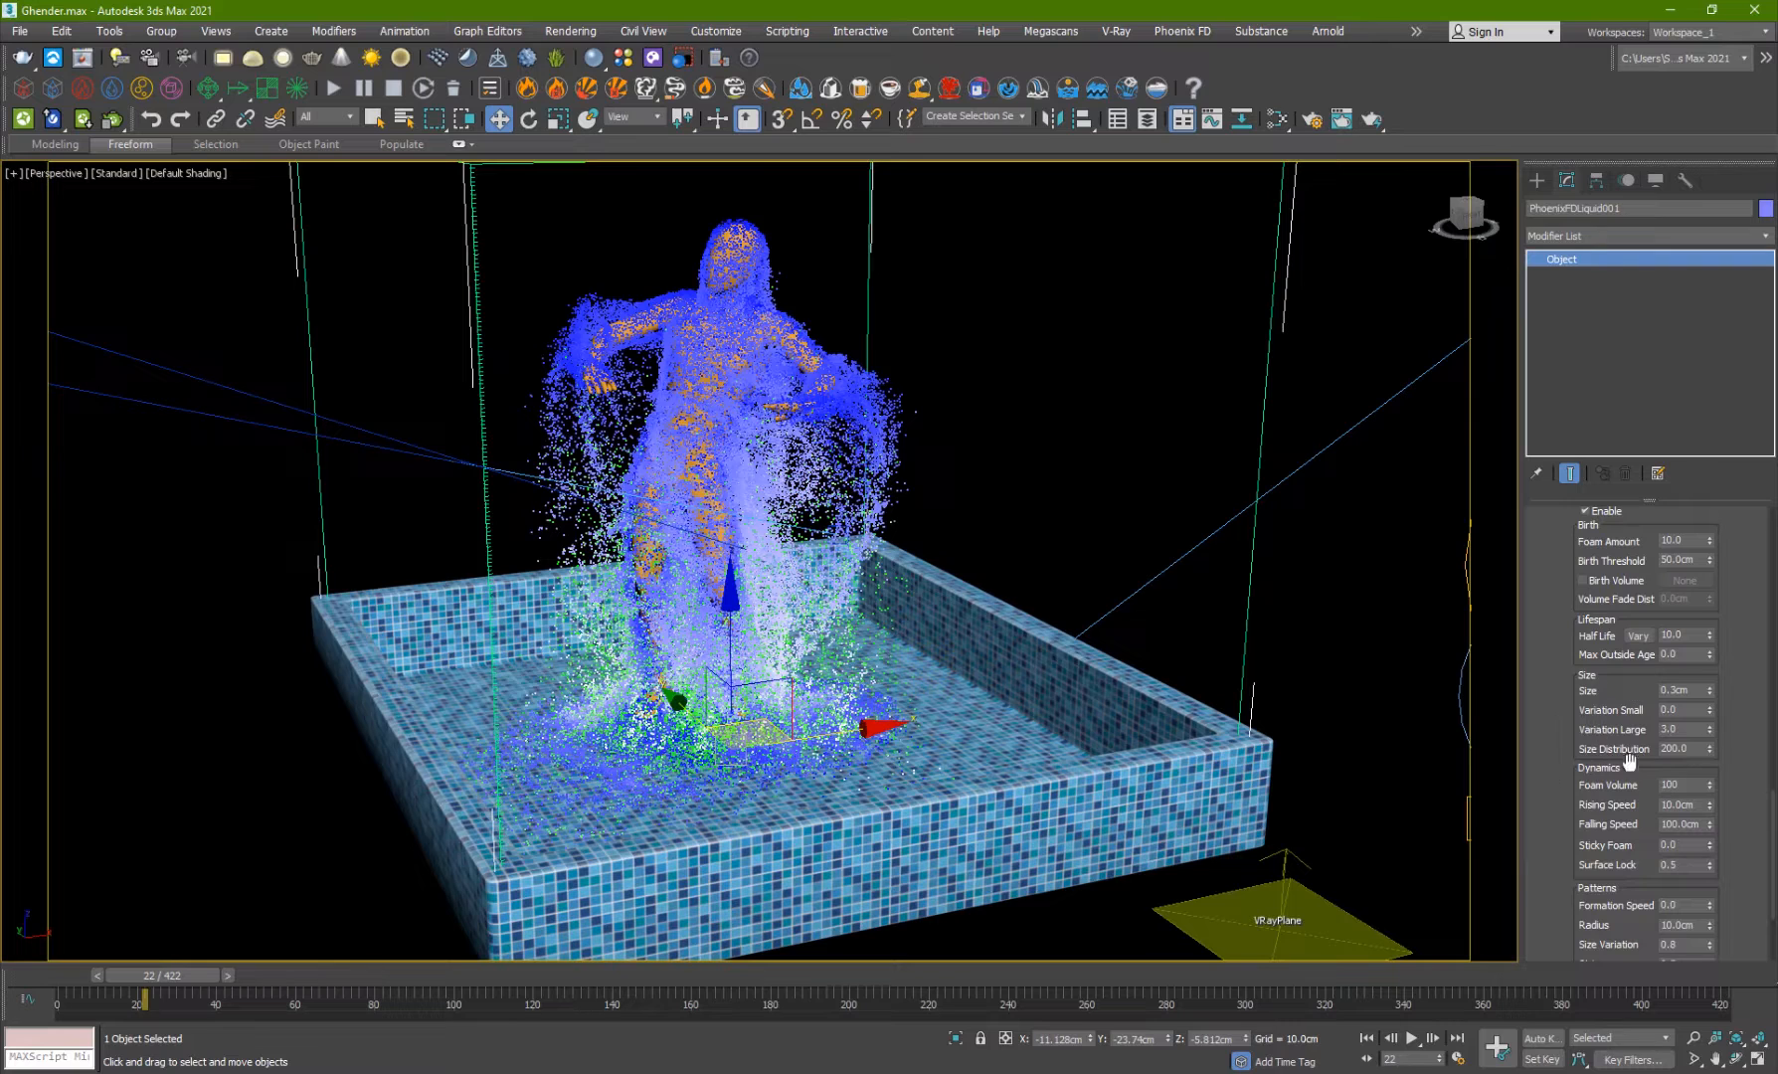
click(1676, 690)
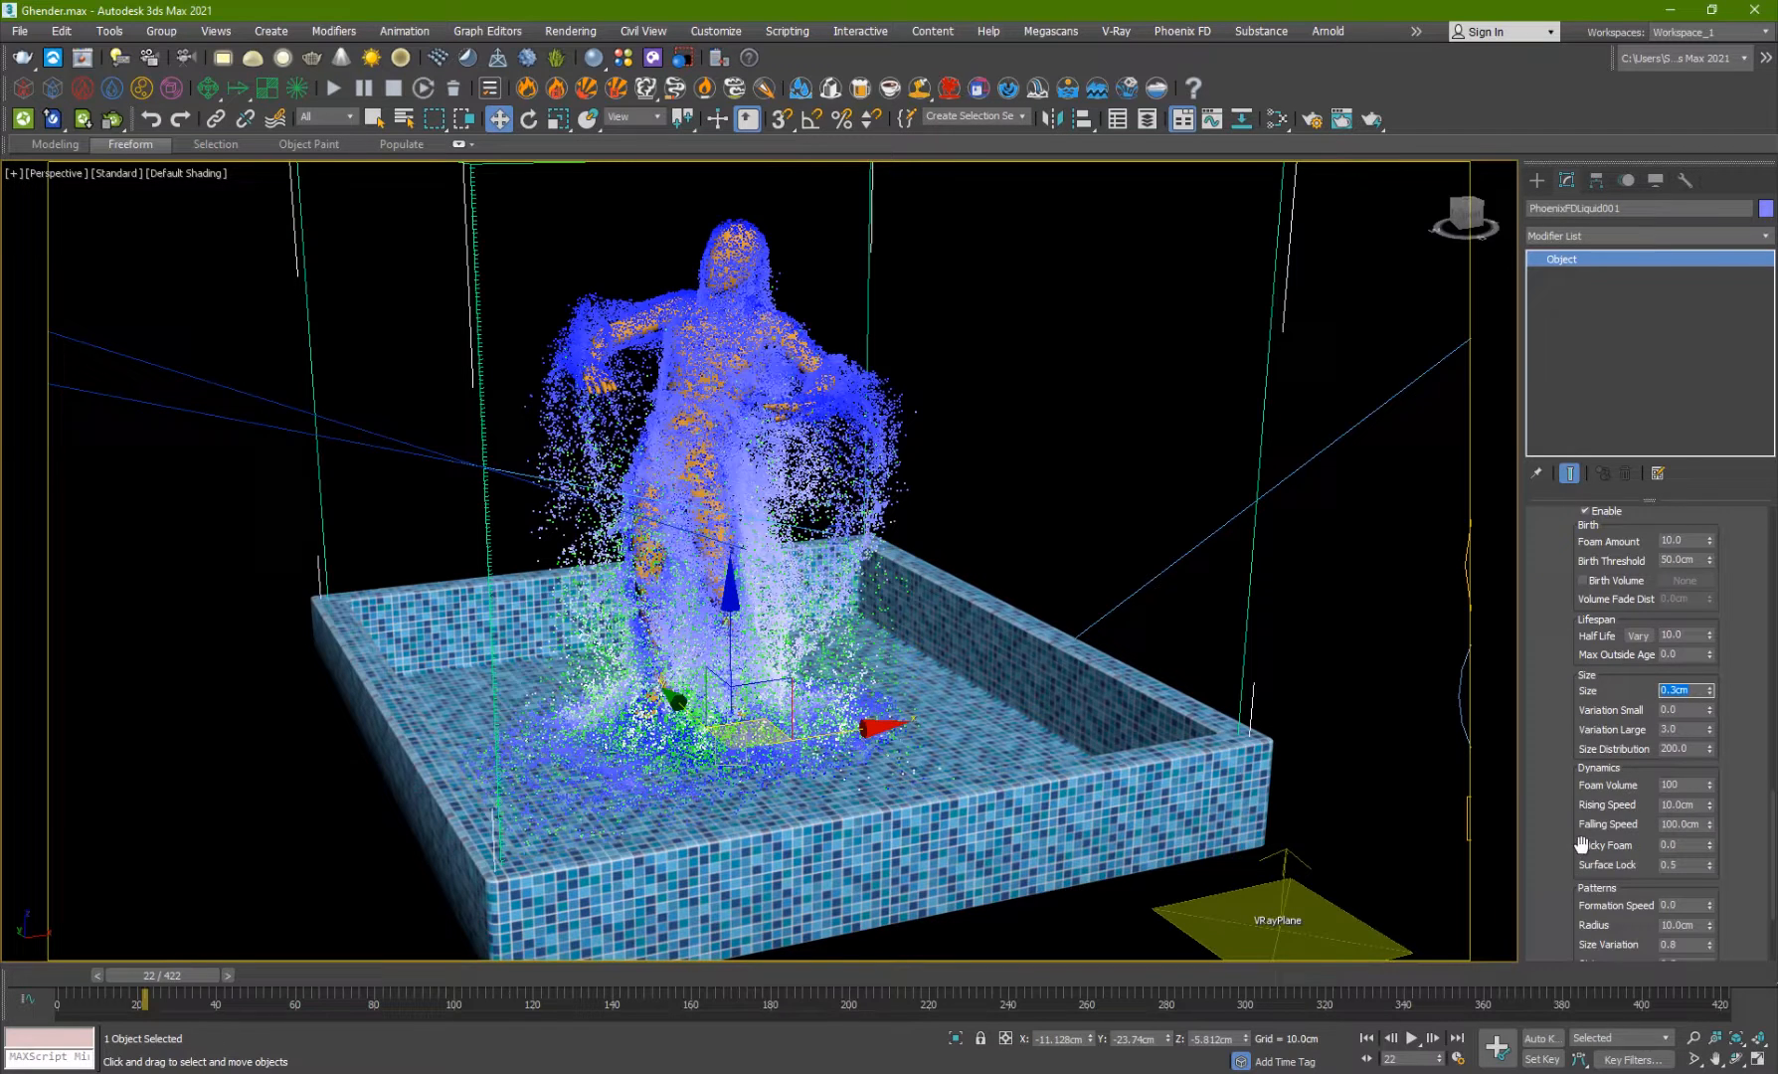
scroll(down, 3)
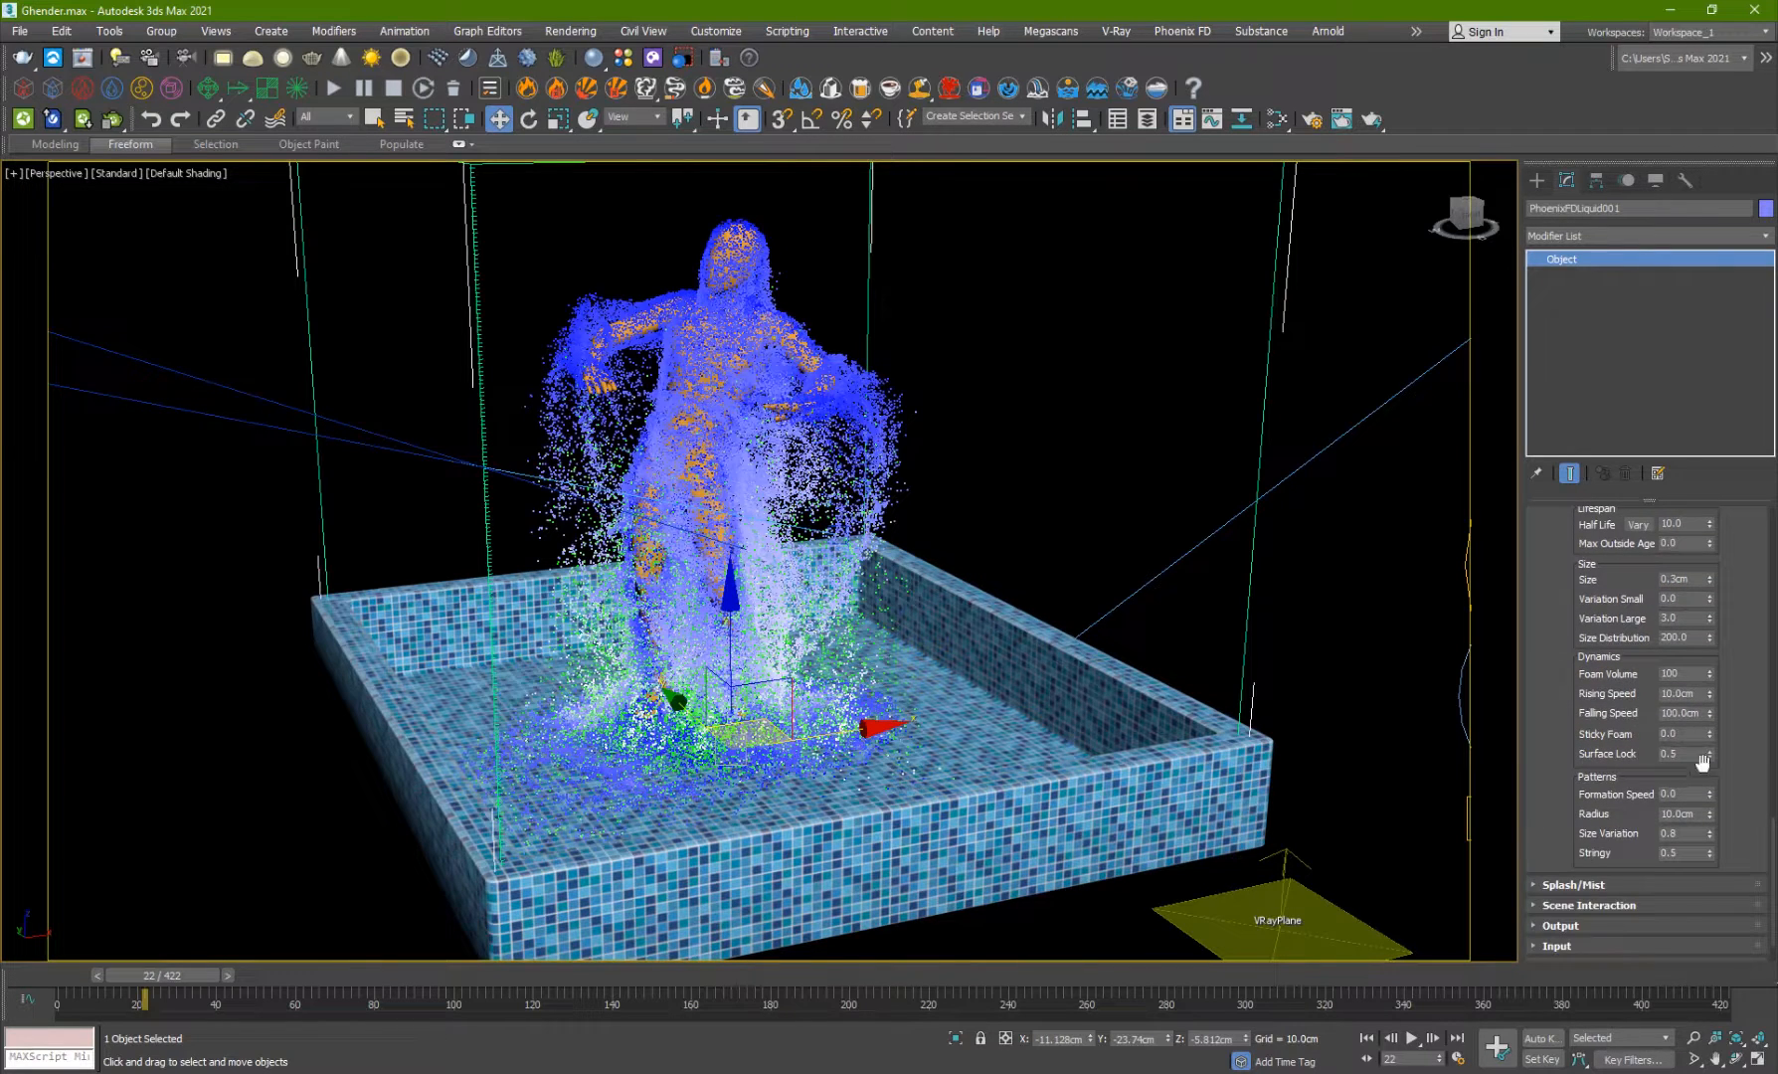
scroll(down, 3)
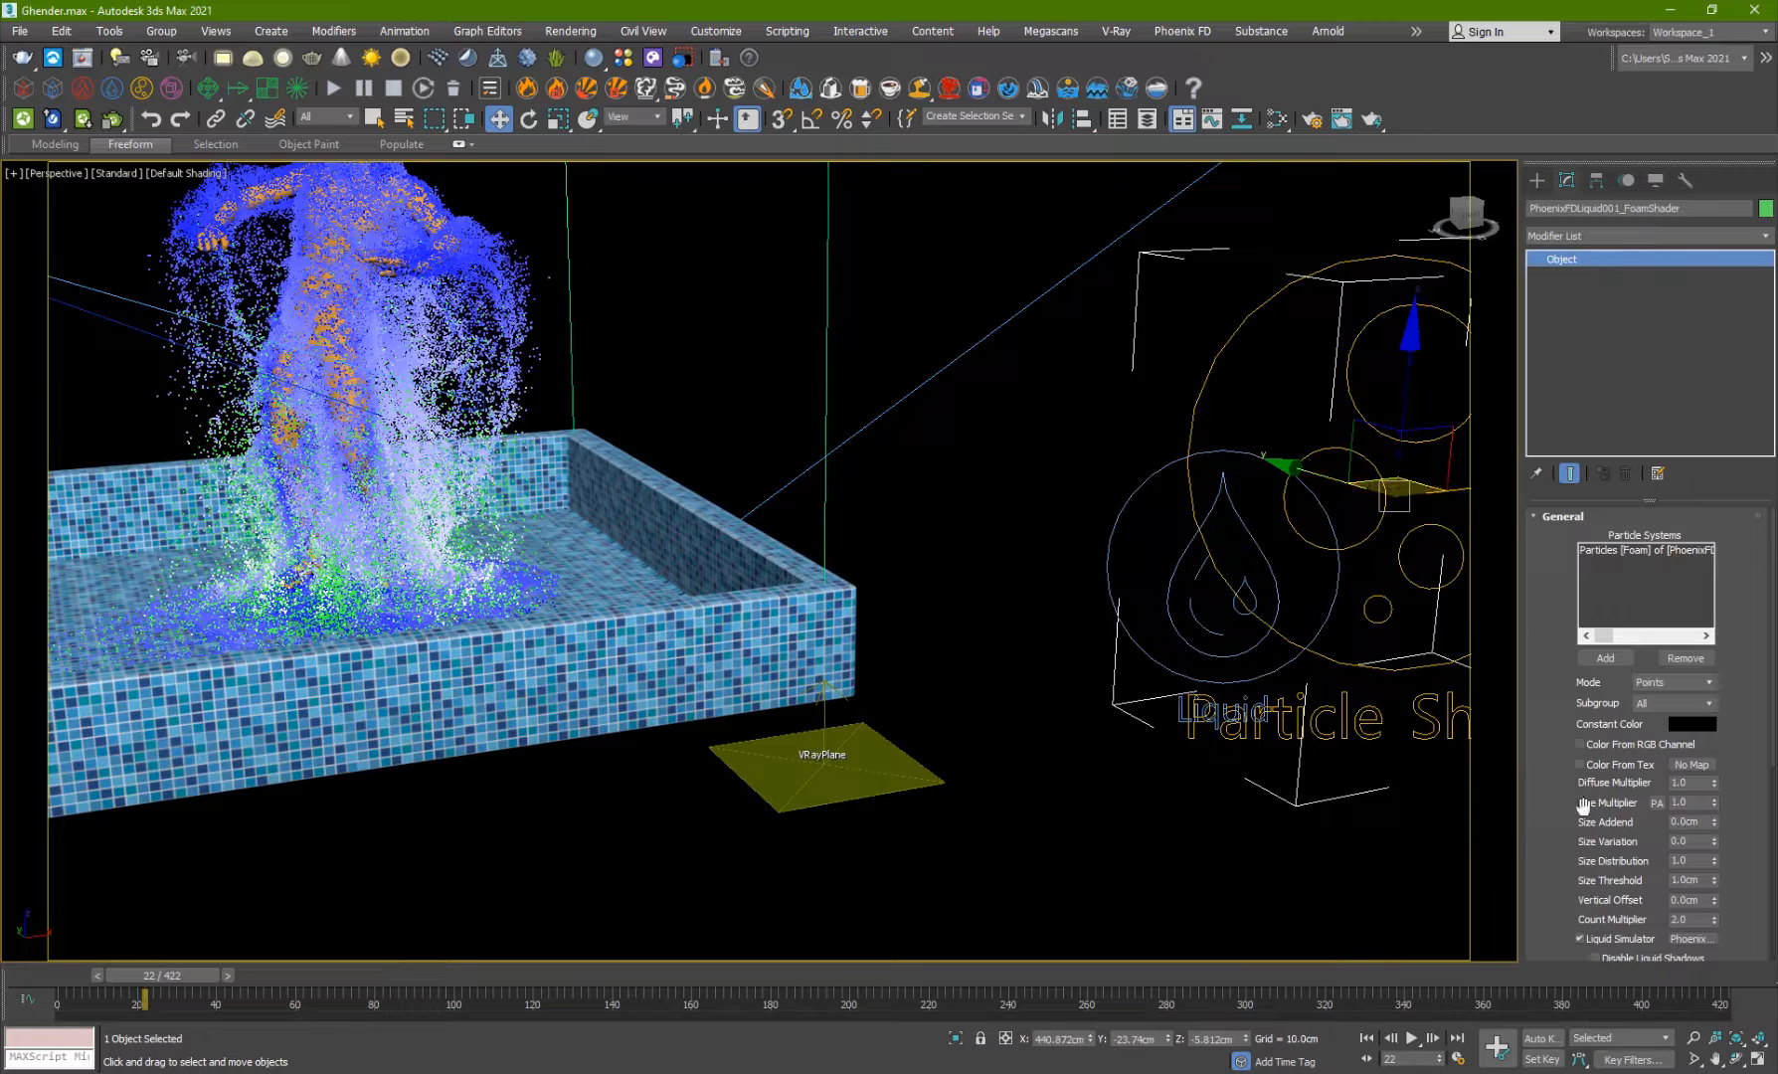
- Choose Points as the foam particle shader's render Mode
click(1673, 635)
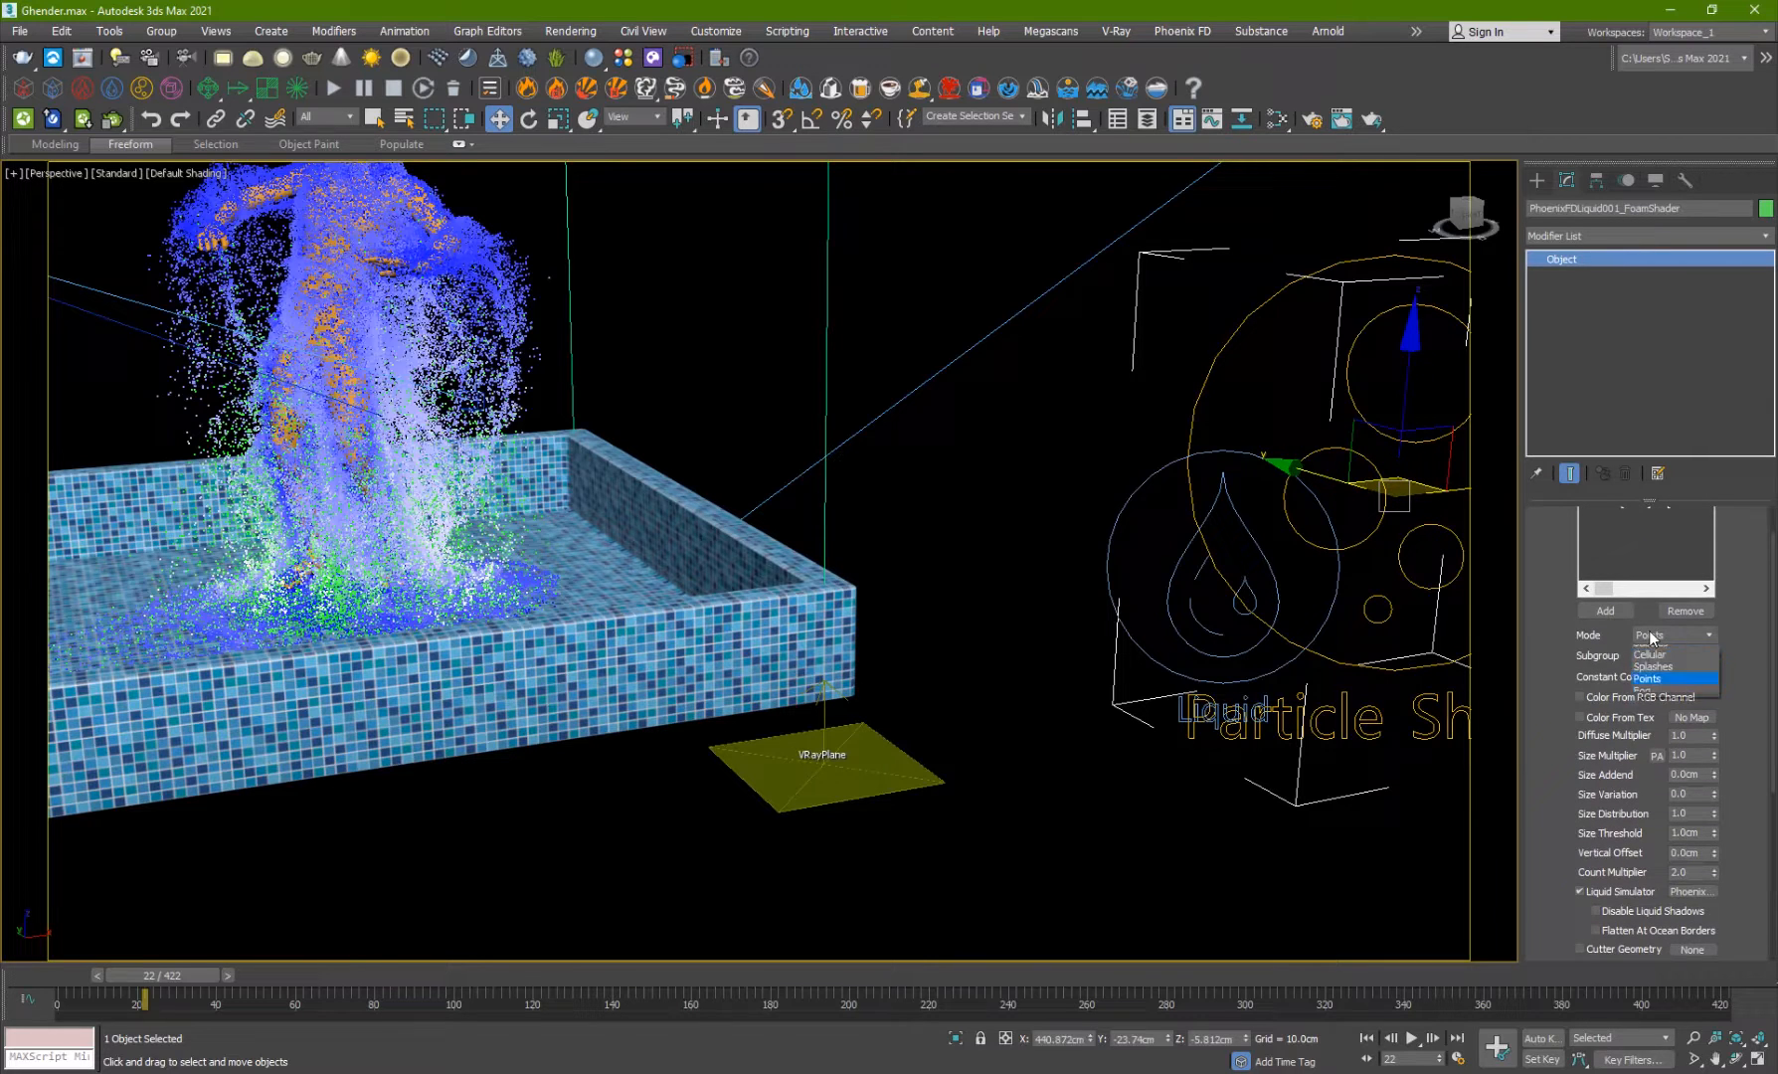
click(1651, 678)
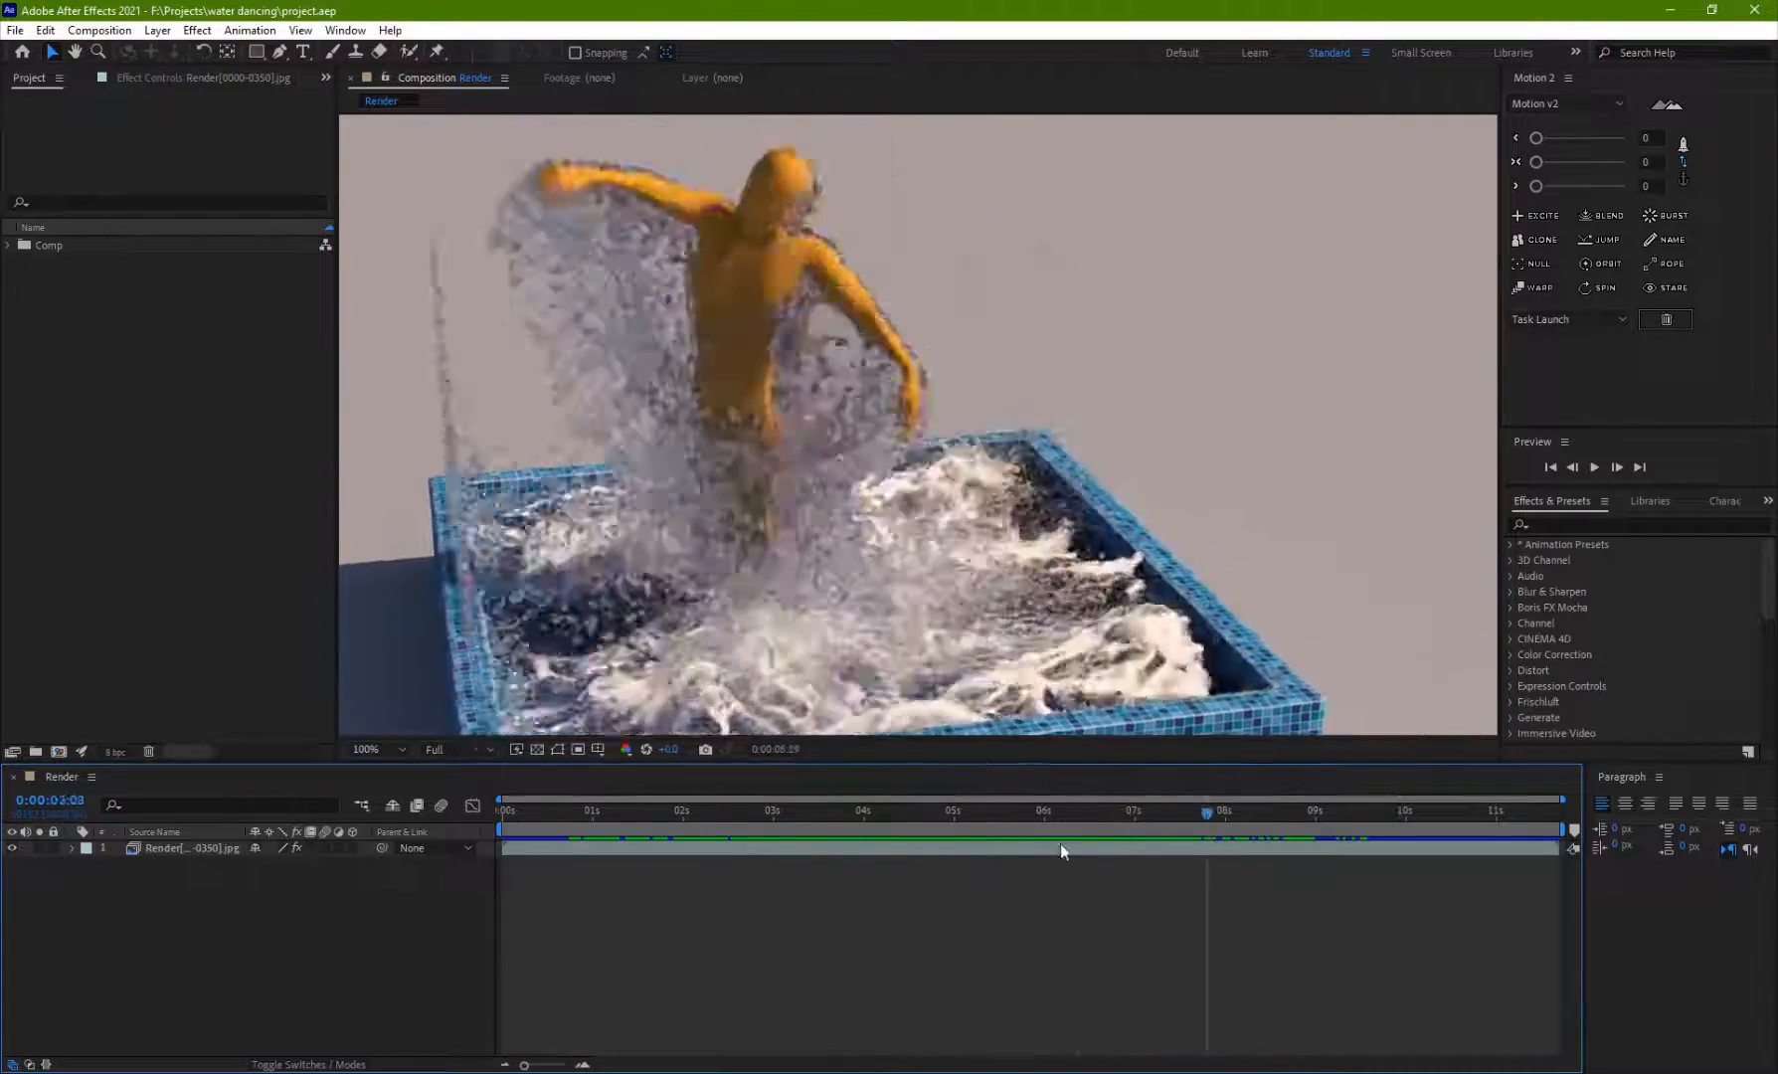
- Jump to a different moment of the rendered splash in the Render timeline
click(818, 810)
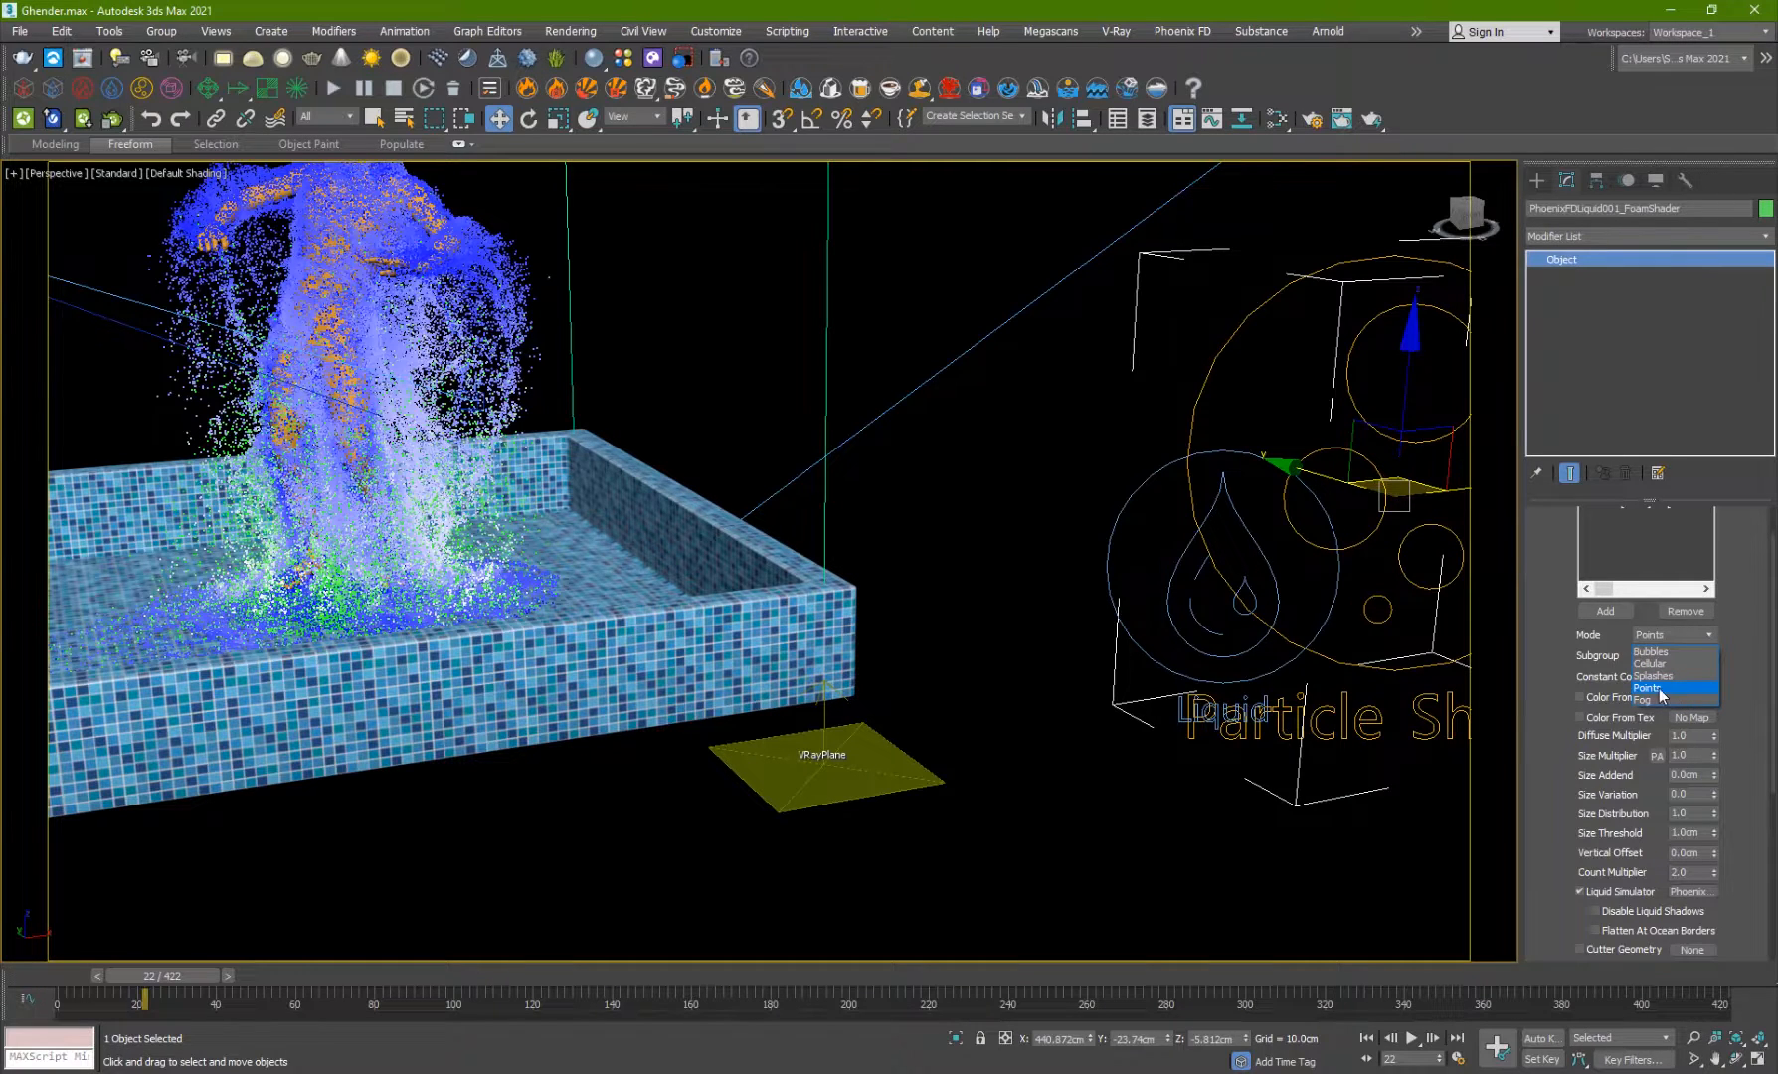
- Reselect Points in the foam shader's Mode list to keep it current
click(1658, 688)
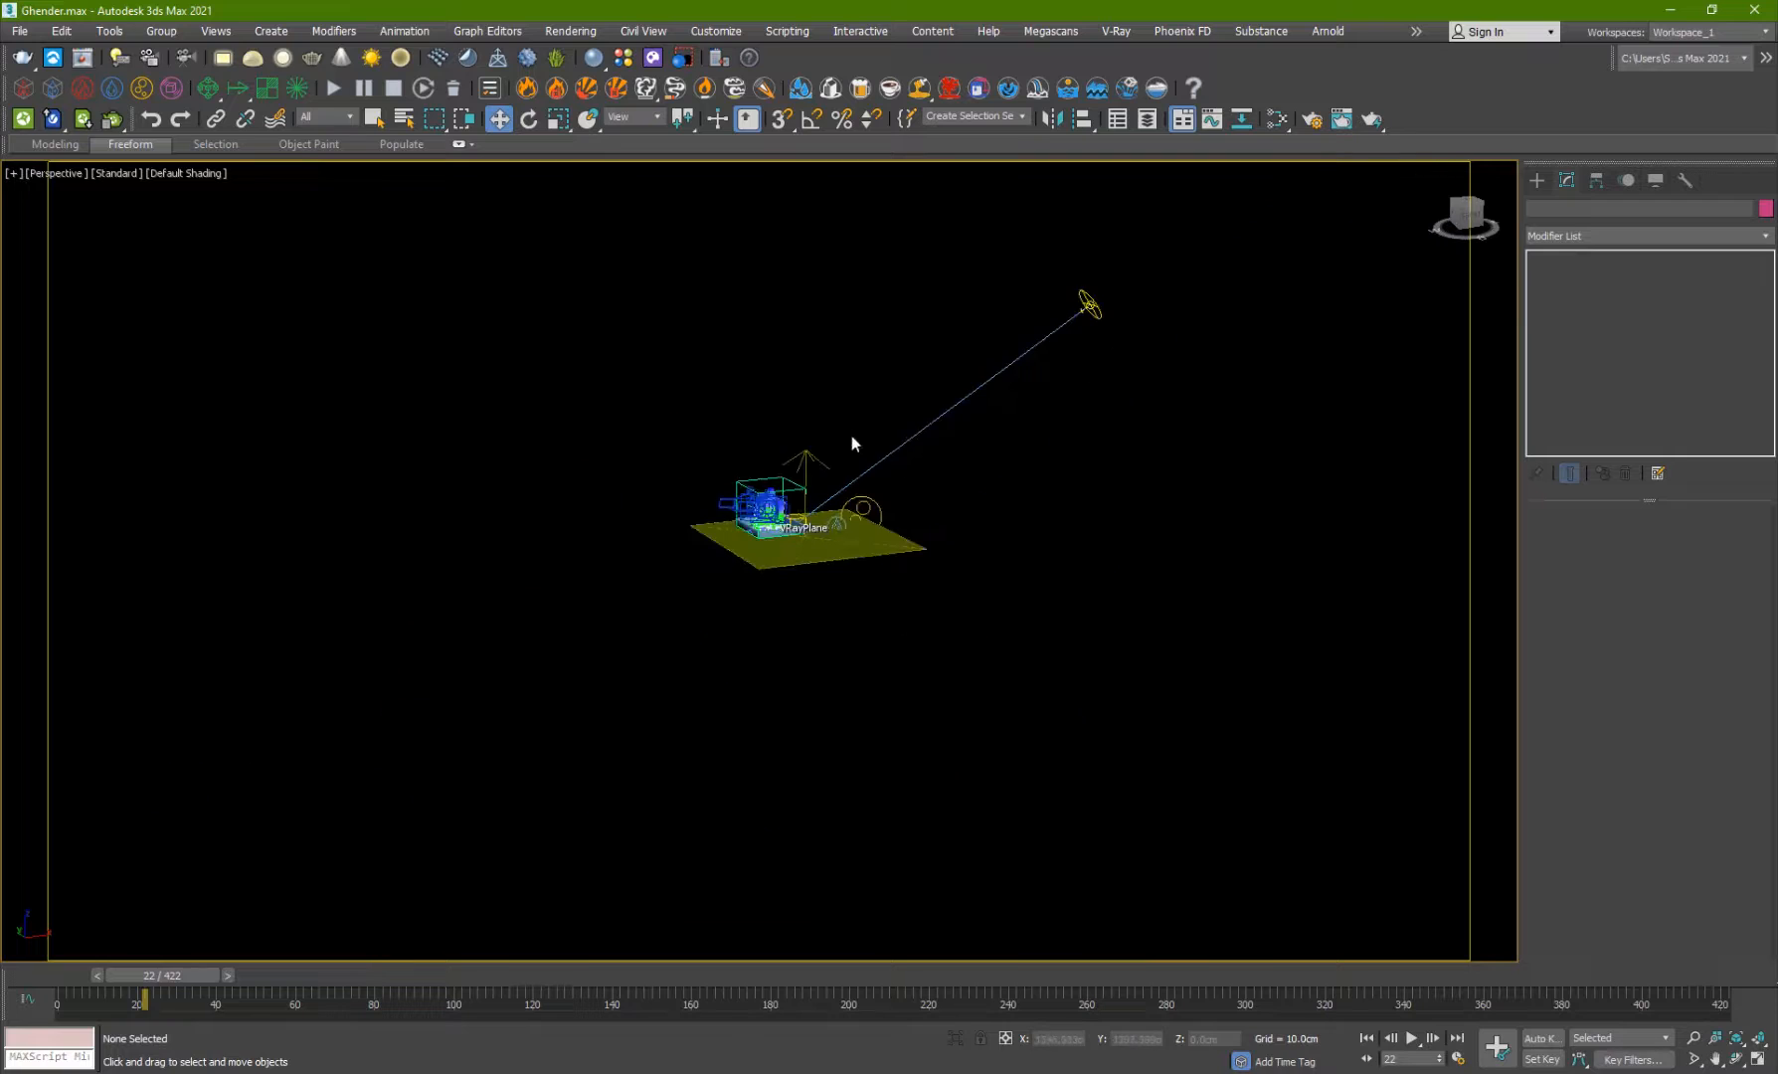
- Select VRaySun001 and review the VRaySky environment and exposure control, then dismiss the window
click(1086, 308)
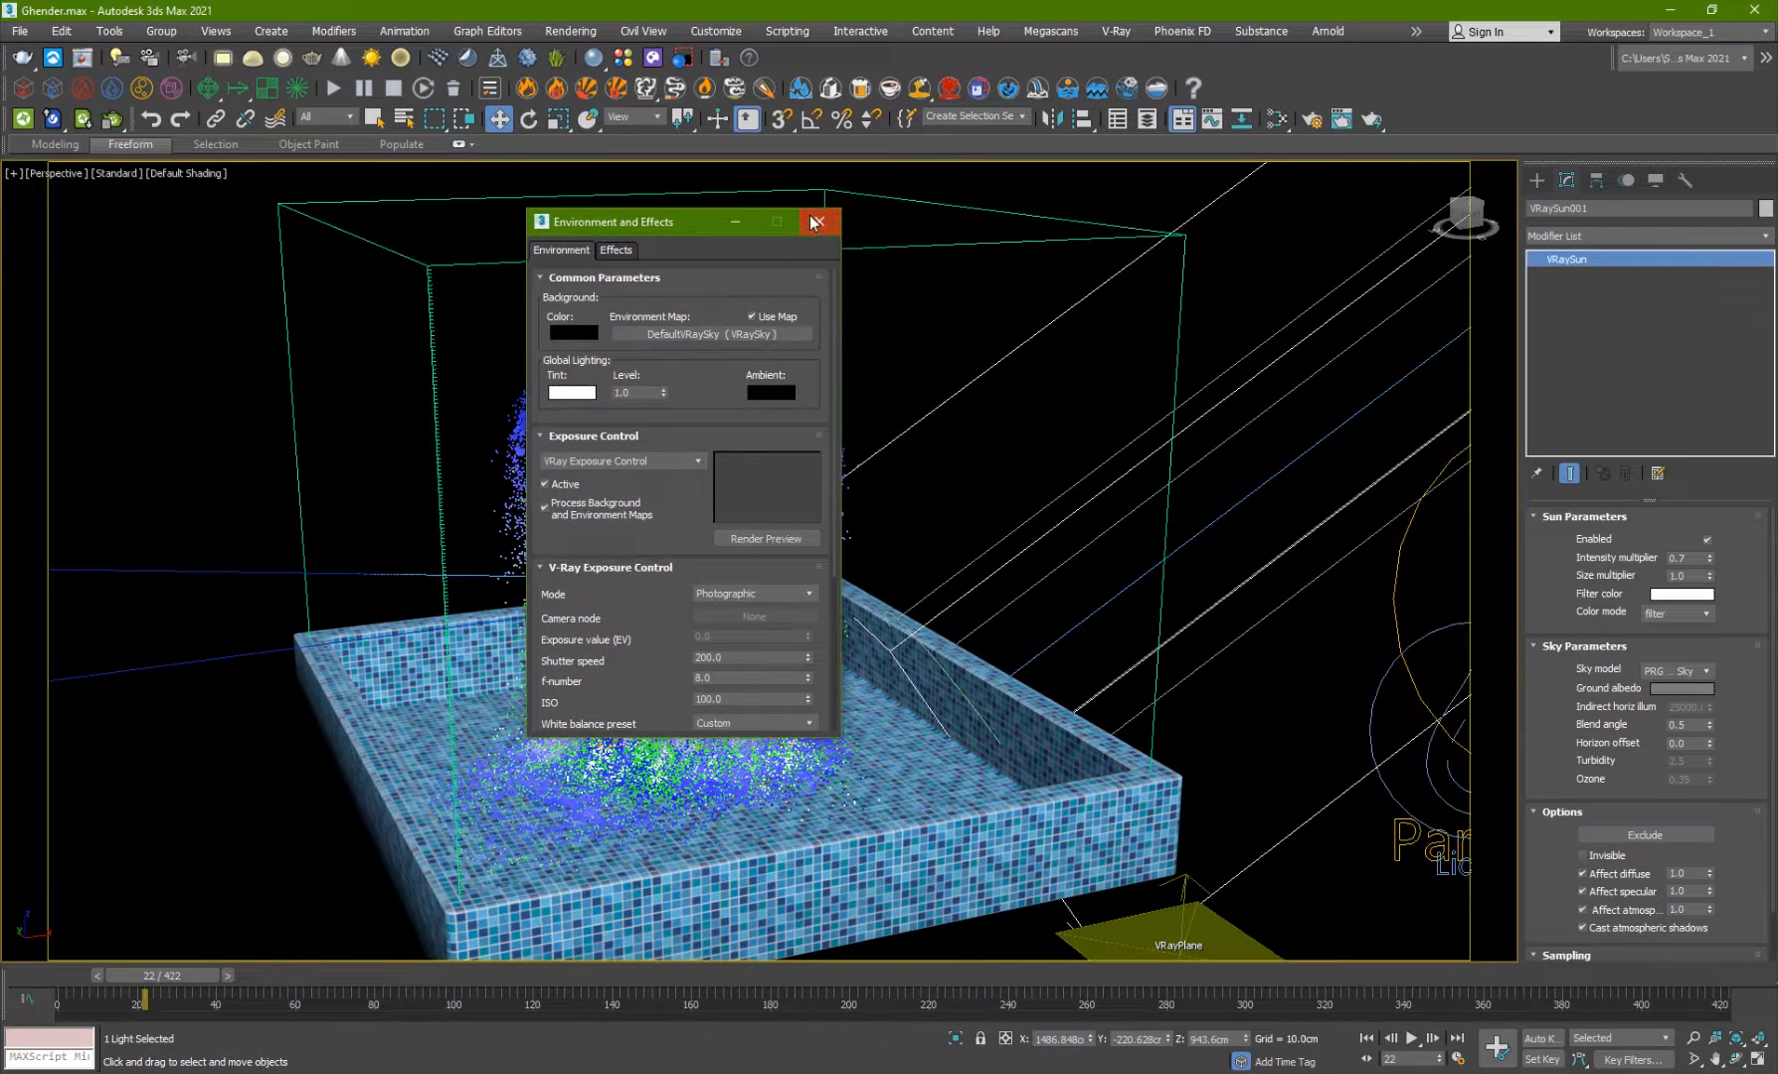
click(569, 30)
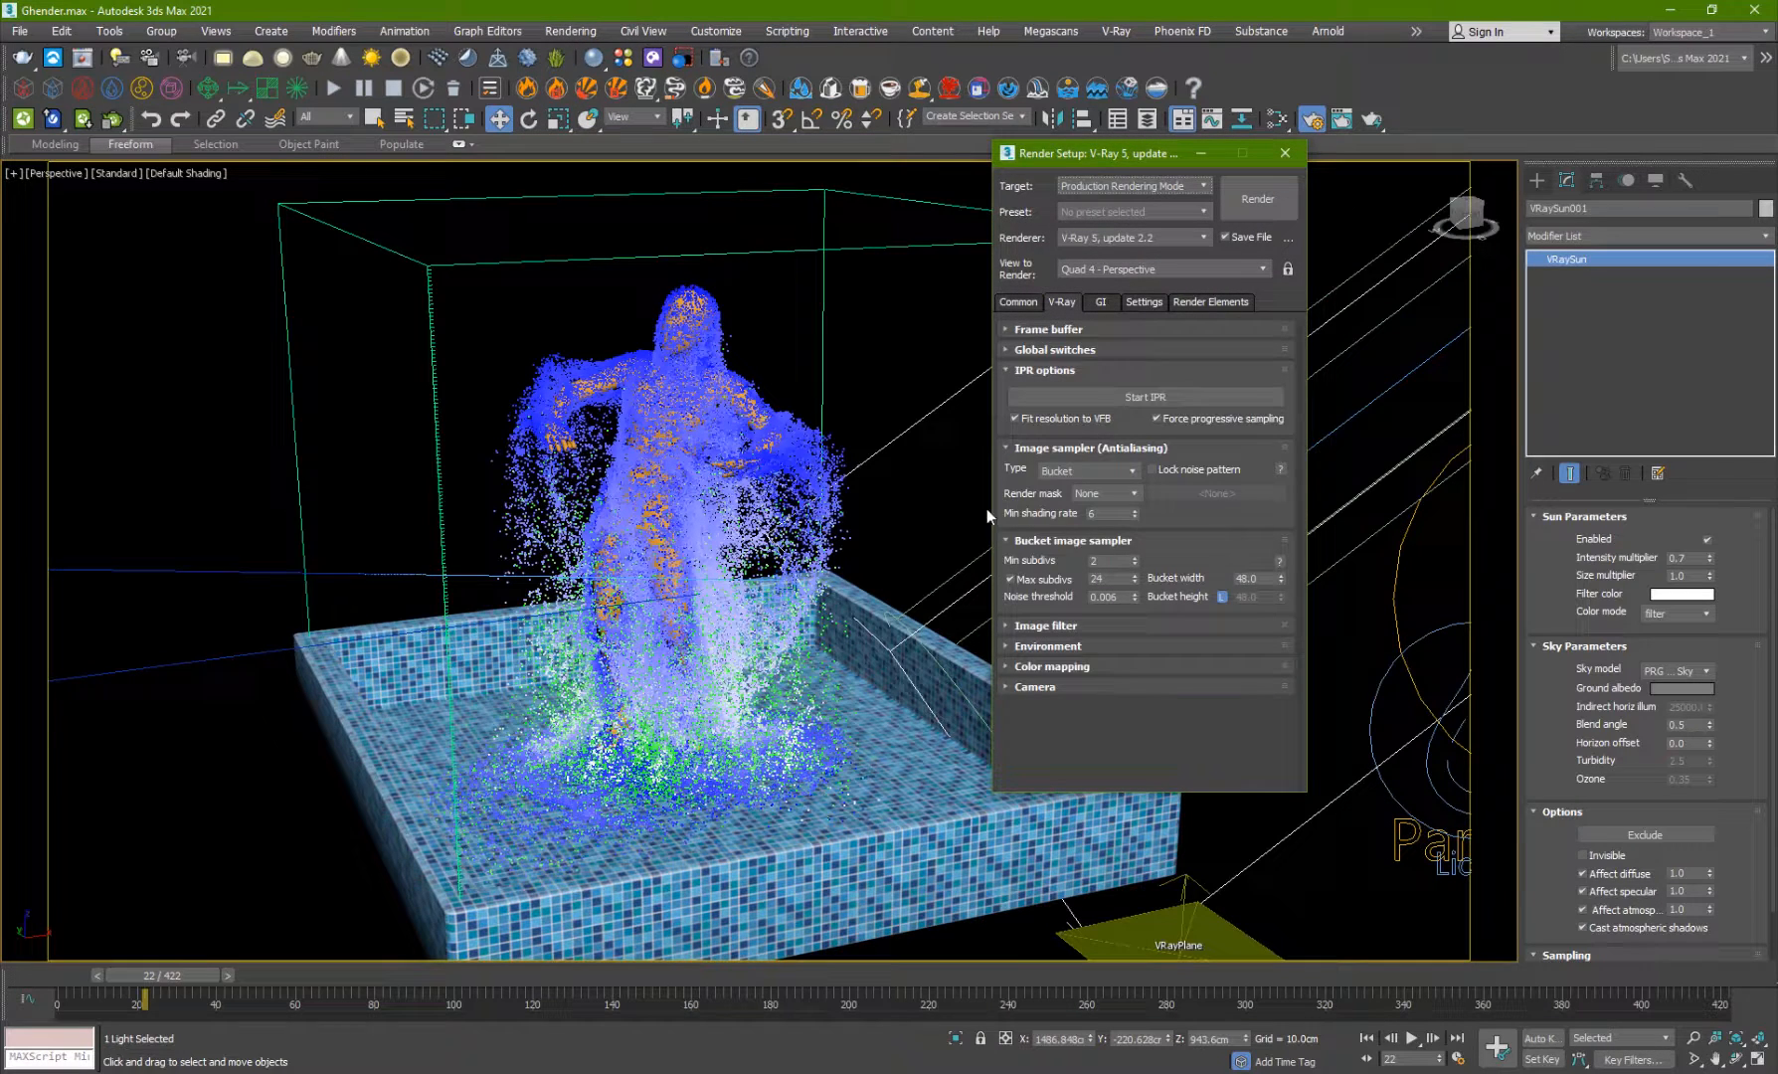
mouse_move(1118, 572)
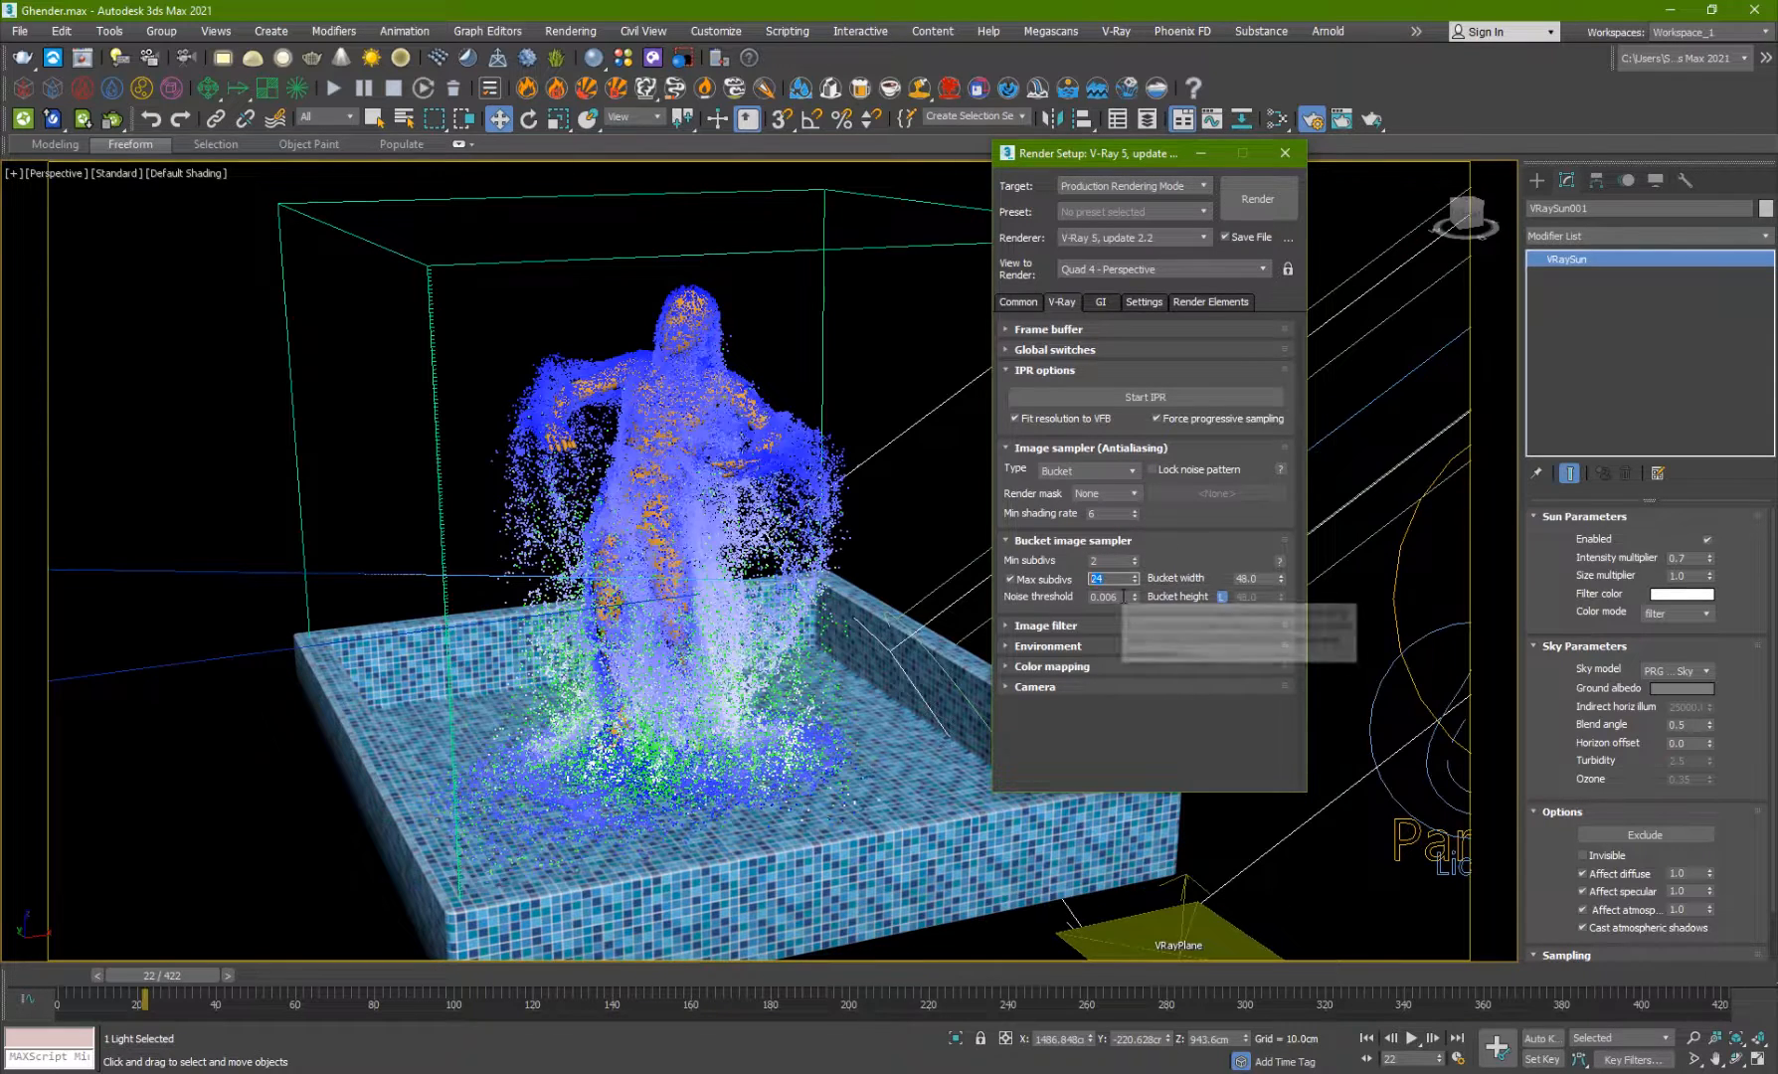
- In the GI tab, give the irradiance map 100 subdivisions and 70 interpolation samples
click(1111, 597)
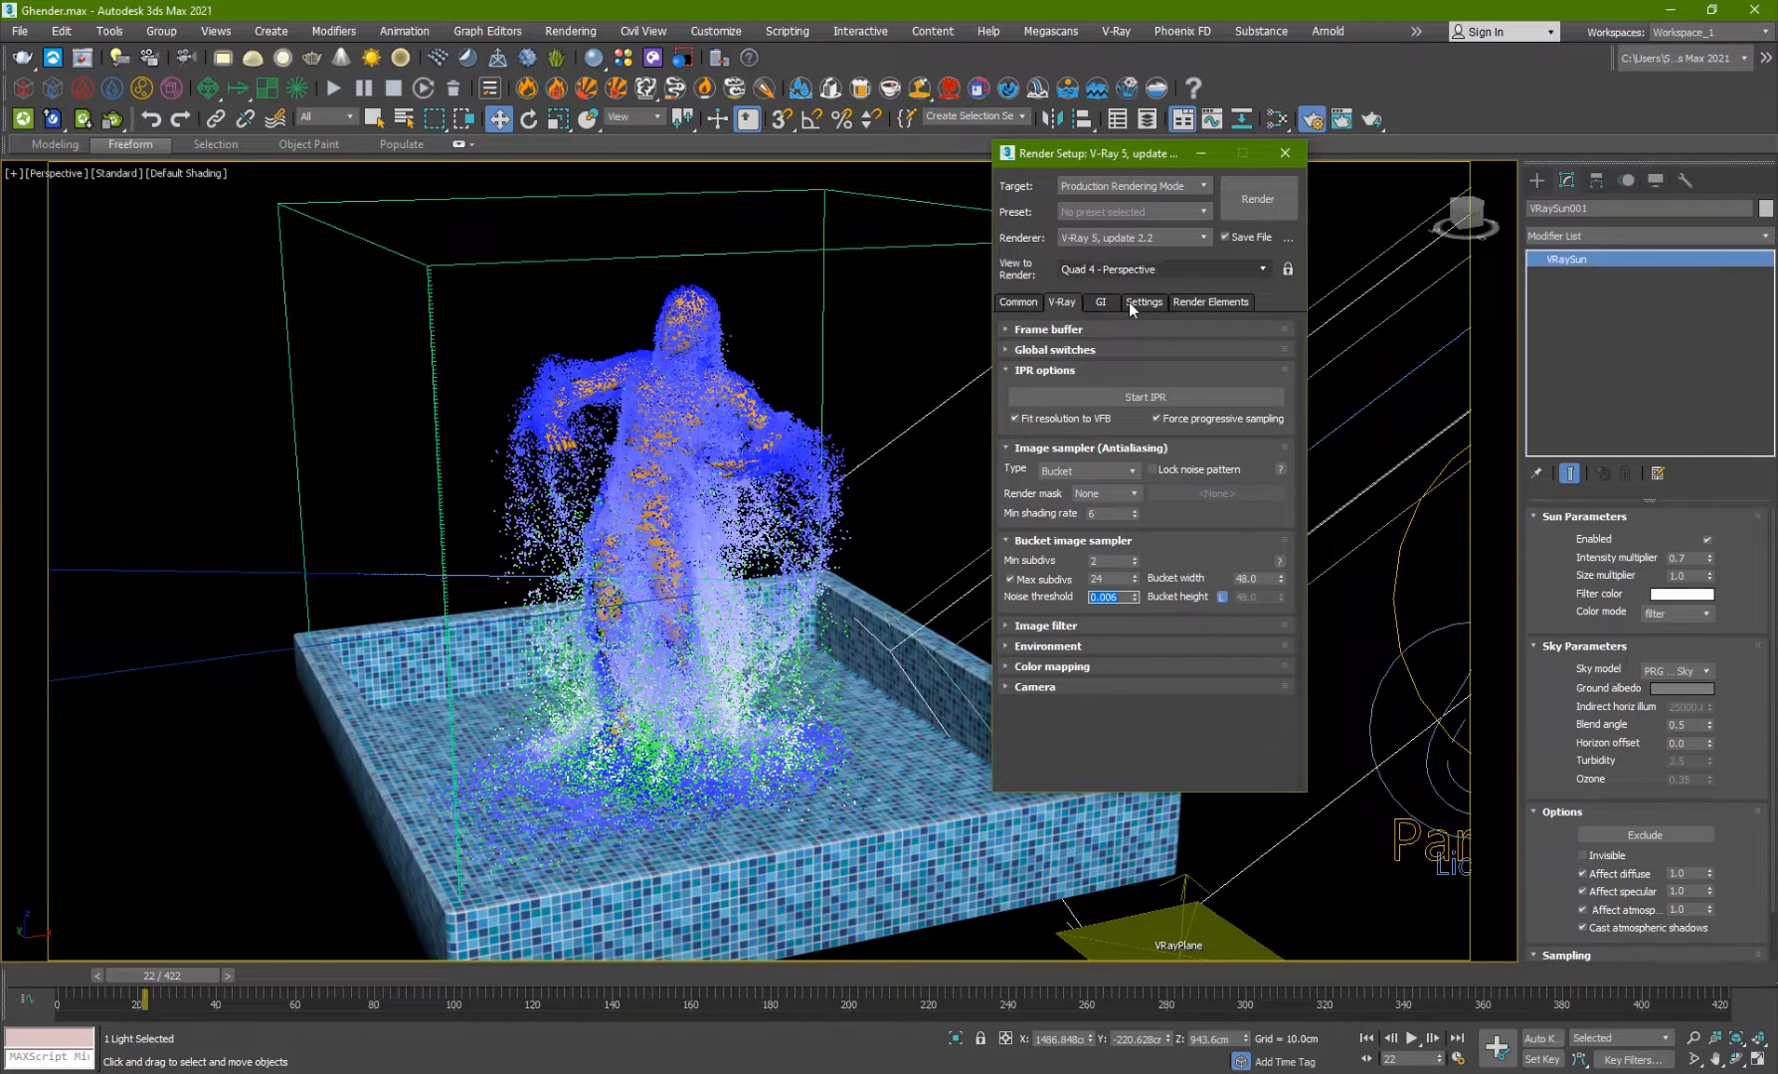
click(1098, 302)
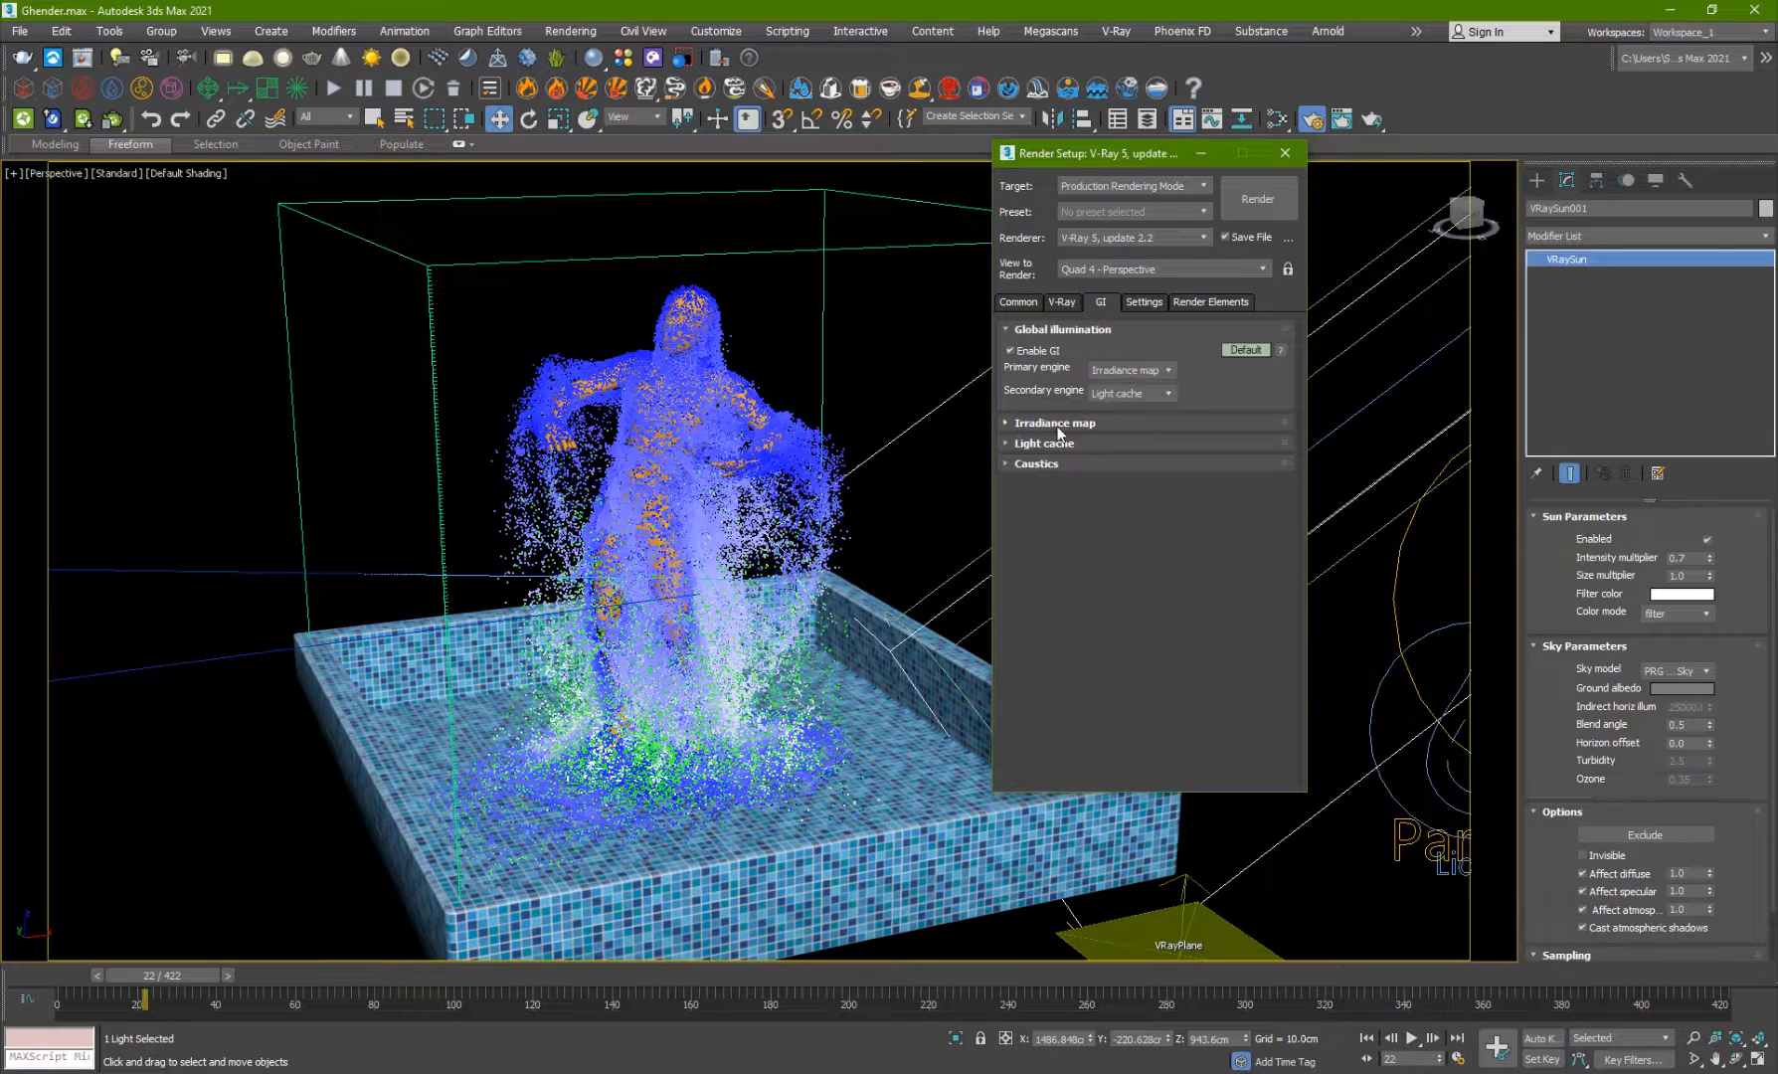
click(1054, 422)
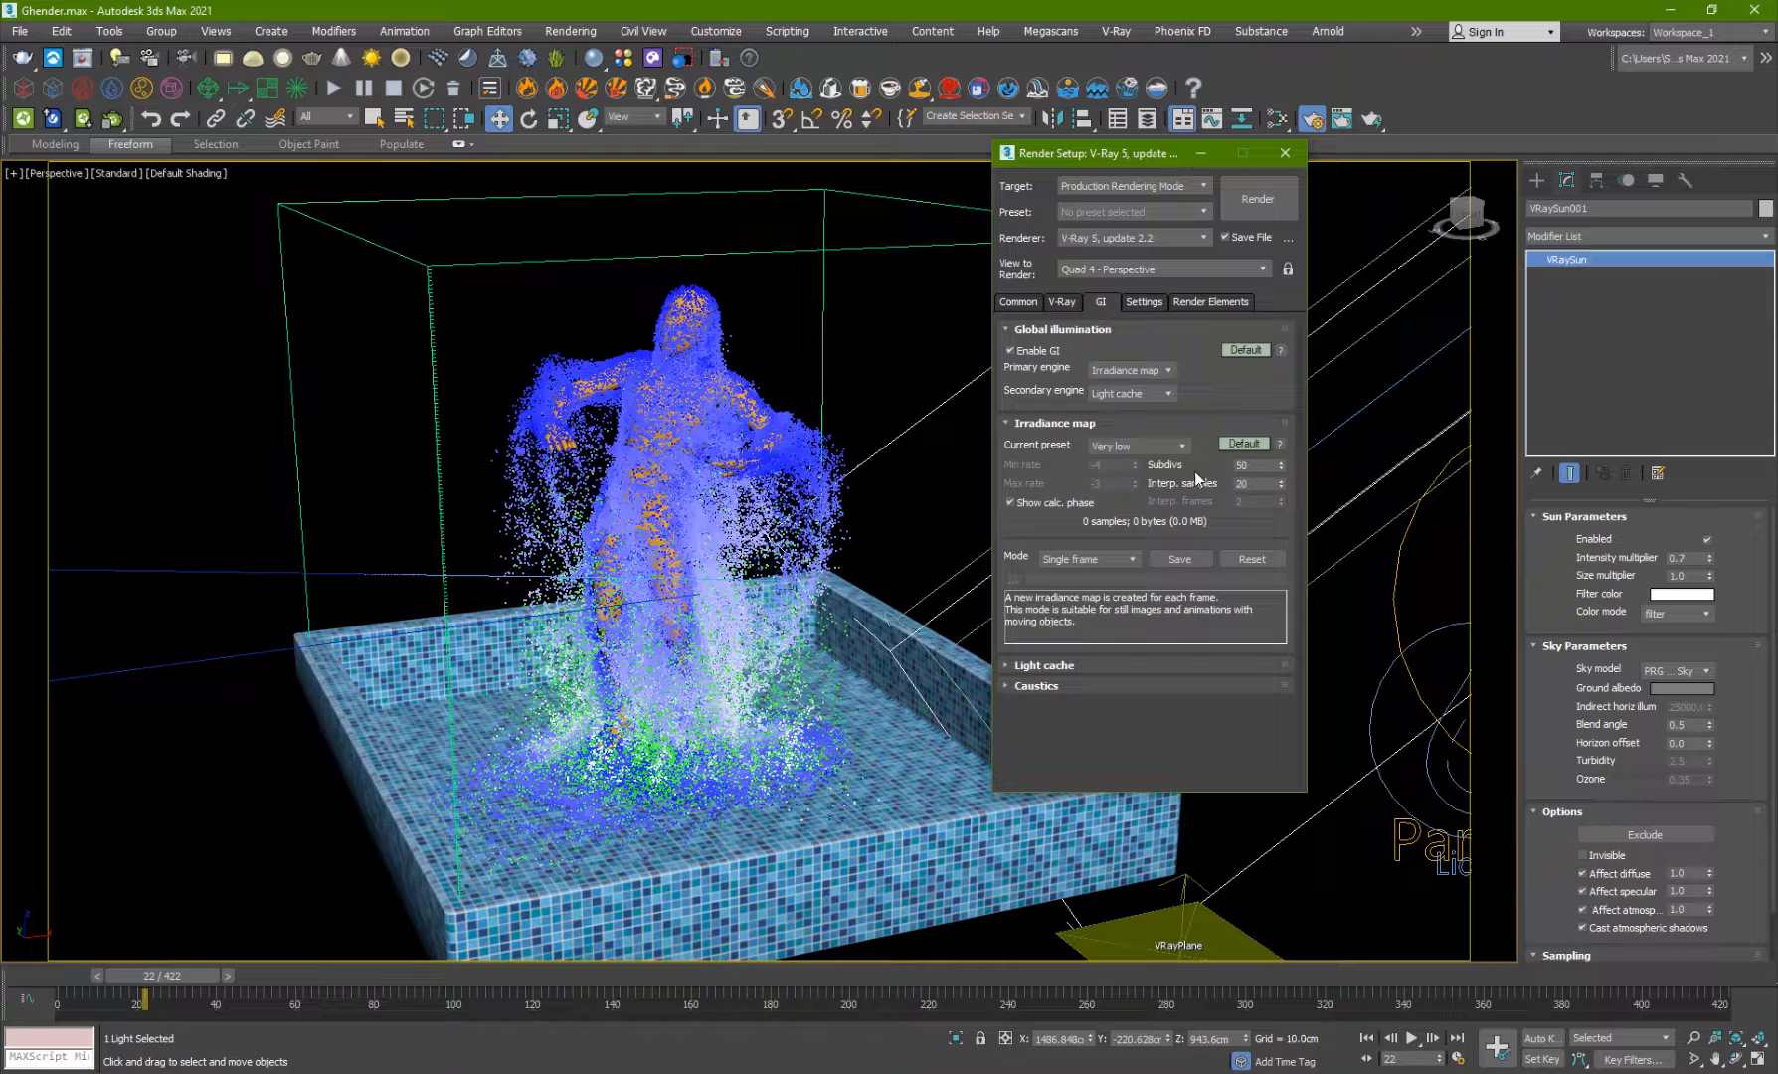
mouse_move(1138, 446)
text(7)
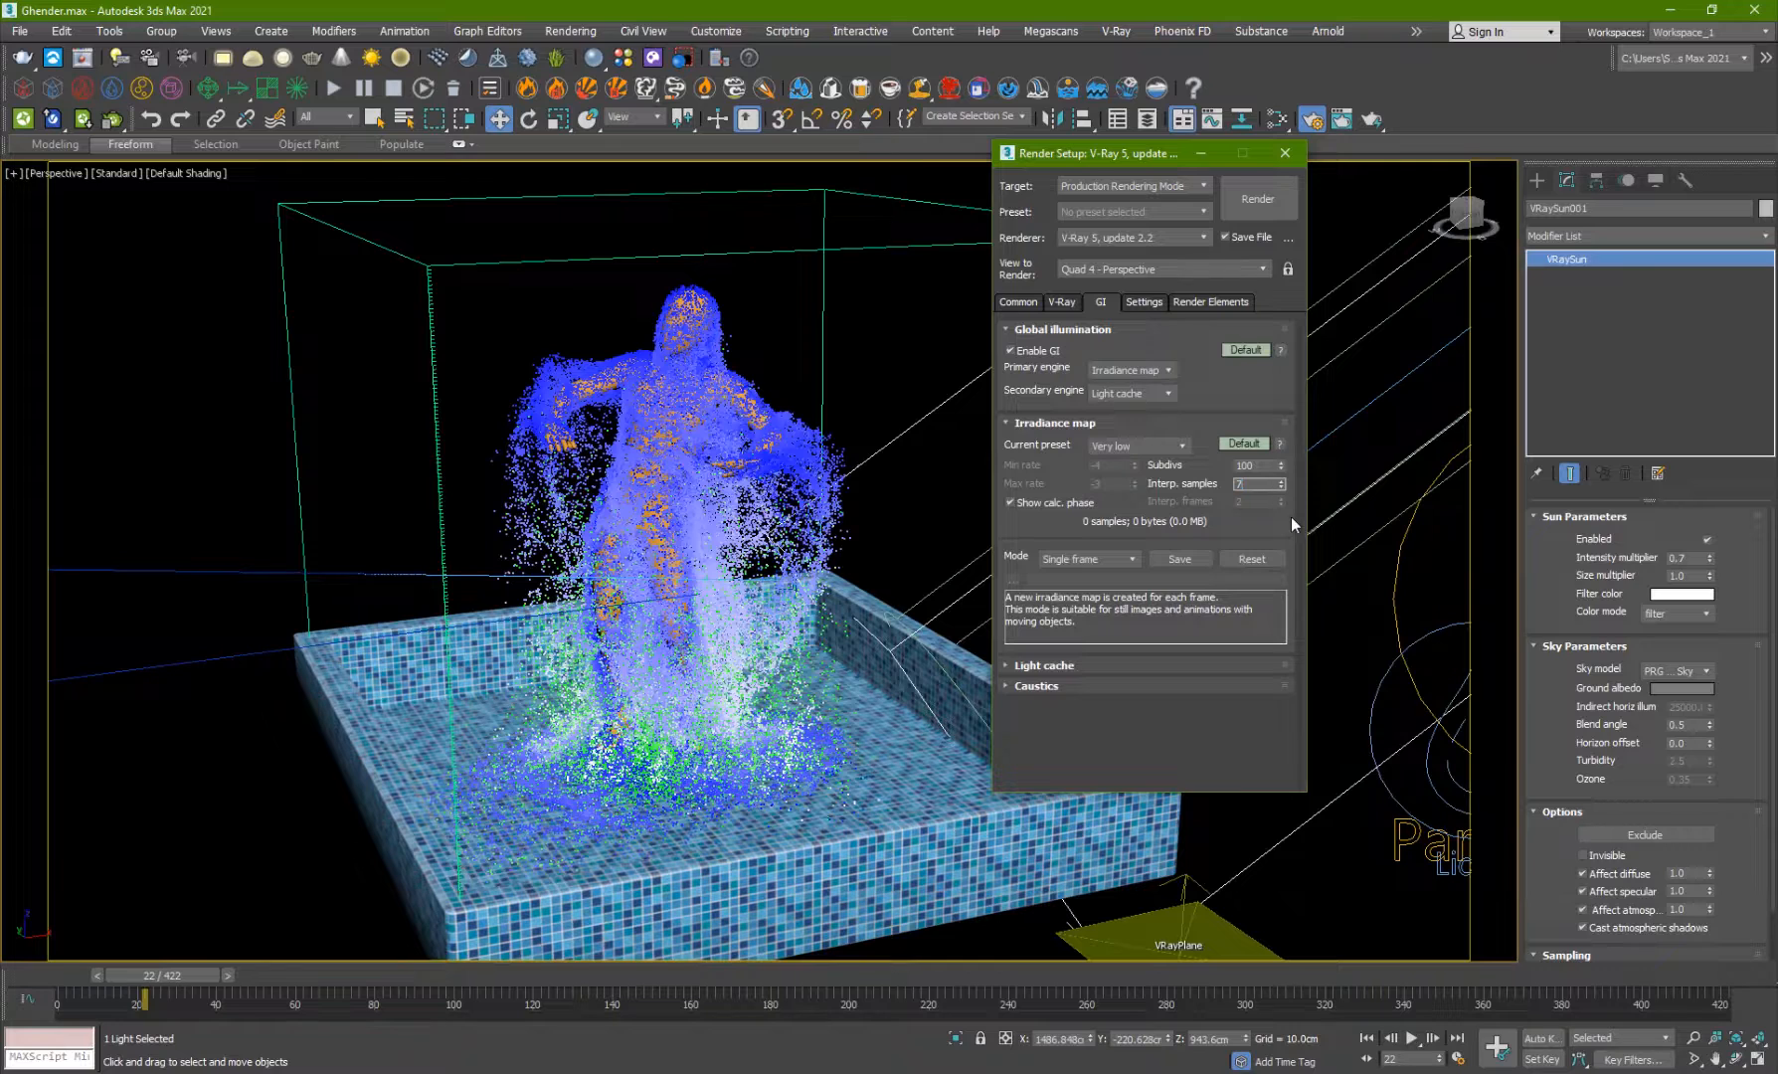
click(1259, 480)
text(0)
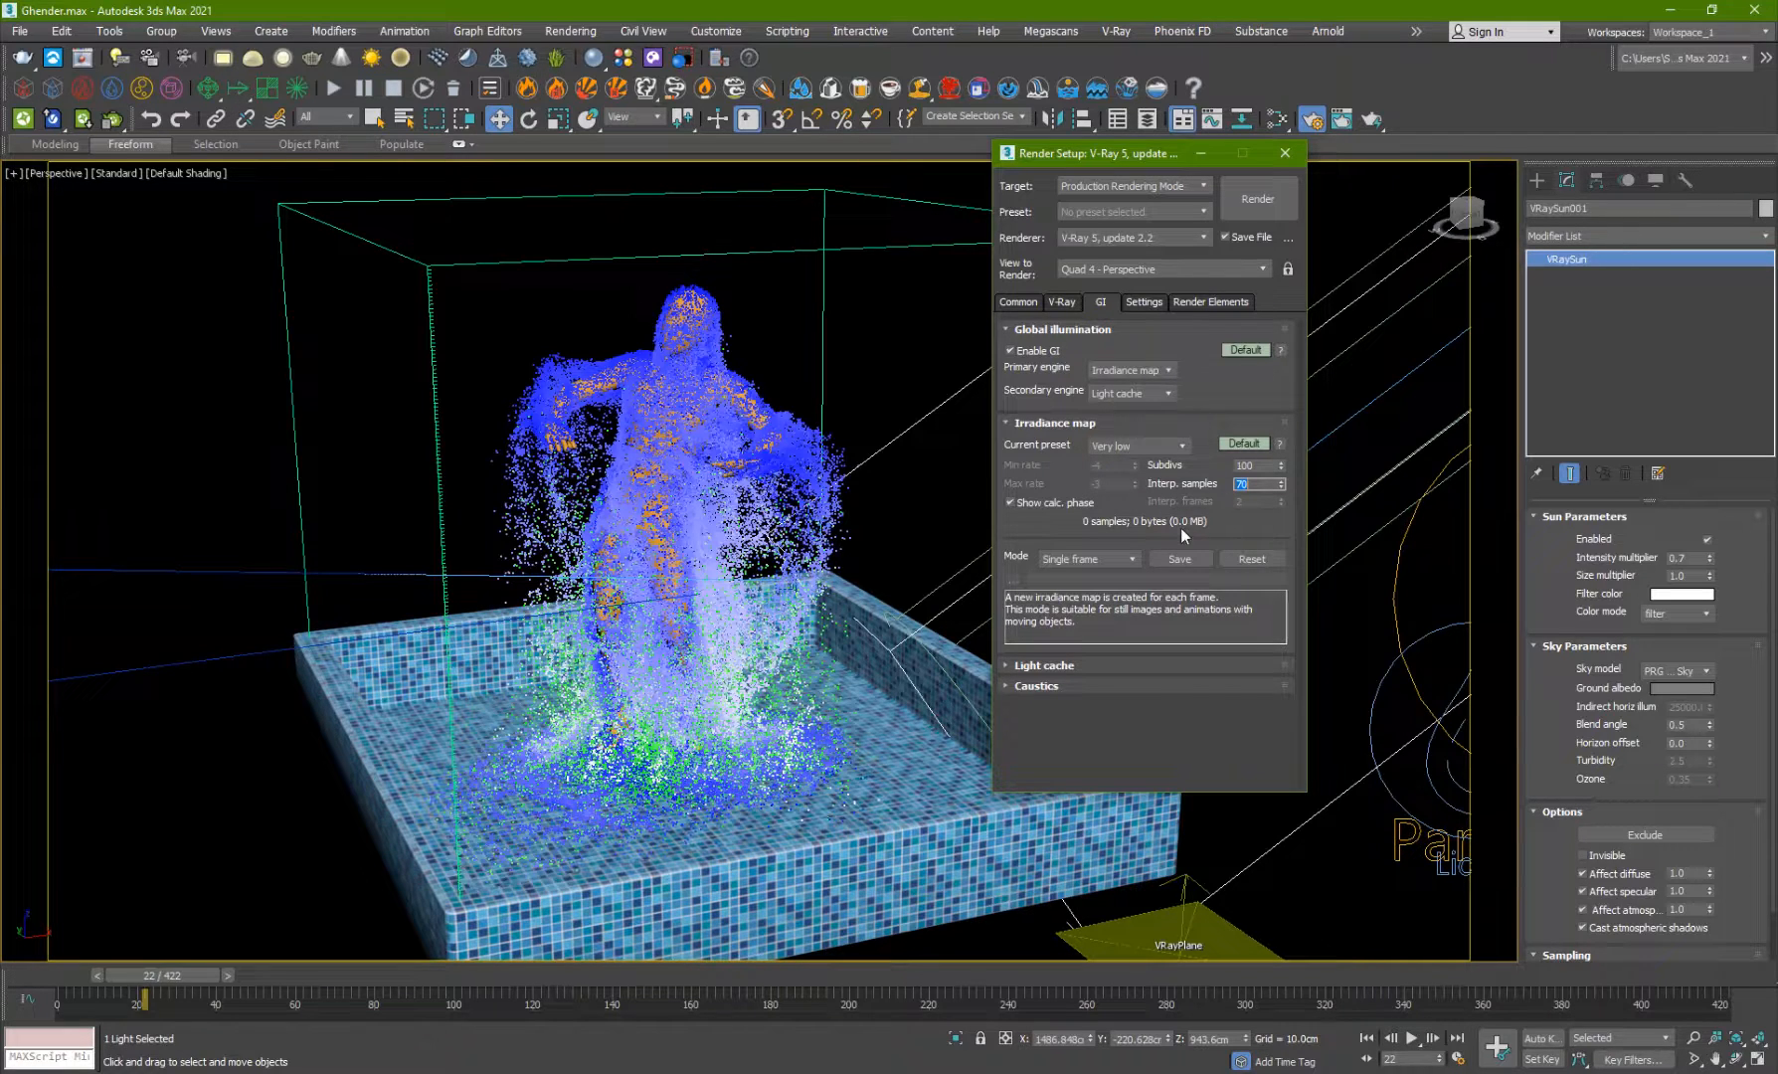
click(1017, 302)
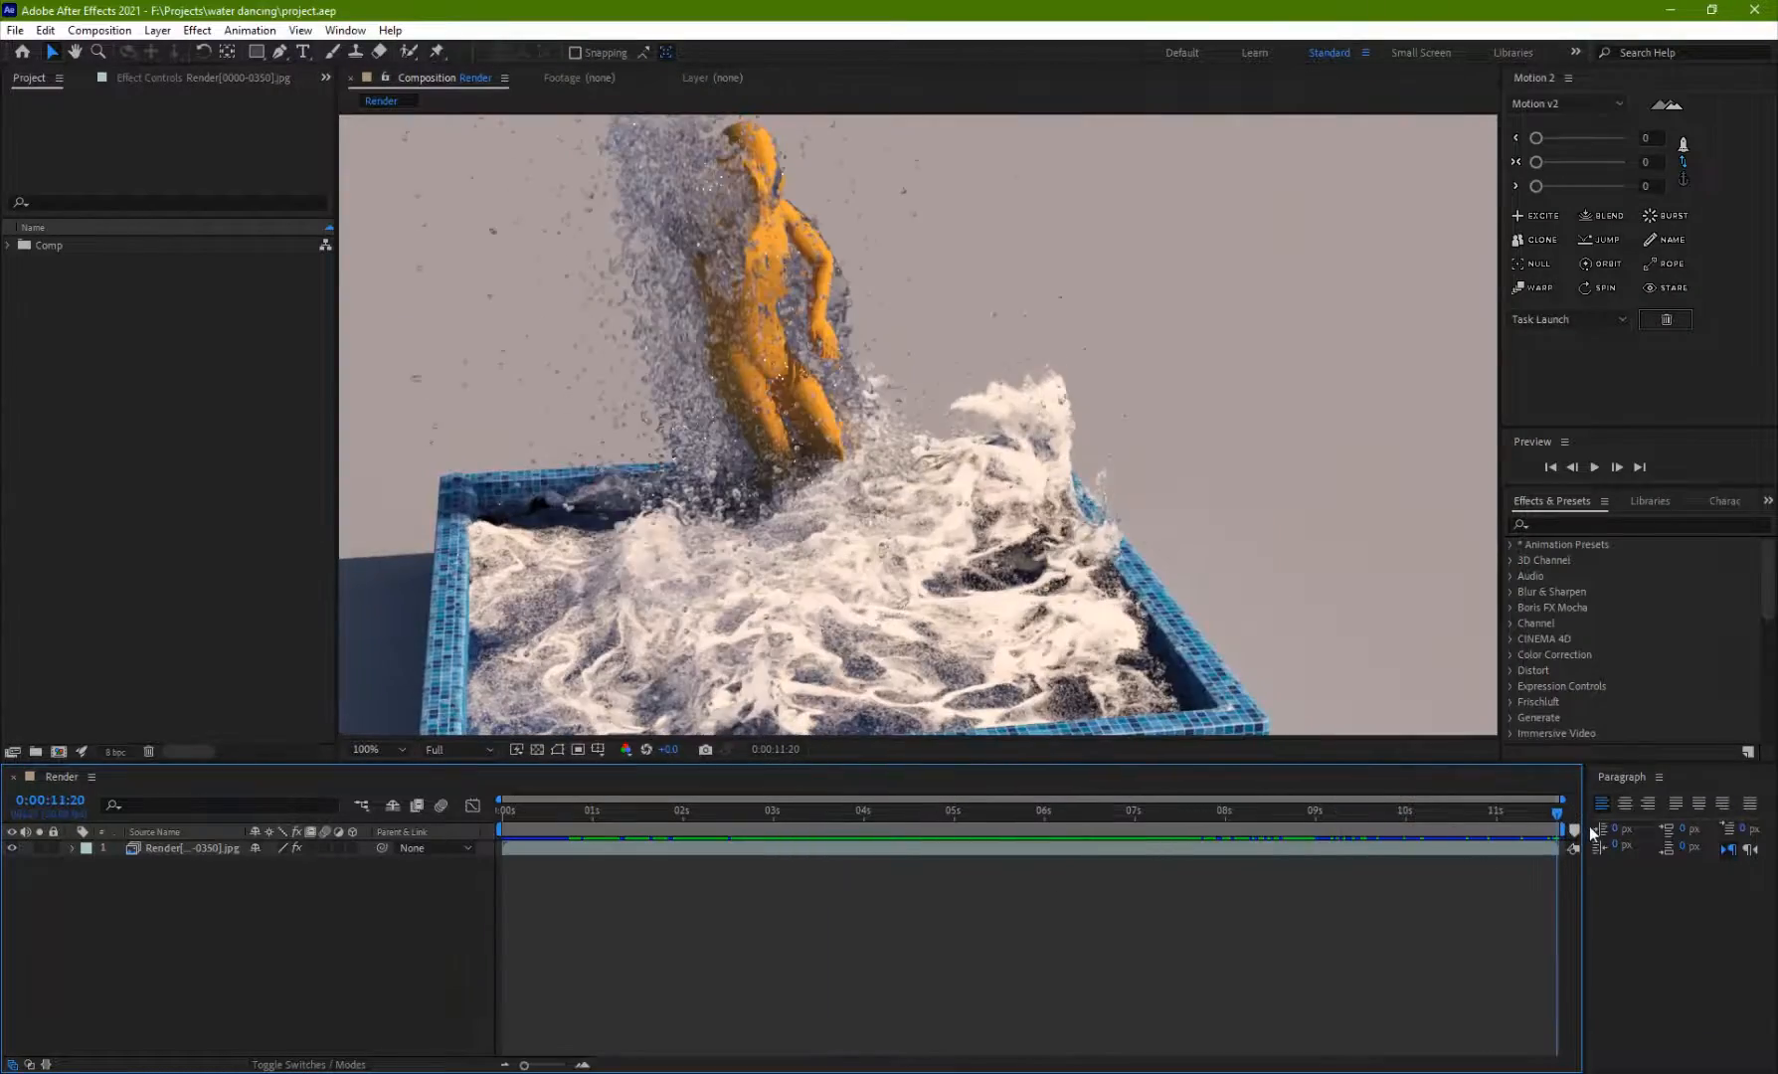
- Scrub to three different frames of the rendered splash along the timeline ruler
click(1404, 810)
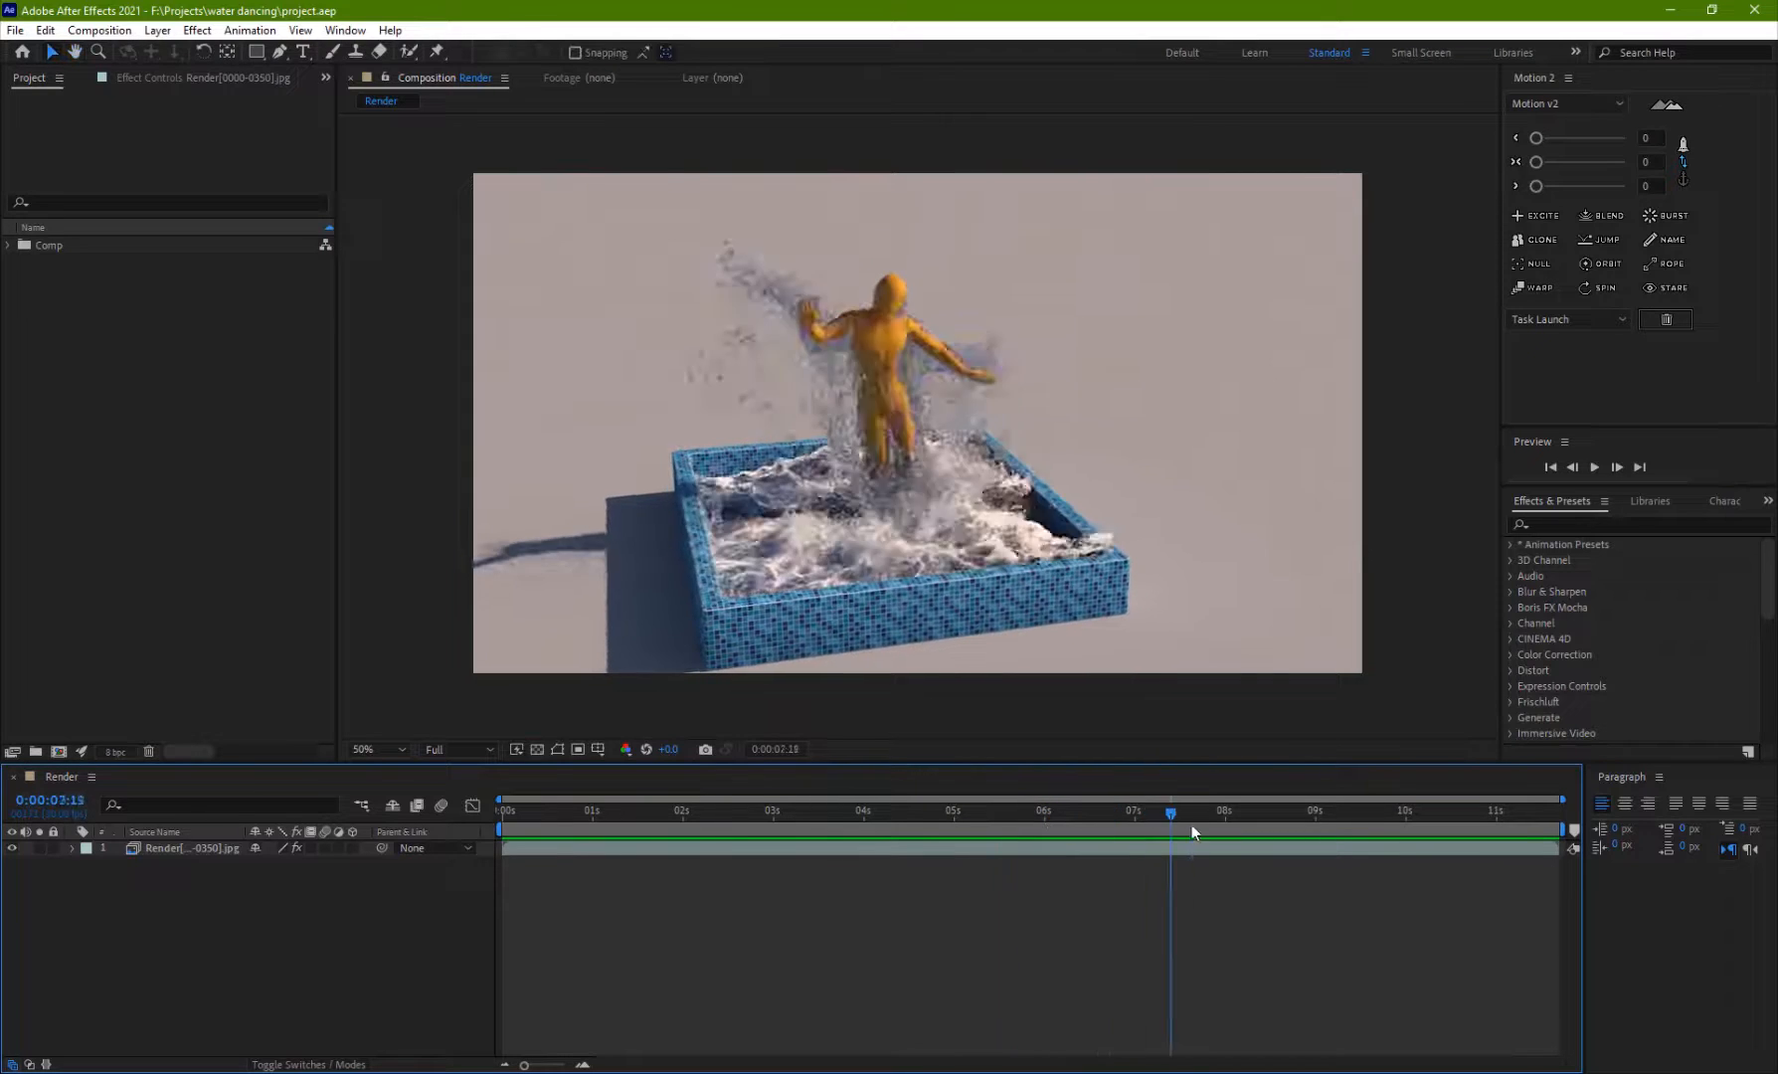
click(873, 810)
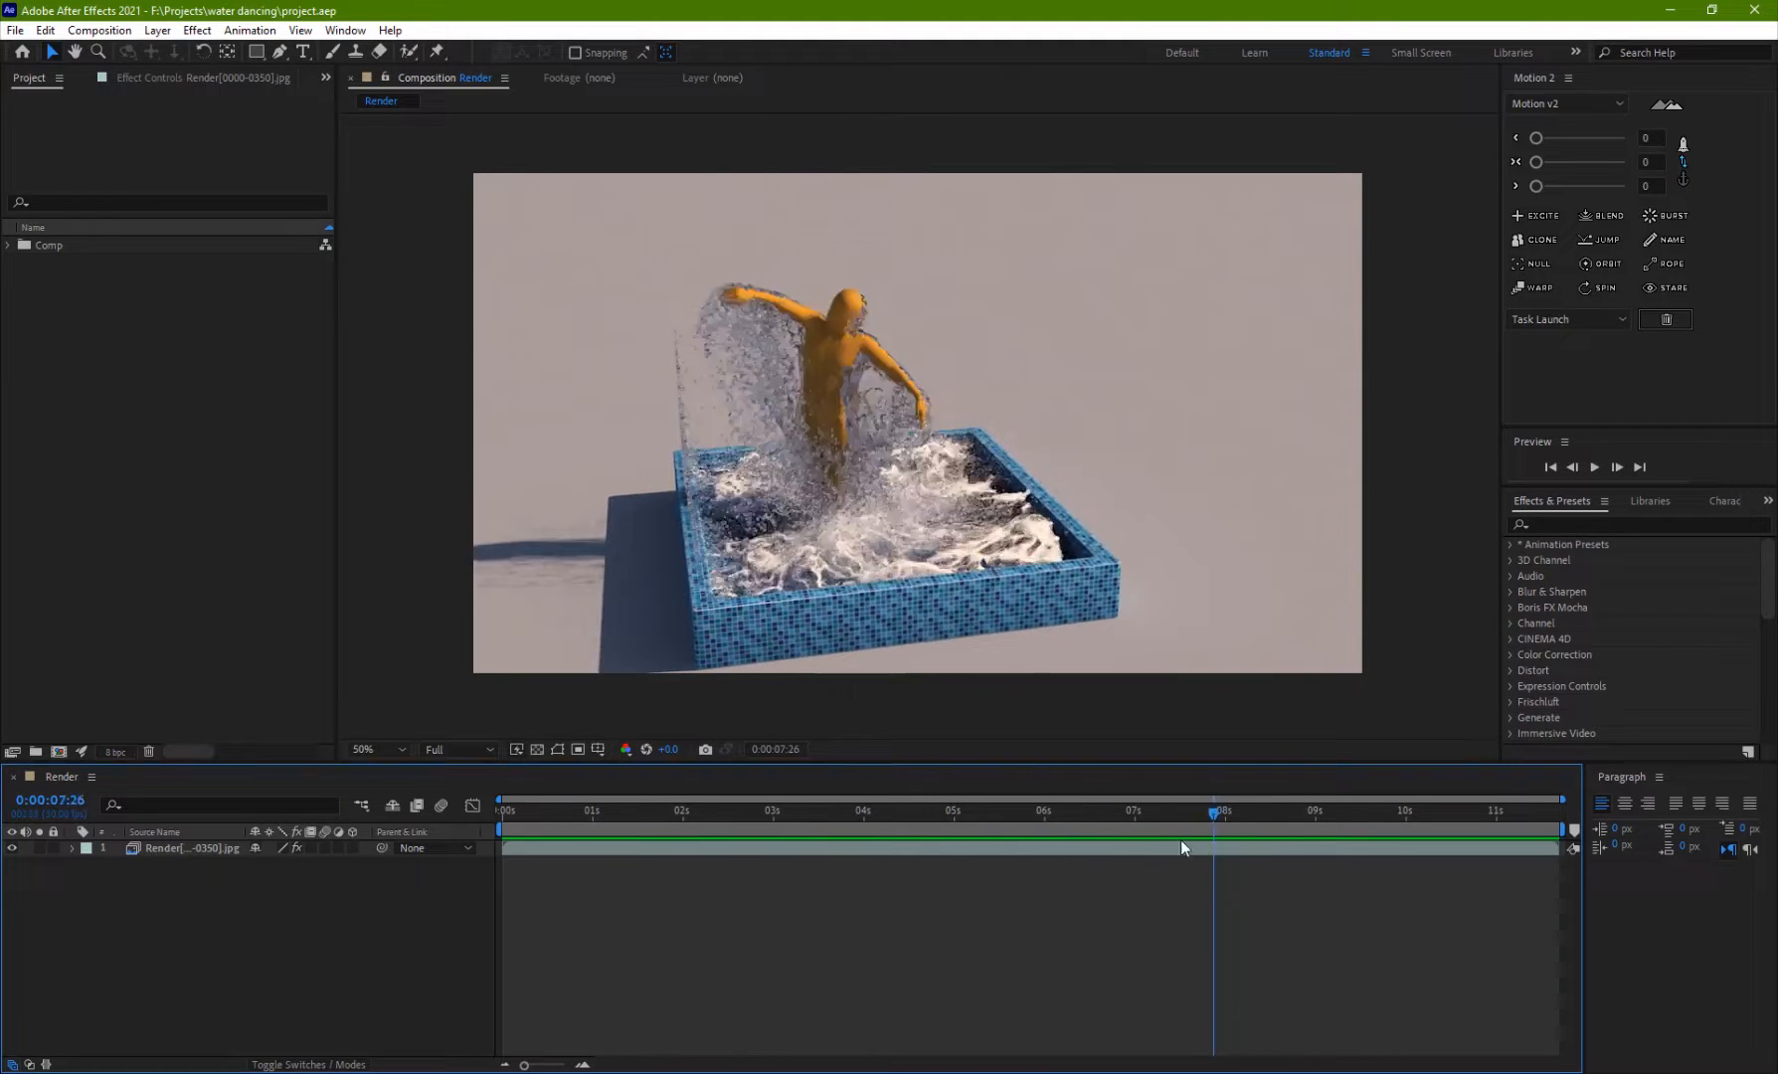
click(911, 813)
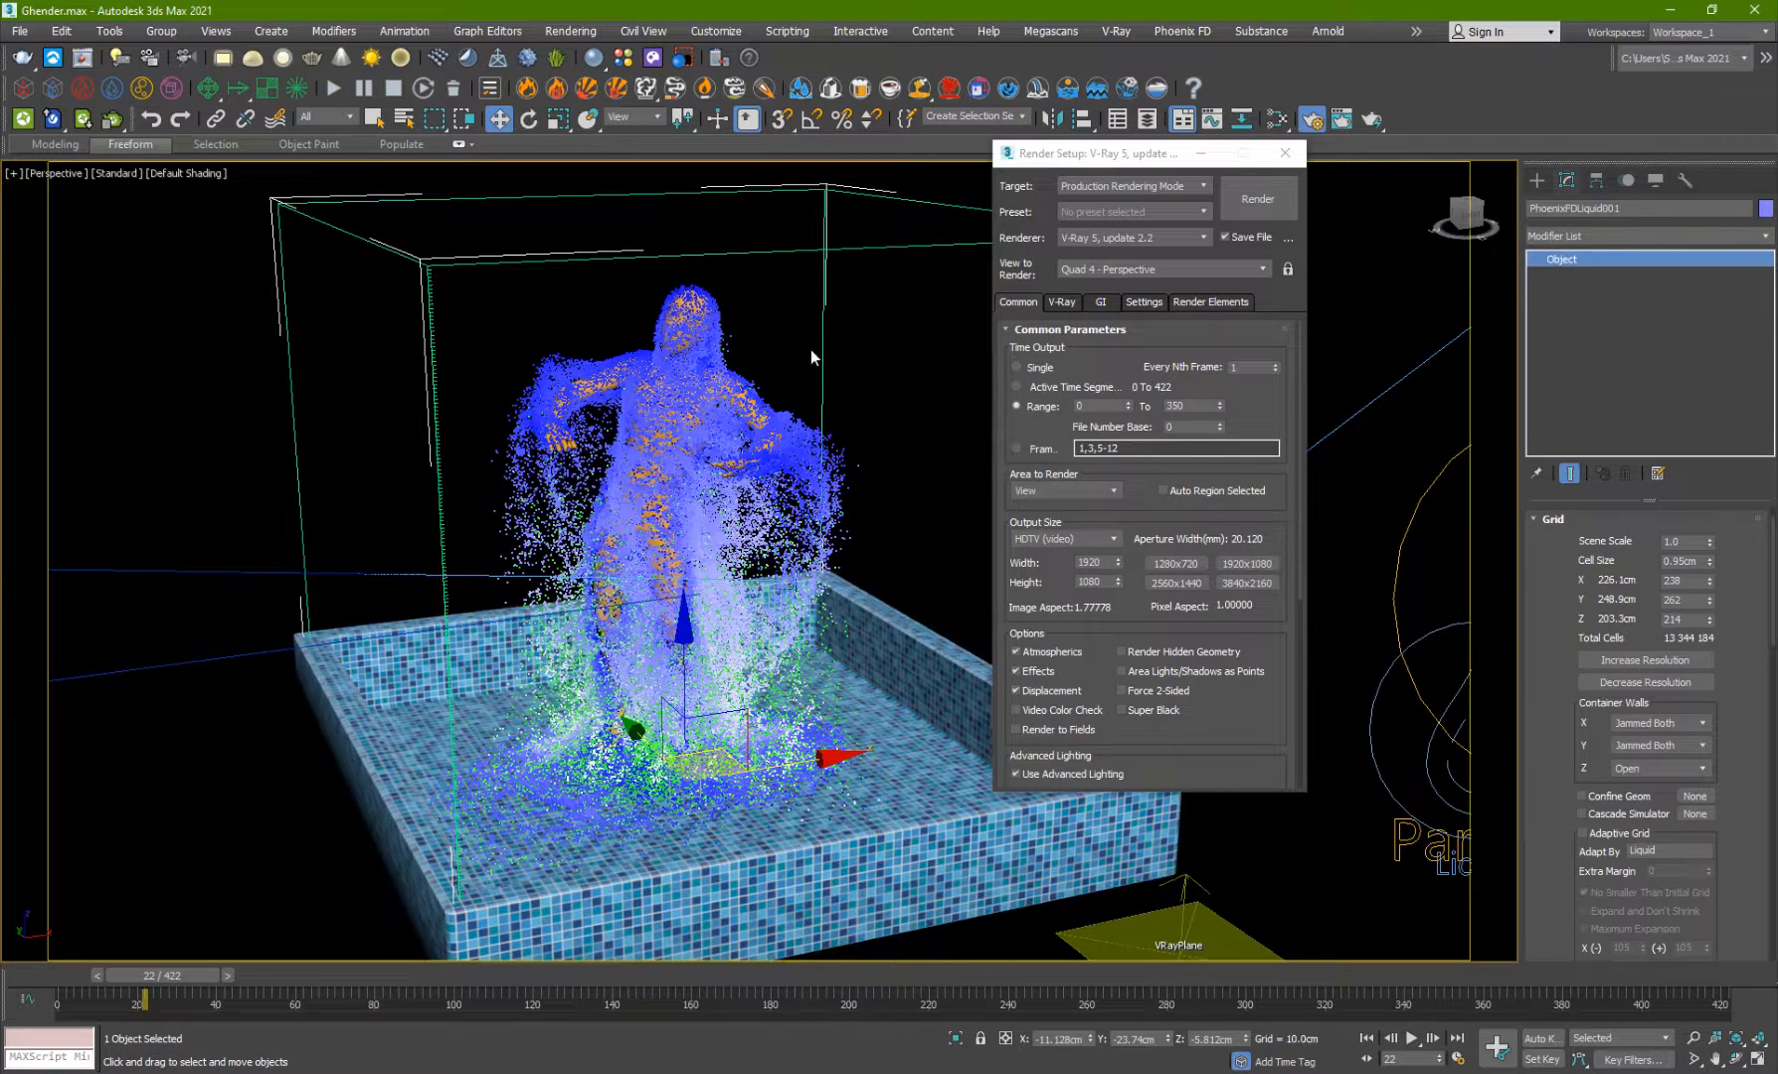
click(1700, 770)
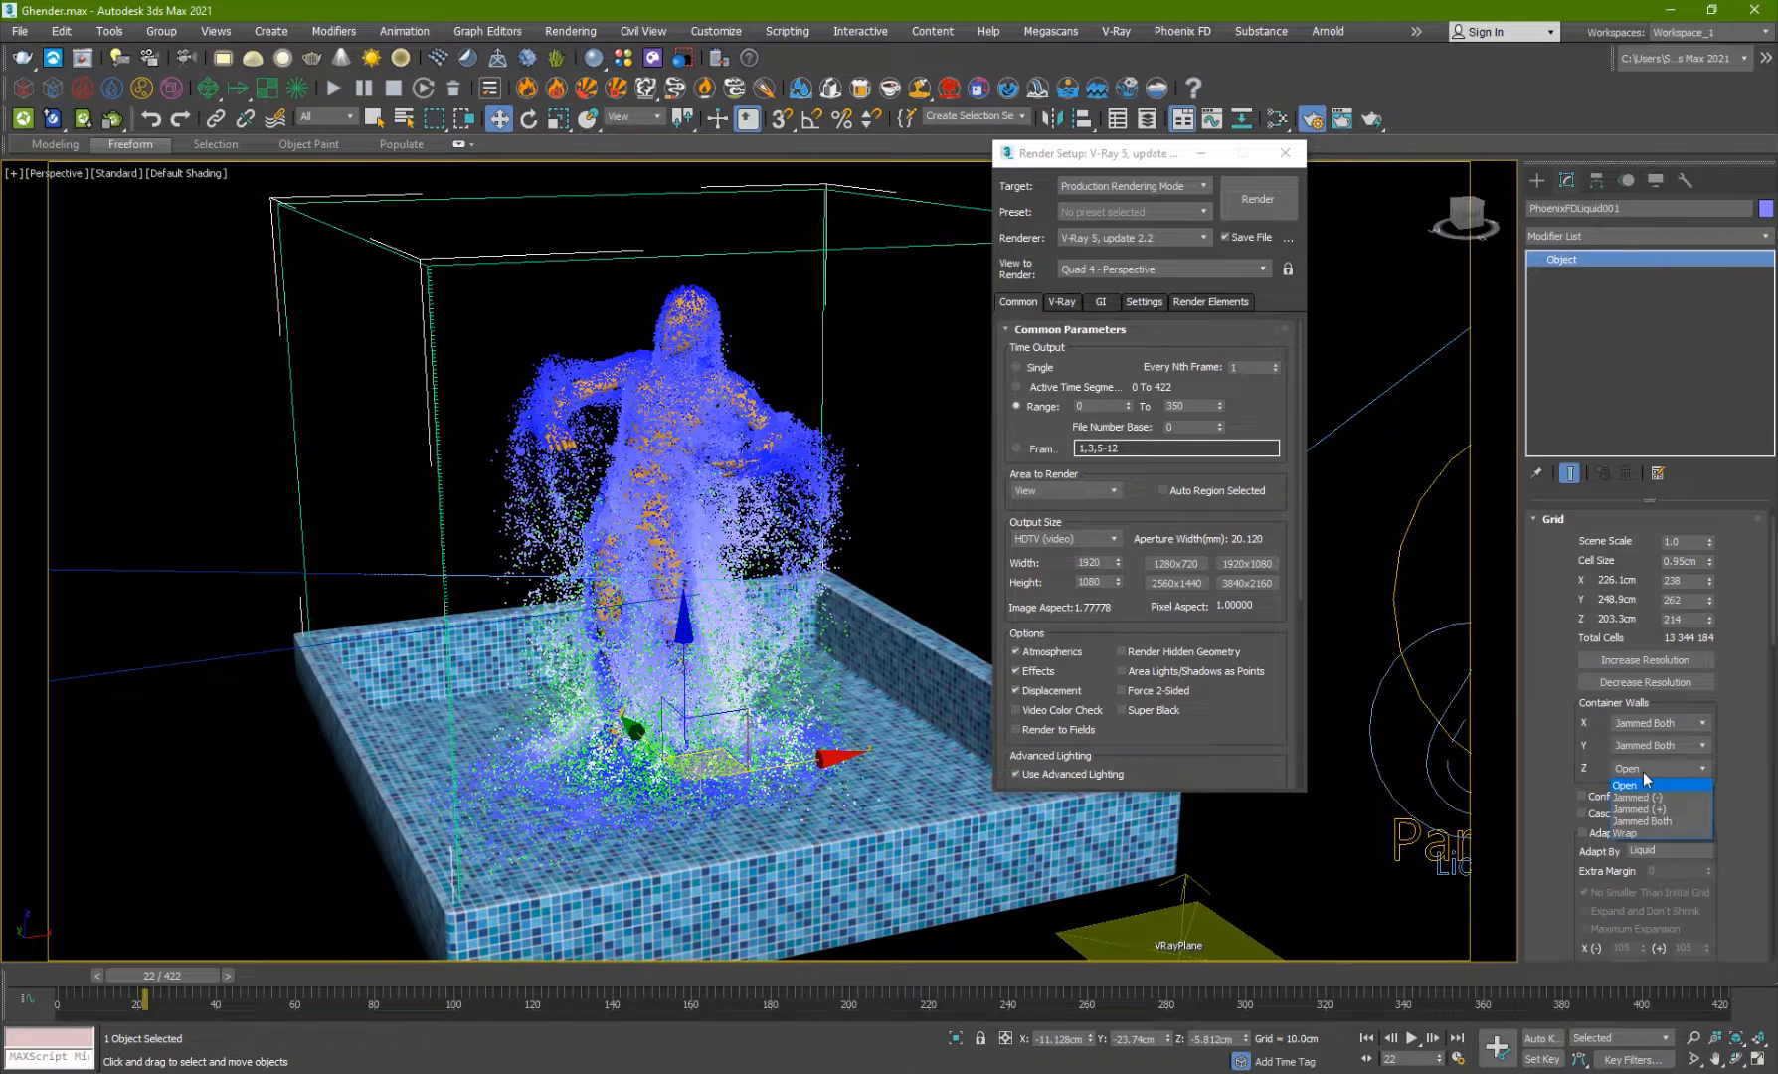
click(1623, 783)
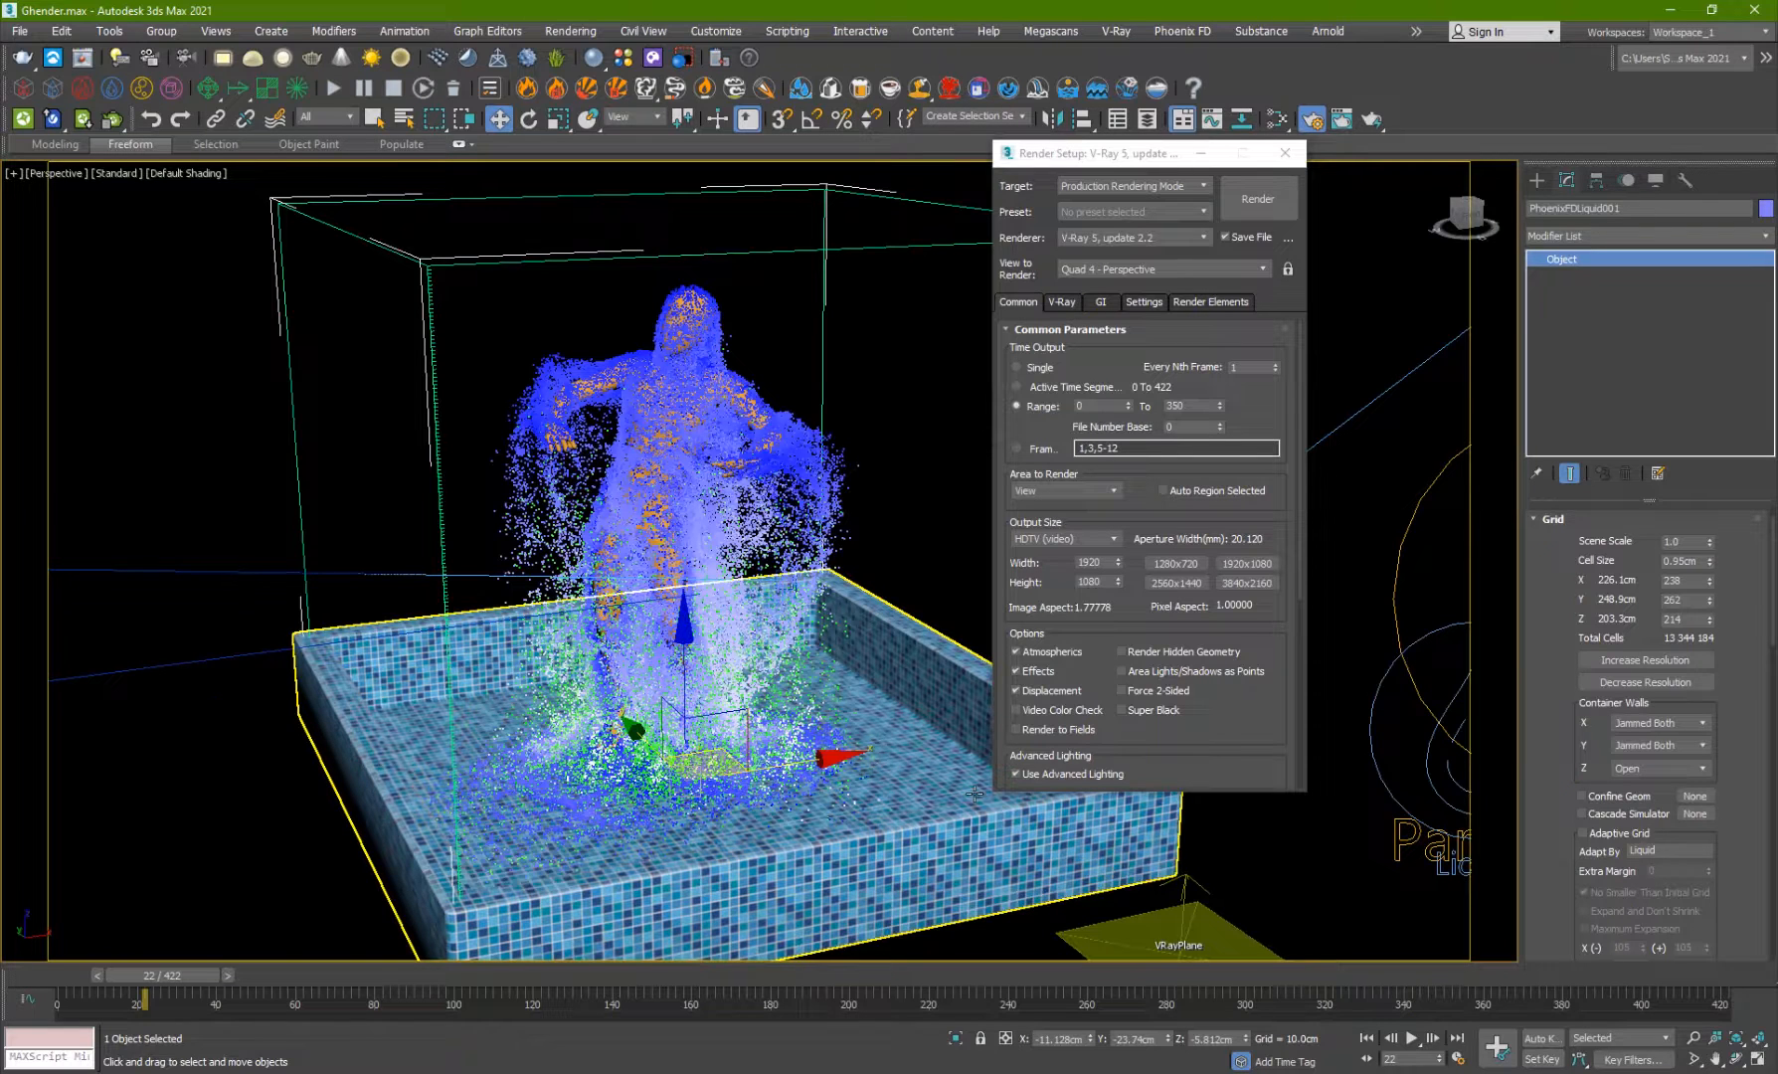
mouse_move(900, 827)
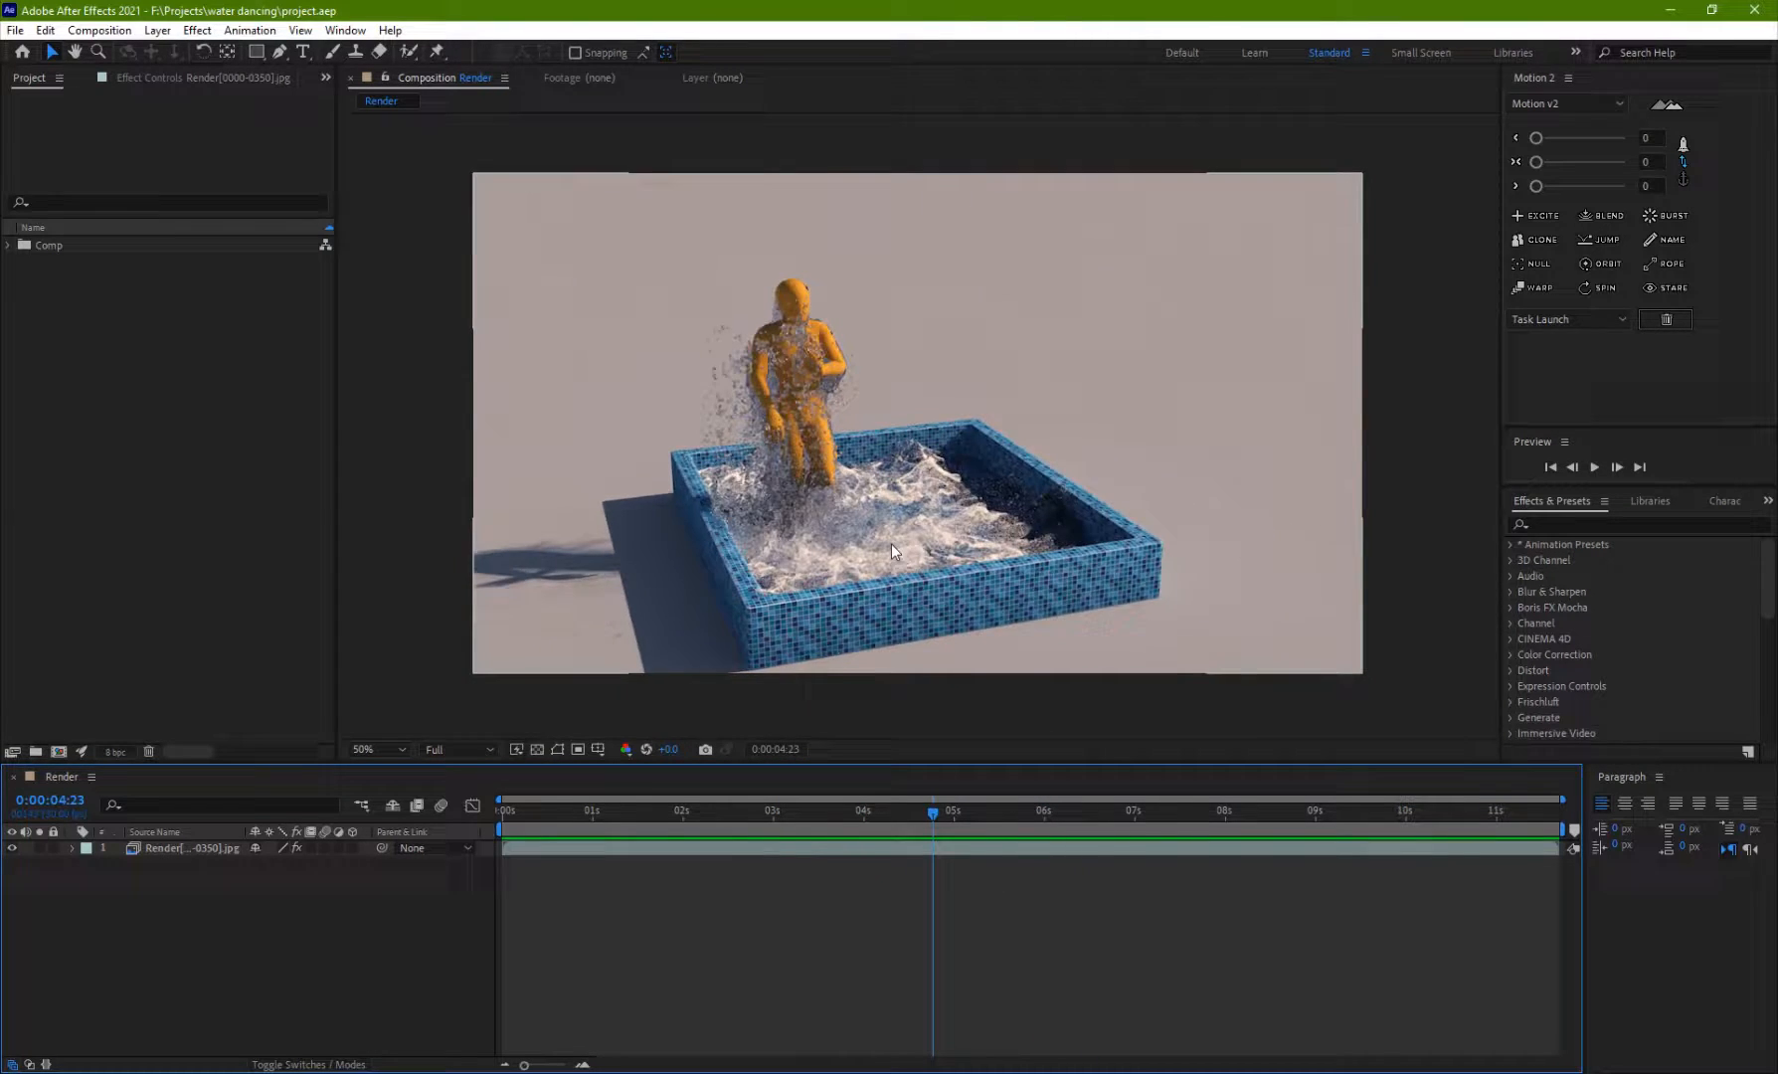
click(370, 748)
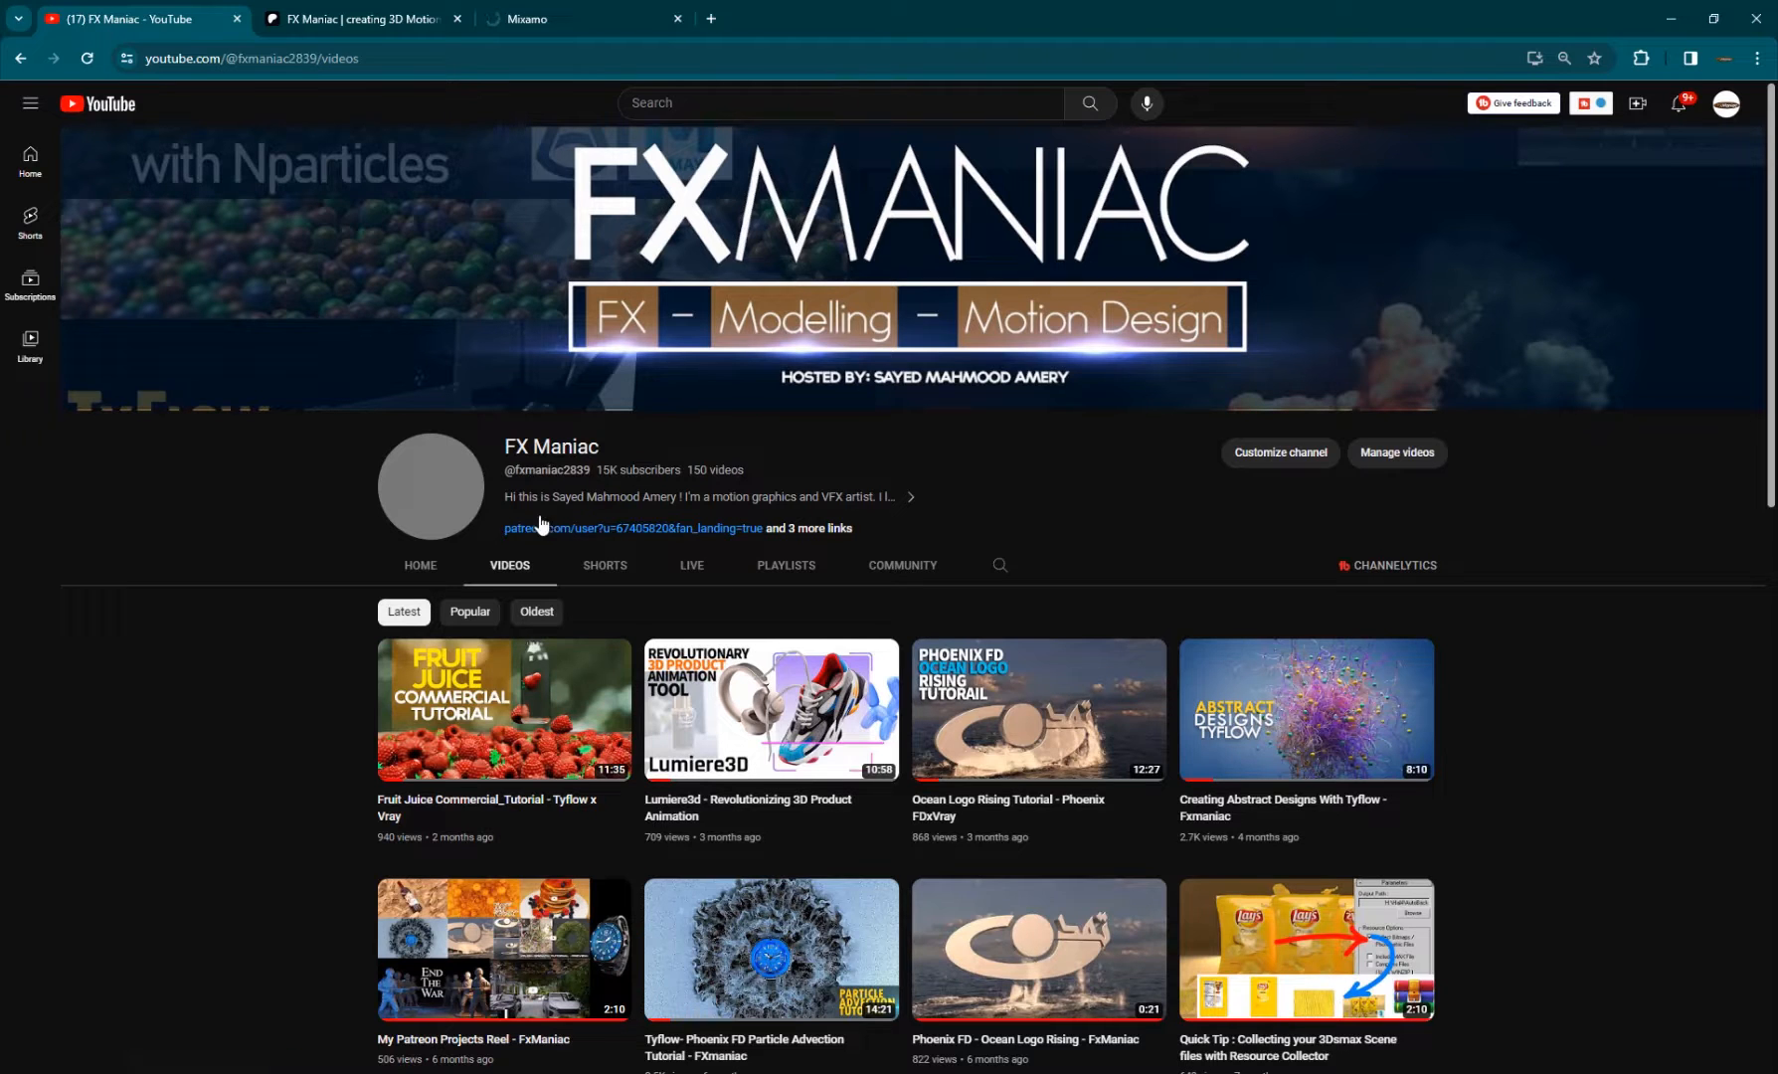
- Scroll down the FX Maniac channel's video list to its older uploads
scroll(down, 3)
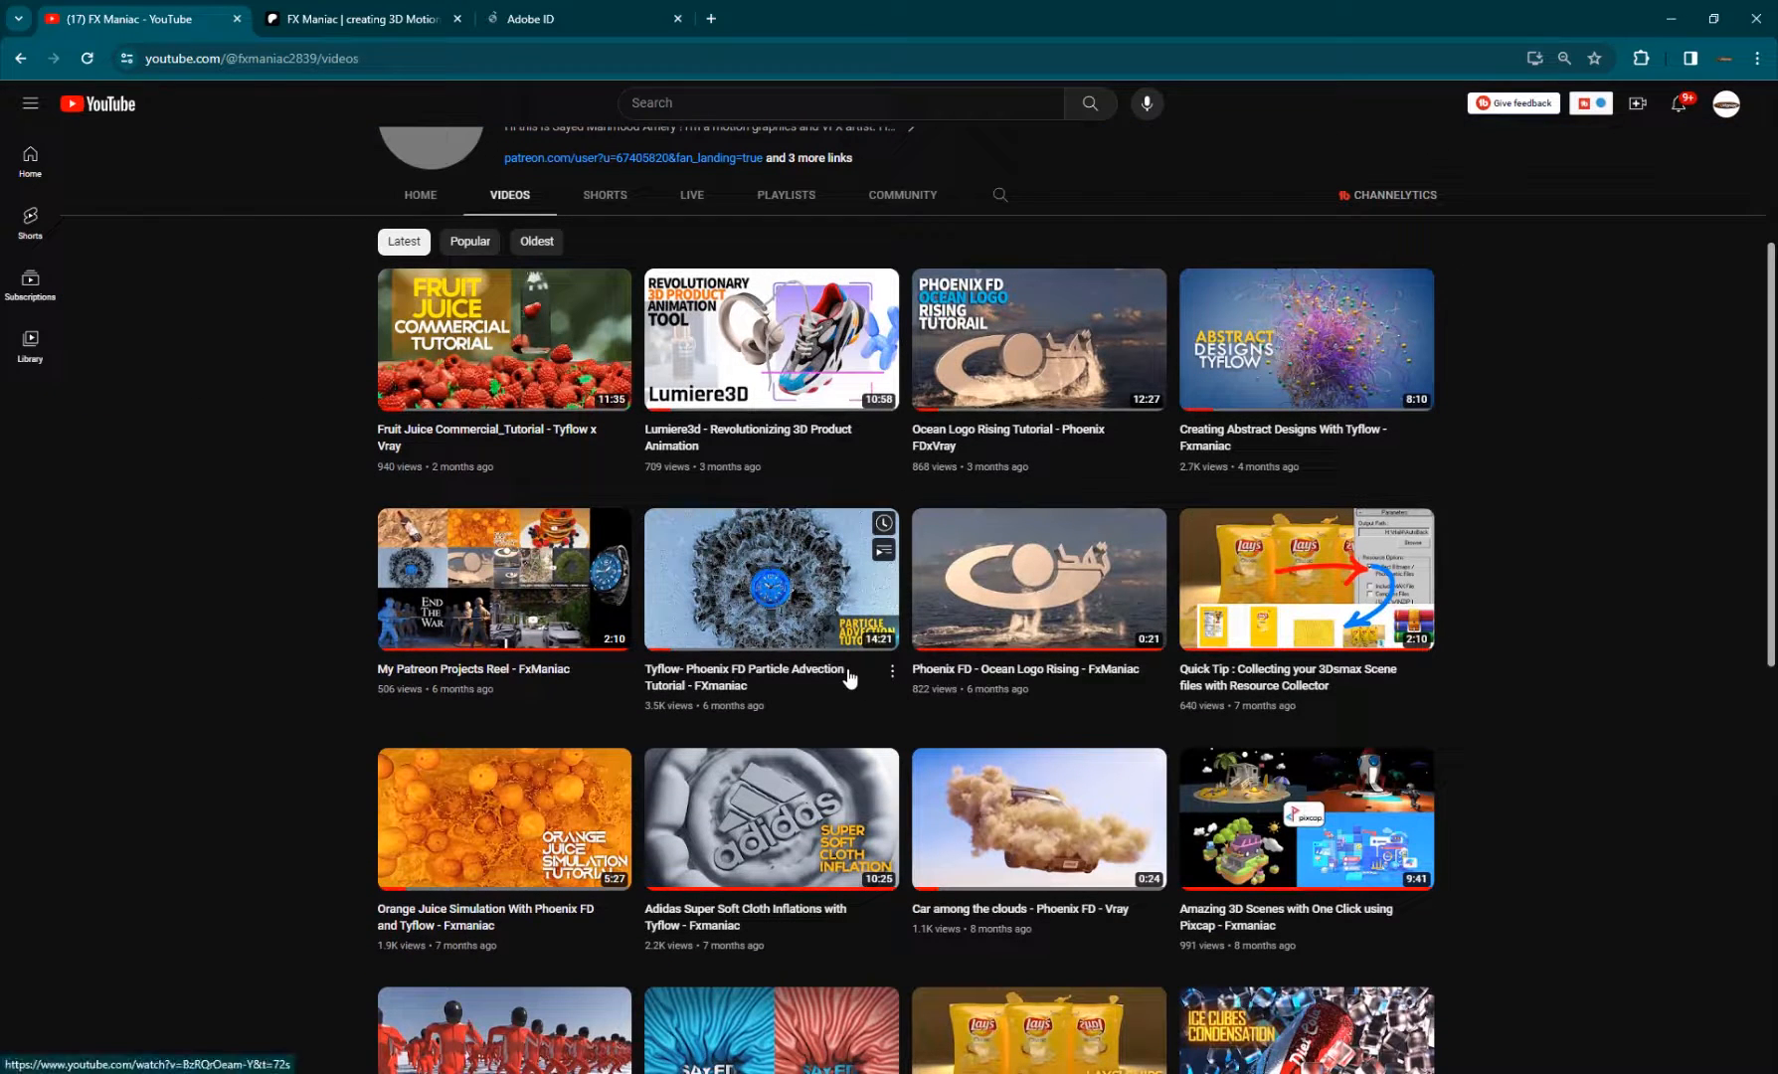
- Follow the patreon.com link from the channel description to the creator's Patreon page
click(360, 18)
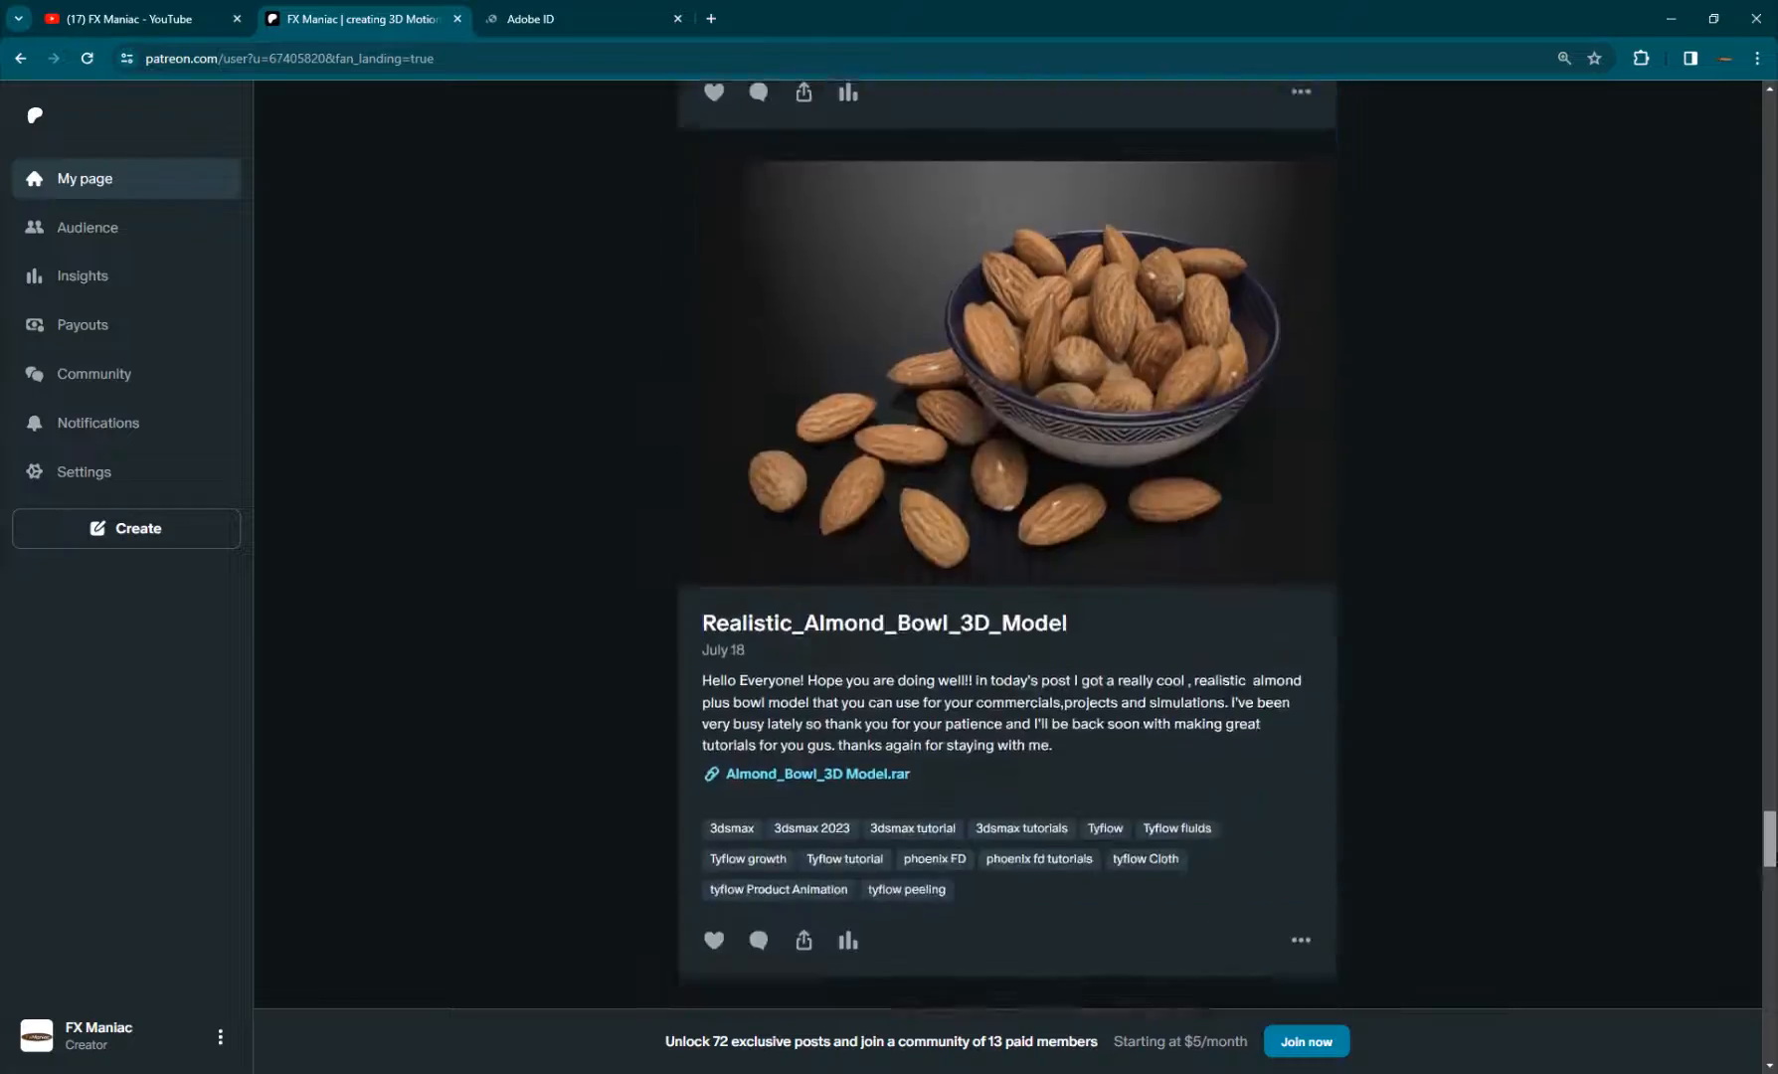
- Browse the Patreon post feed down to the Particle Advection post, then return to the YouTube channel
scroll(down, 3)
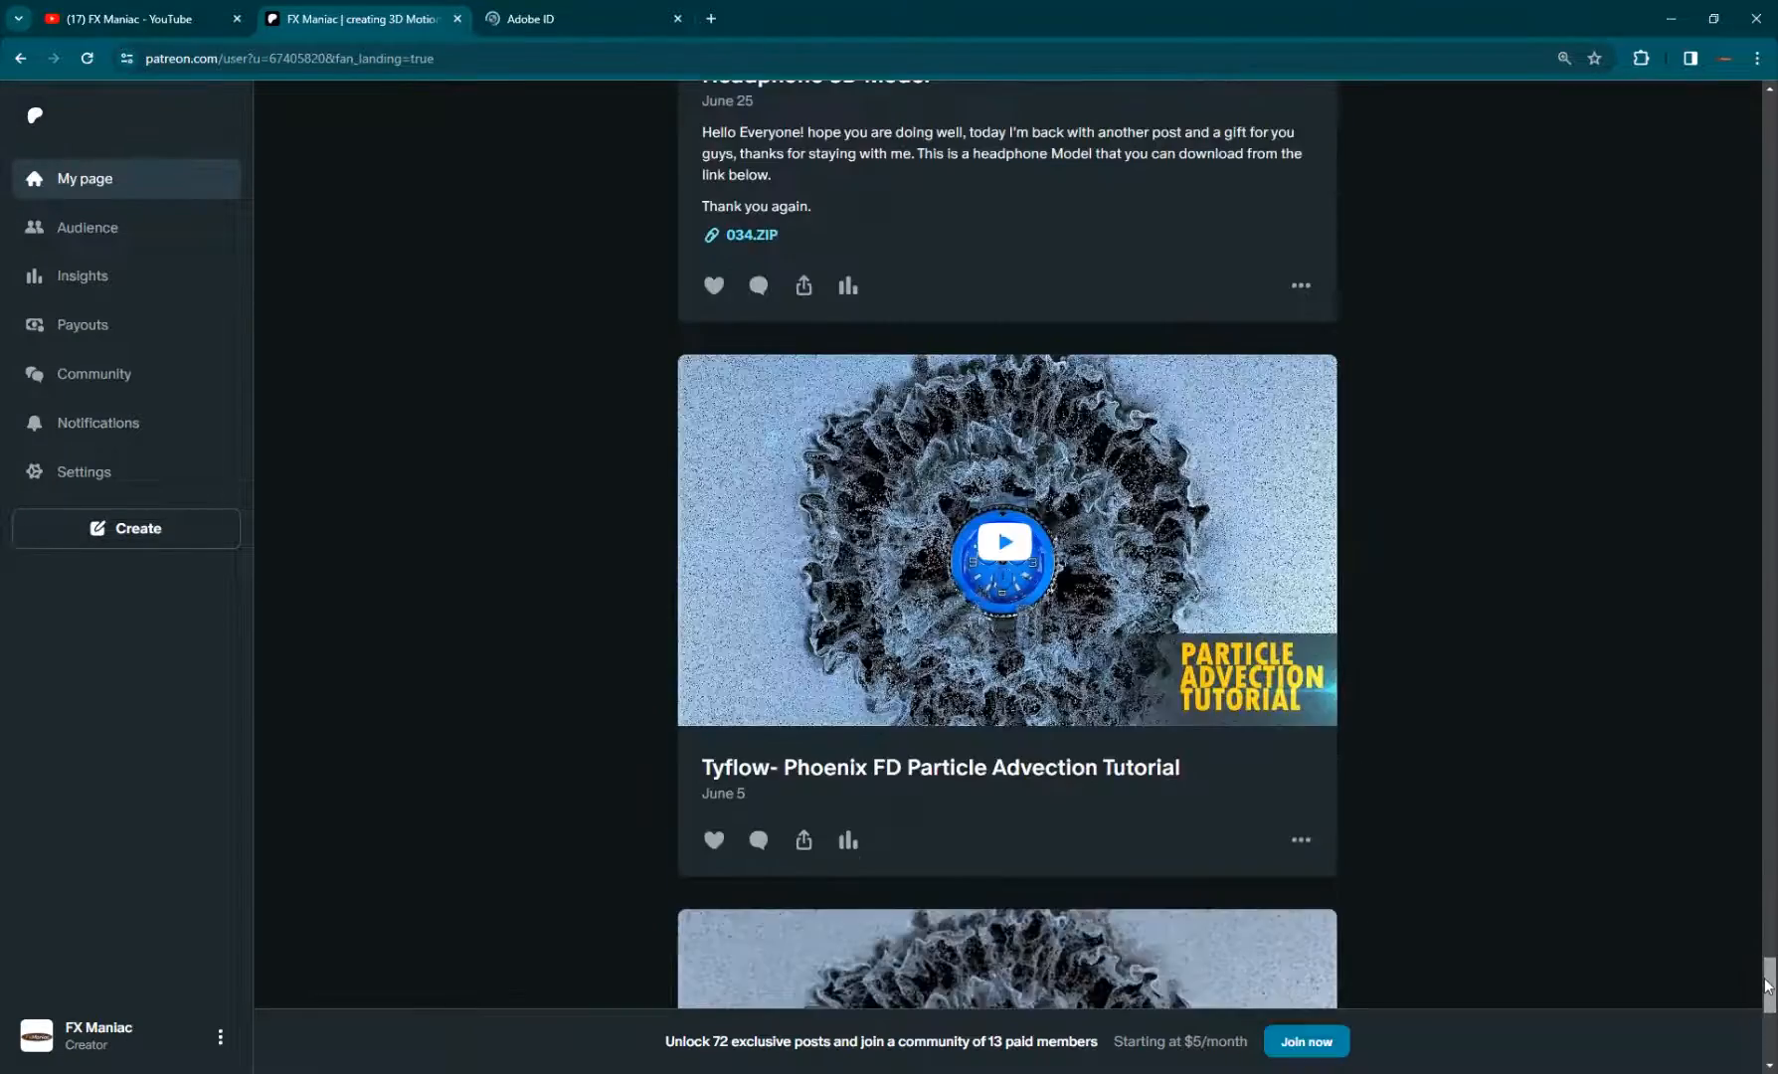
scroll(up, 3)
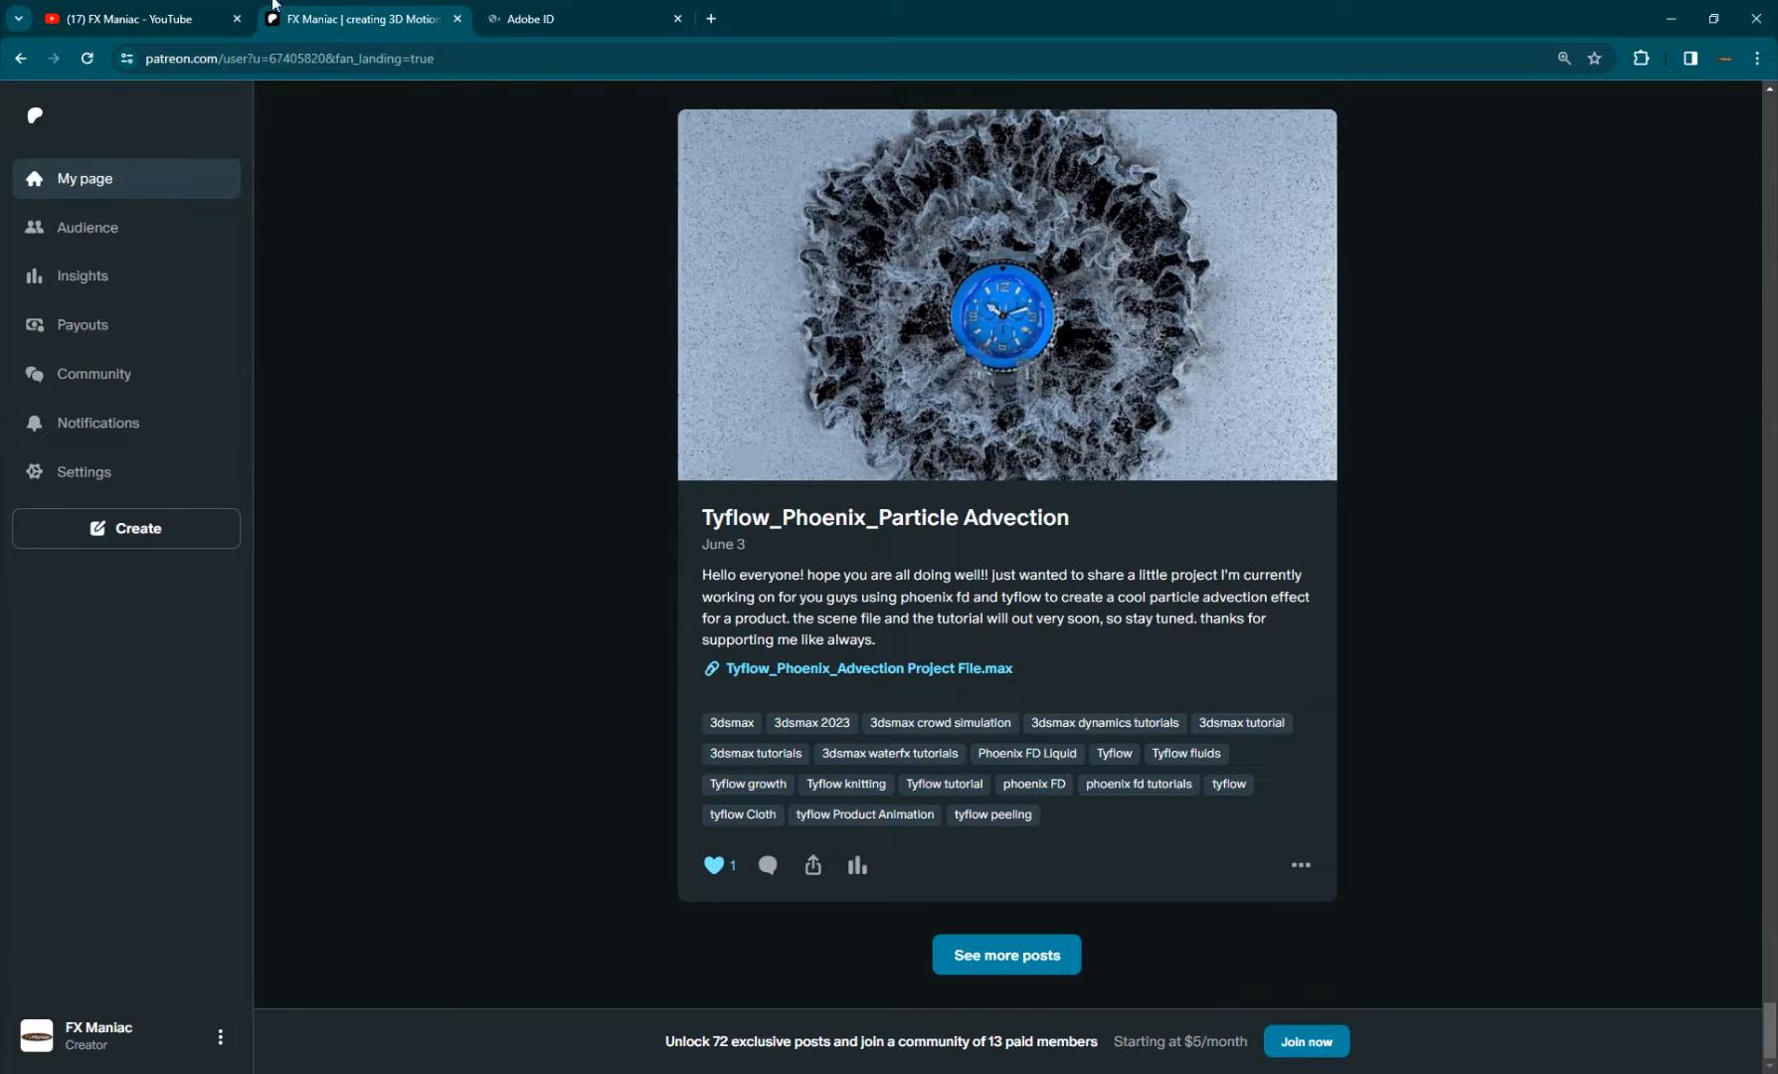
click(126, 18)
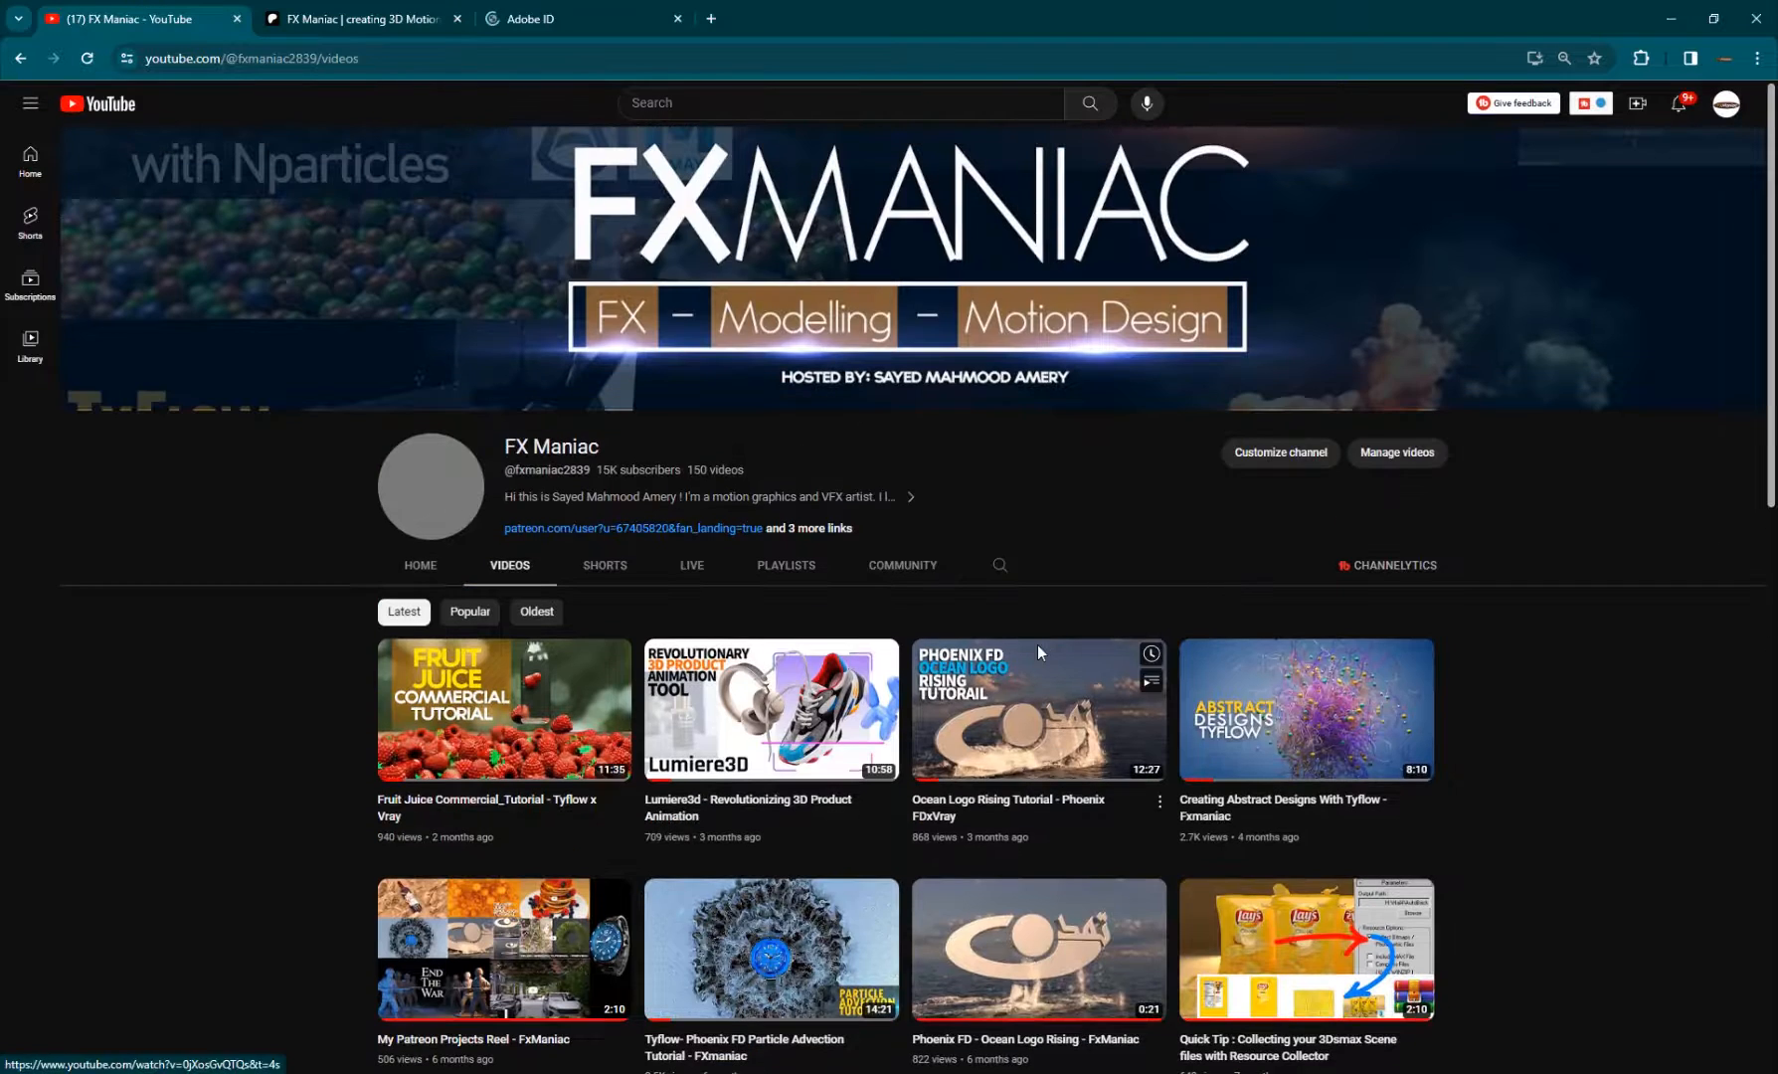